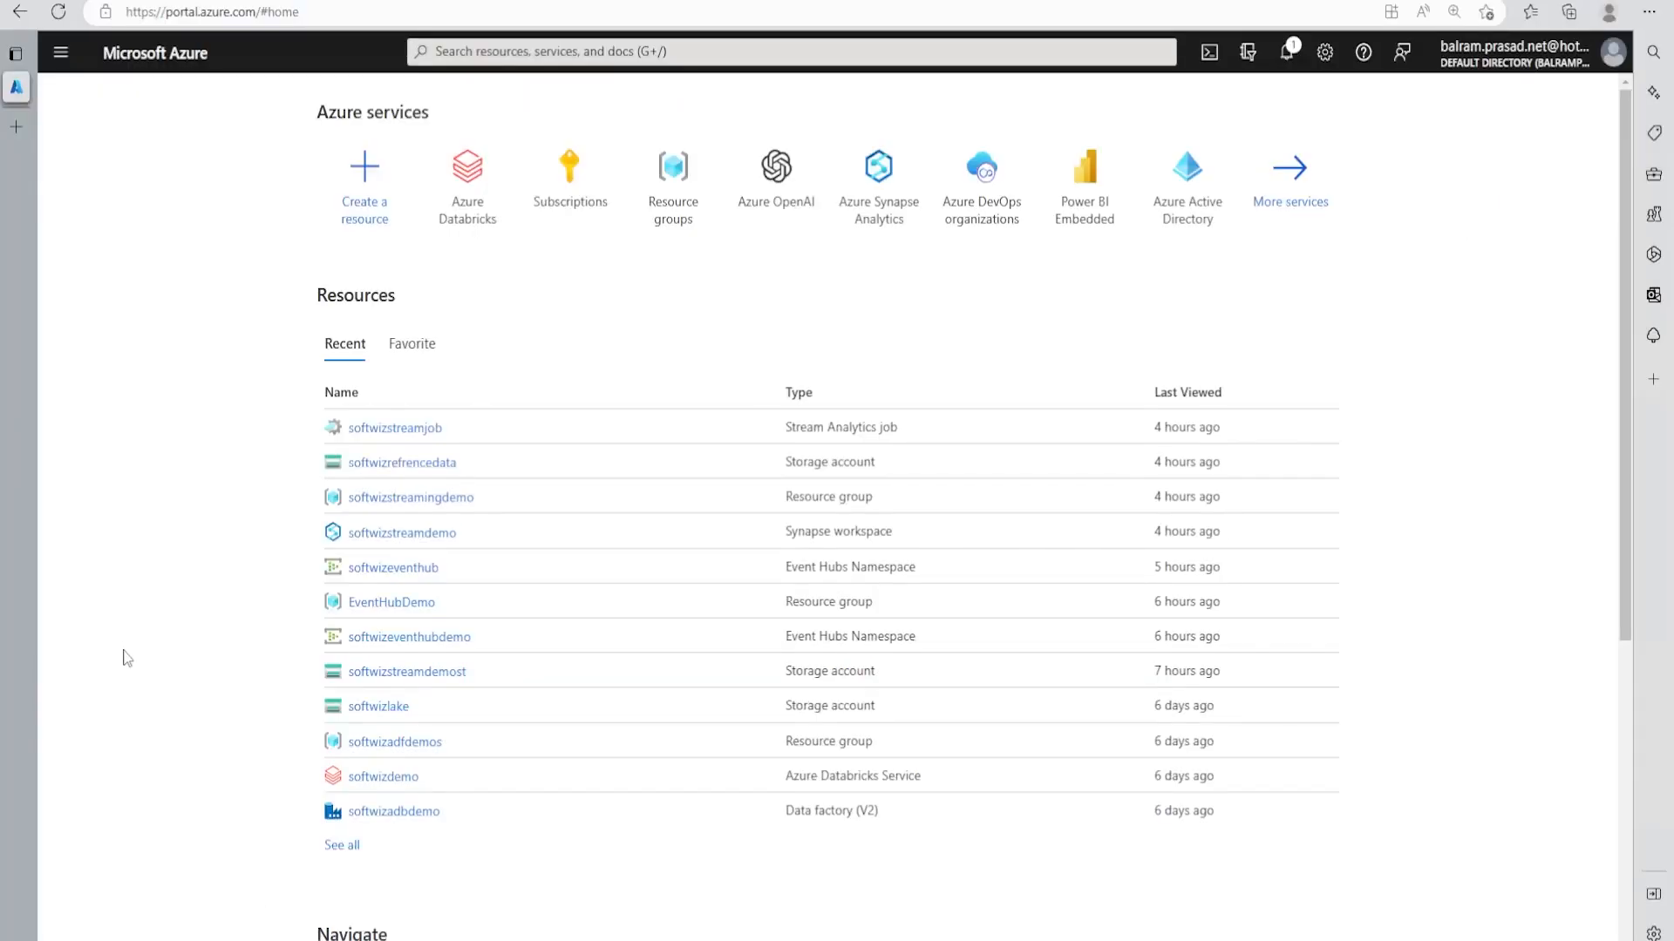
mouse_move(368, 232)
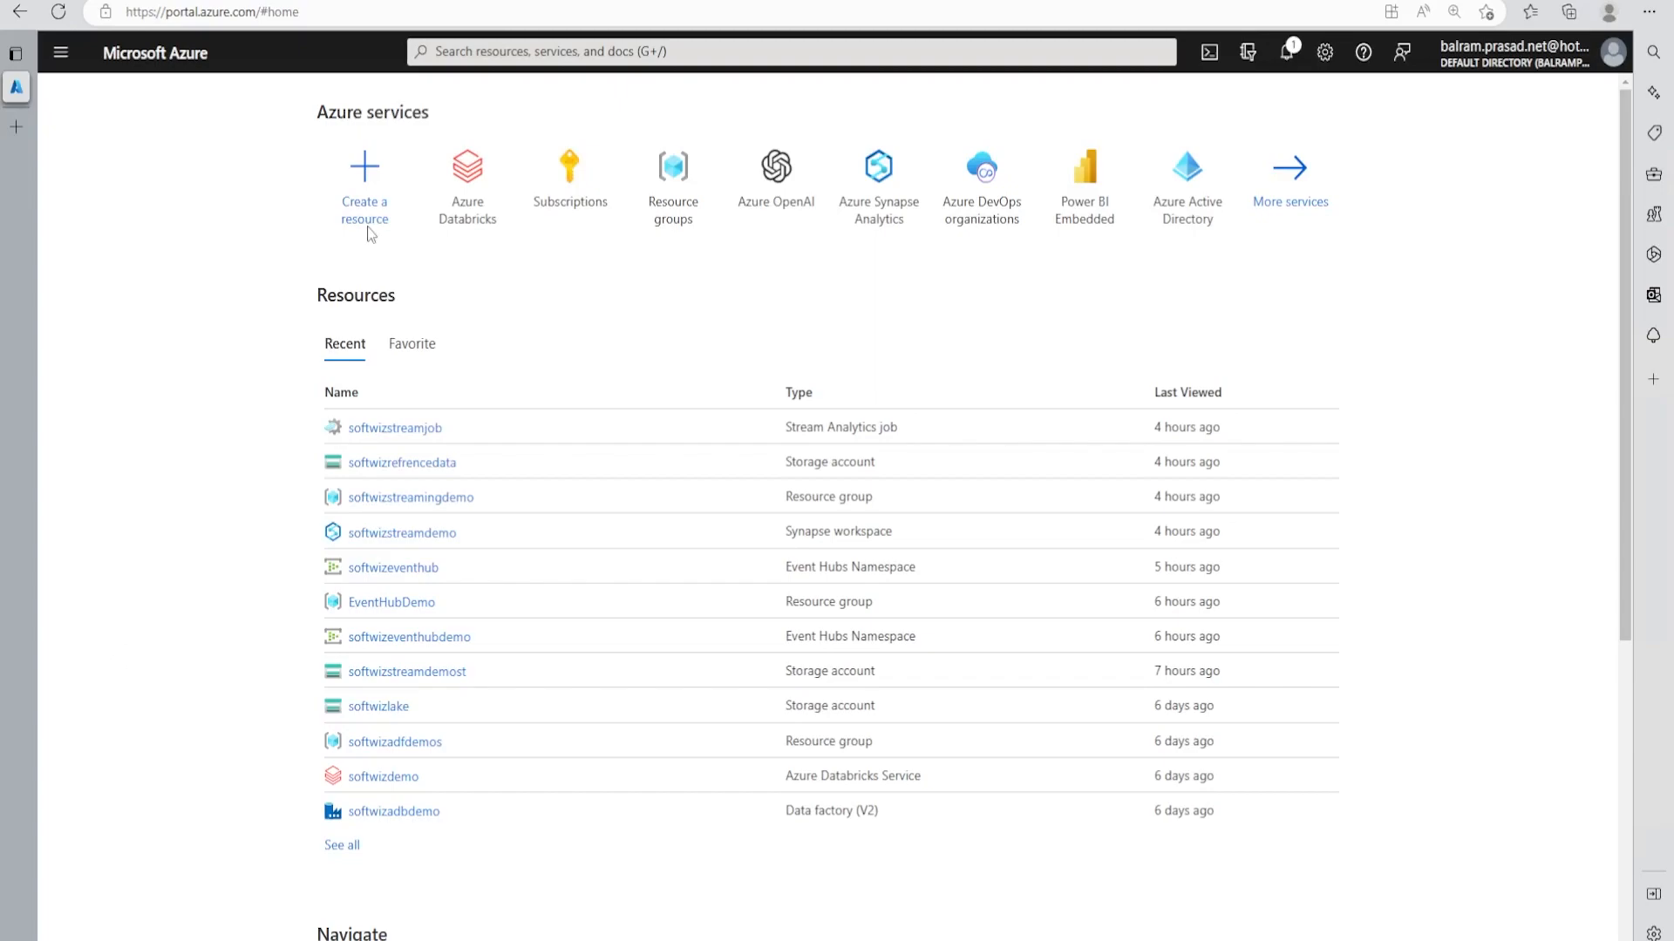
mouse_move(372, 223)
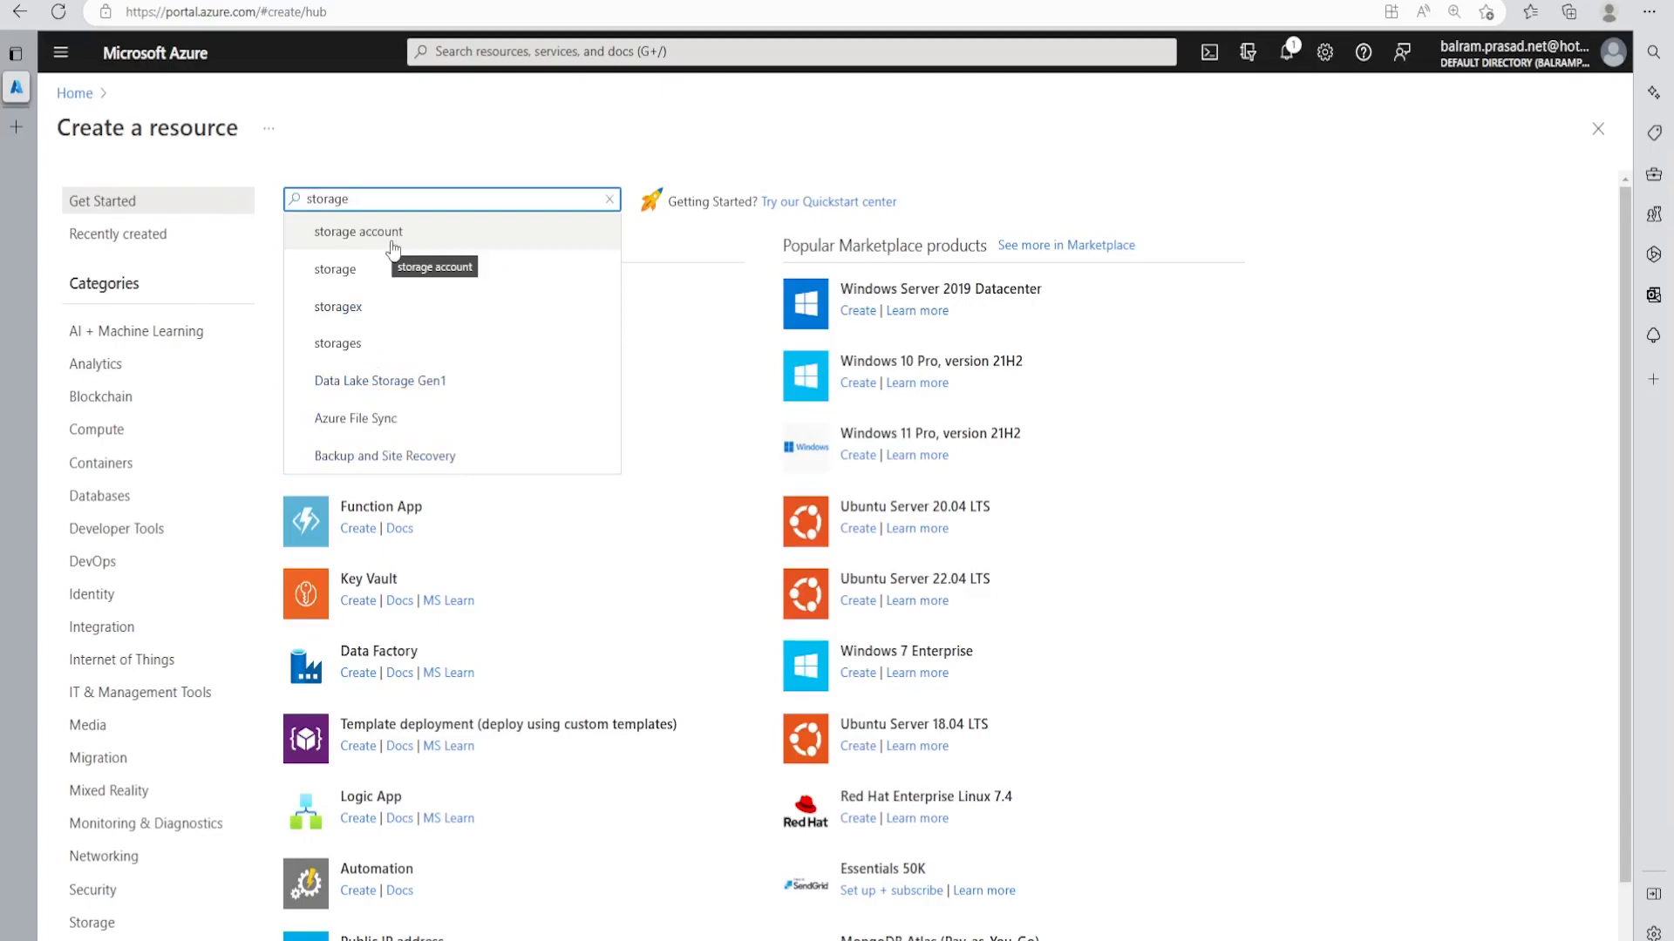
Pick the Storage account offering from the Marketplace 'storage' search results.
click(357, 232)
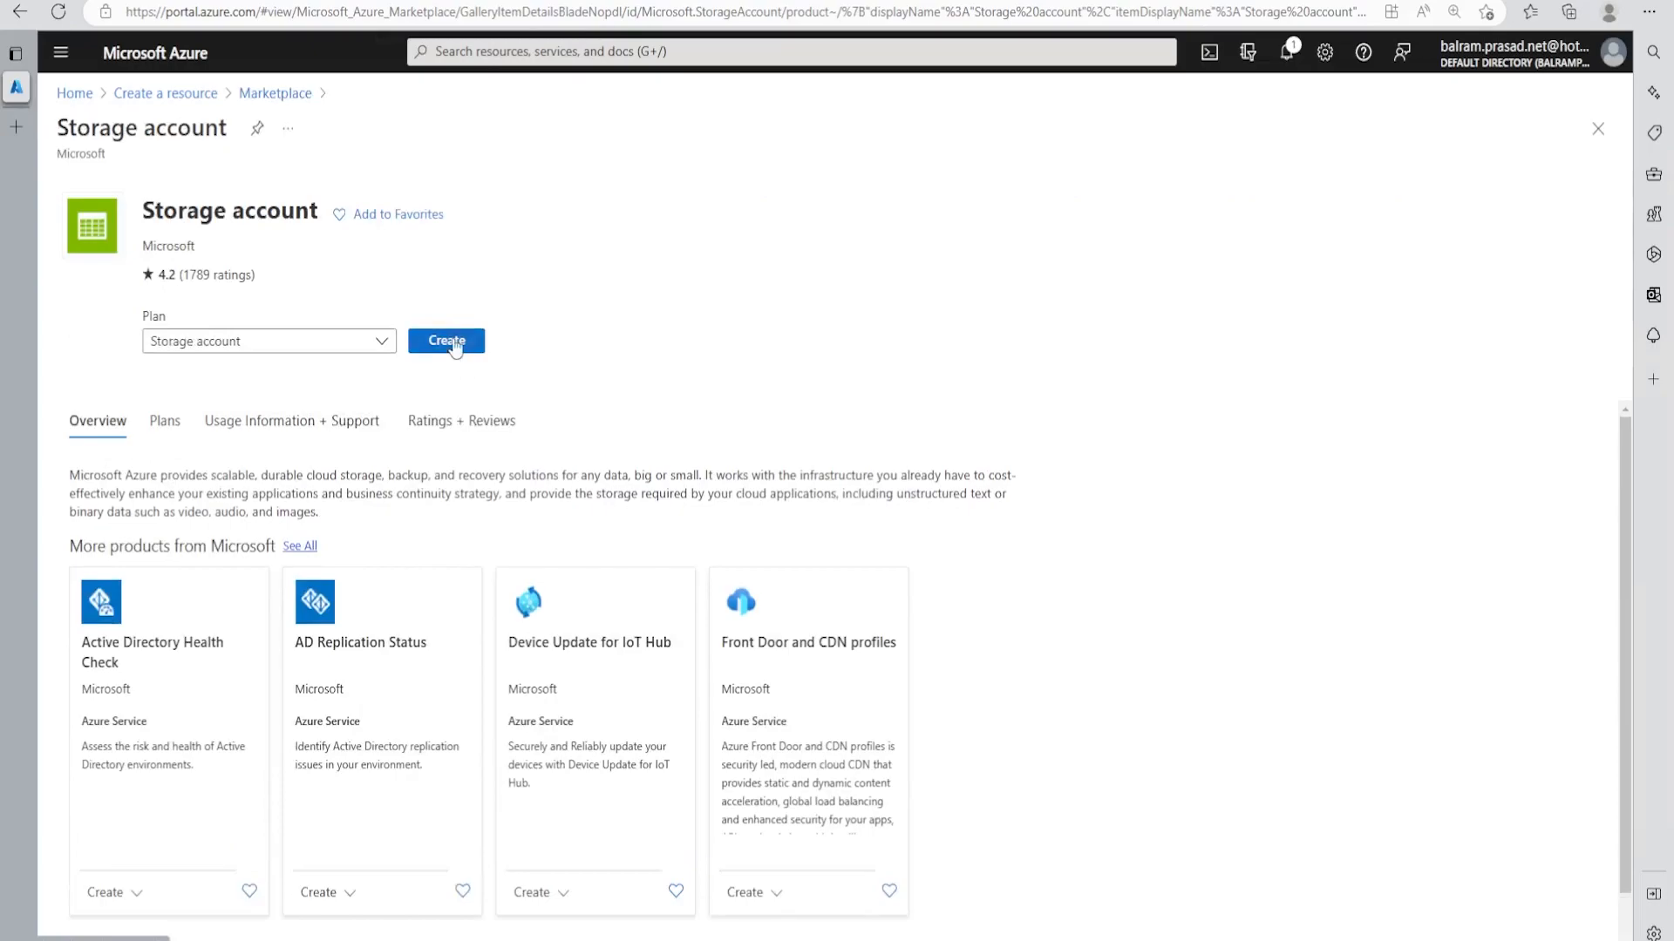
Name the new storage account softwizstaticwebsite, keep East US, and choose locally-redundant storage (LRS).
click(446, 341)
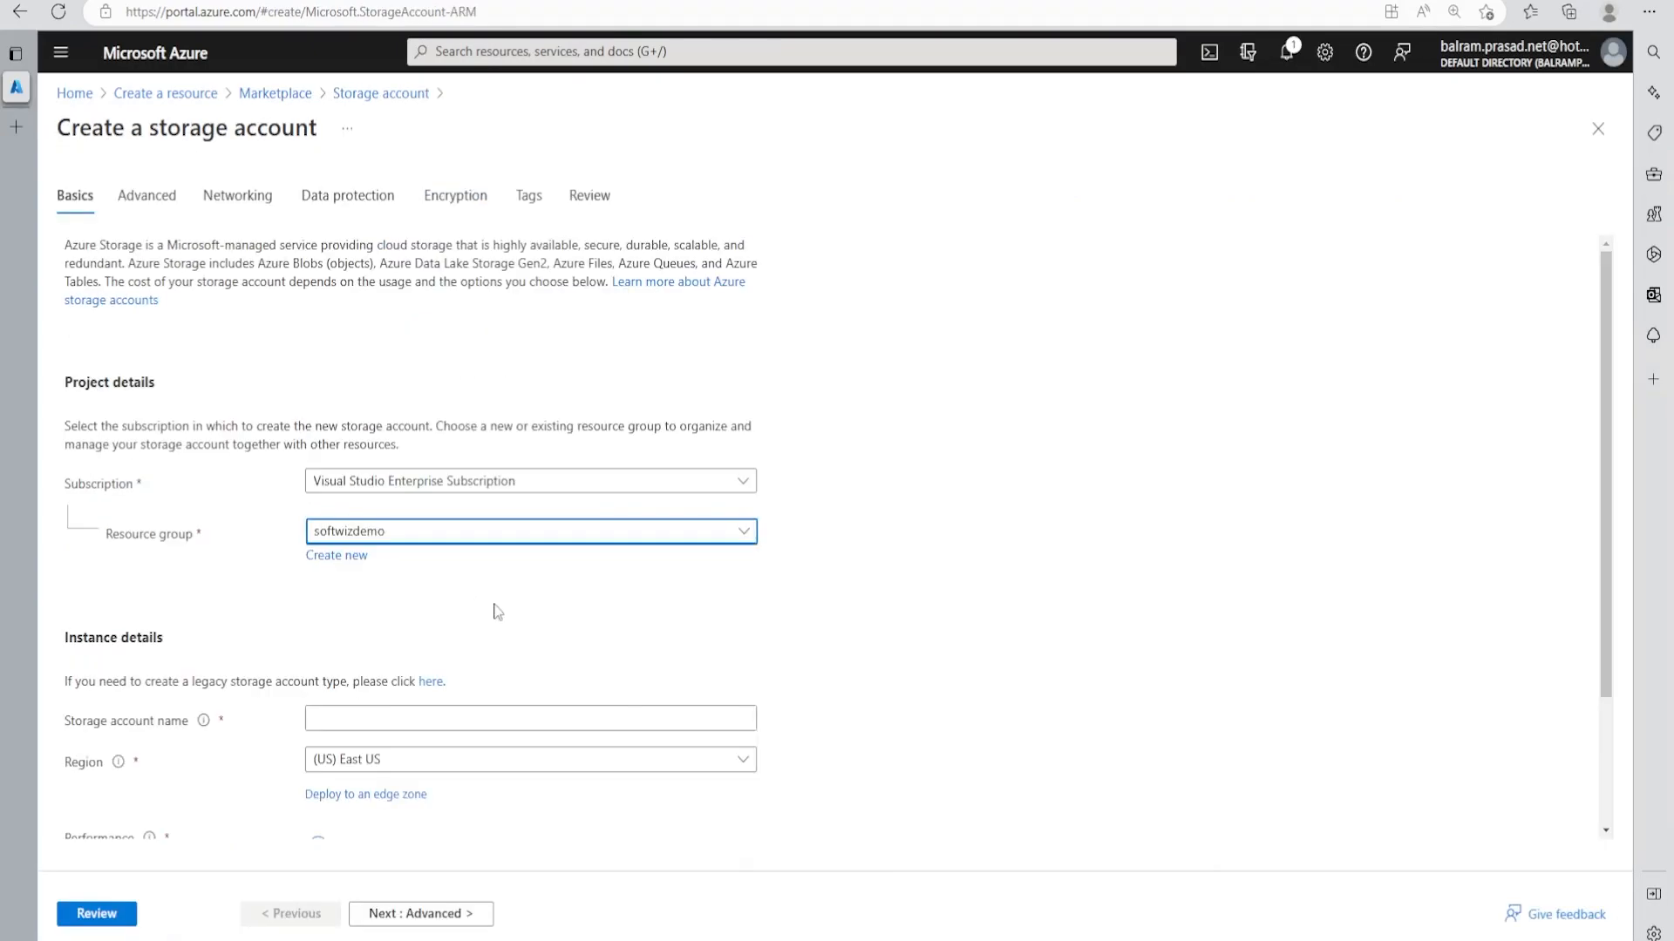
click(529, 718)
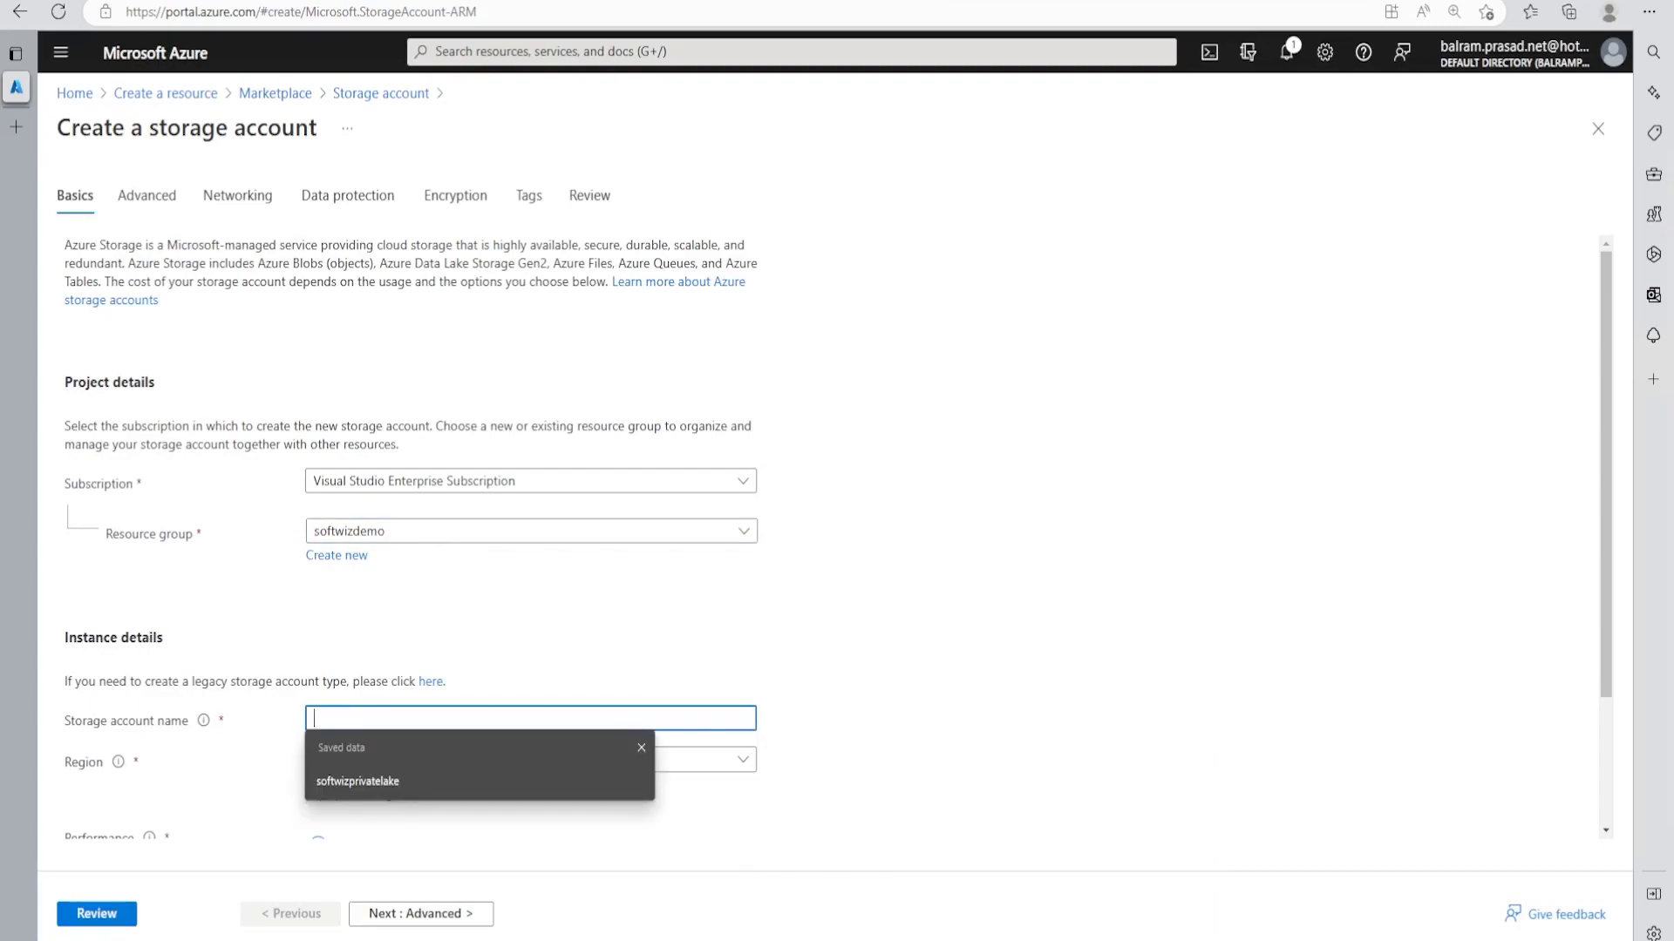
text(softwizstaticwebsite)
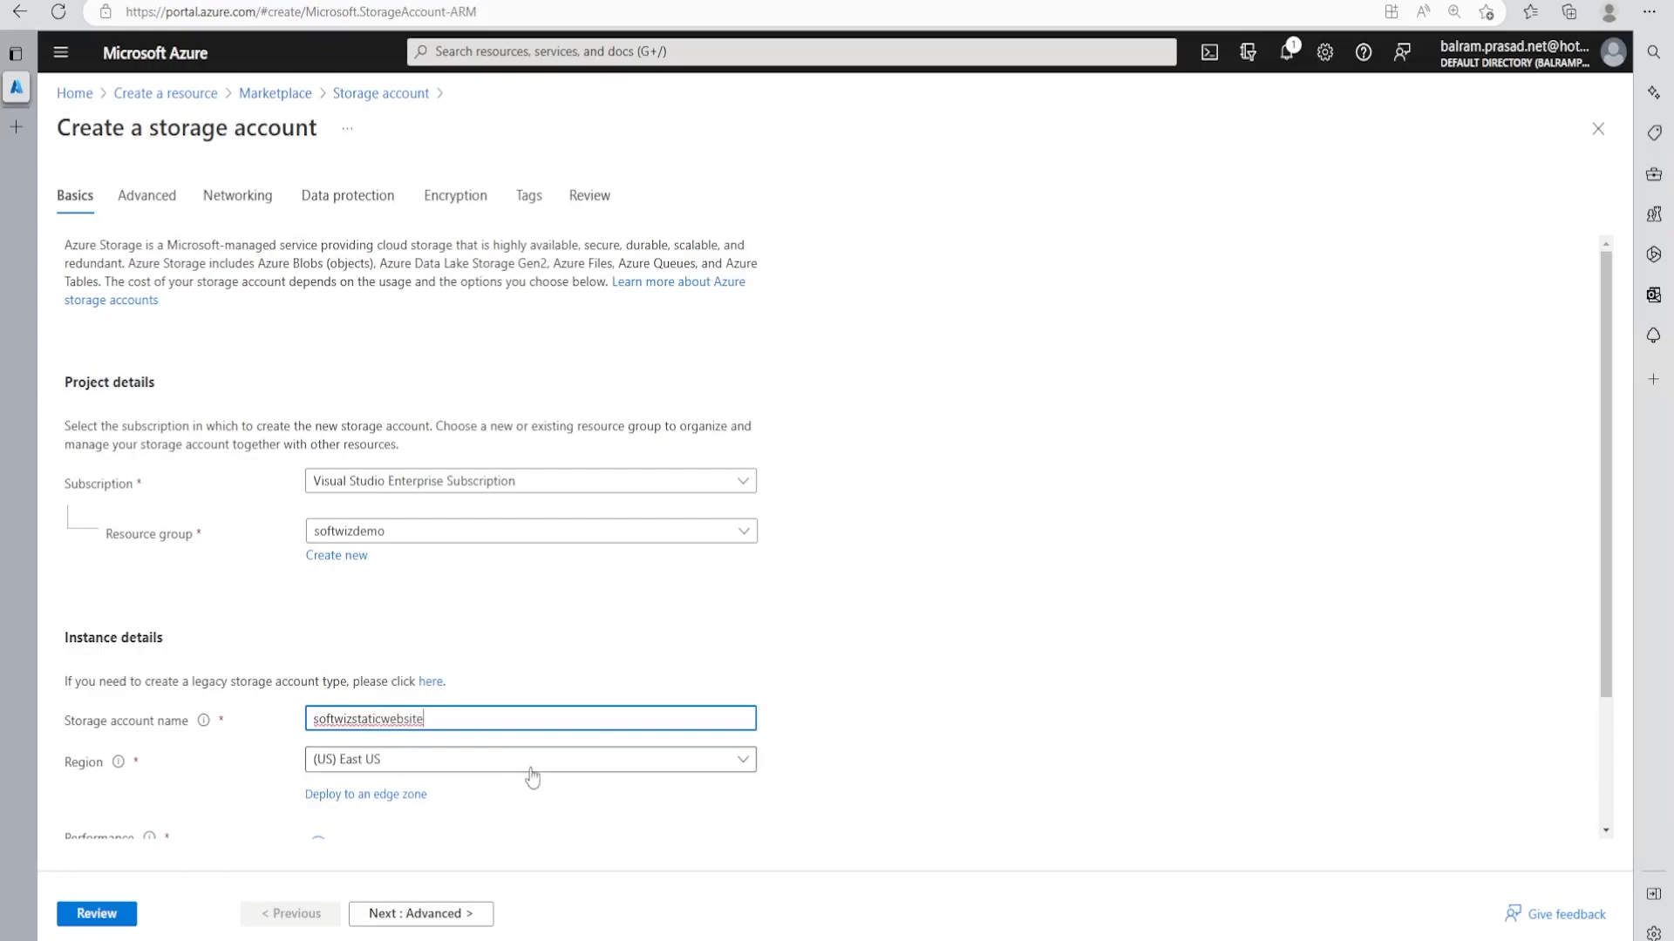
scroll(down, 3)
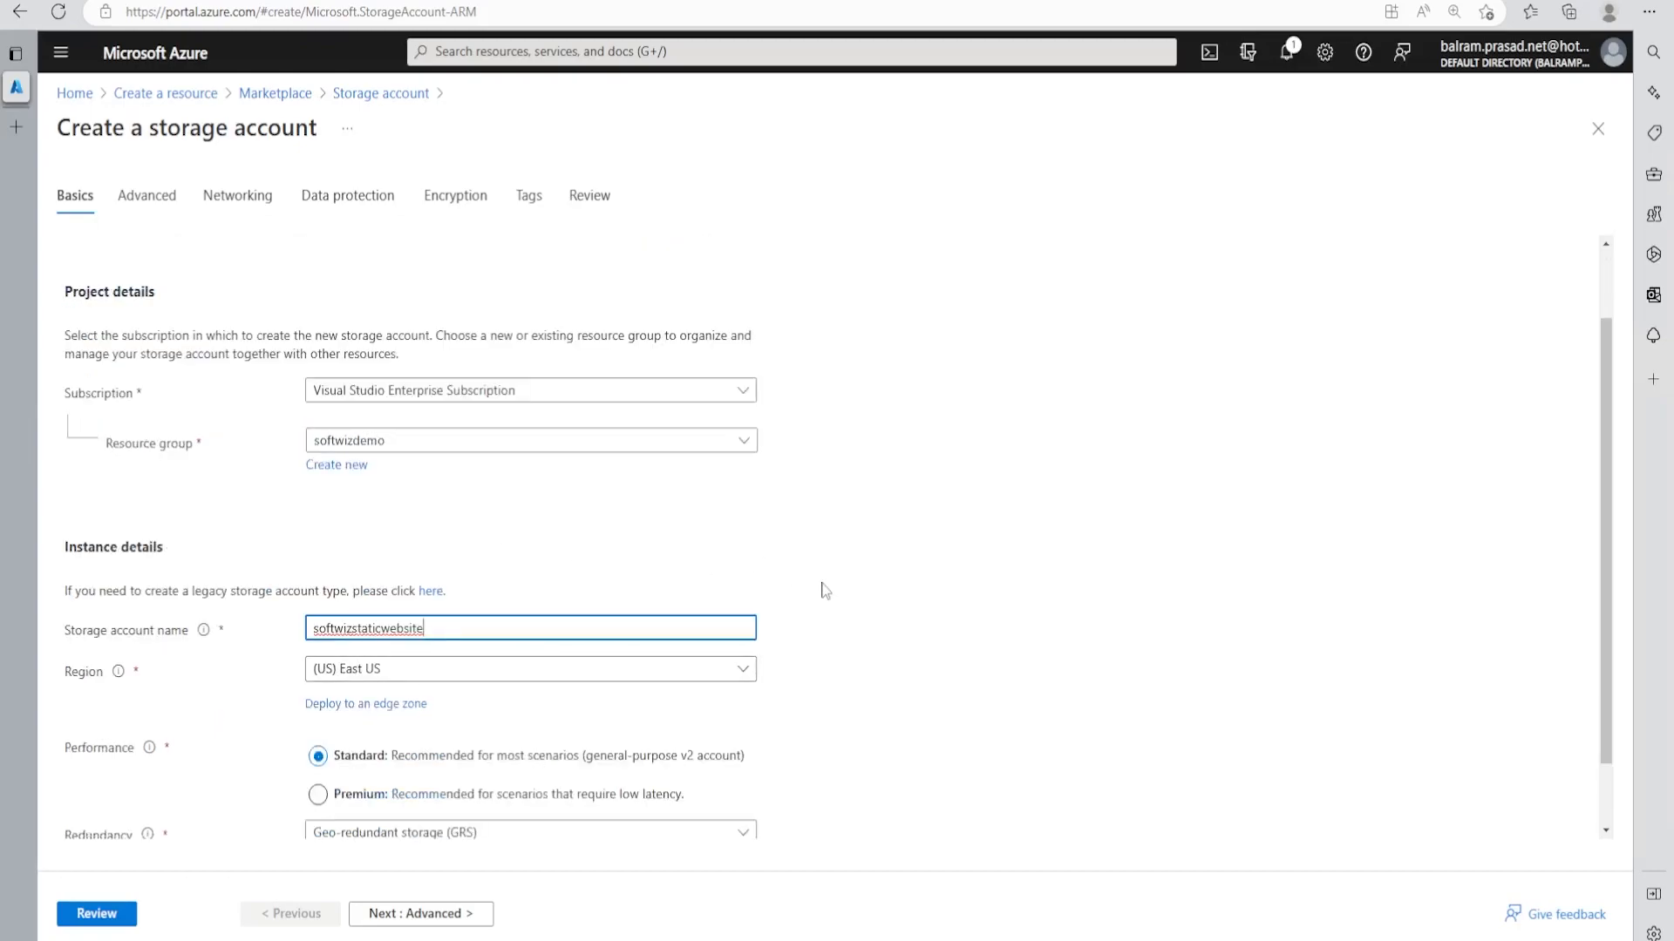
mouse_move(565, 680)
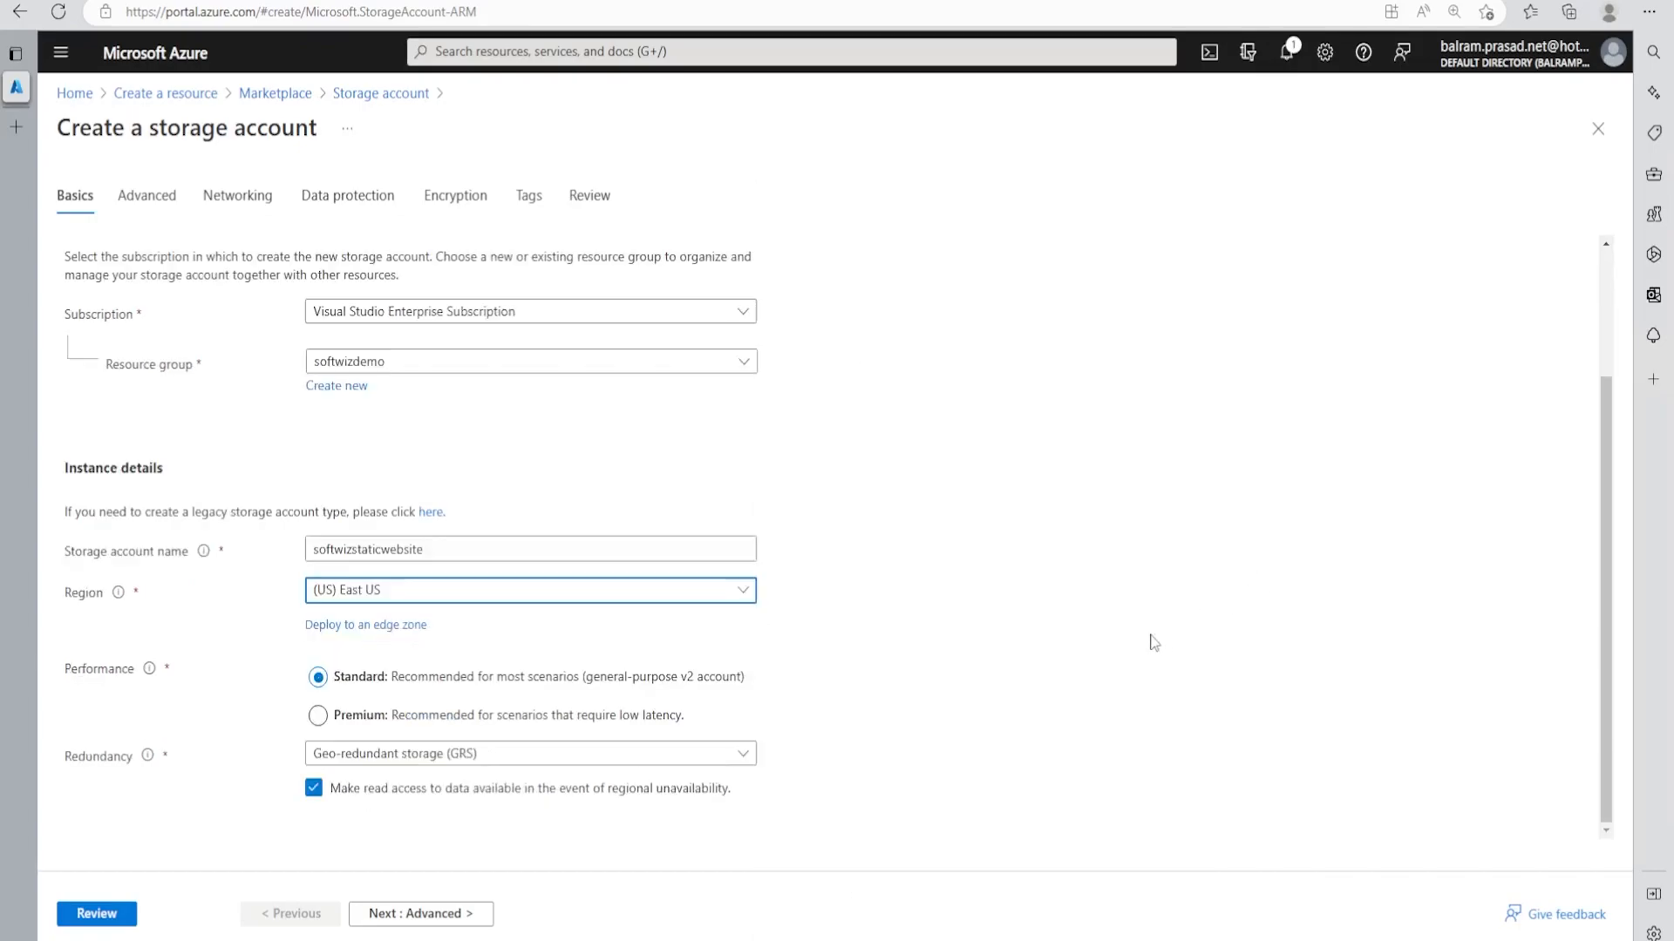
click(529, 752)
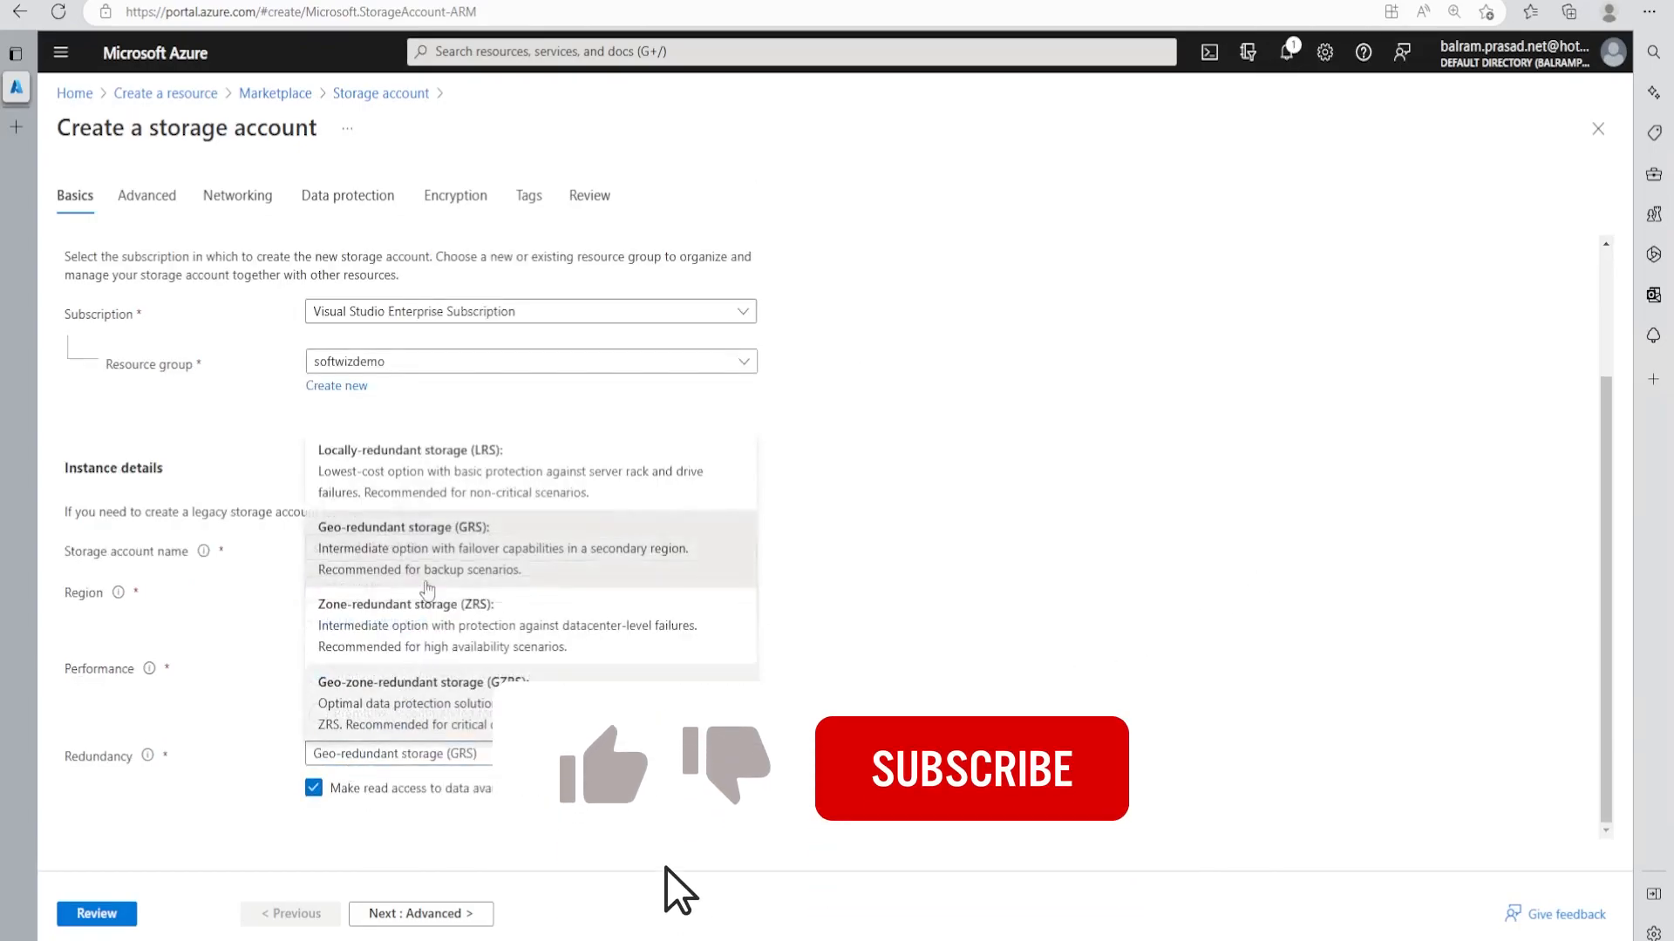
click(409, 450)
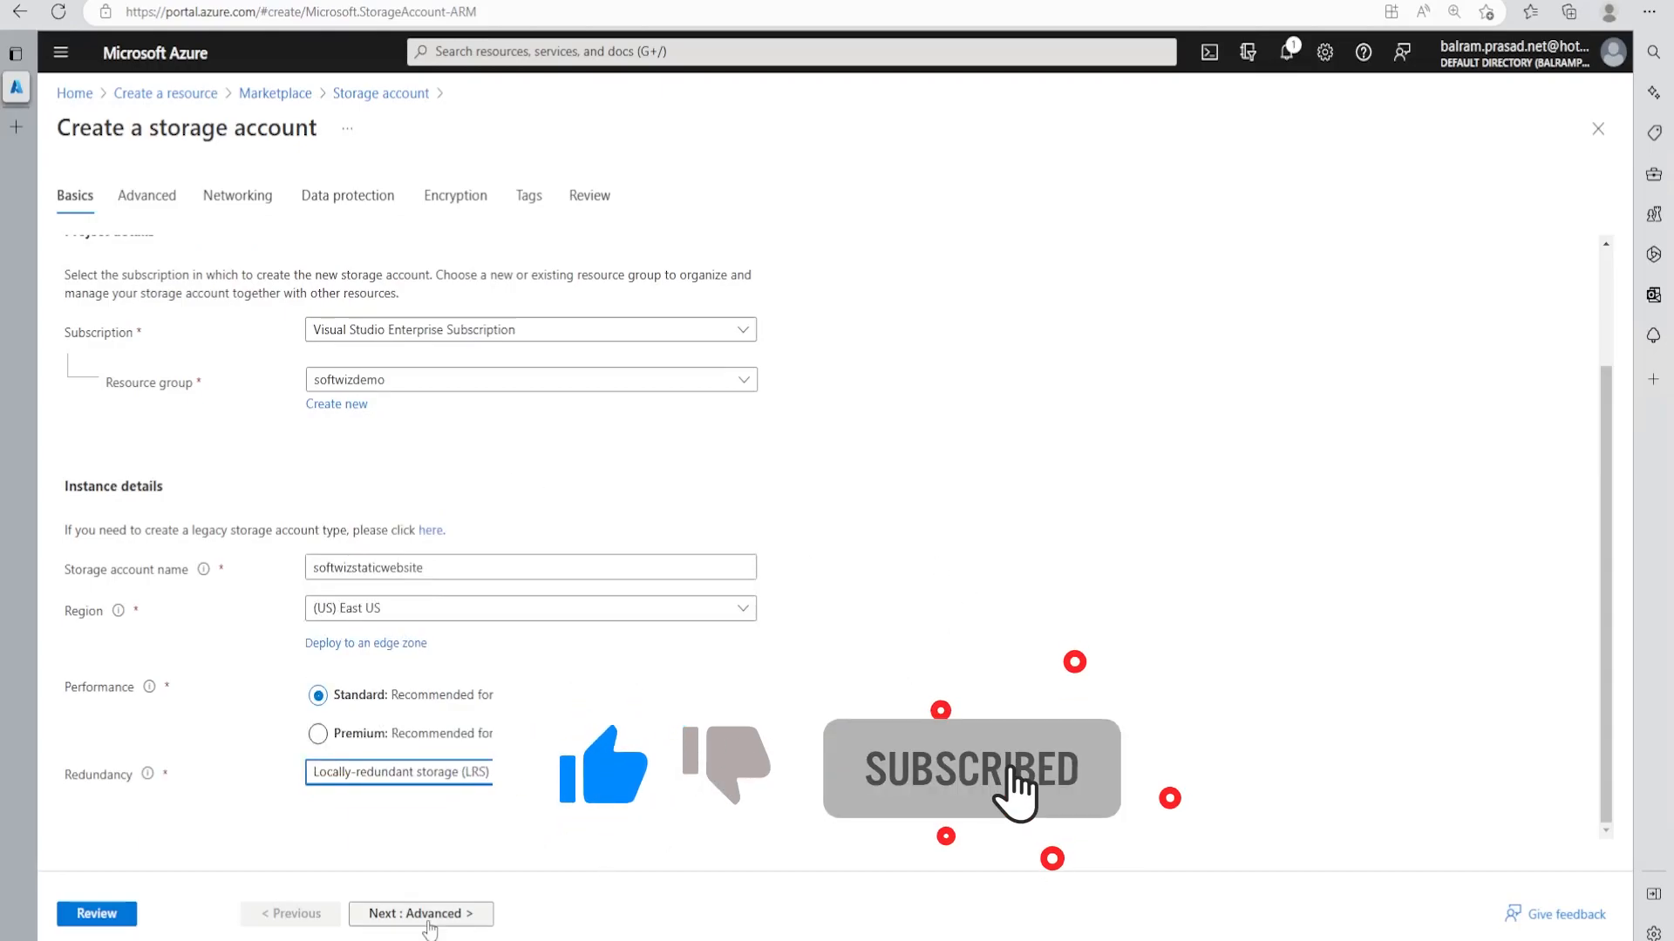
Step past Advanced and later tabs with defaults, then review and create softwizstaticwebsite.
click(419, 914)
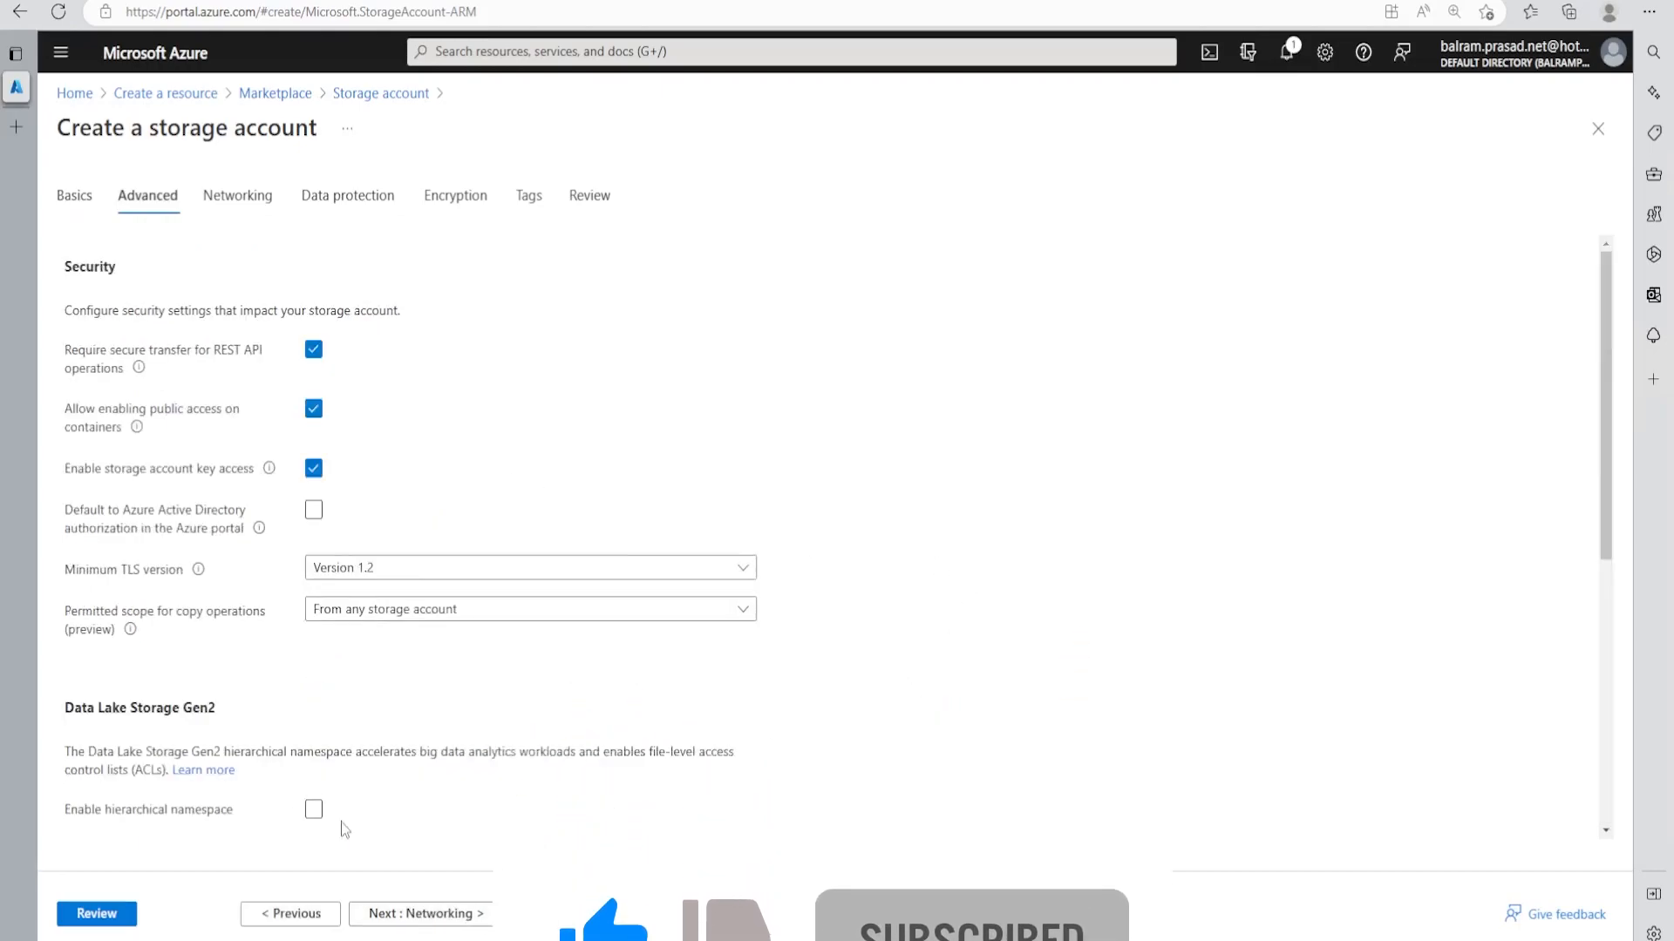
scroll(down, 3)
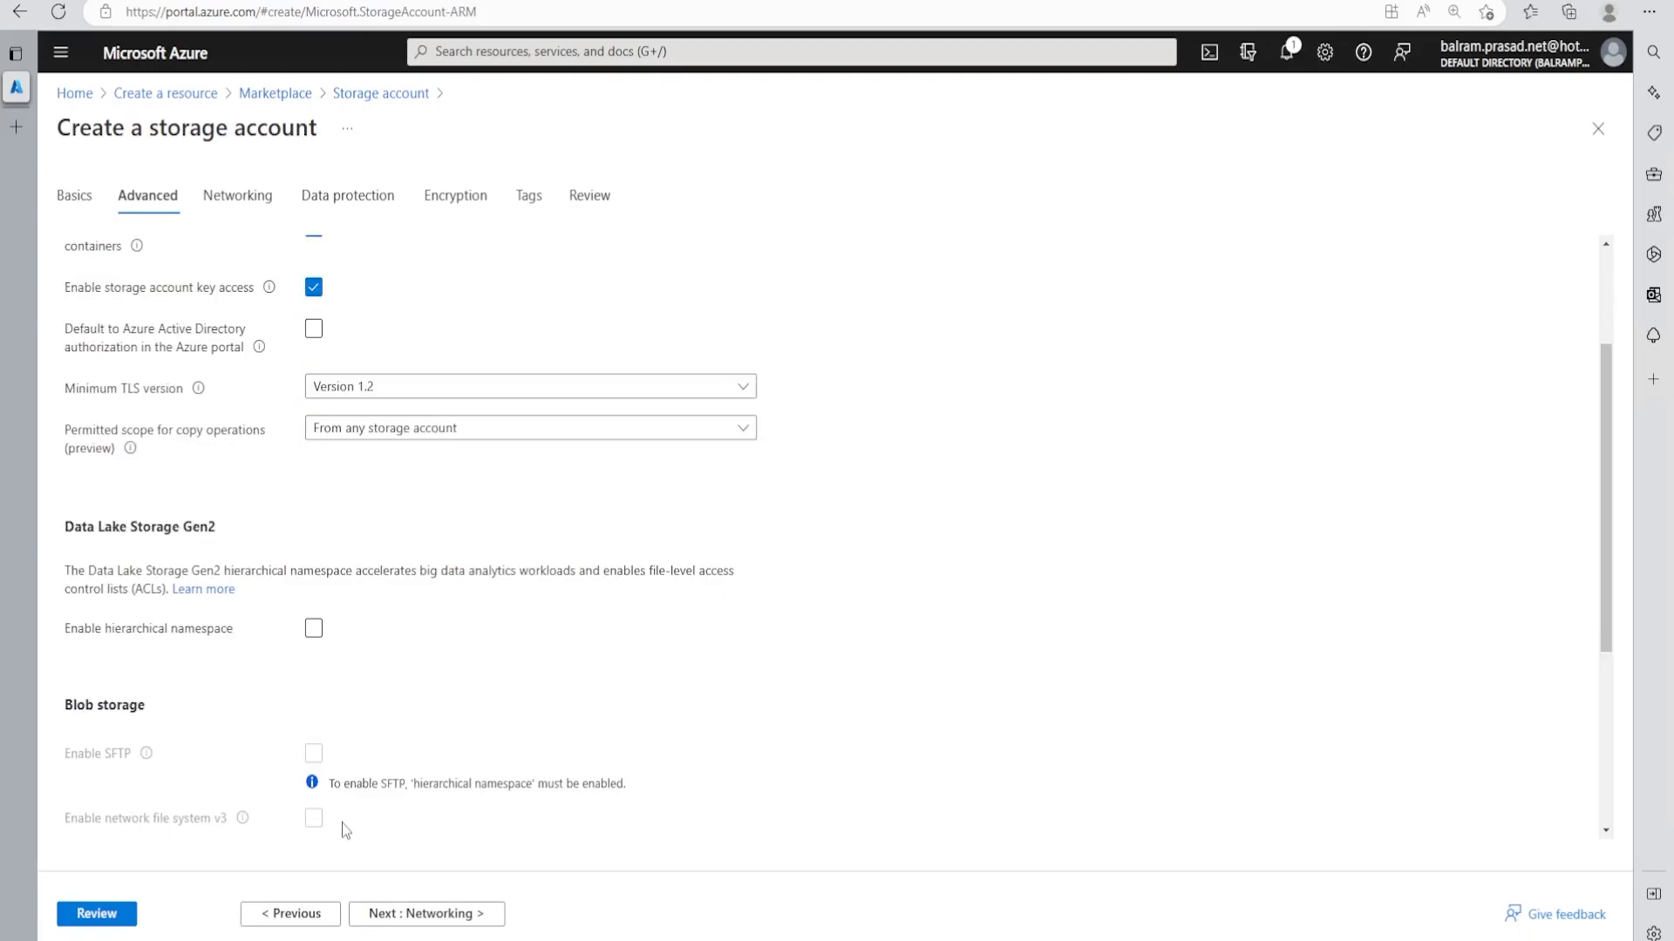
scroll(down, 3)
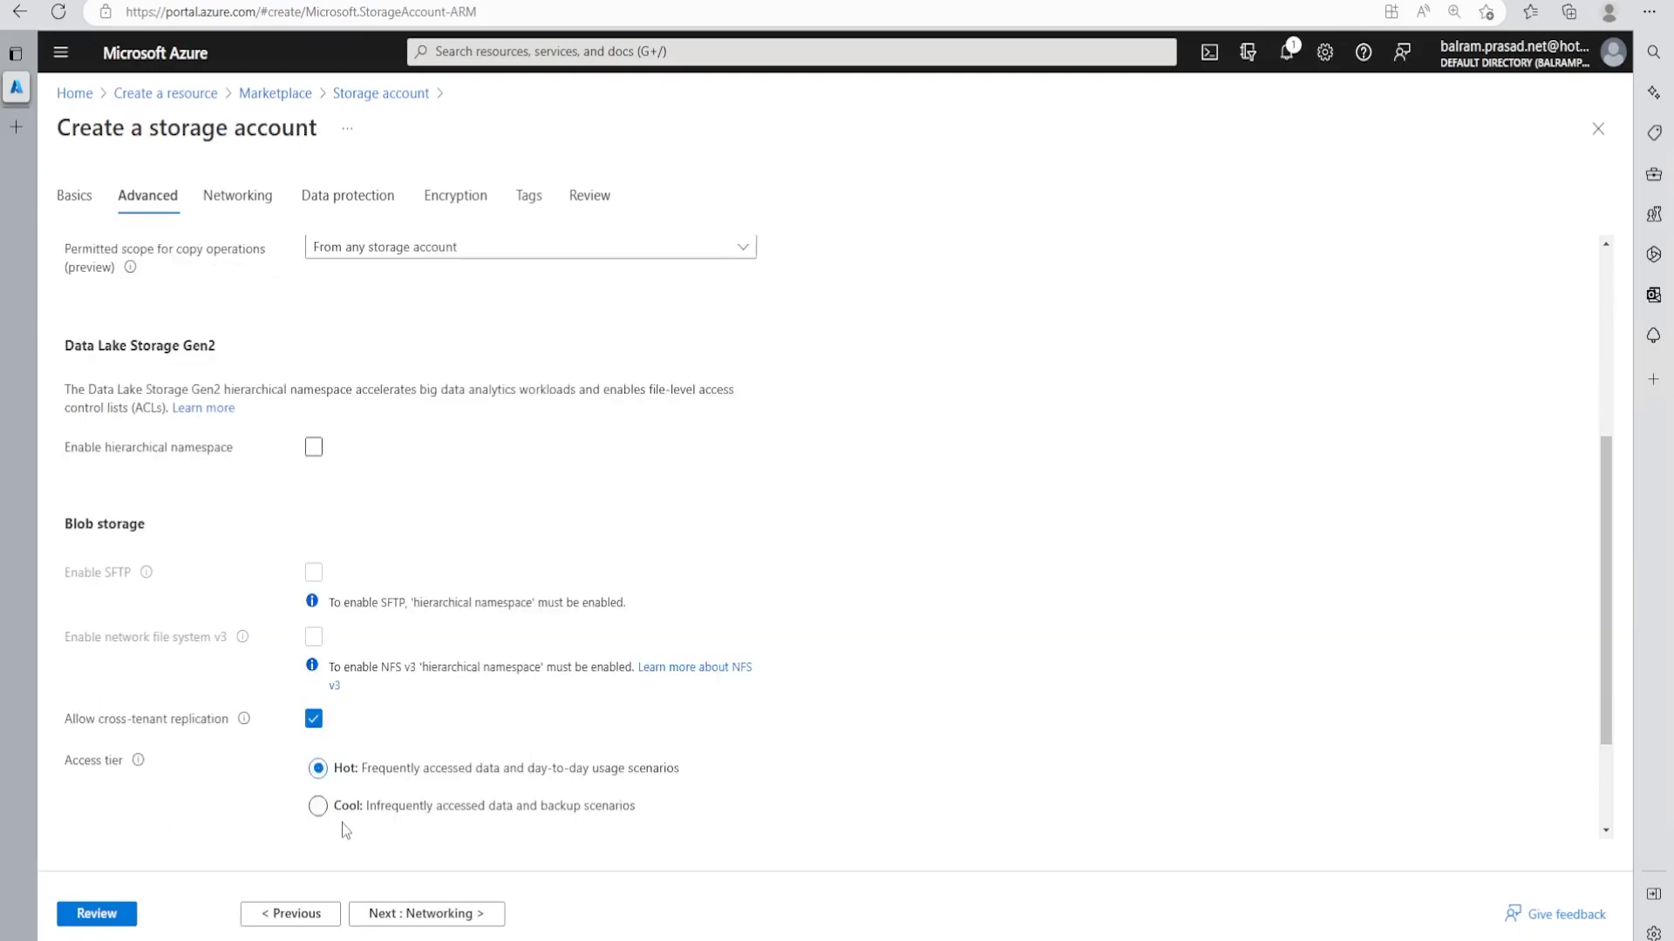
click(238, 195)
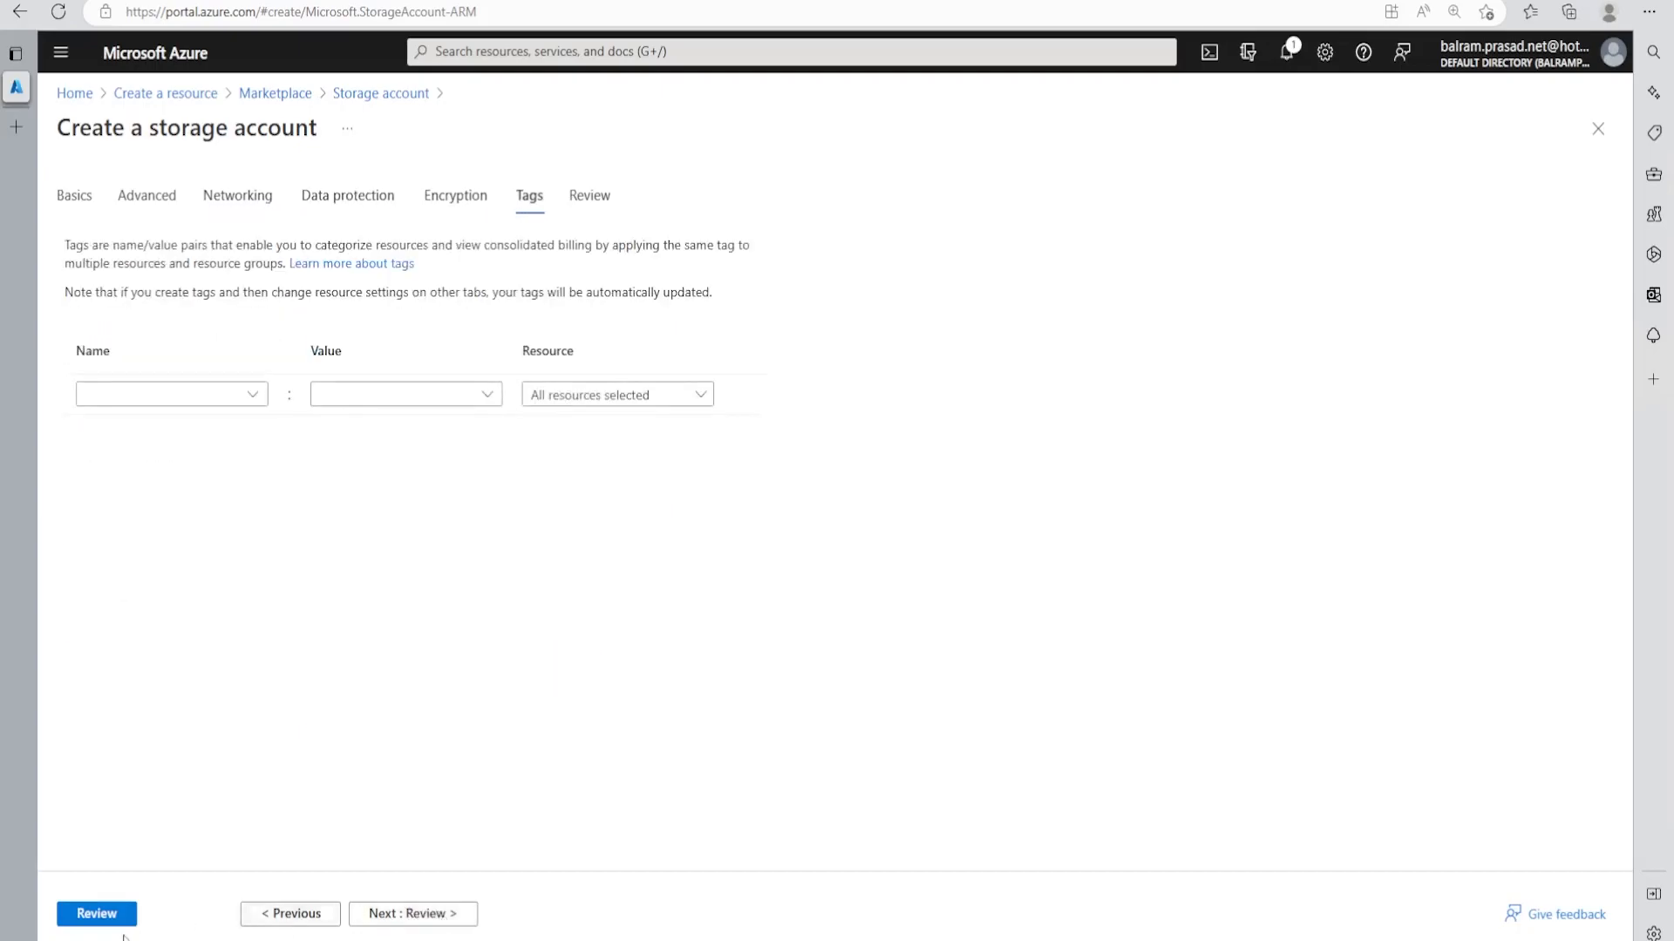
click(95, 913)
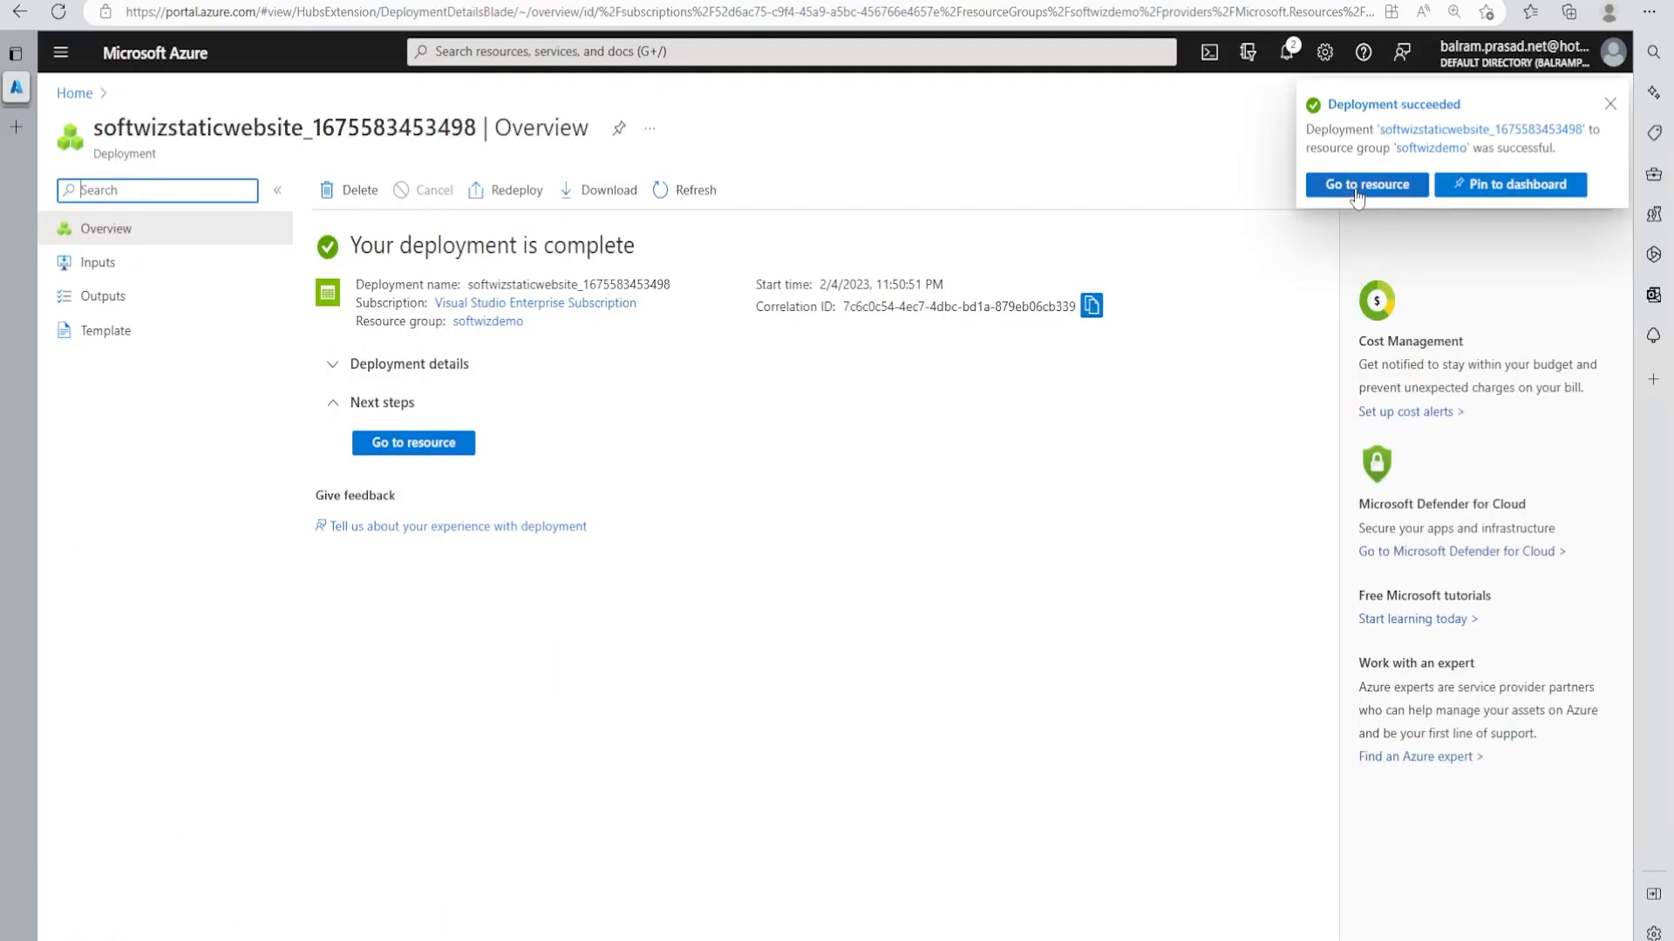
Enable static website on softwizstaticwebsite with index.html index and error.html error page, and save.
click(1366, 184)
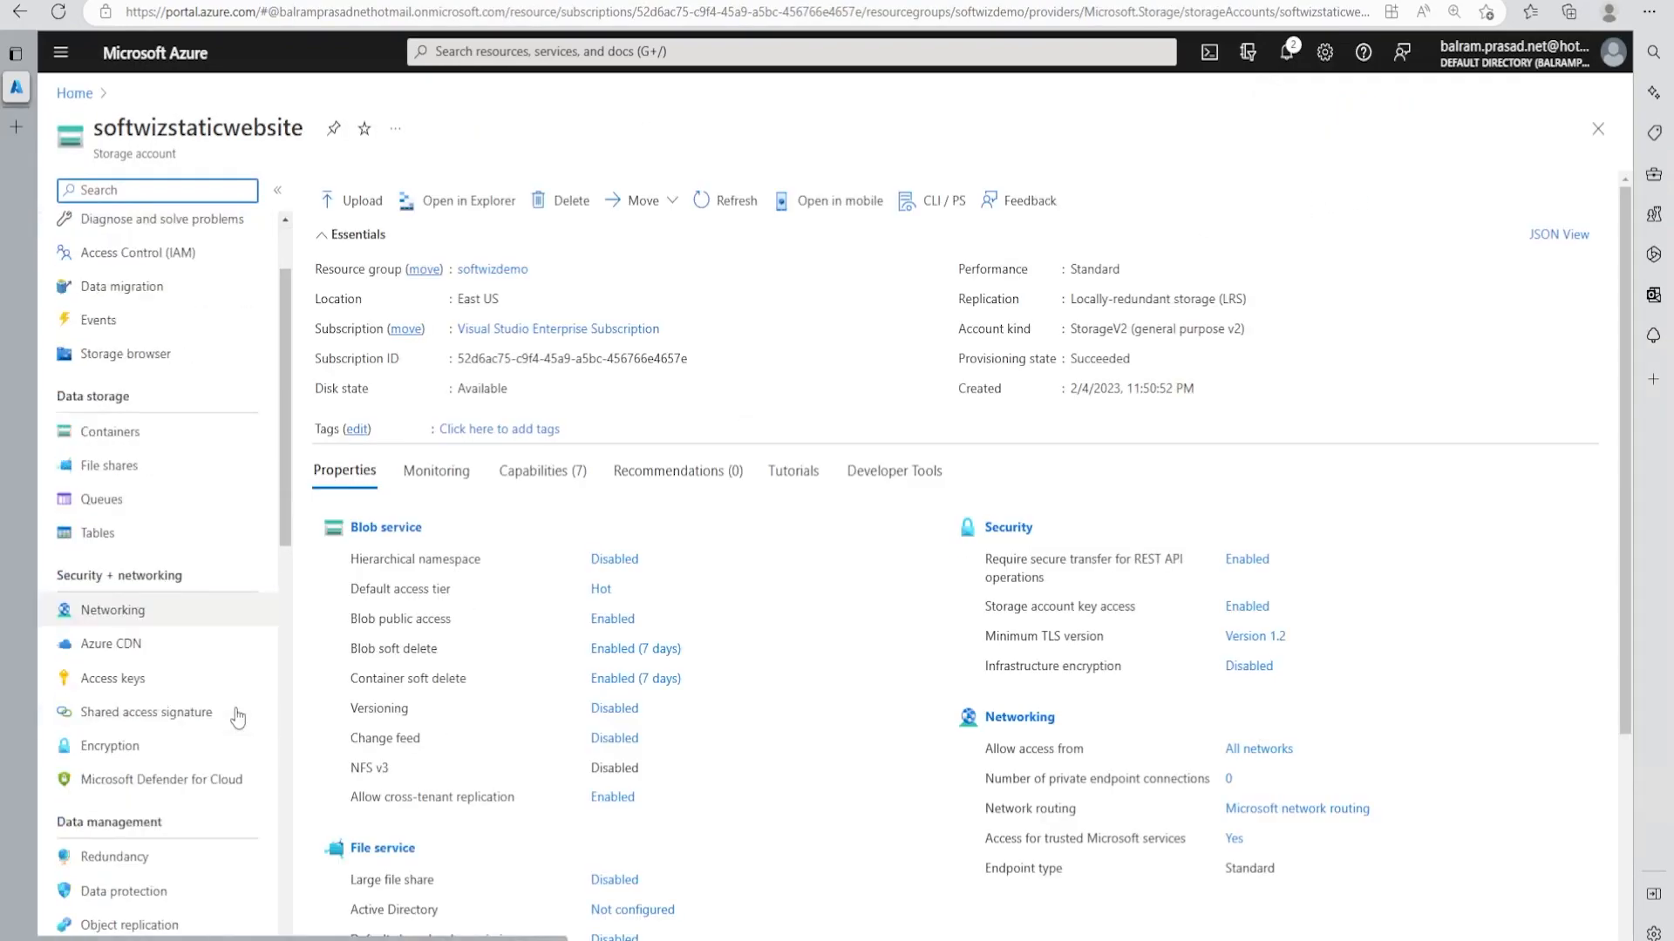
scroll(down, 3)
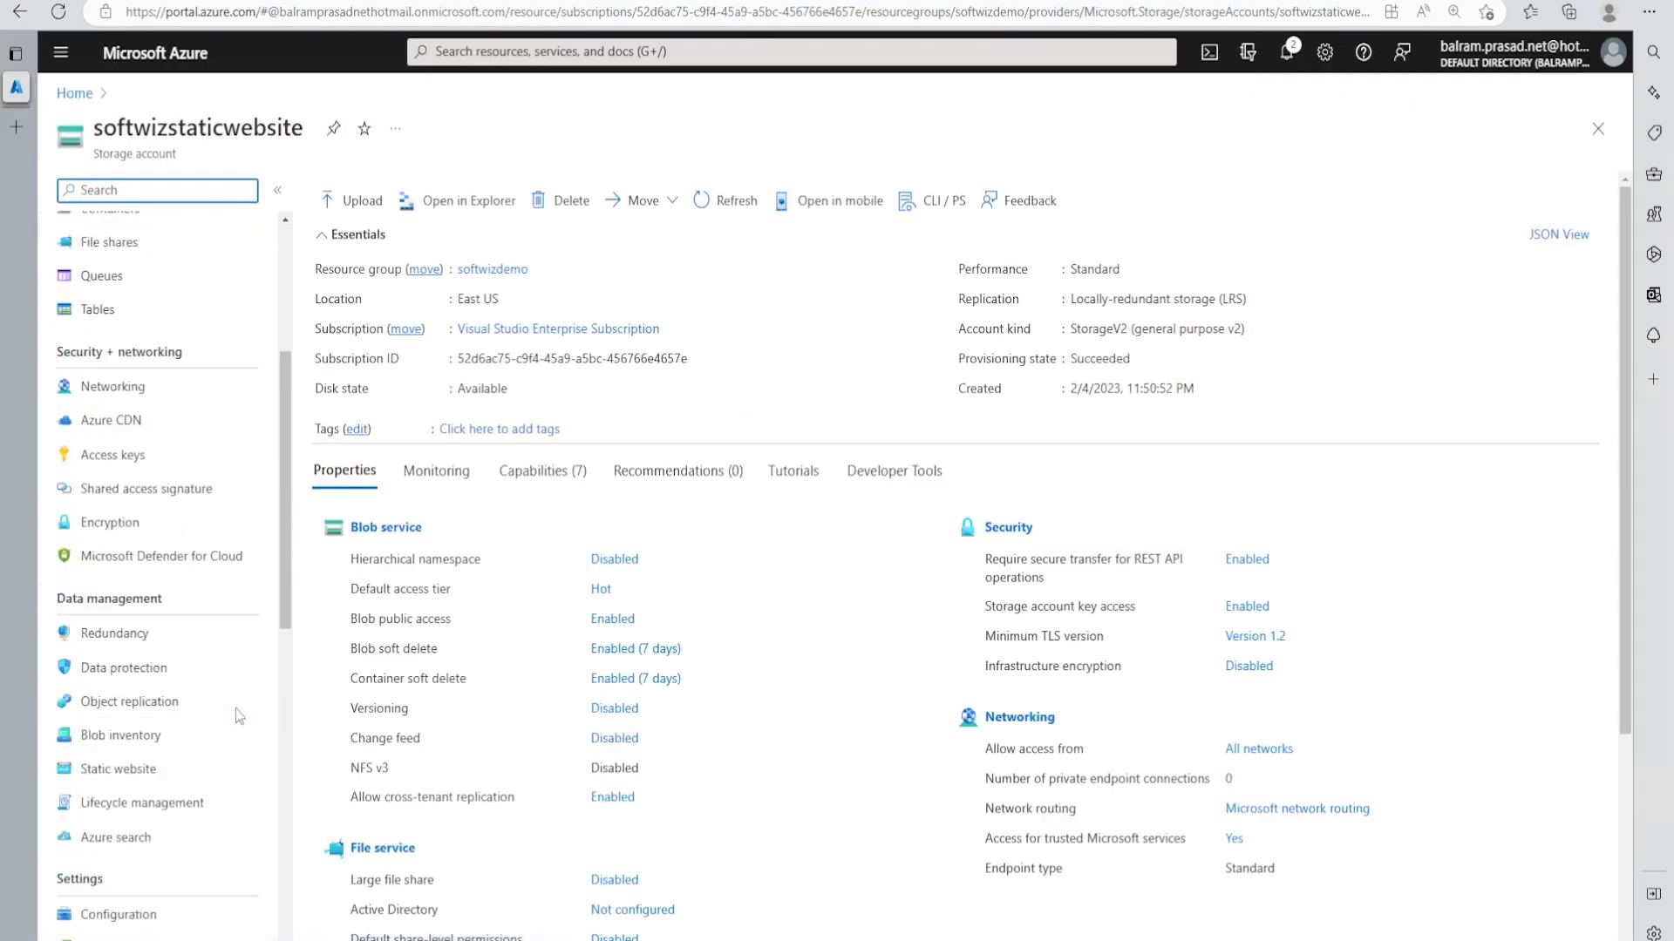
click(118, 769)
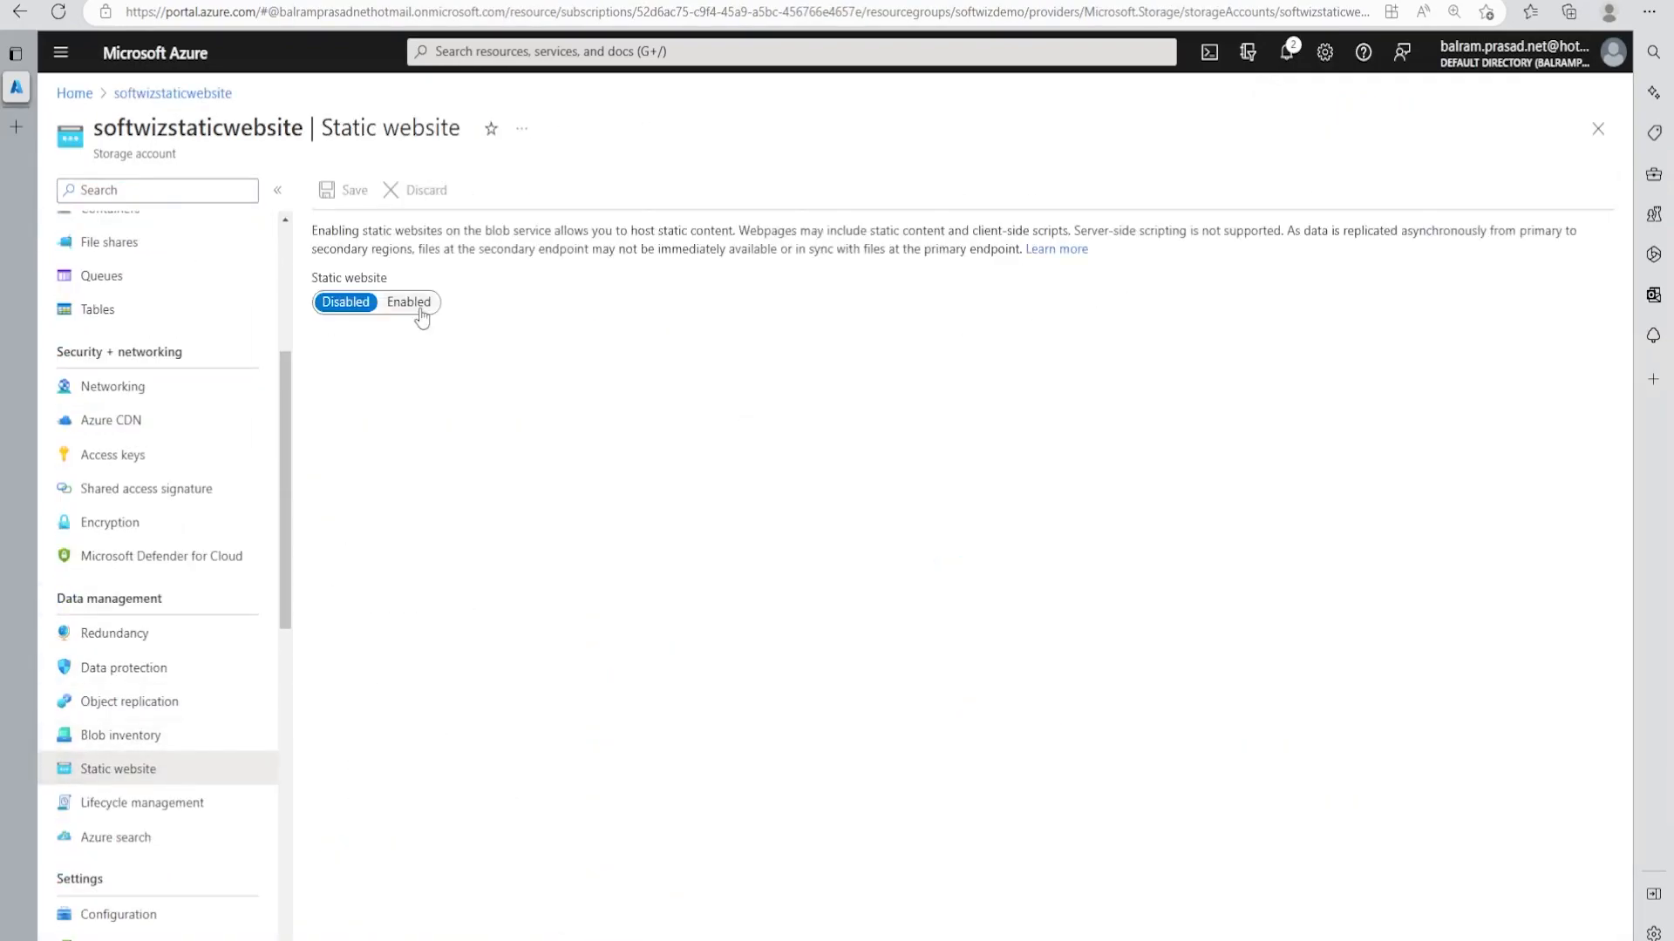
click(408, 302)
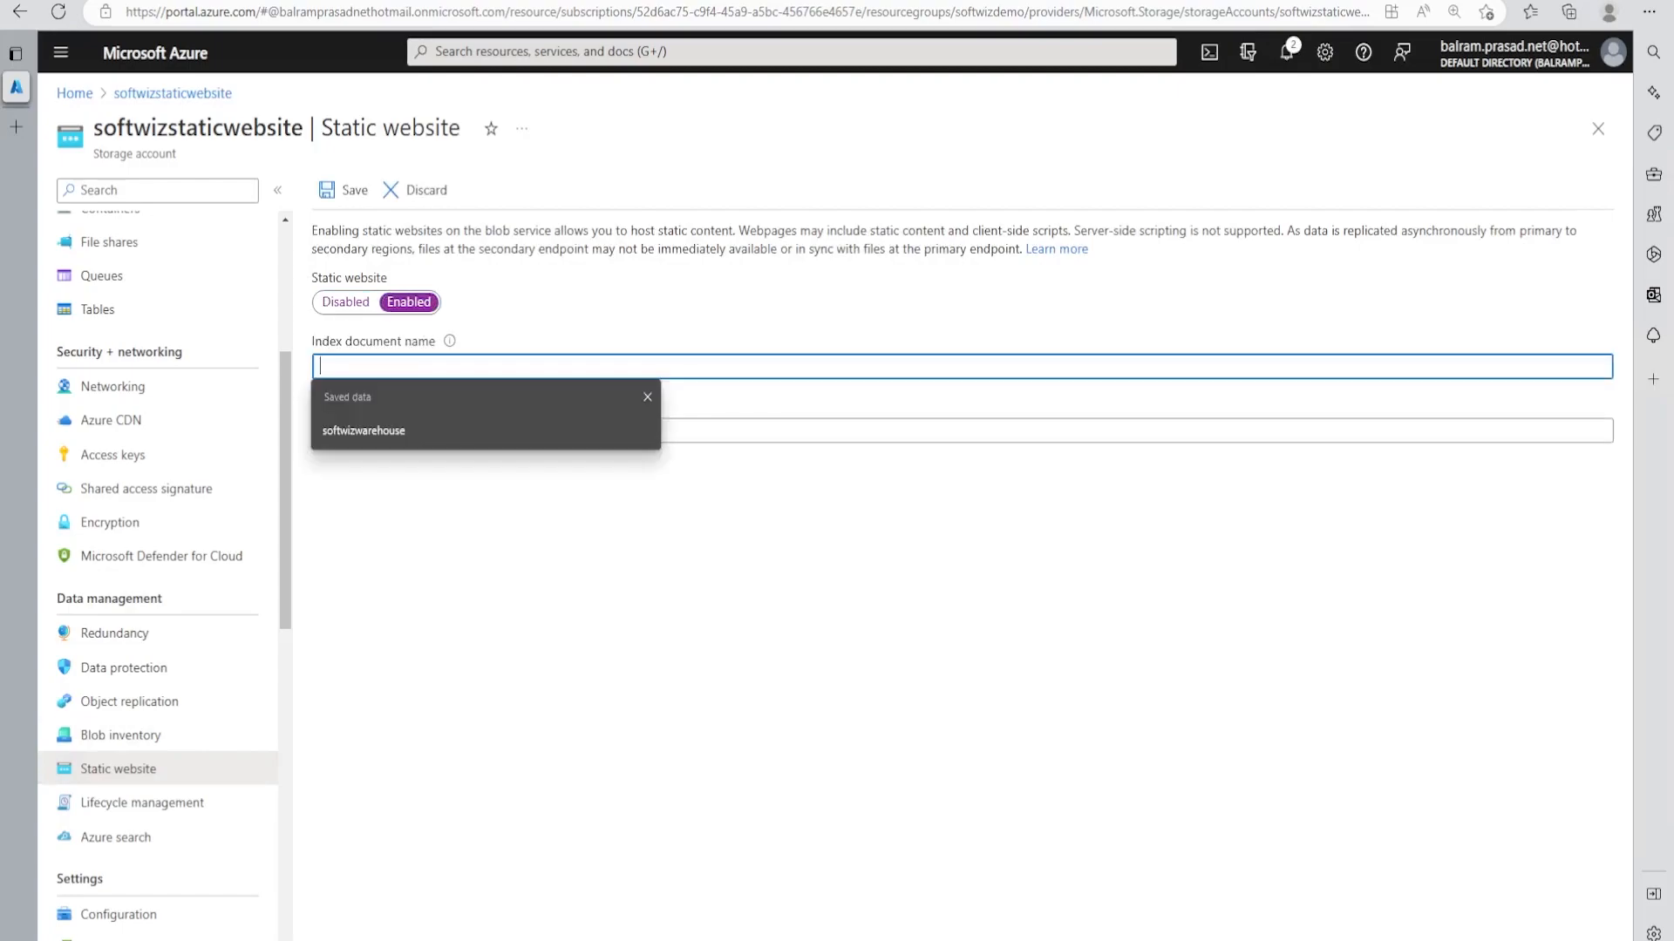
mouse_move(516, 352)
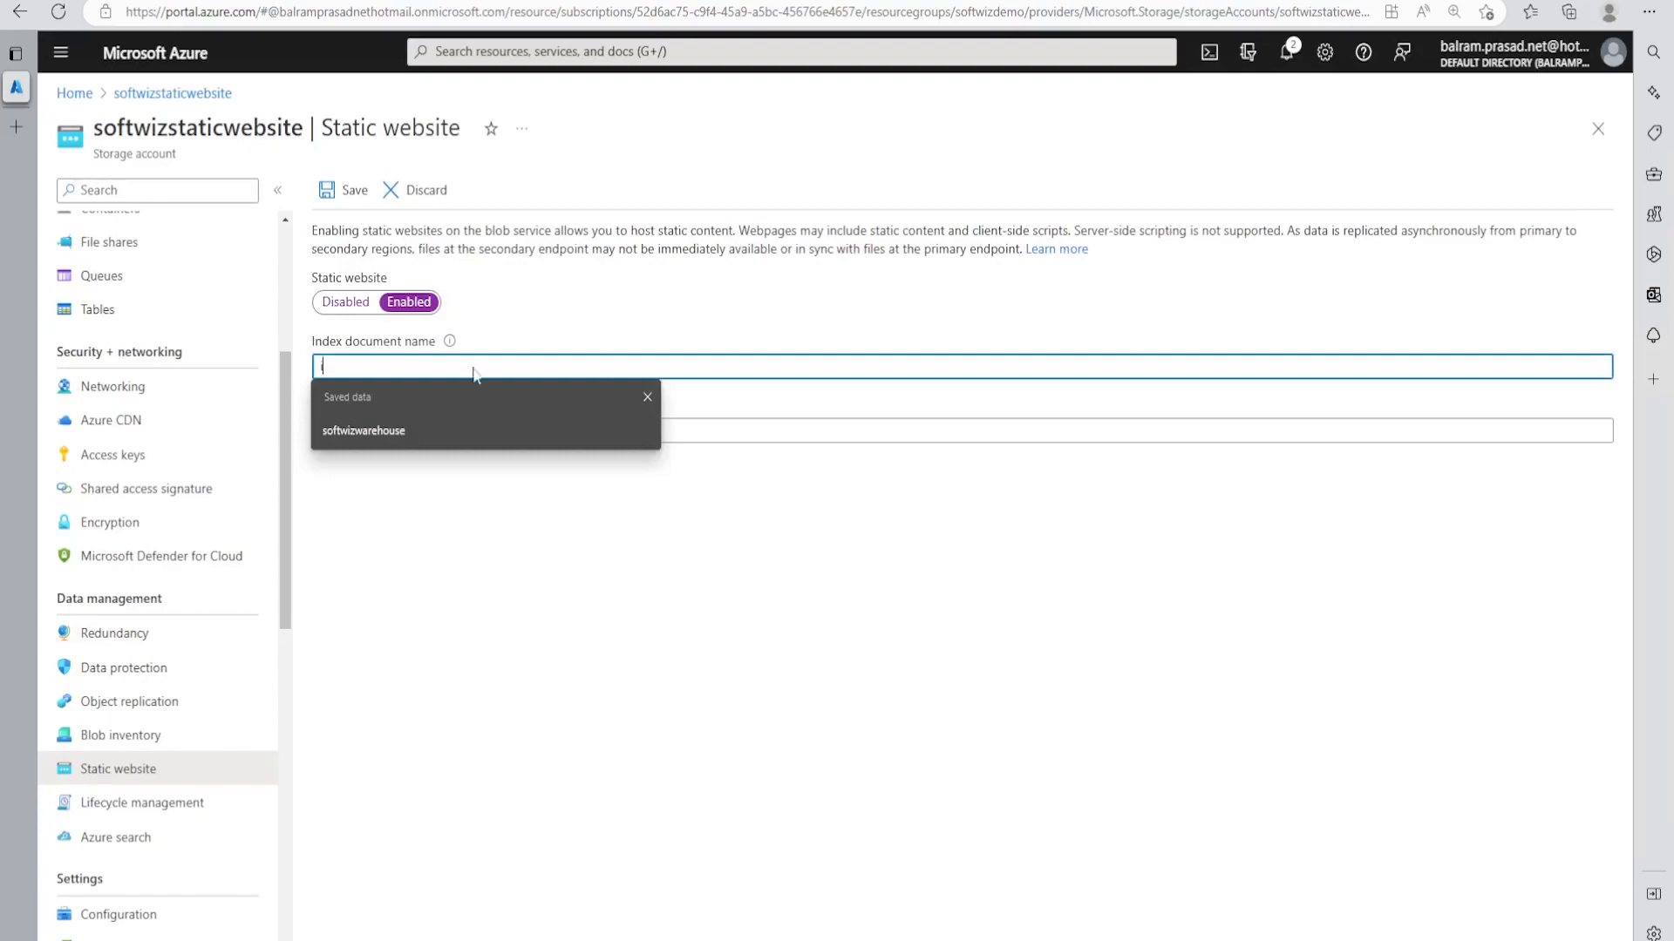
text(index.html)
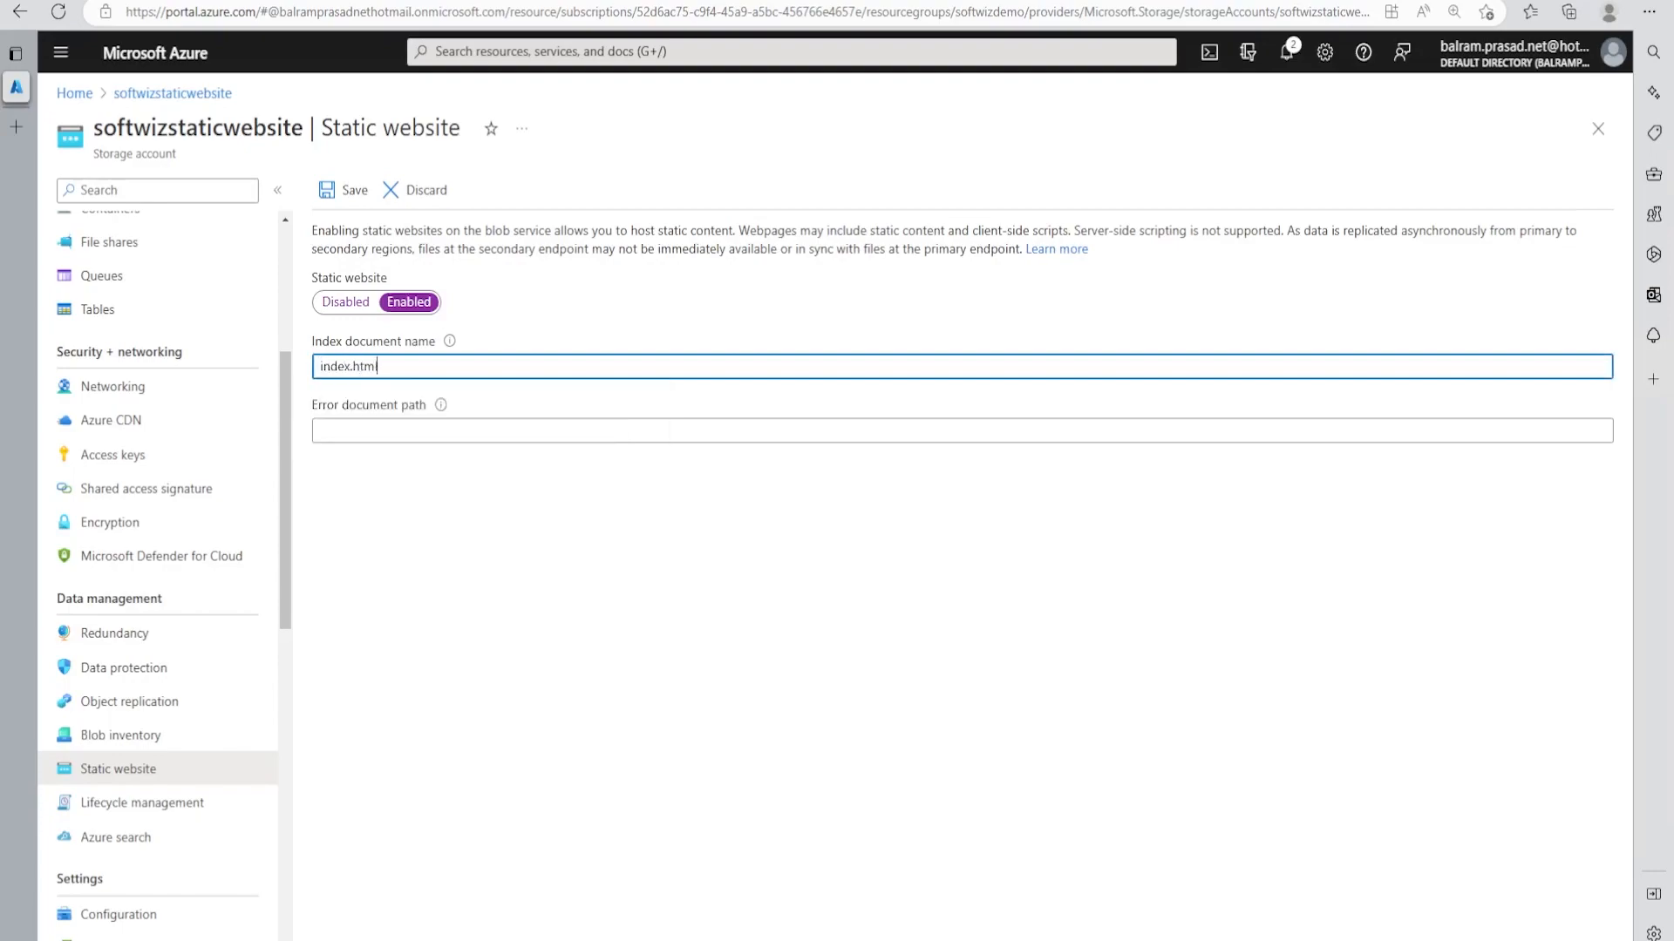
mouse_move(440, 405)
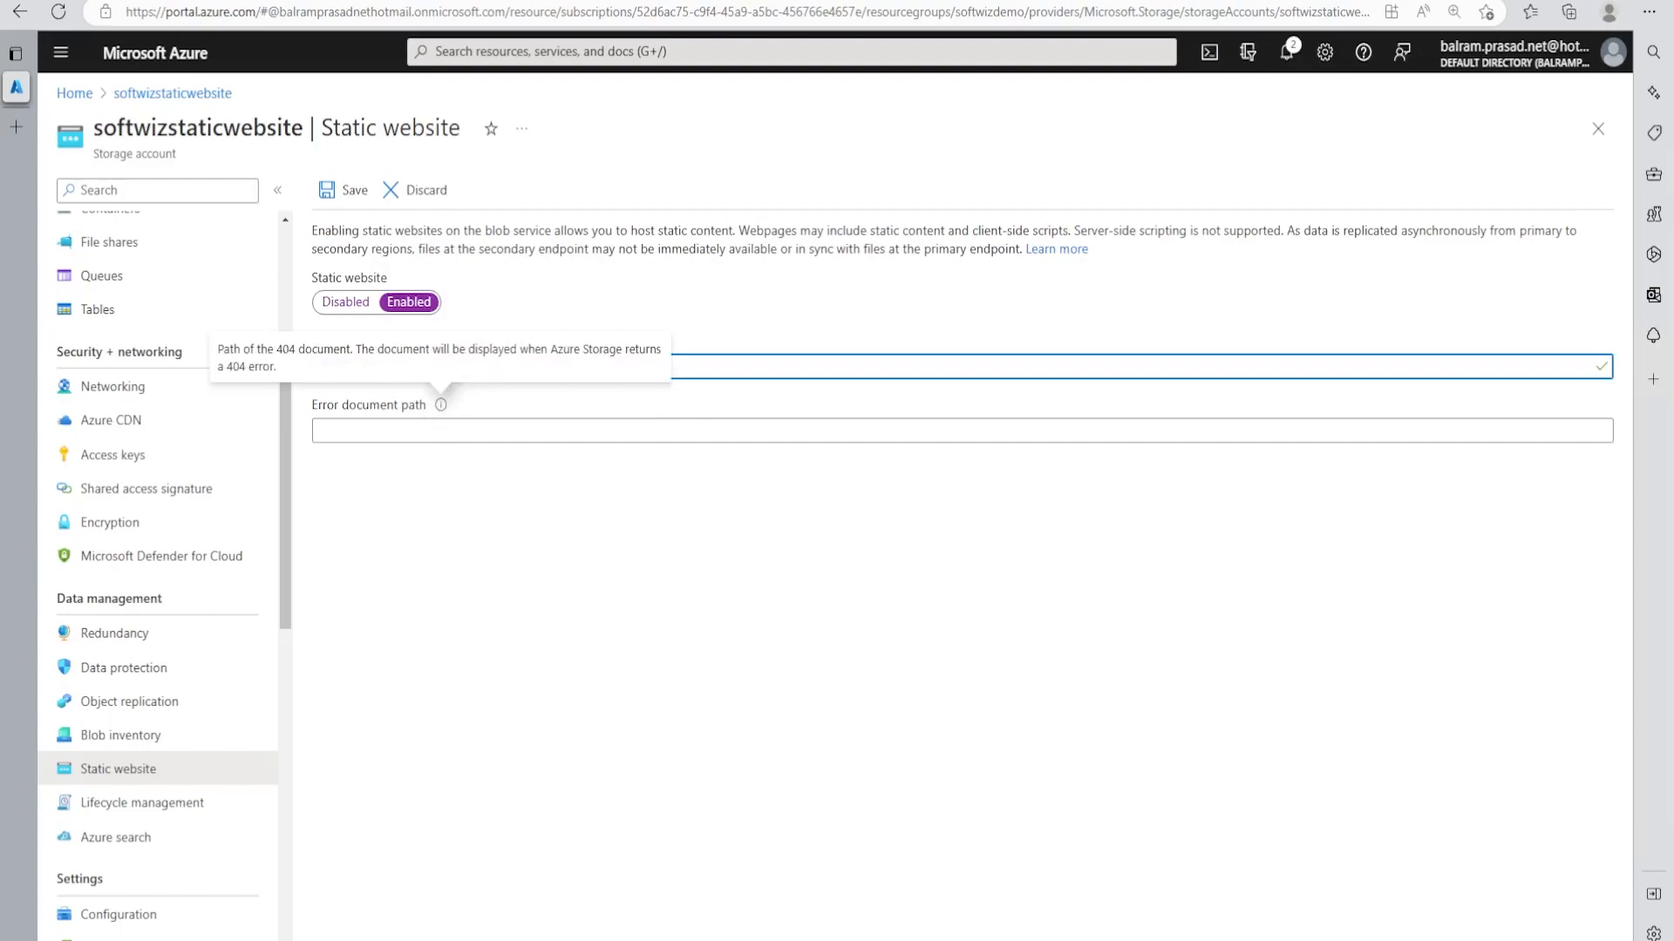
text(error.)
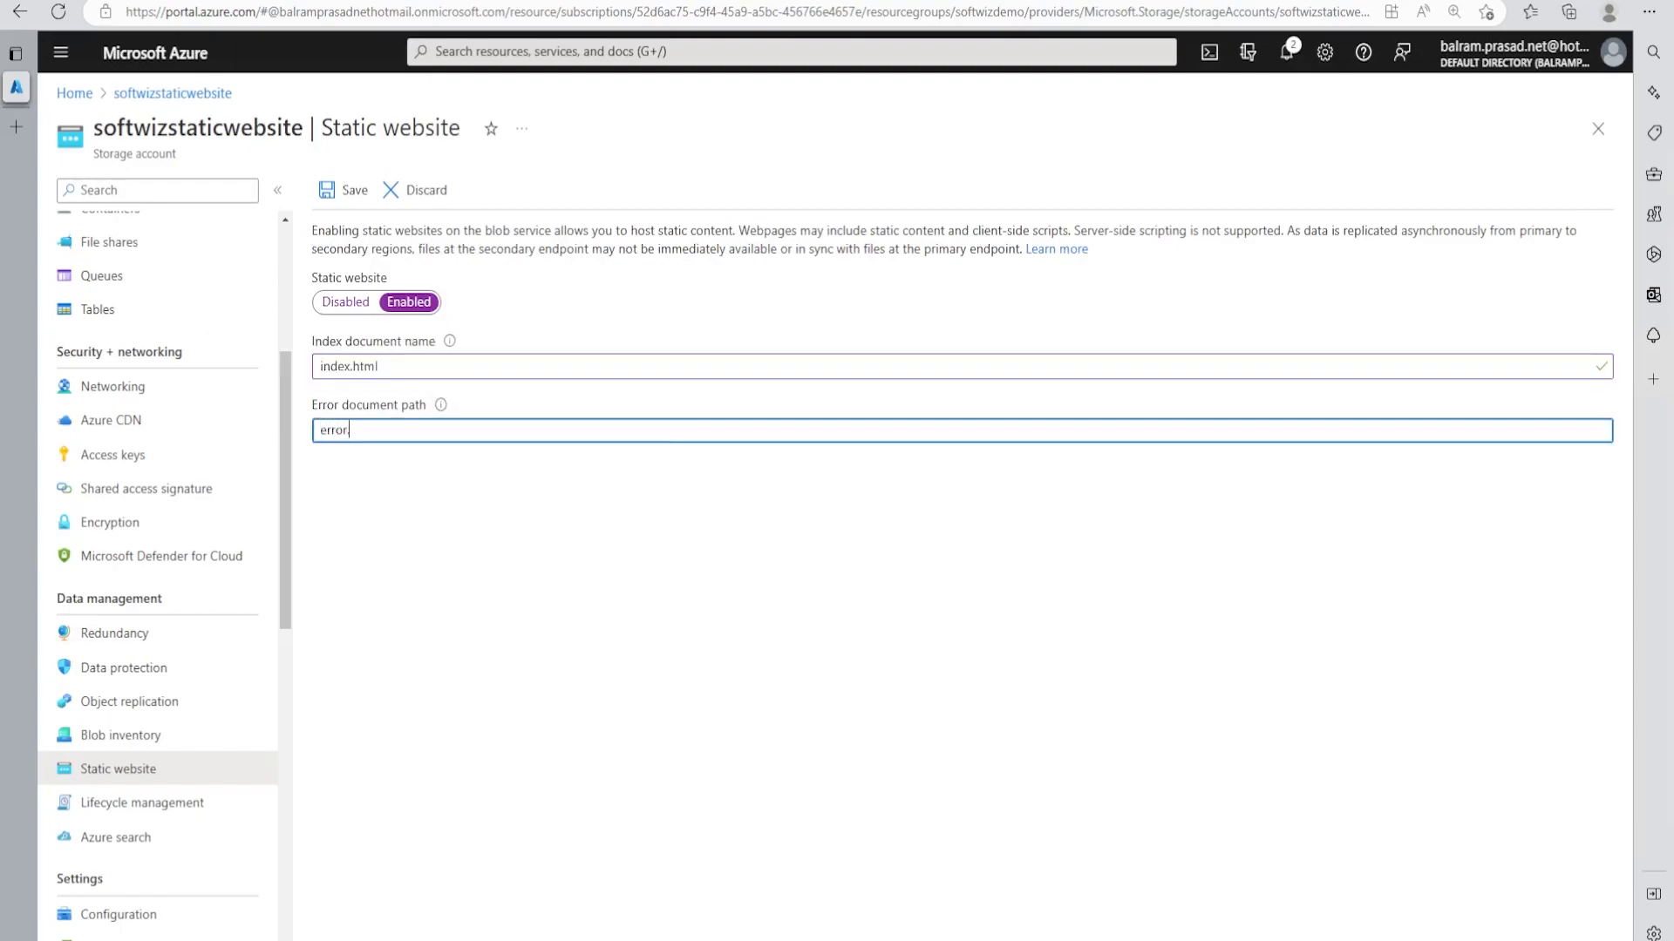
text(html)
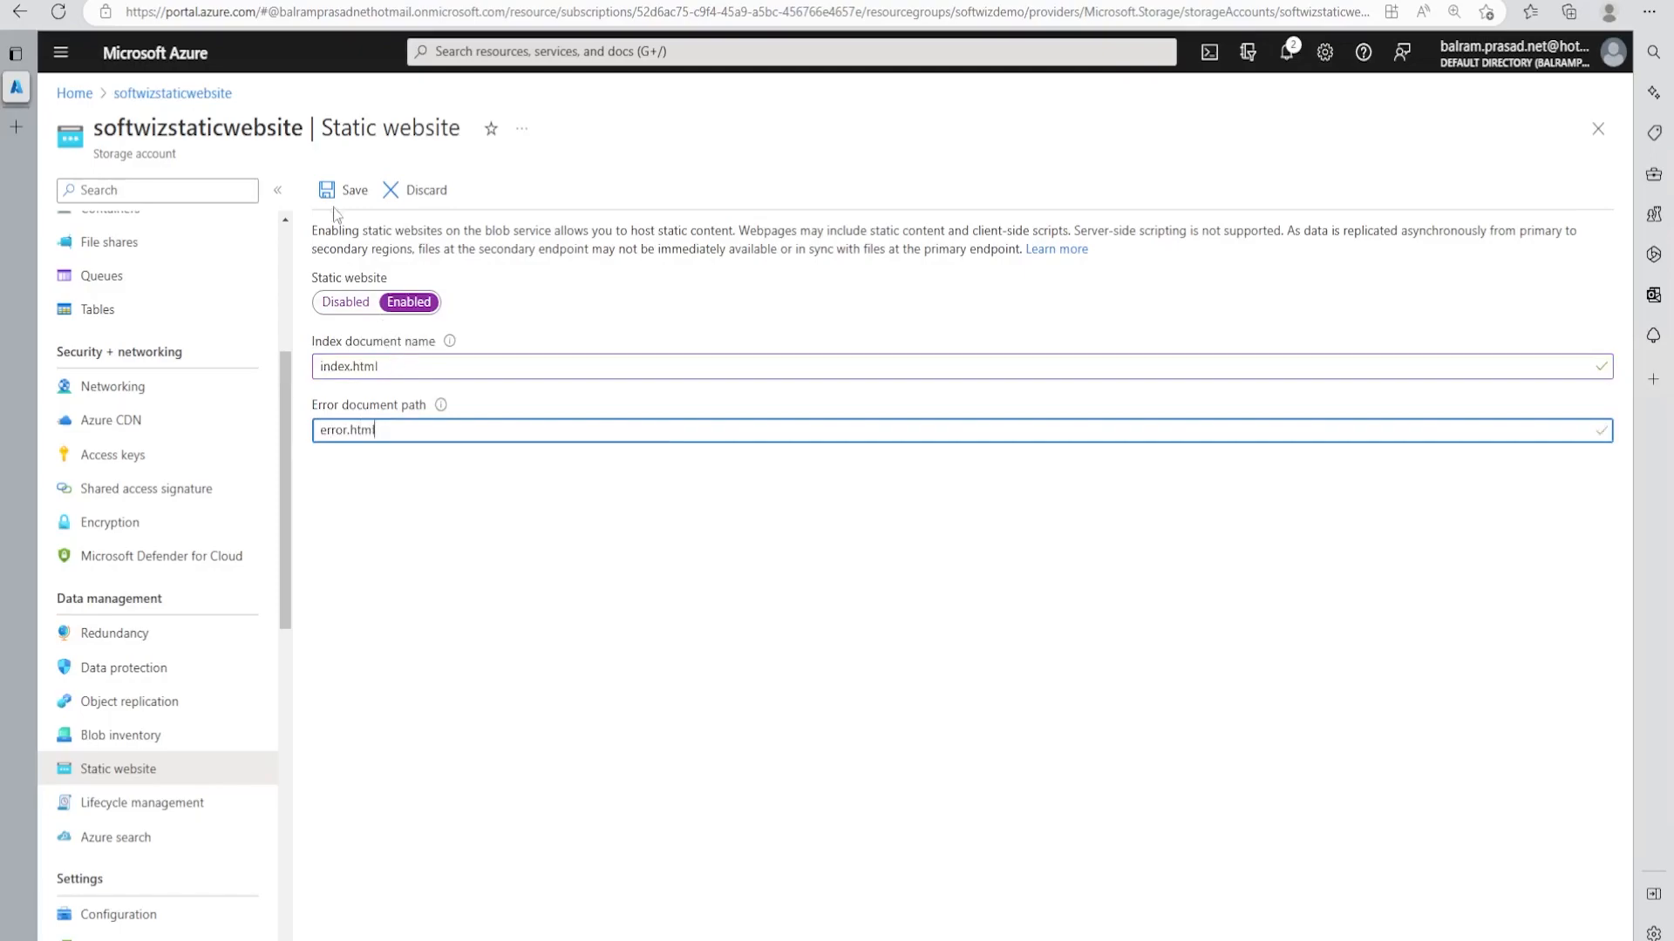
click(353, 190)
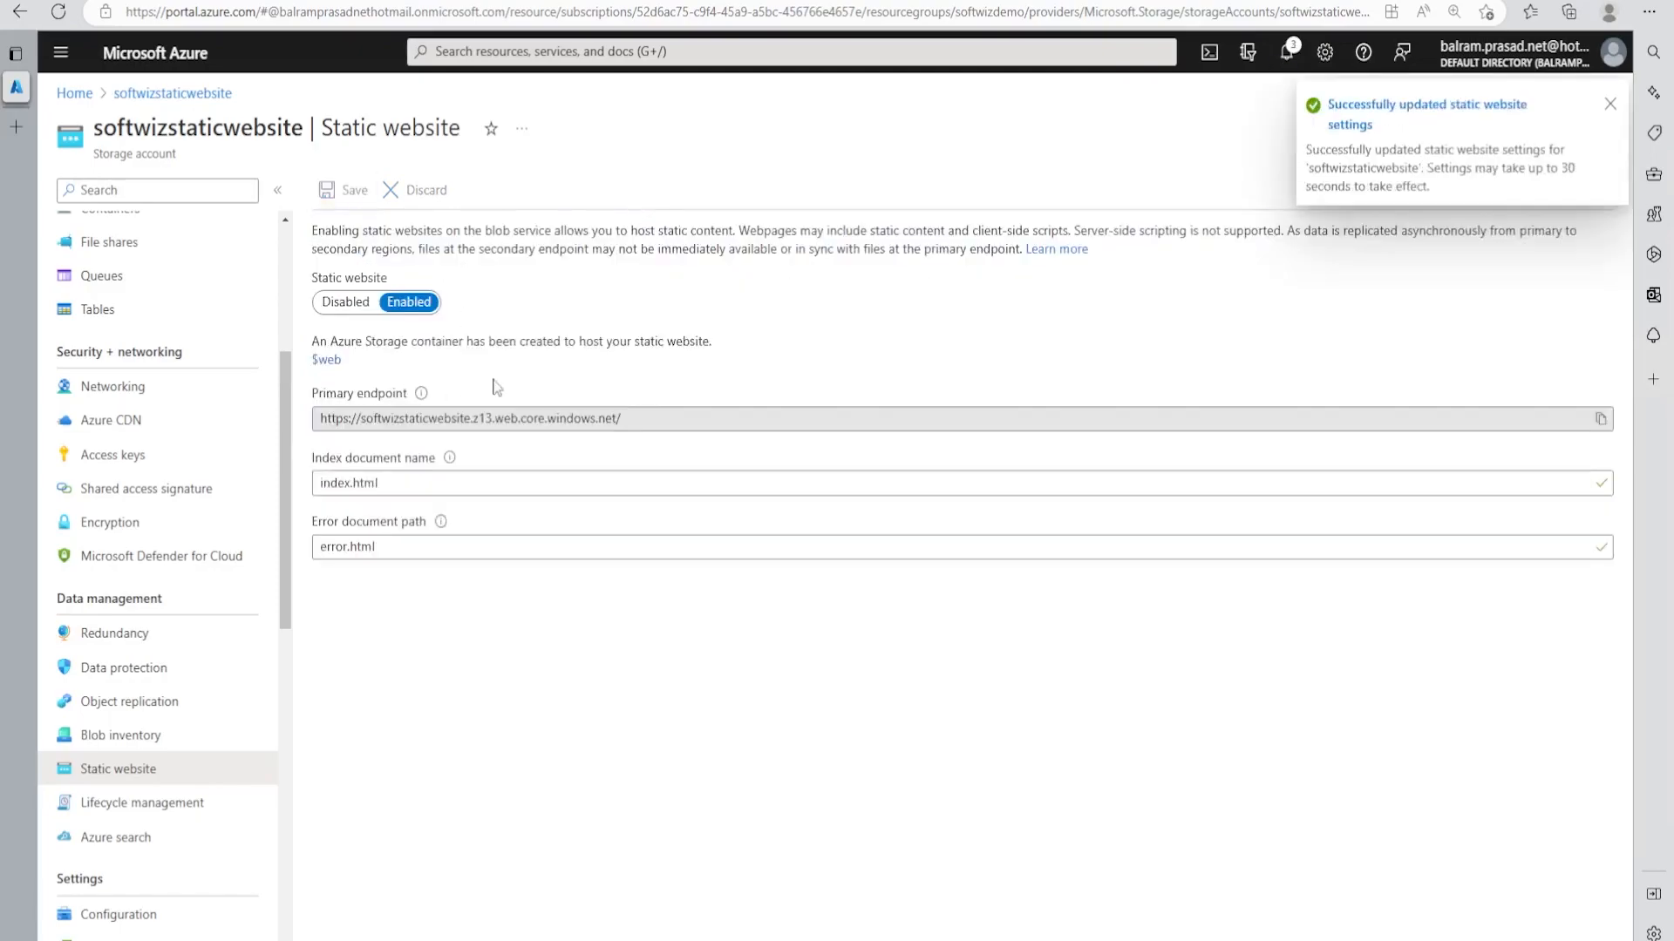
Load the primary endpoint in Edge, see the 404, and open the $web container.
click(1610, 103)
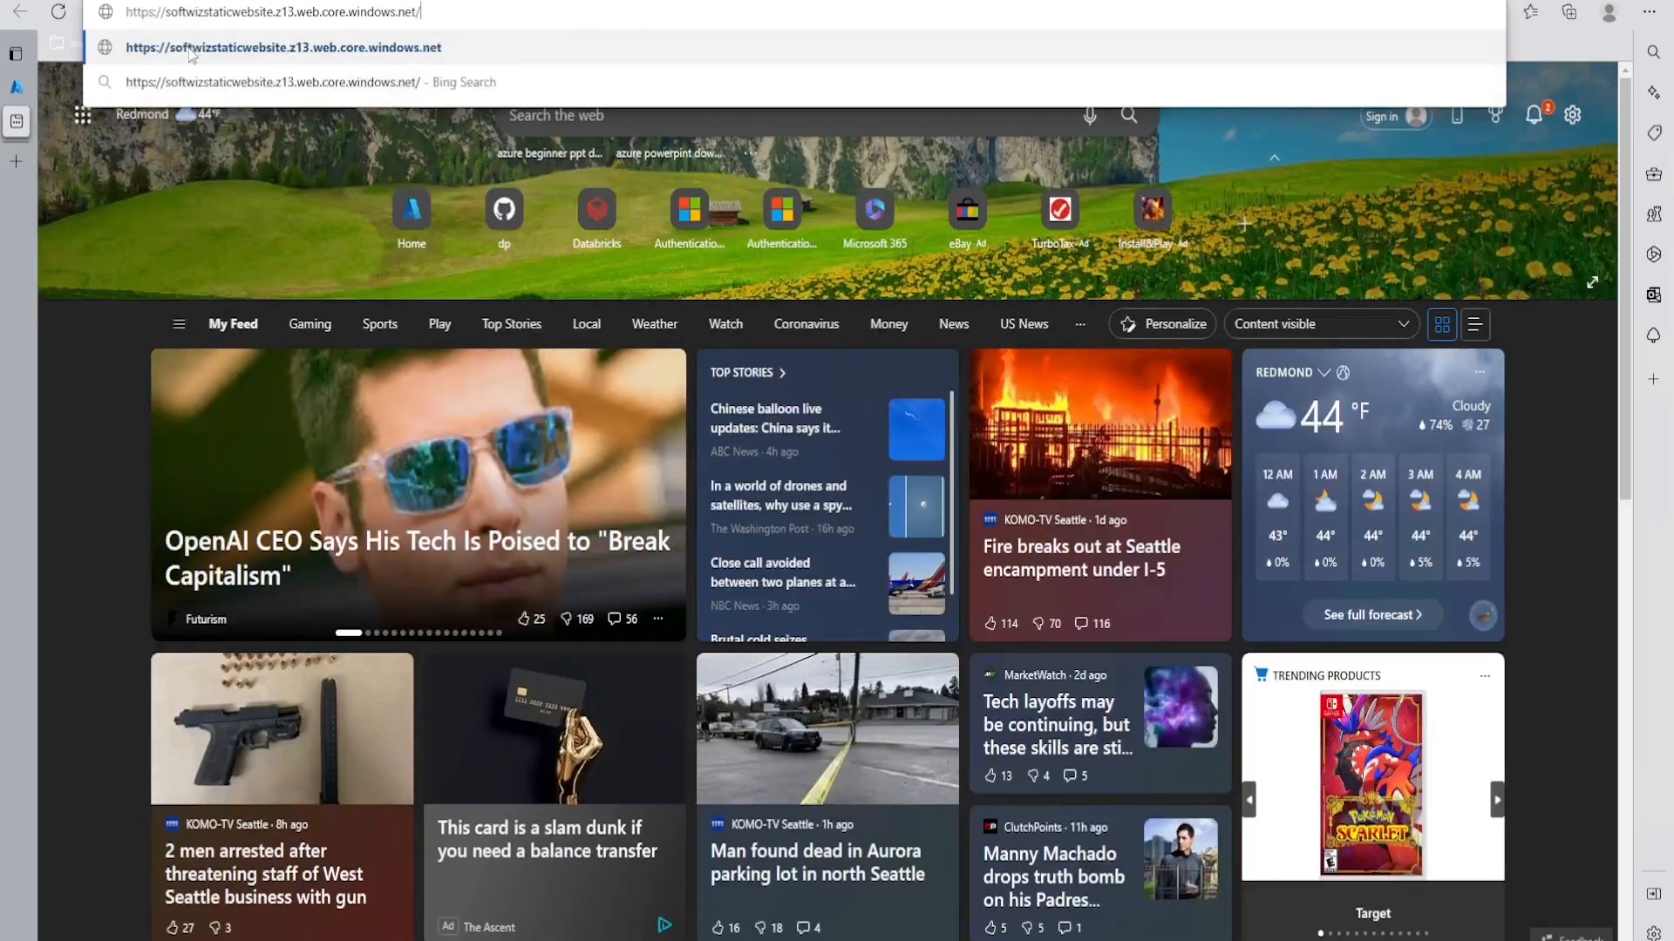
click(283, 47)
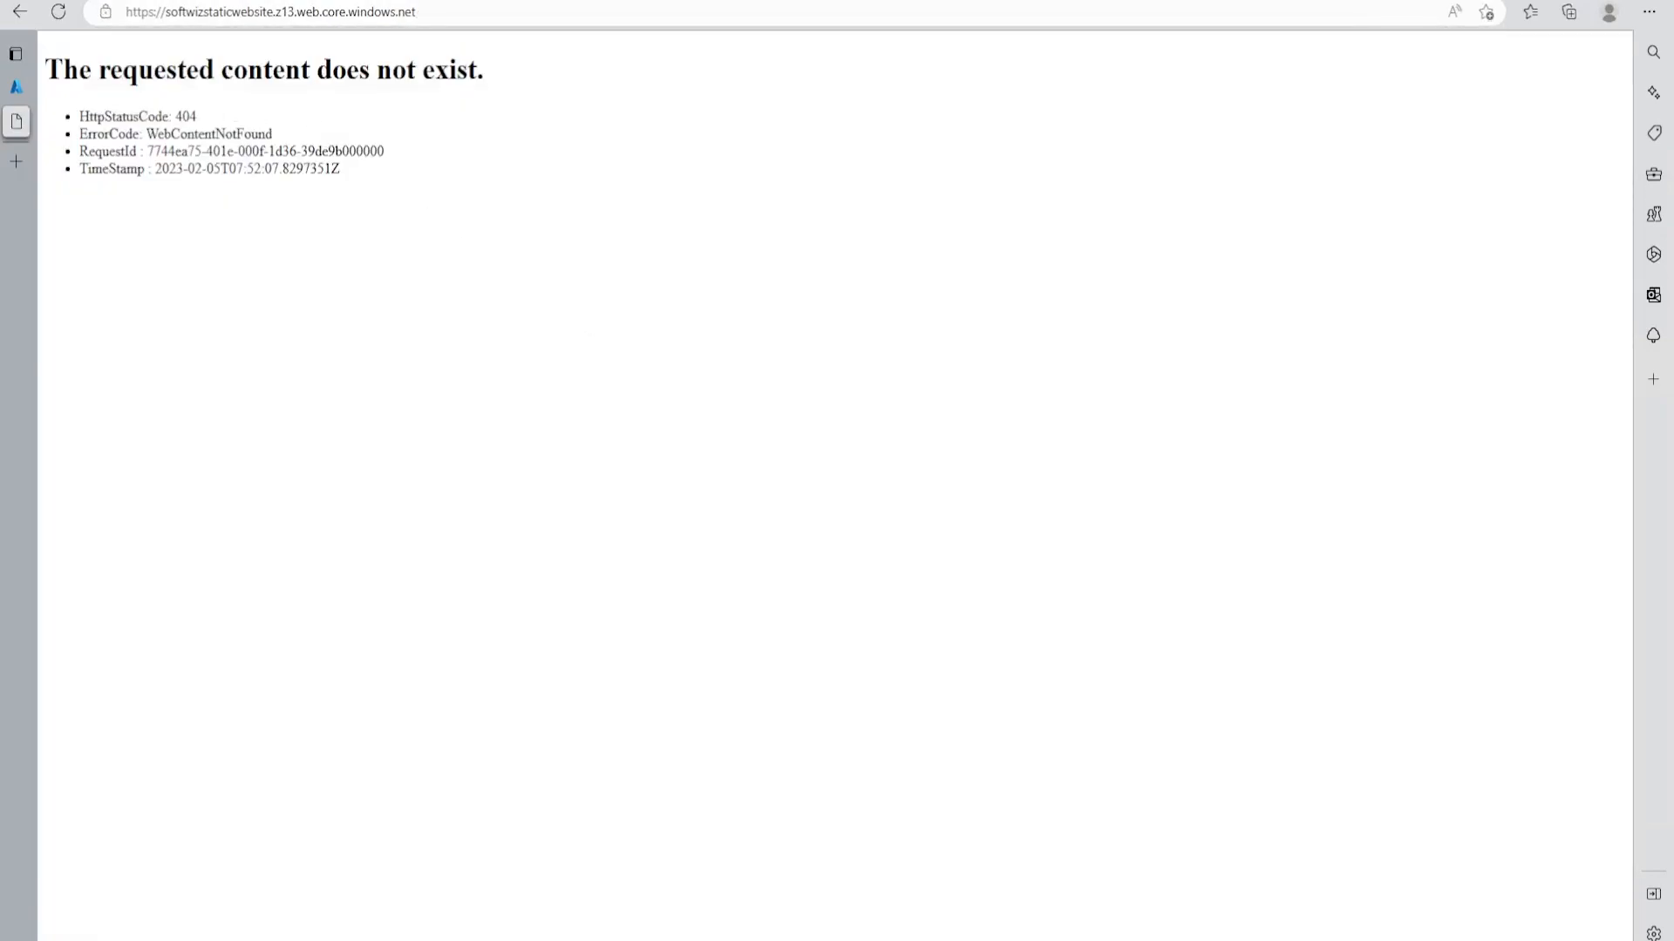
drag(155, 70, 392, 70)
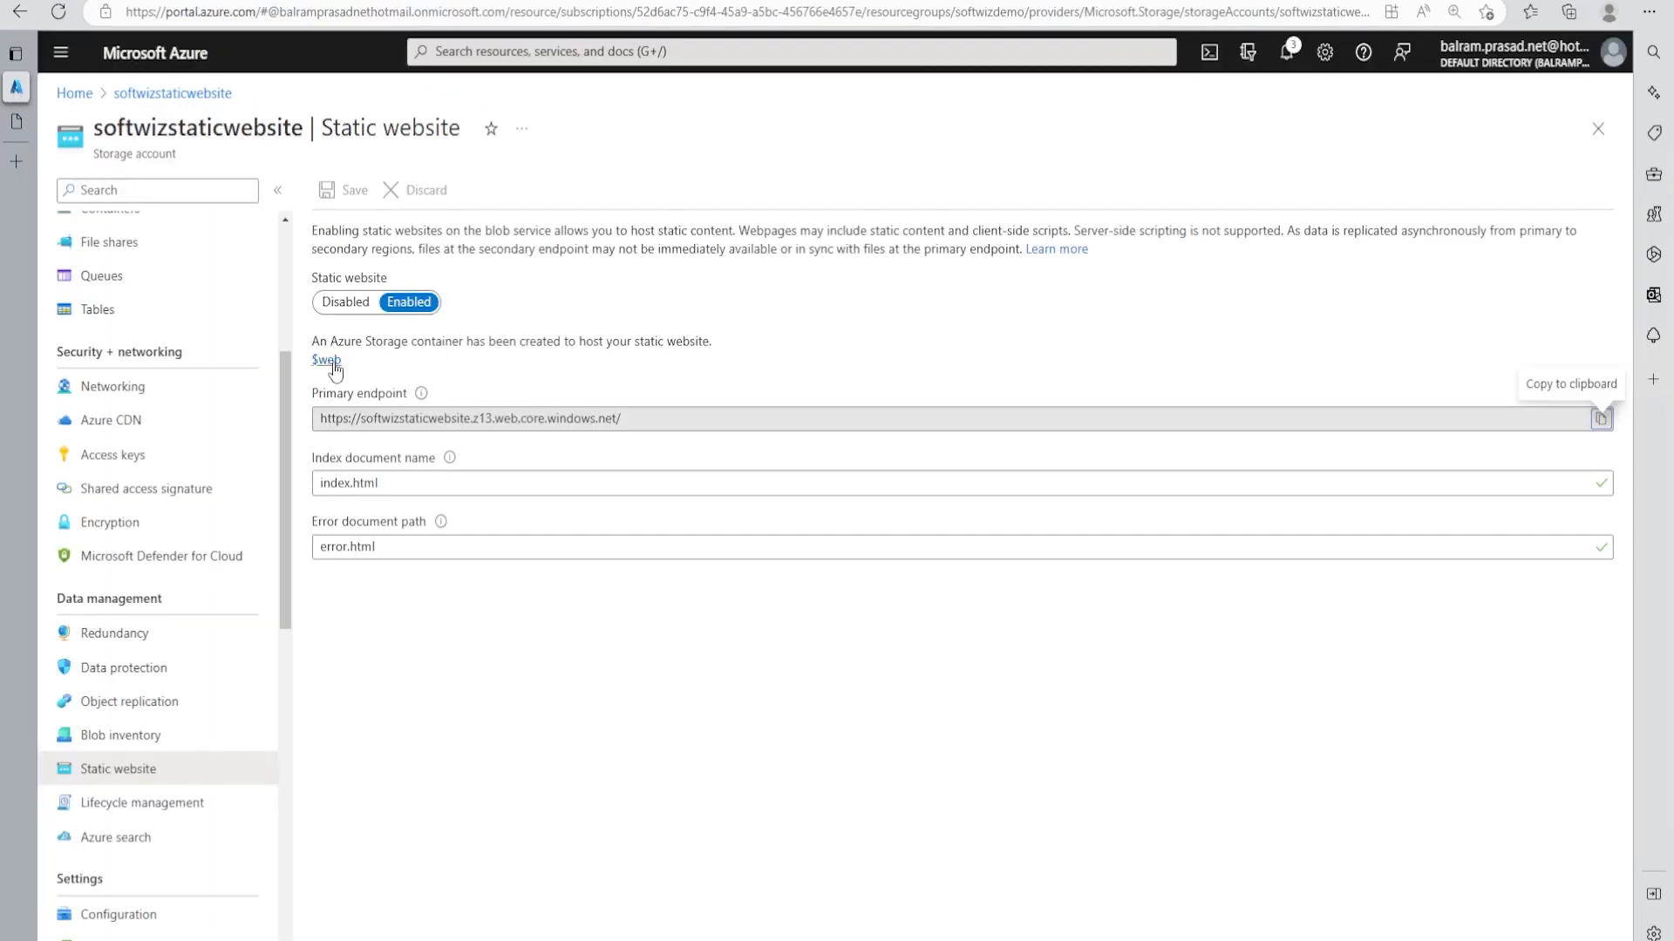
click(325, 360)
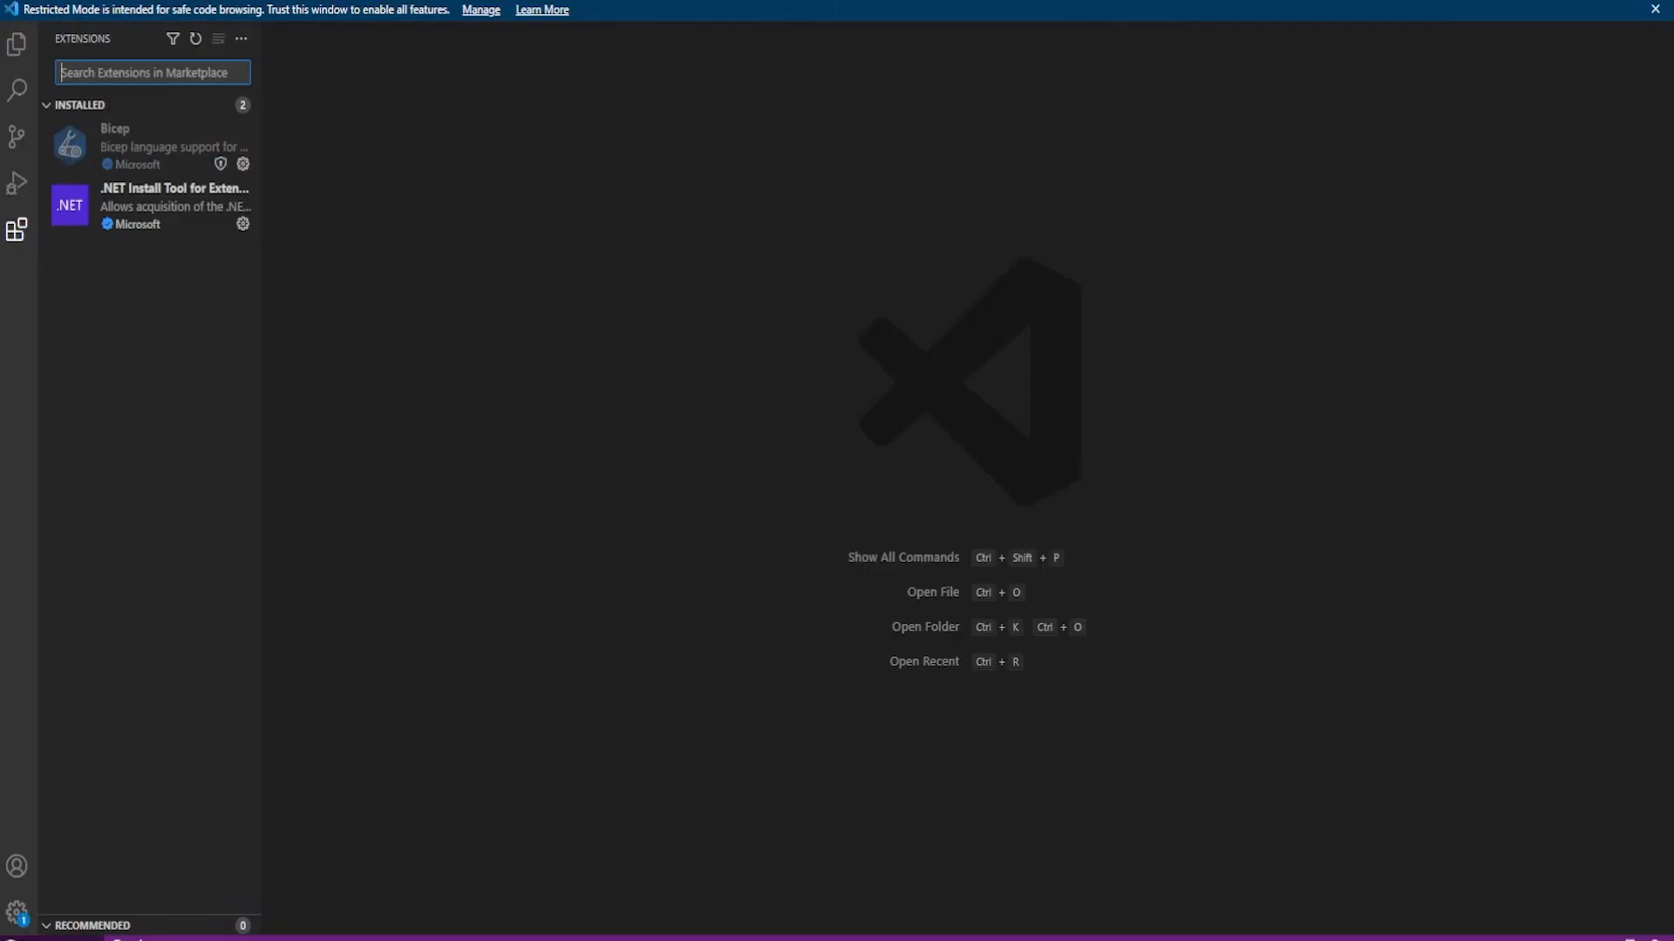
Start a new text file containing an <html> tag.
click(21, 10)
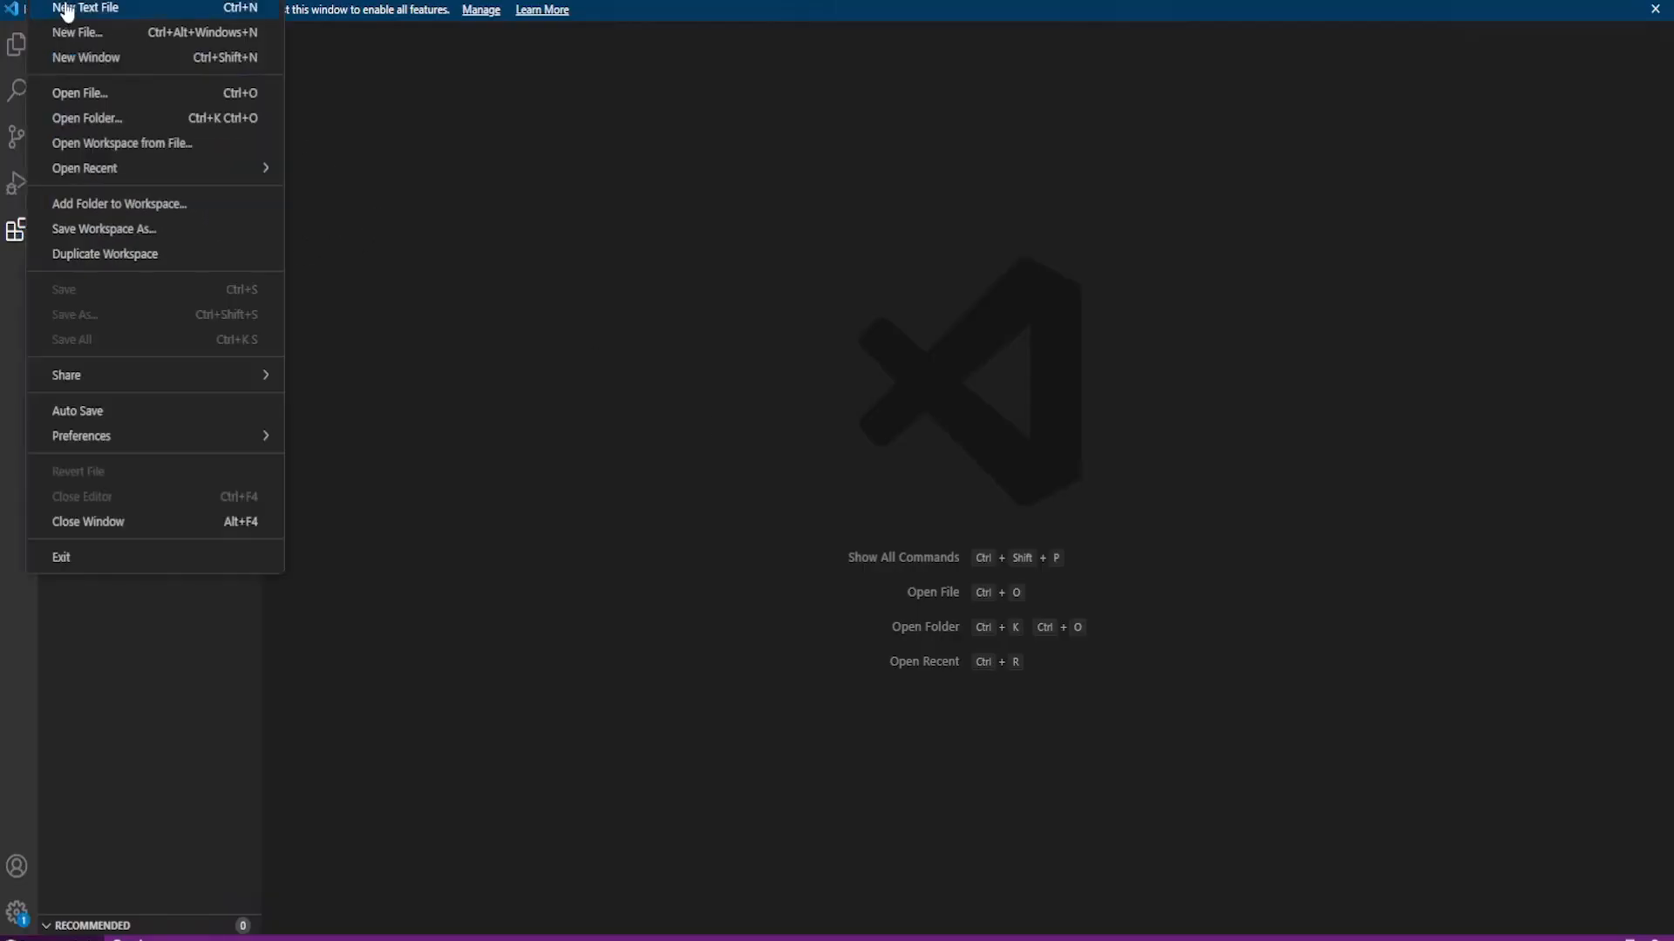
click(86, 8)
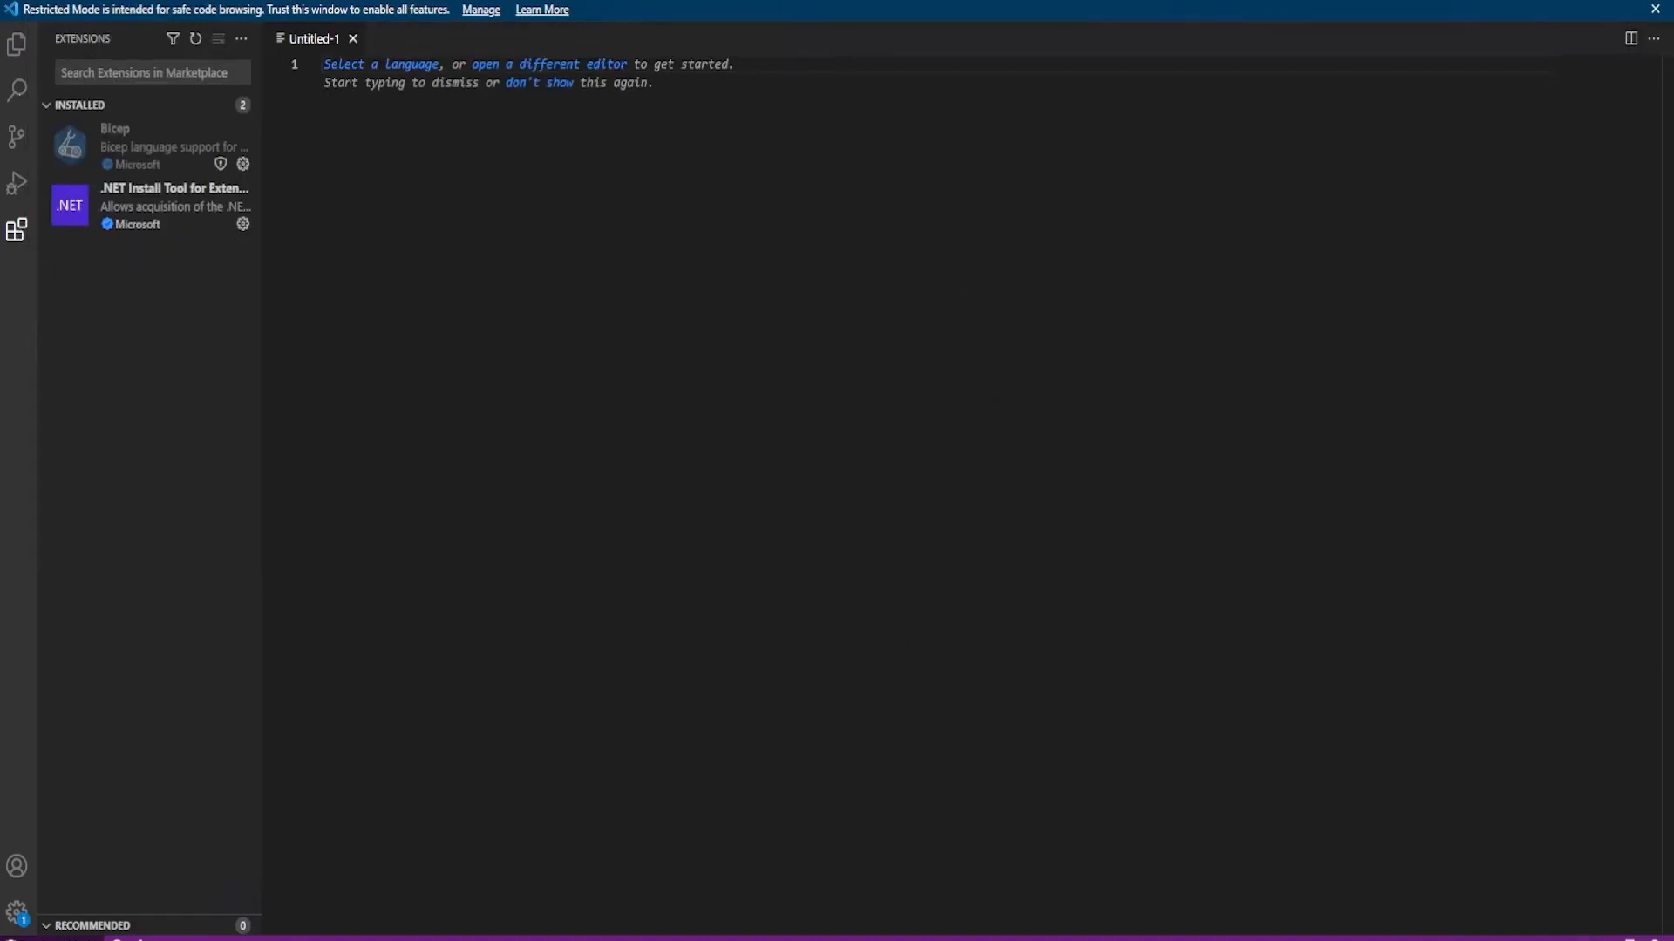
text(<)
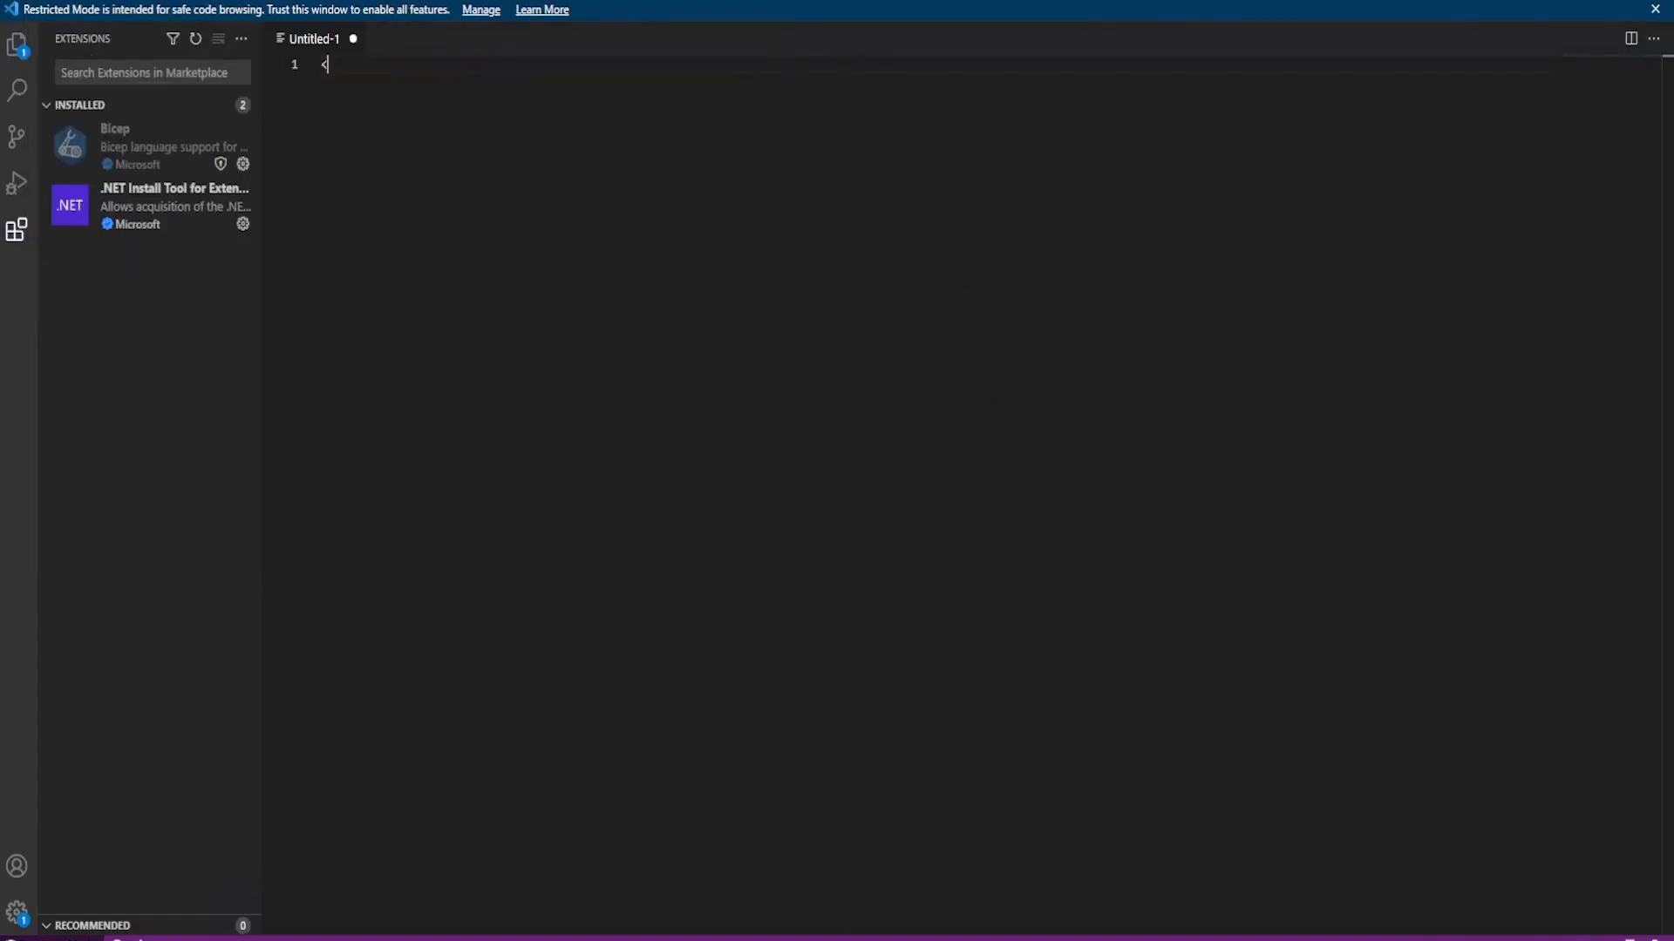
text(ht,)
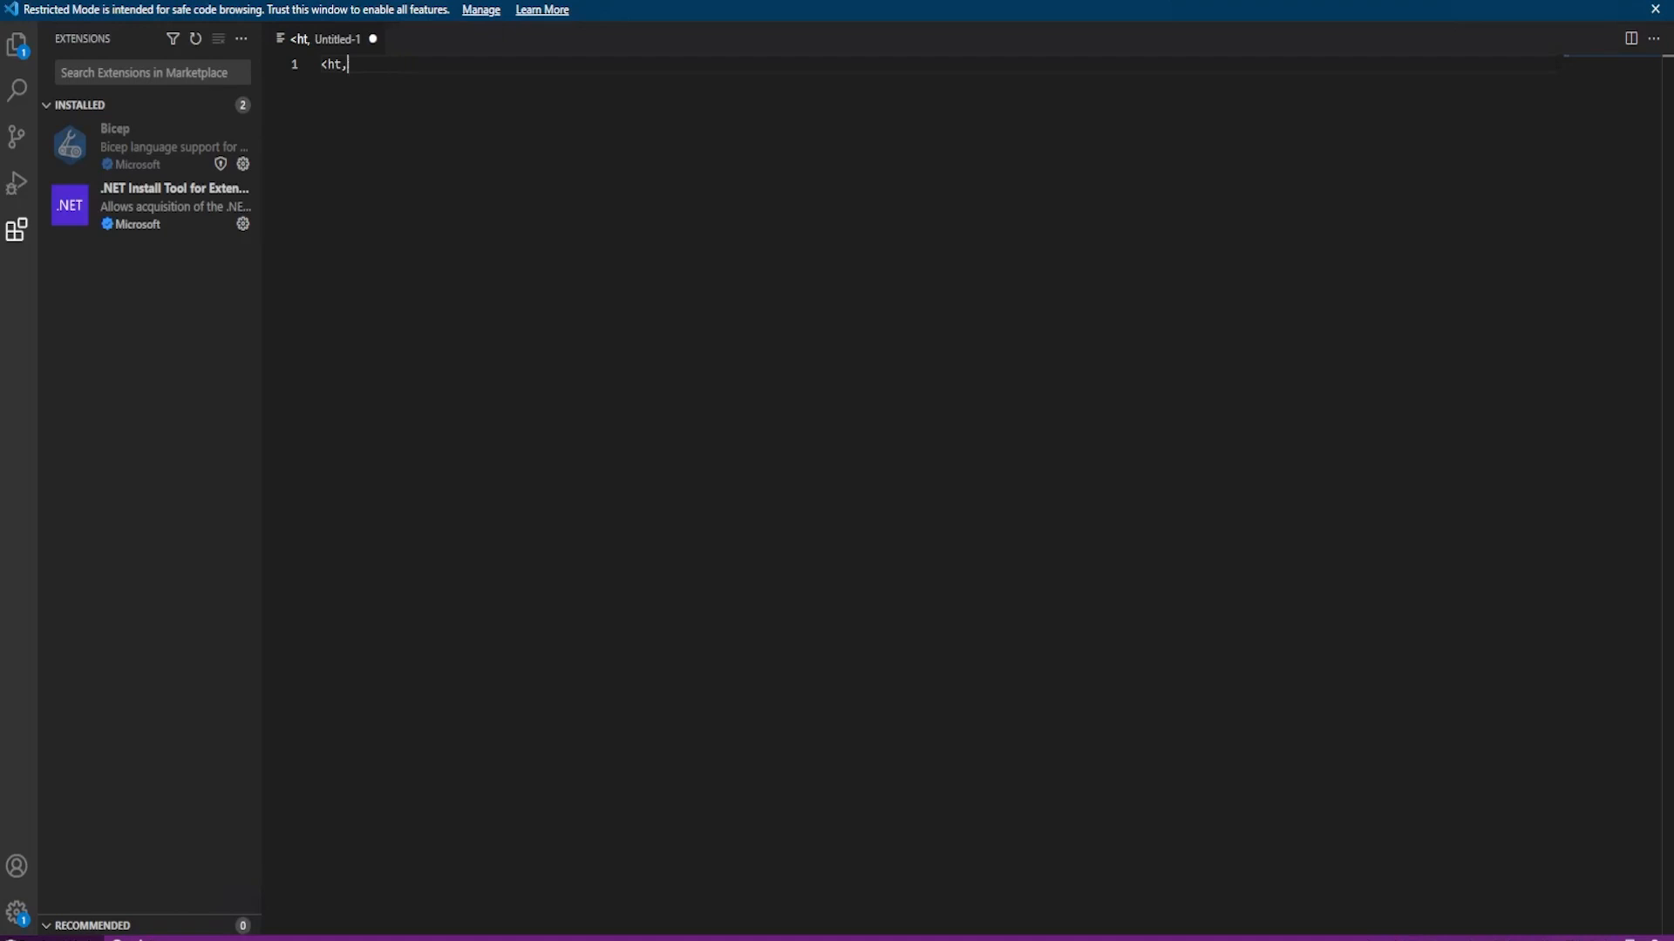
text(ml>)
text(<)
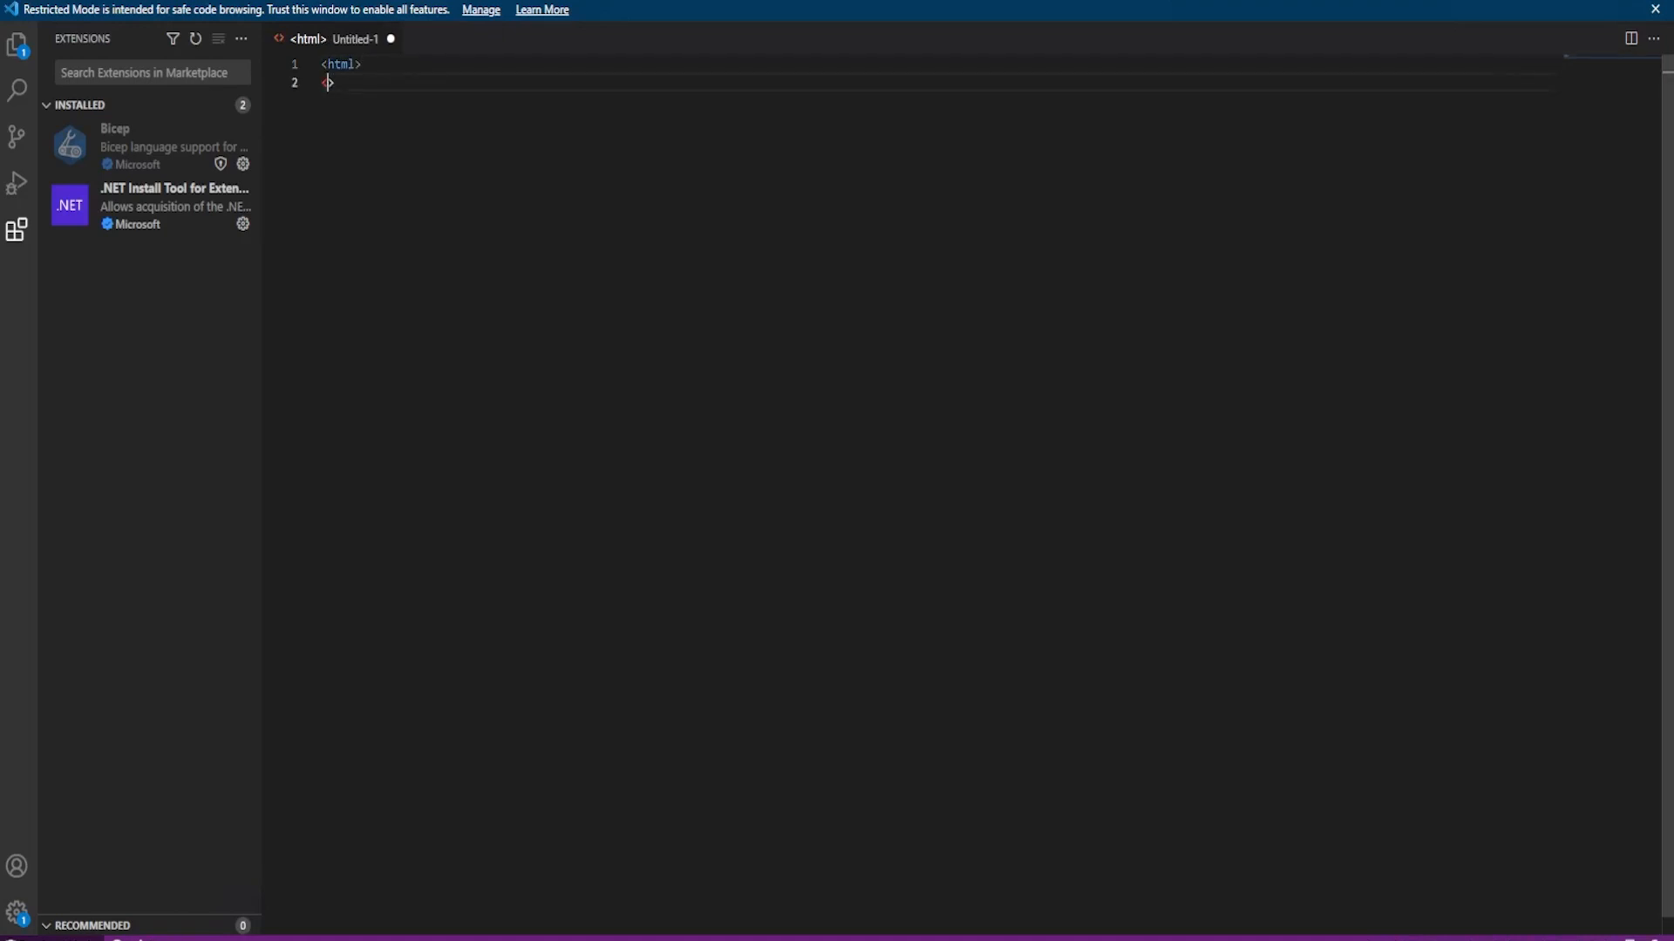
Save the file as index in the C:\SoftwizDemoCodes folder.
key(ctrl+s)
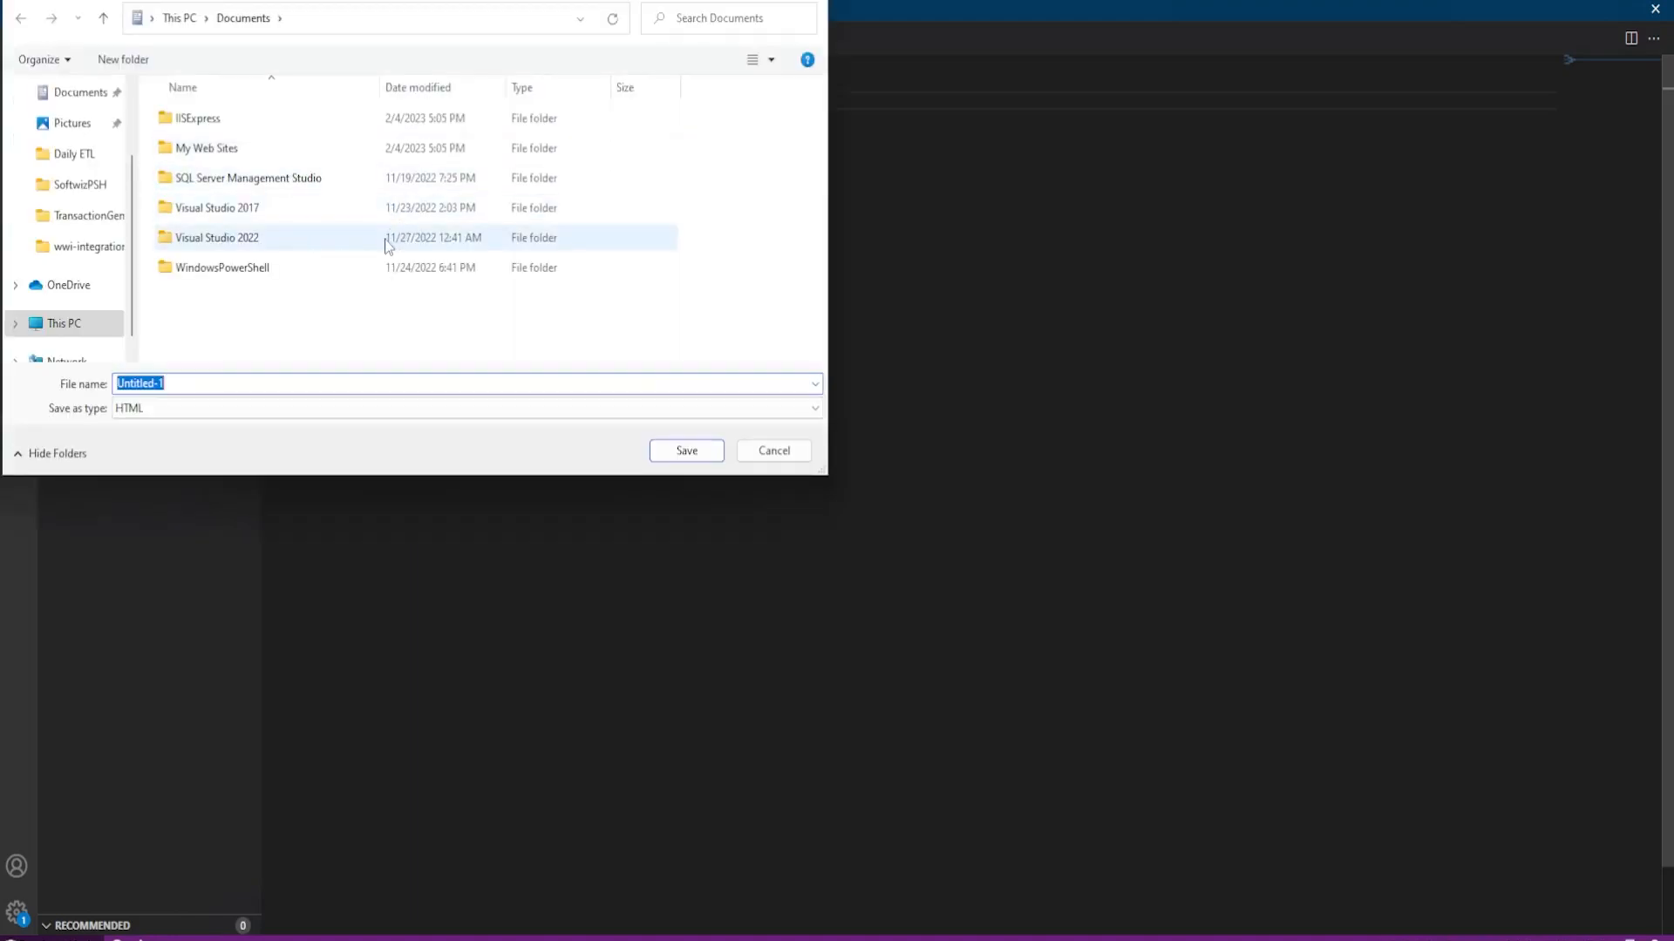
mouse_move(248, 58)
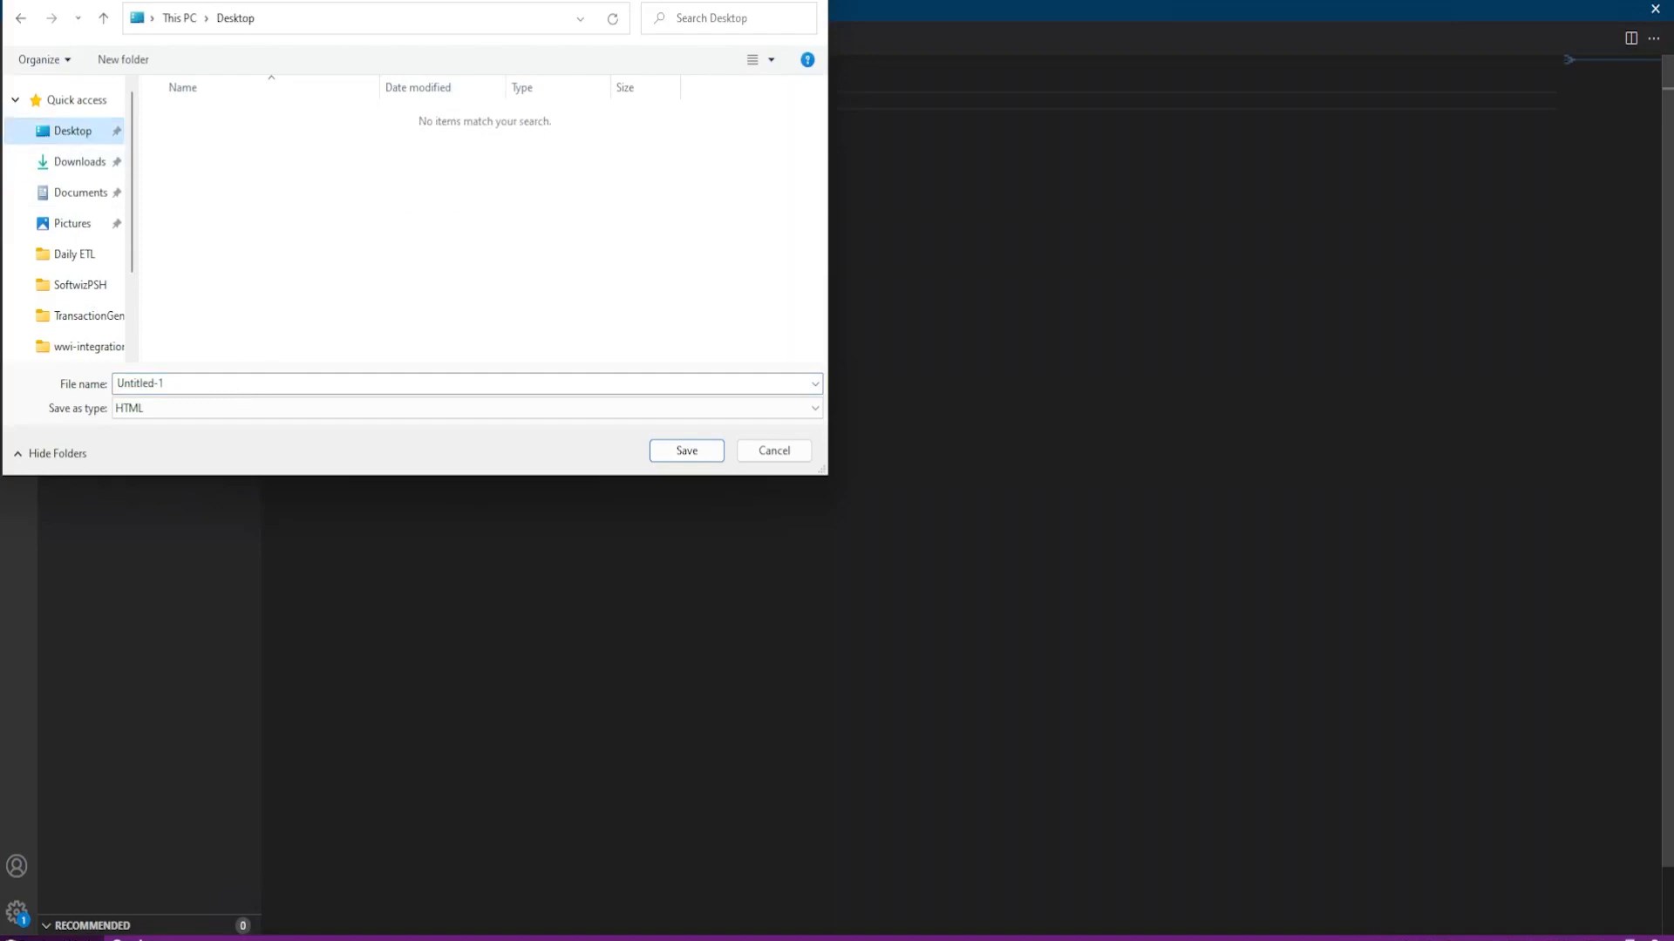
click(685, 450)
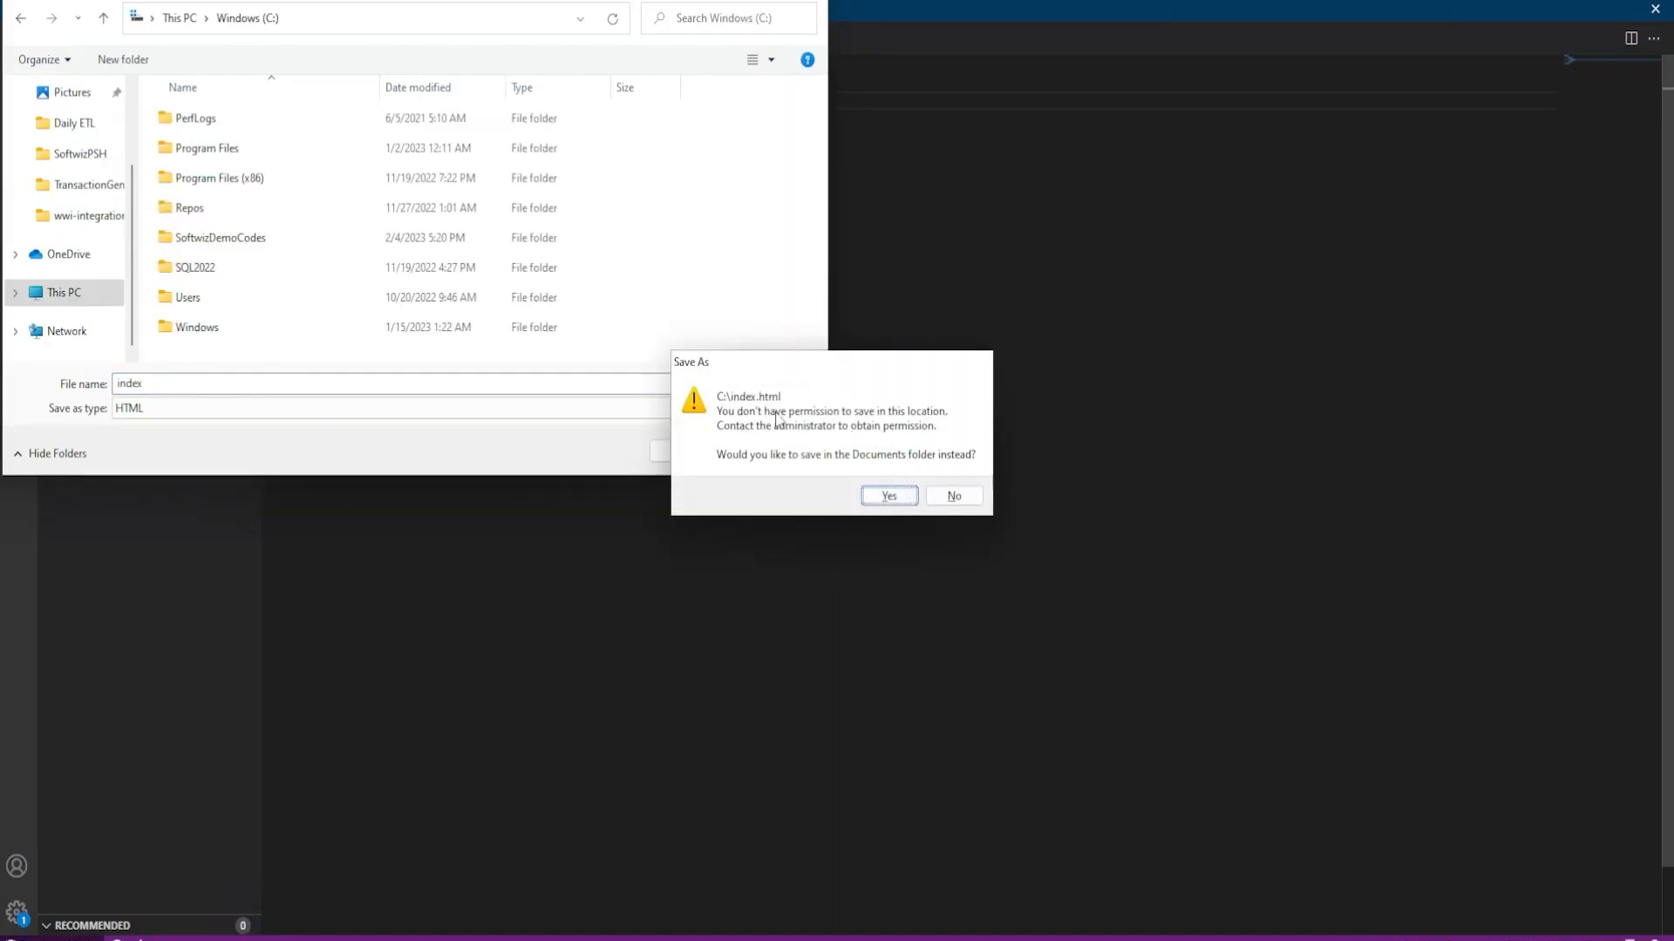
click(951, 495)
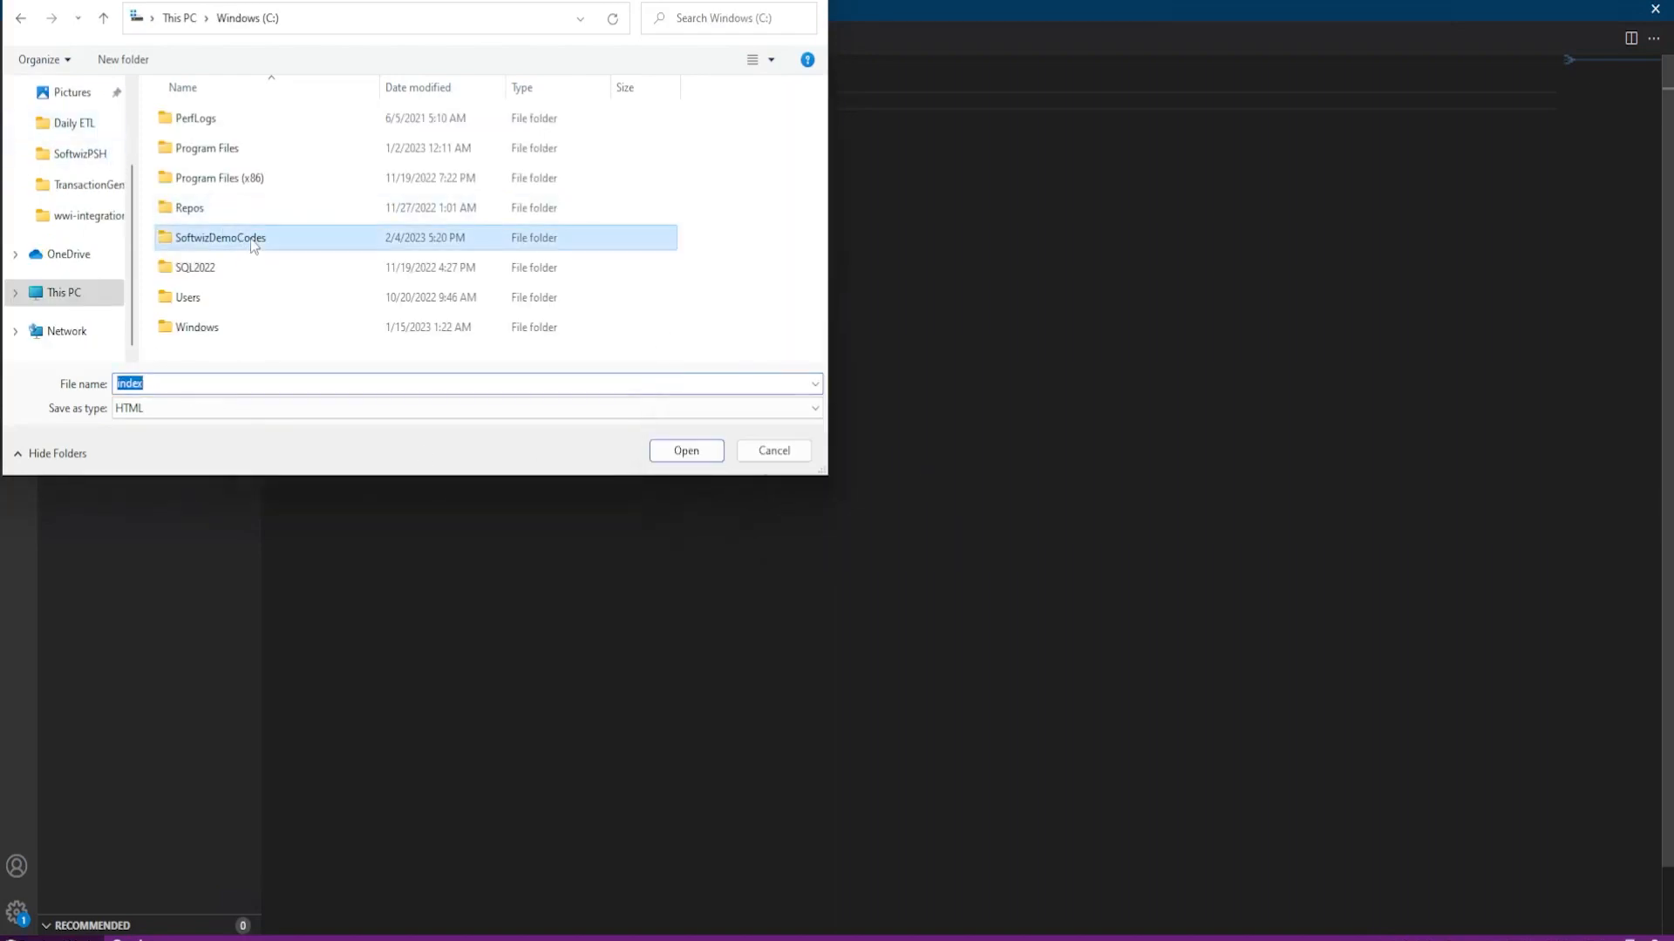
click(685, 450)
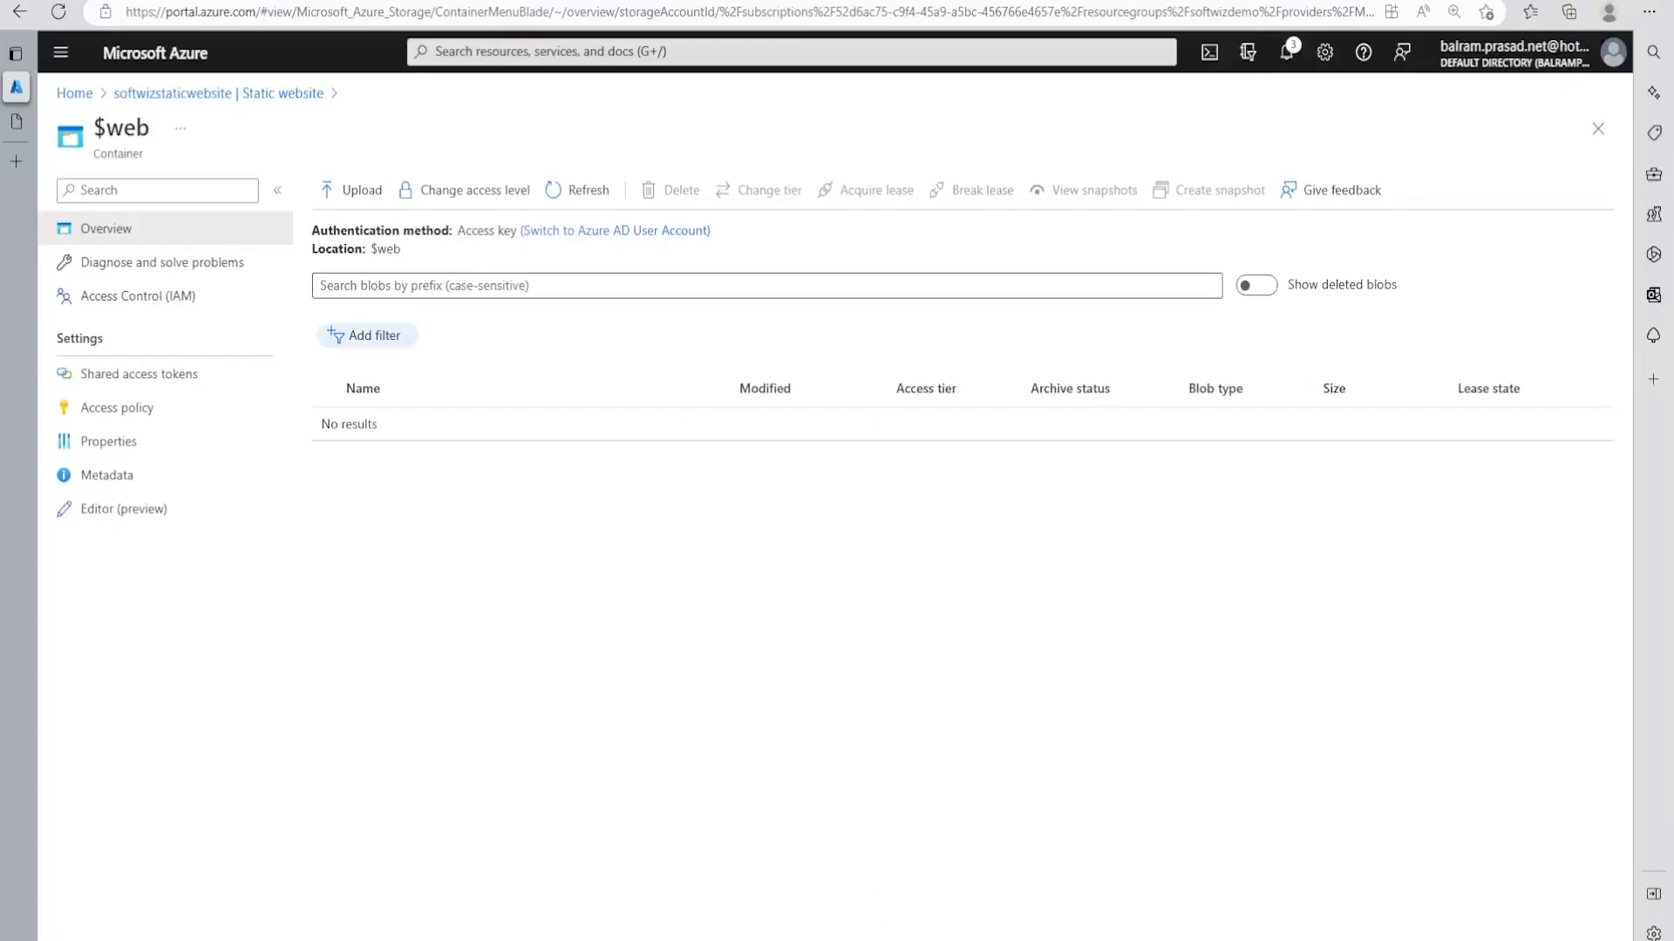
Upload index.html into the $web container.
click(351, 190)
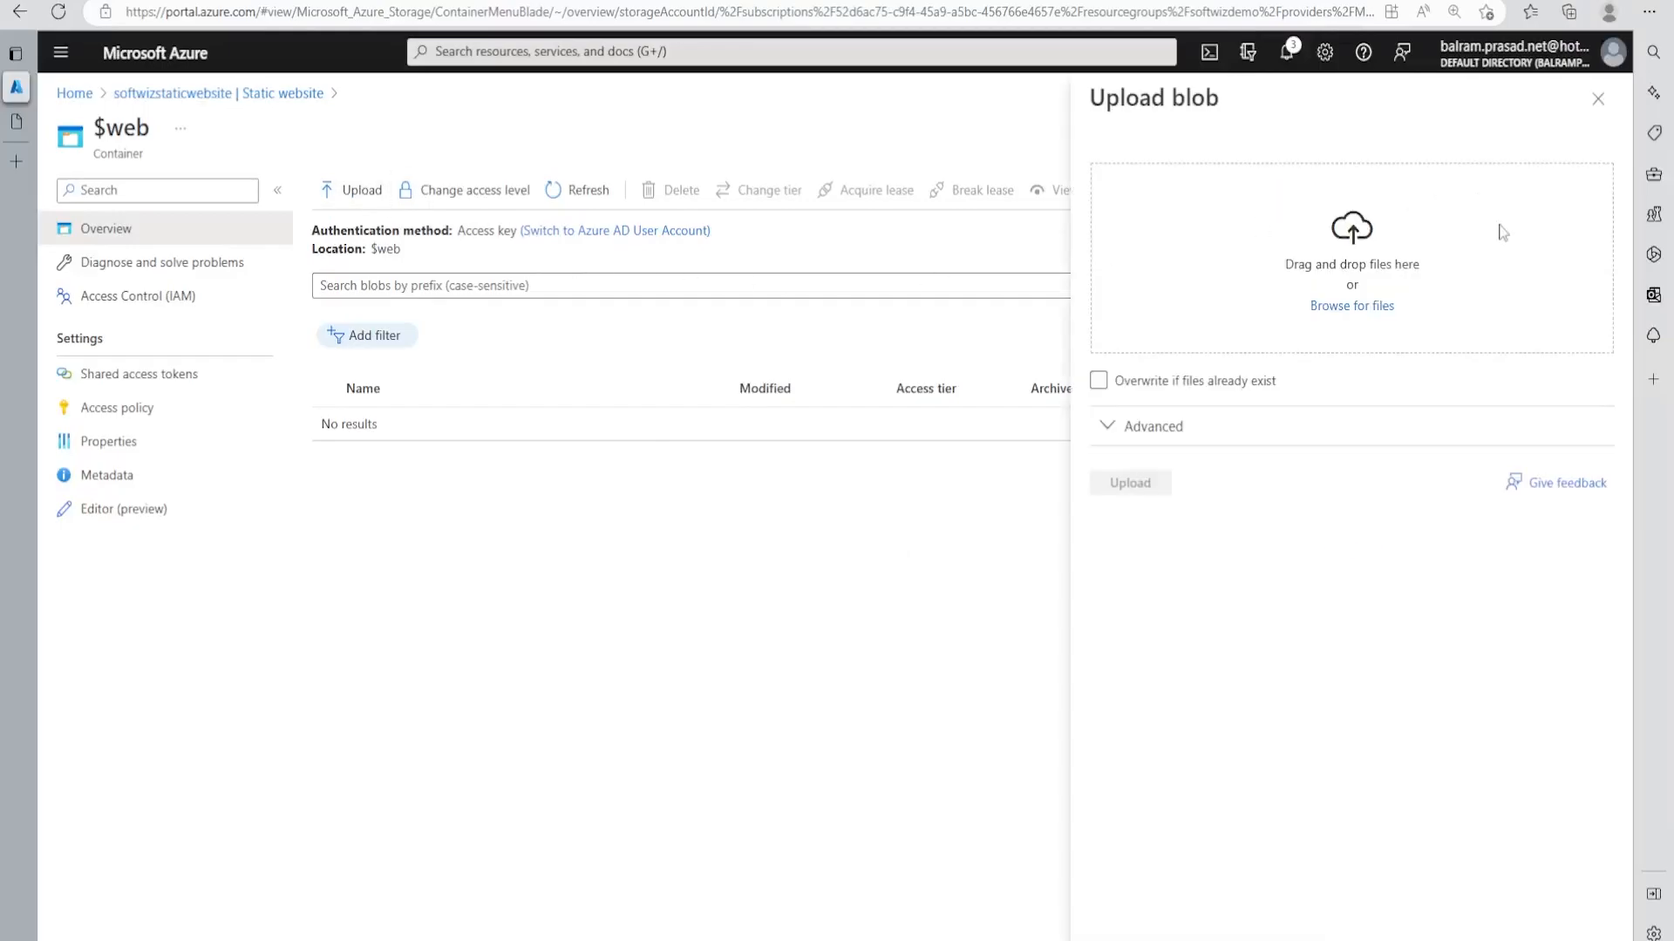
click(1351, 305)
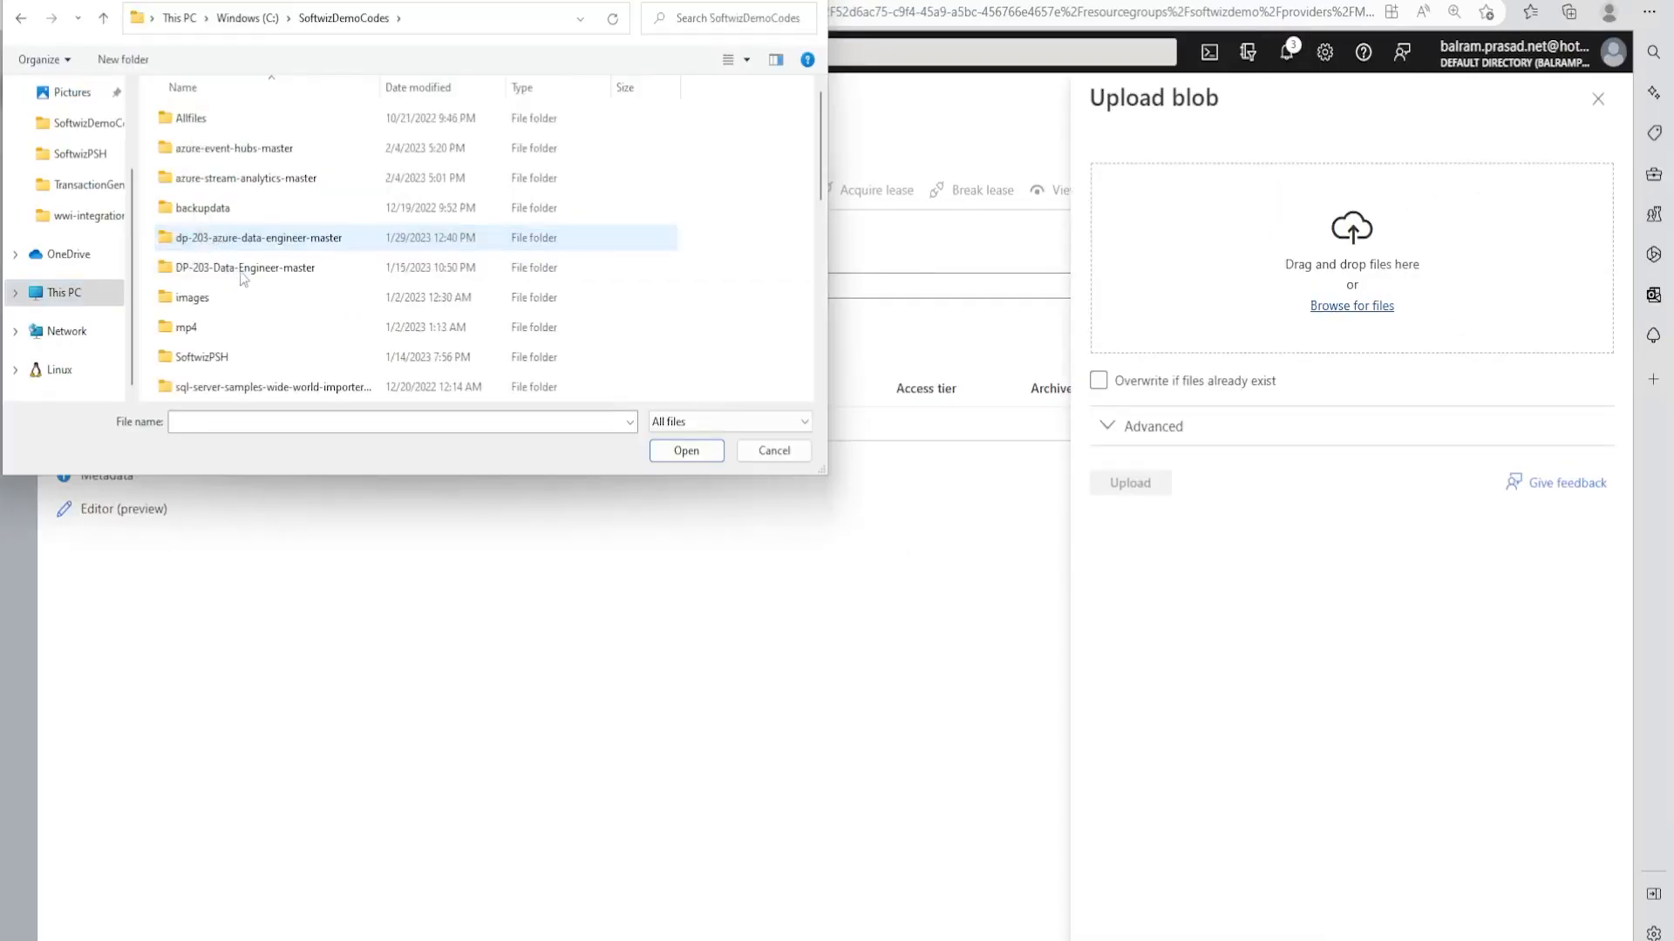
scroll(down, 3)
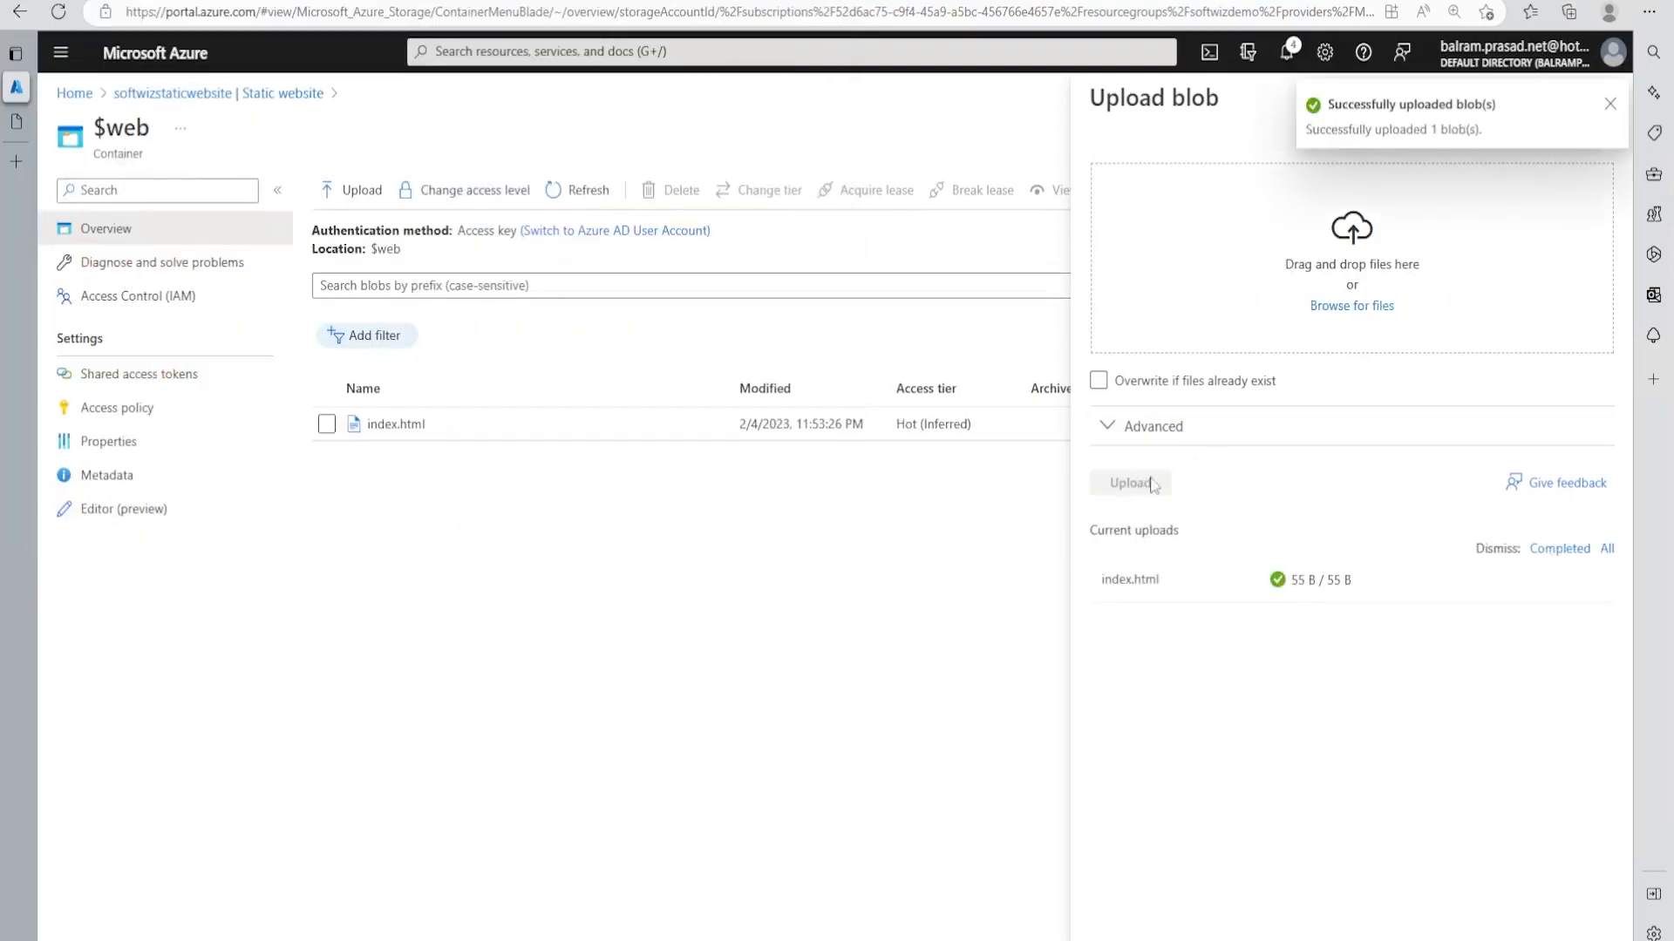
Edit the index.html blob text to 'Hello V1' and save it.
click(394, 423)
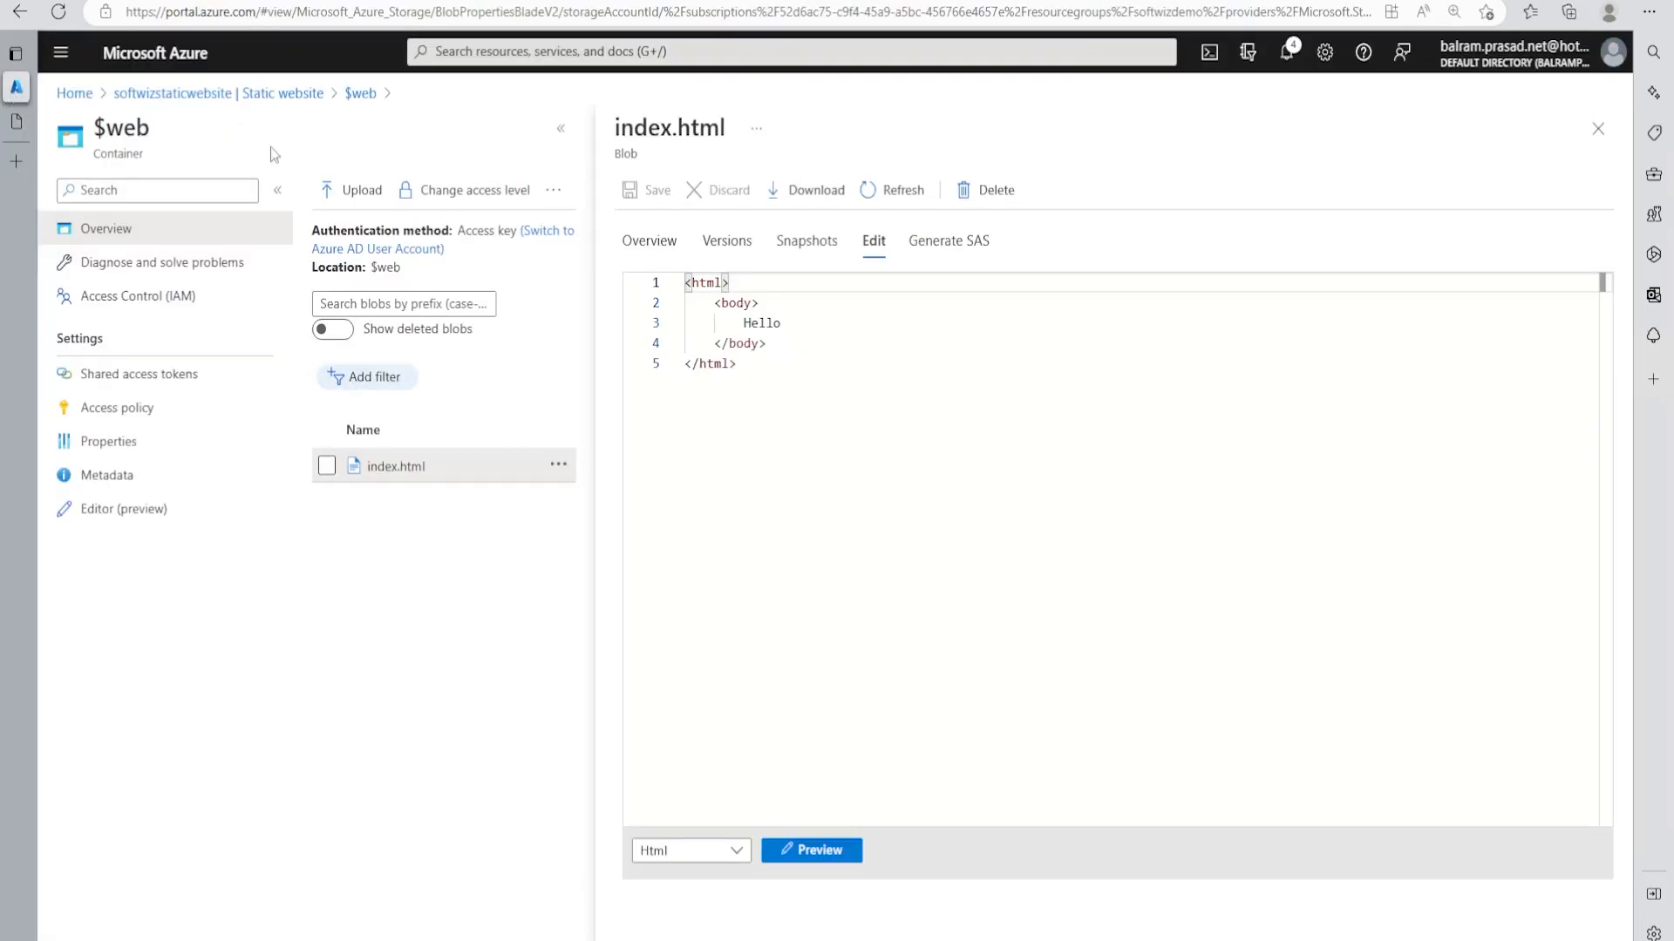
text(V1)
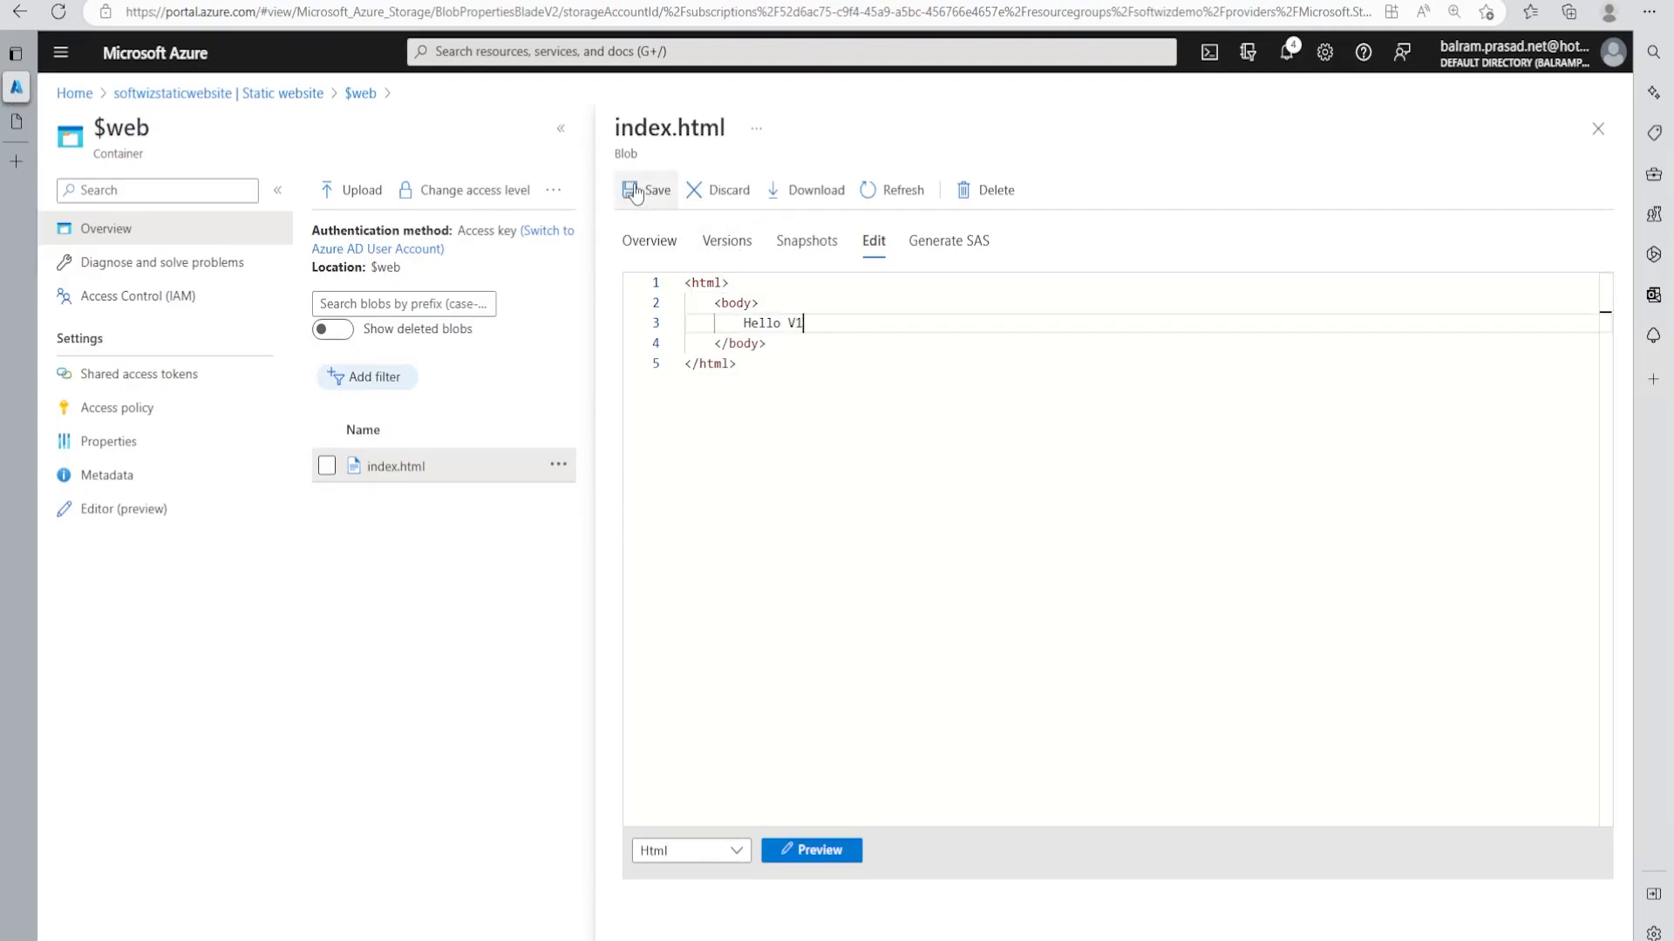
click(646, 190)
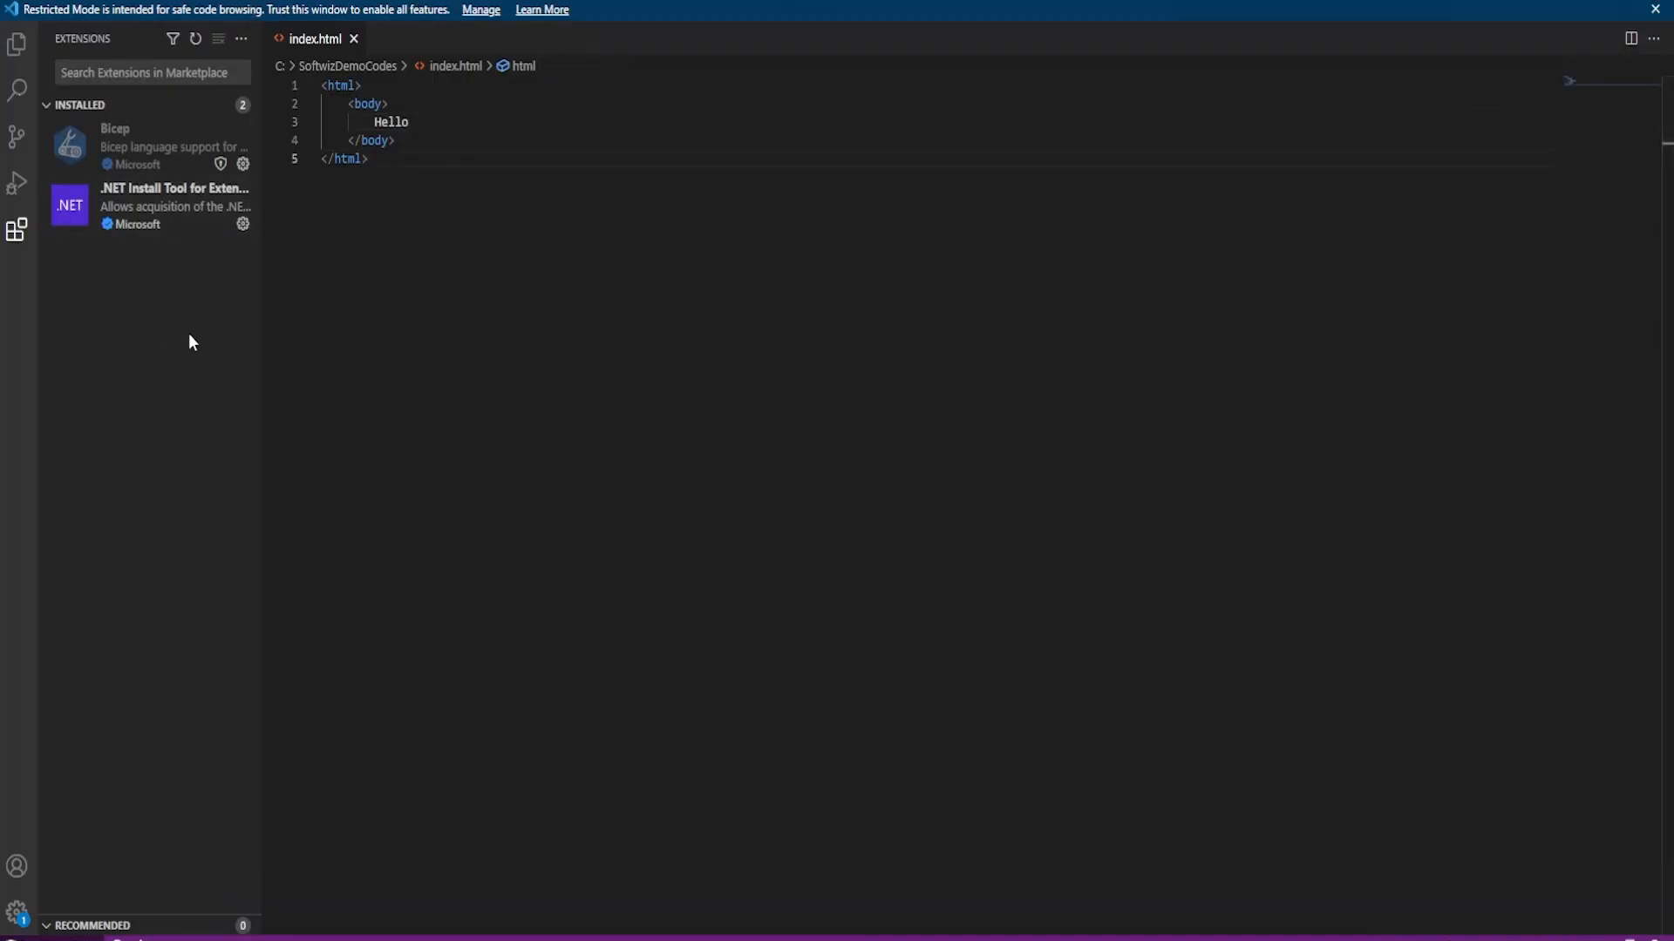
mouse_move(98, 139)
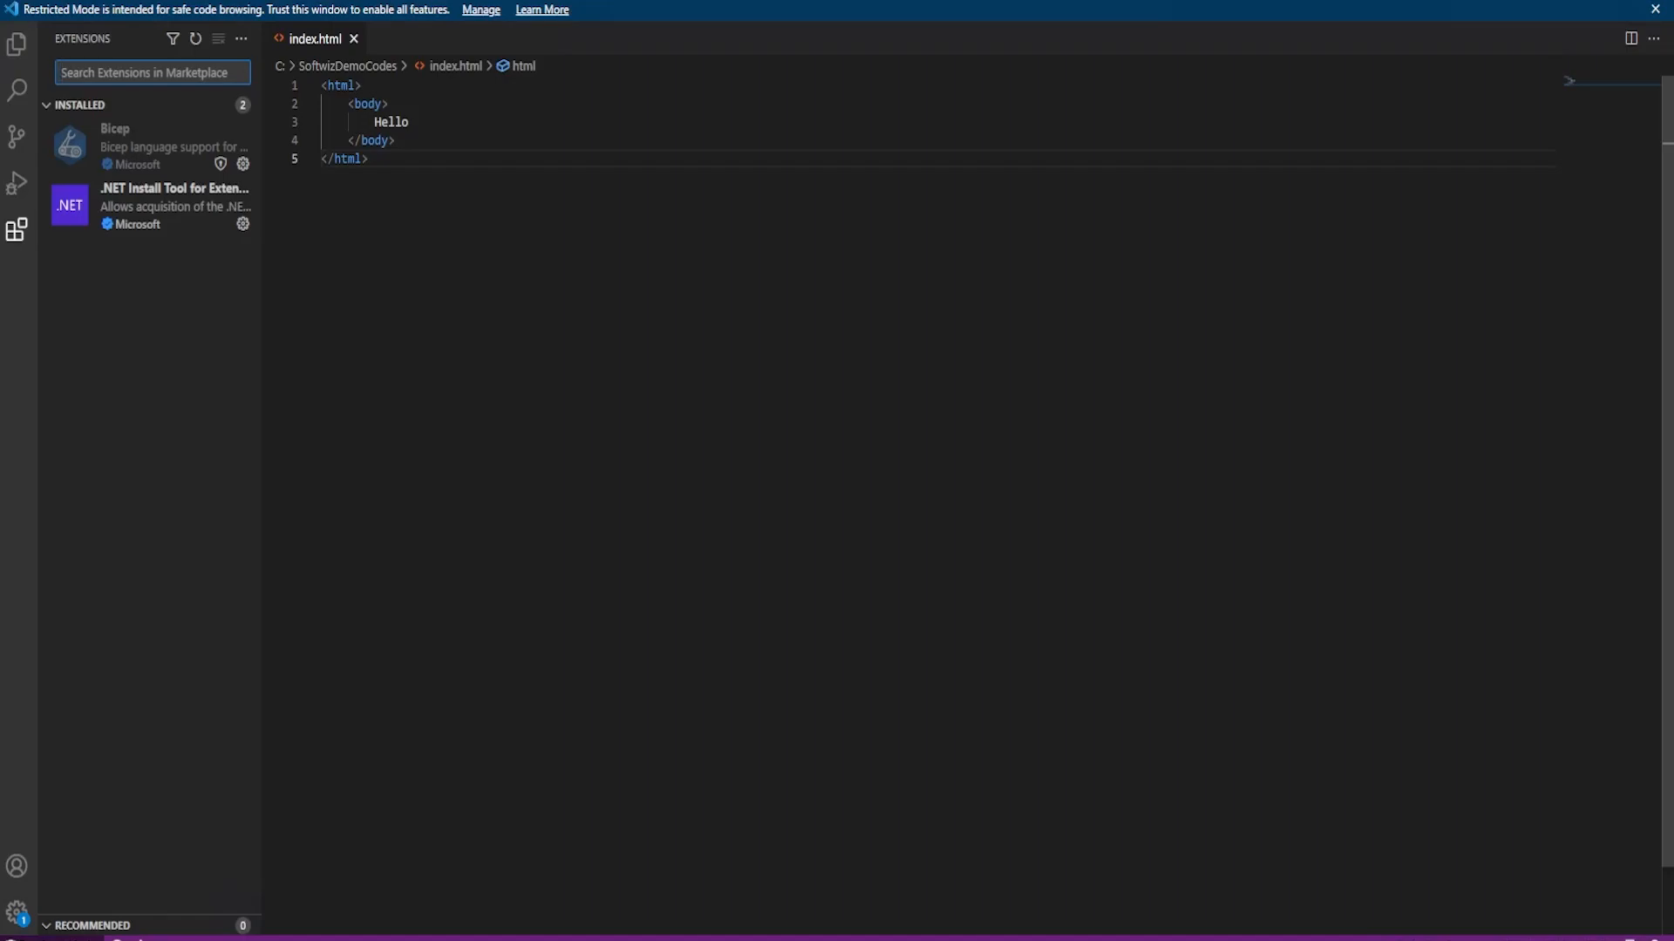
mouse_move(143, 376)
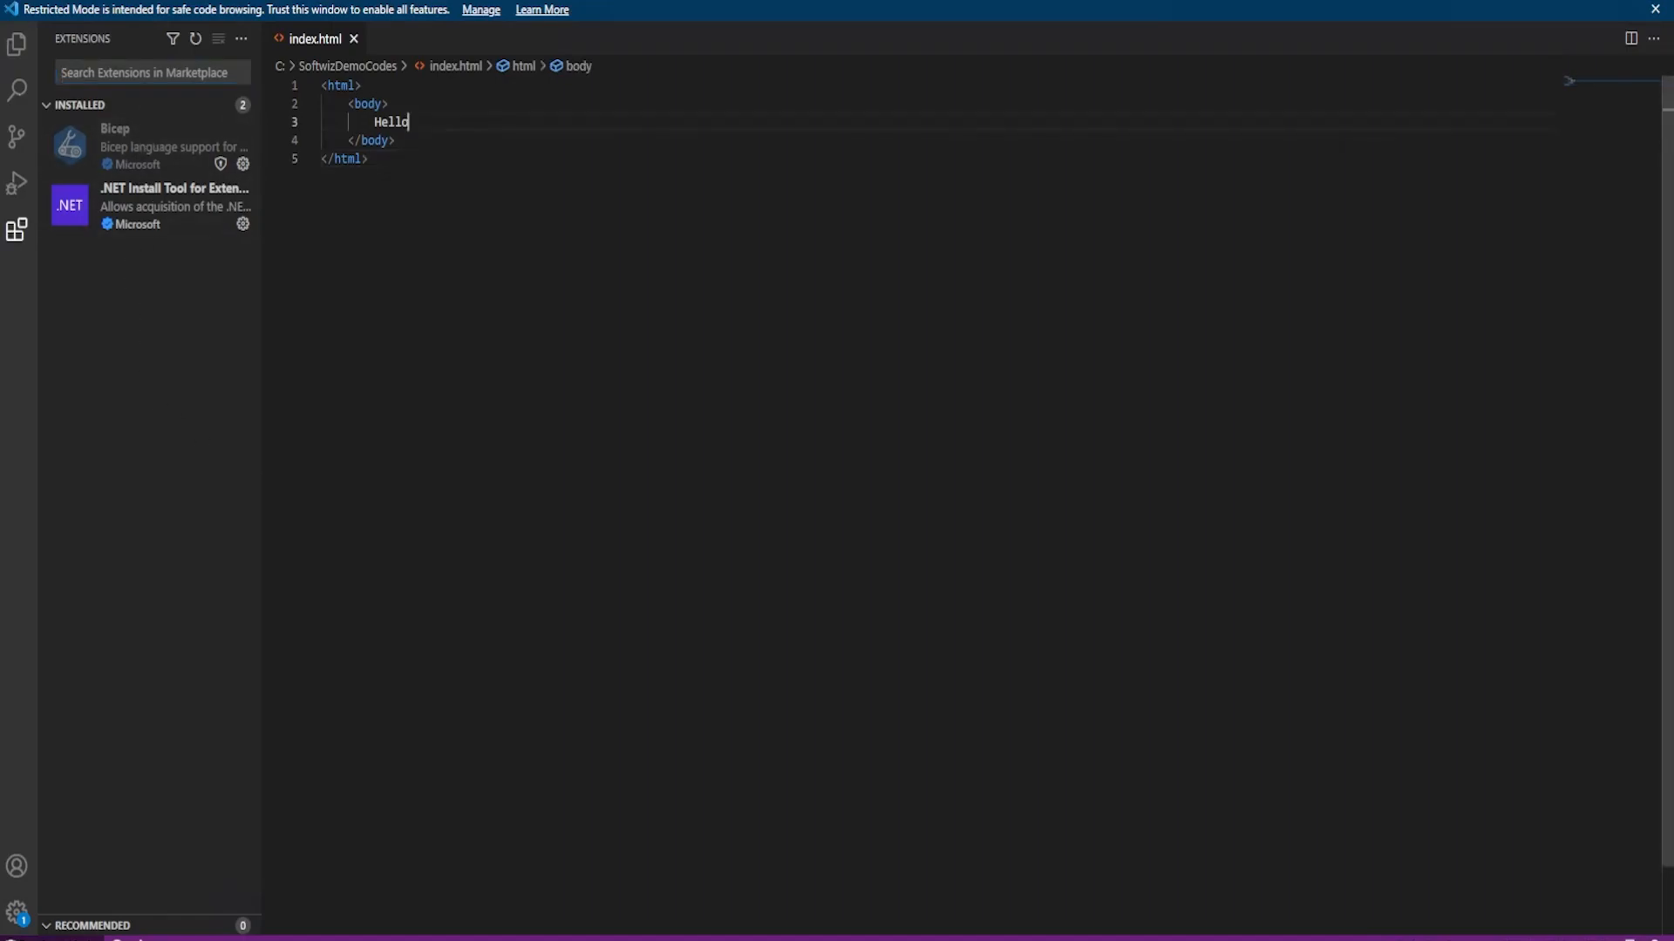
Append V2 after Hello on line 3 of the local index.html.
text(V2)
text(s)
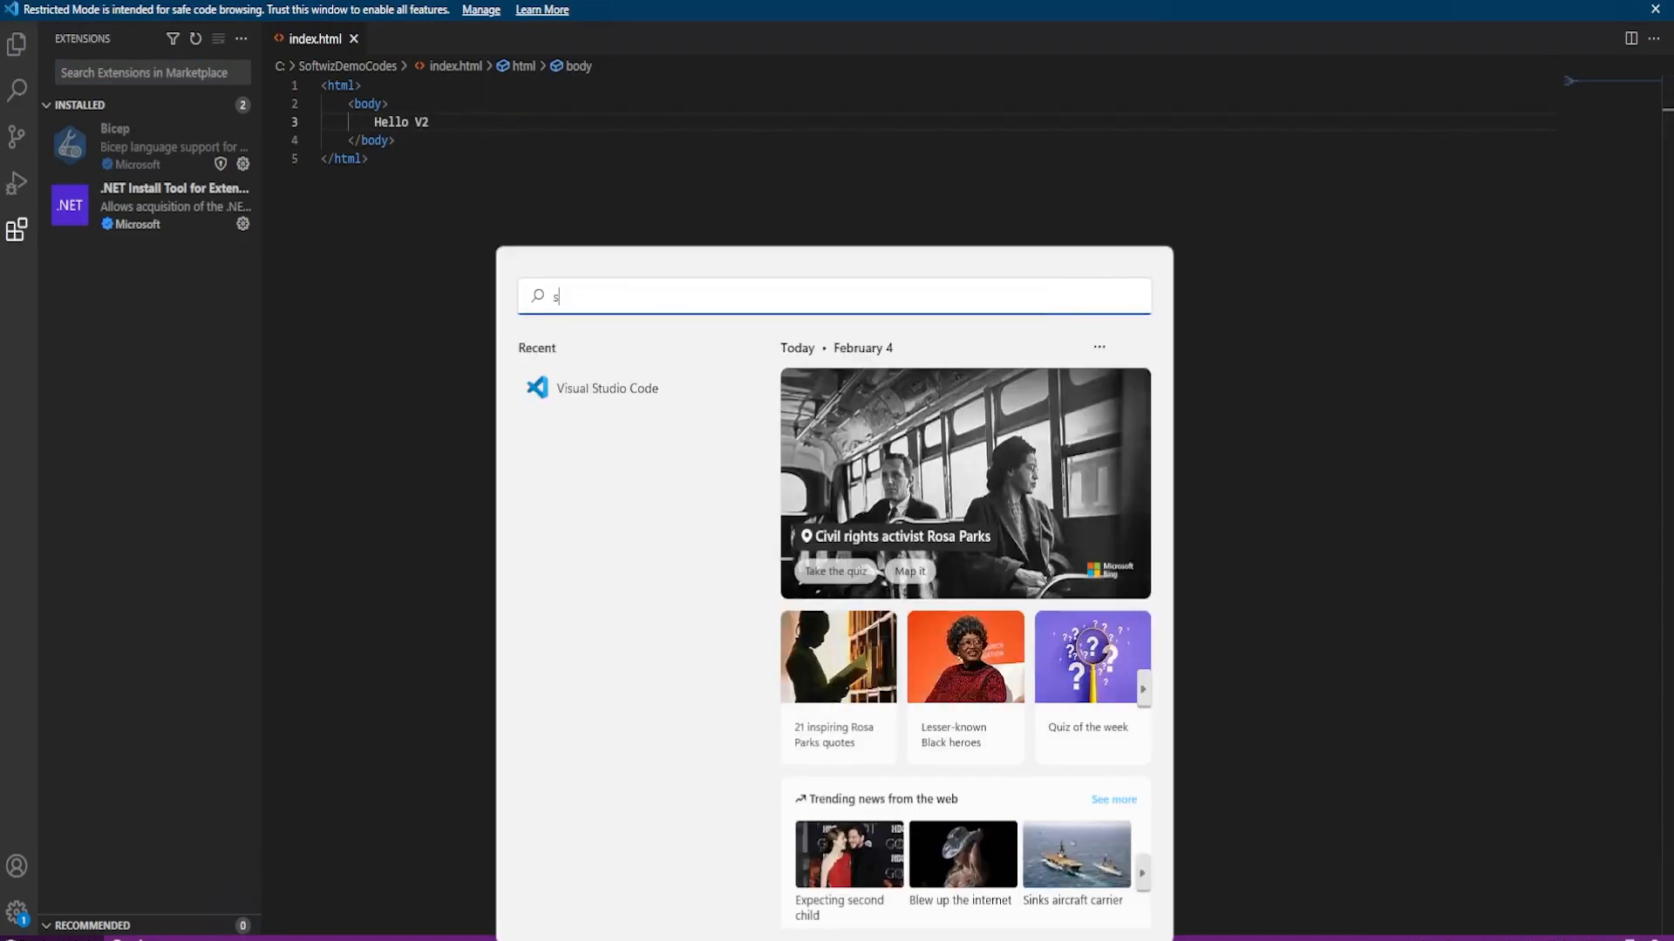
Dismiss the error message and open $web under softwizstaticwebsite Blob Containers.
text(ticky Notes)
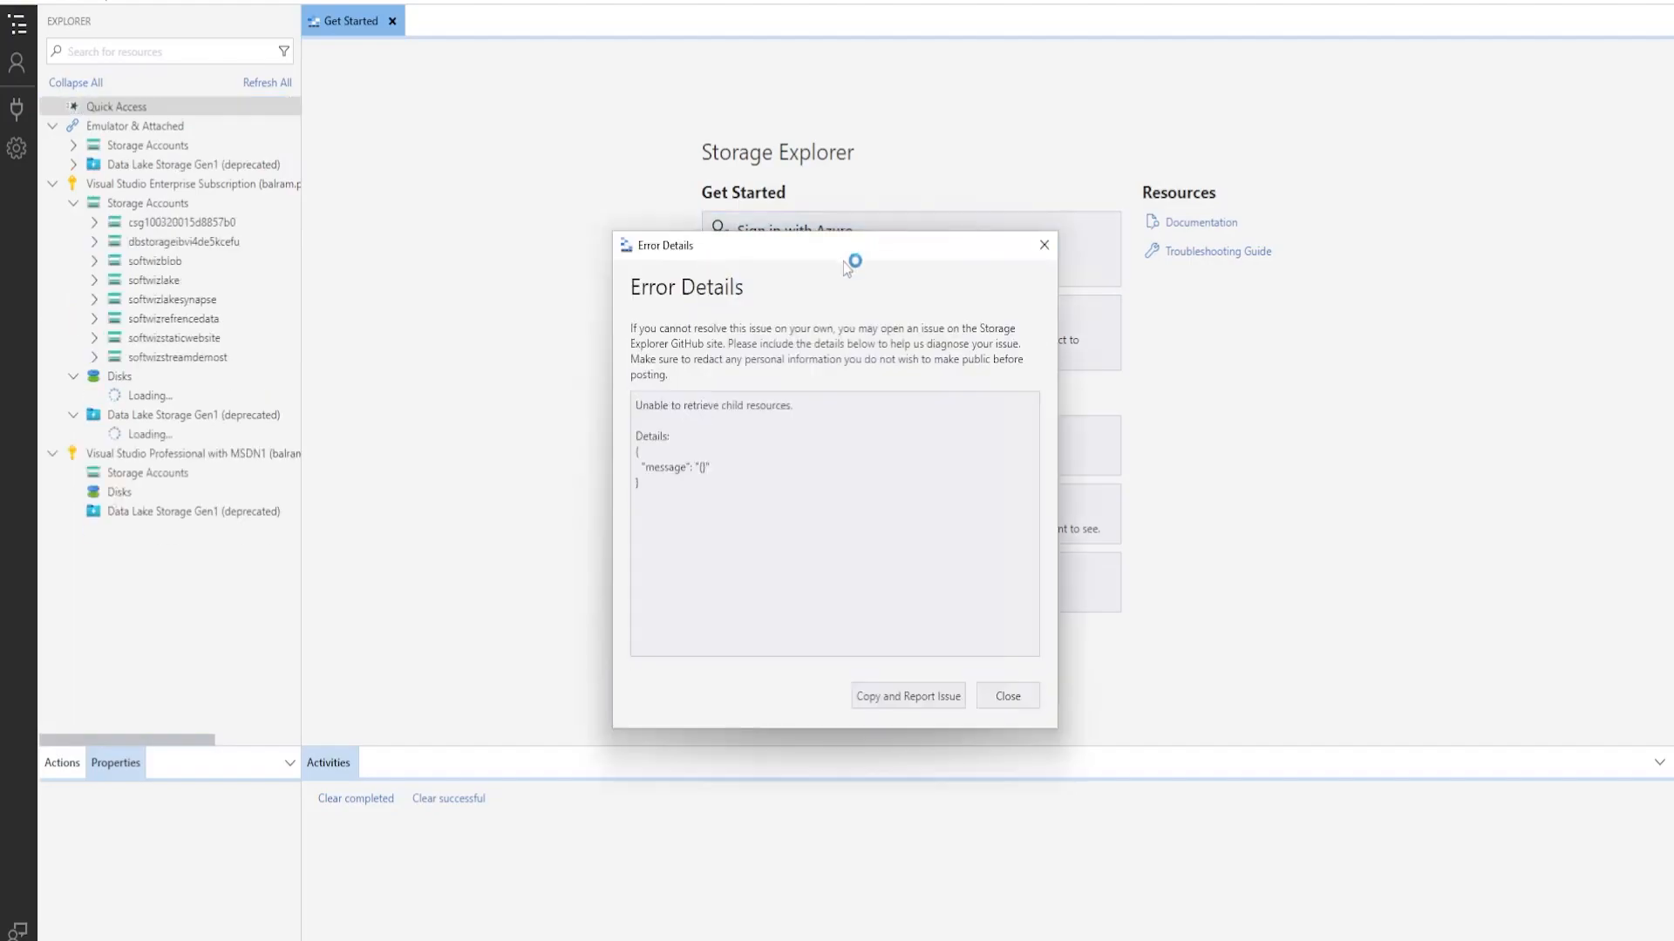
click(1005, 695)
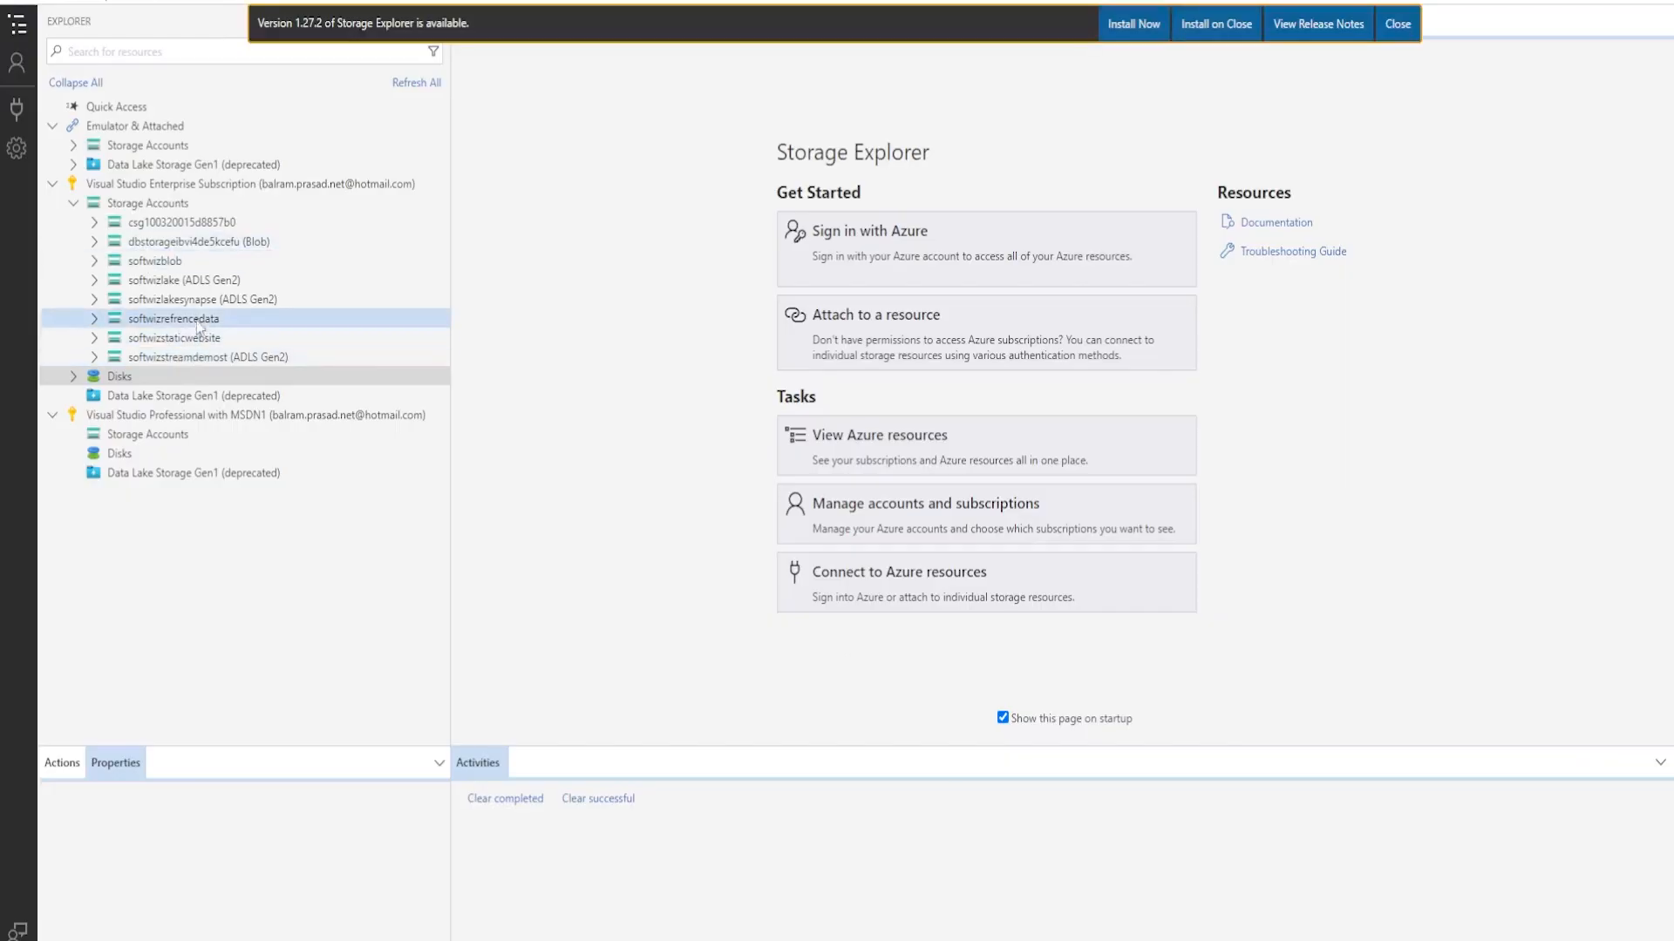
click(175, 337)
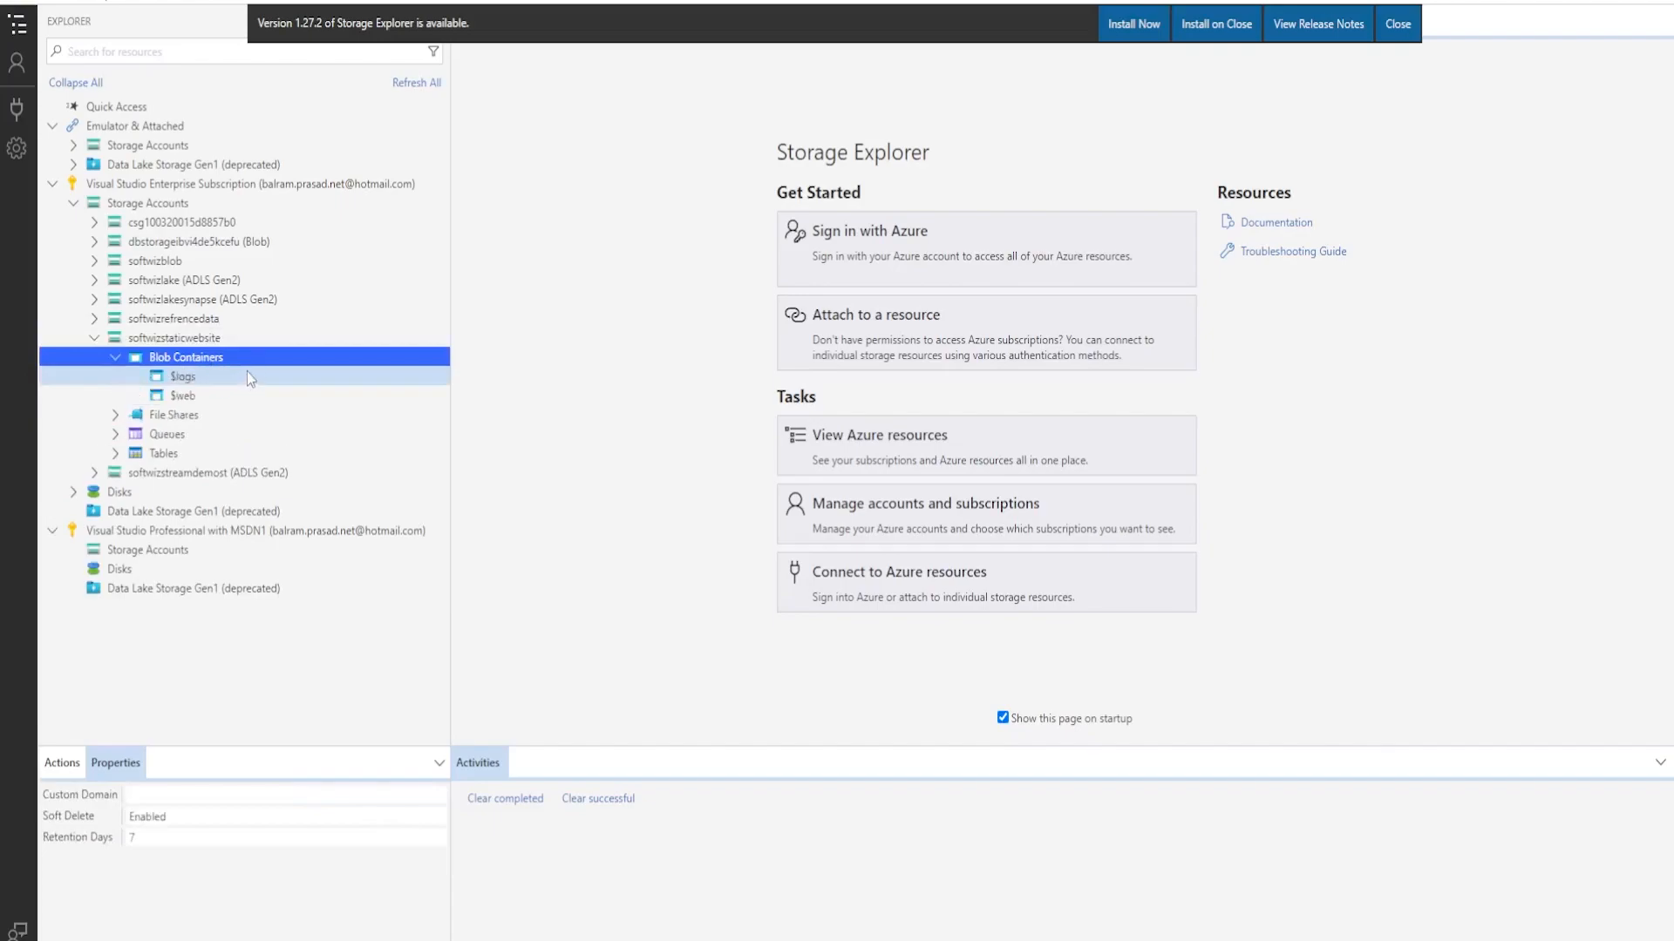
click(182, 395)
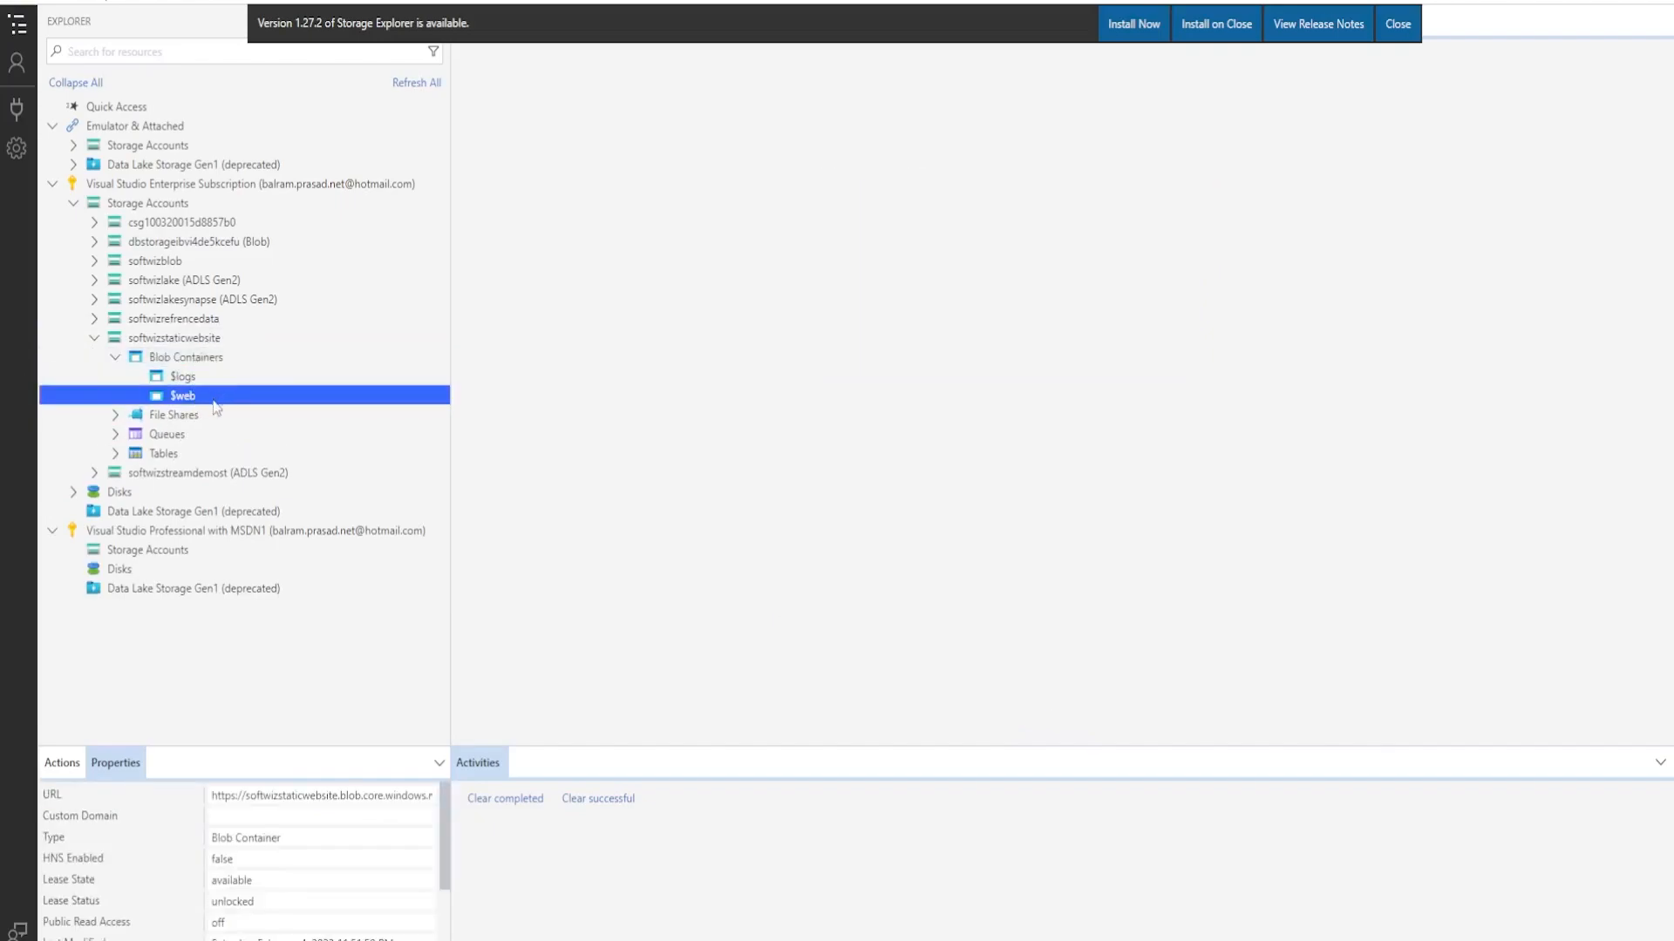
double_click(182, 395)
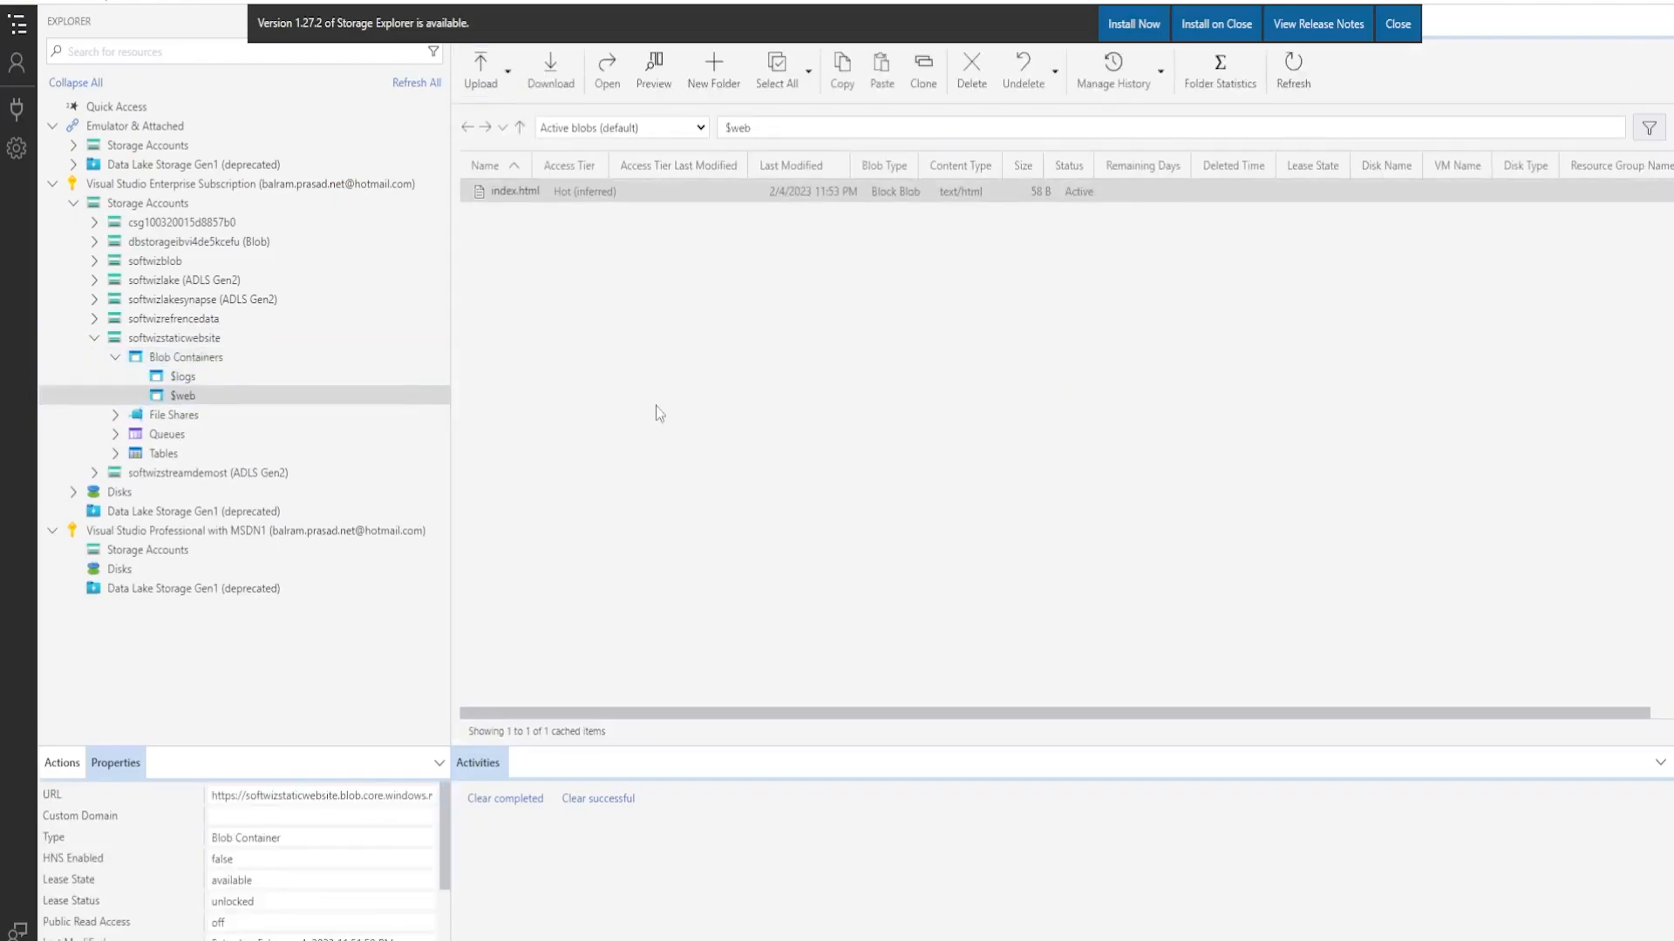
Upload the local index.html to $web, replacing the existing blob for all conflicts.
click(480, 70)
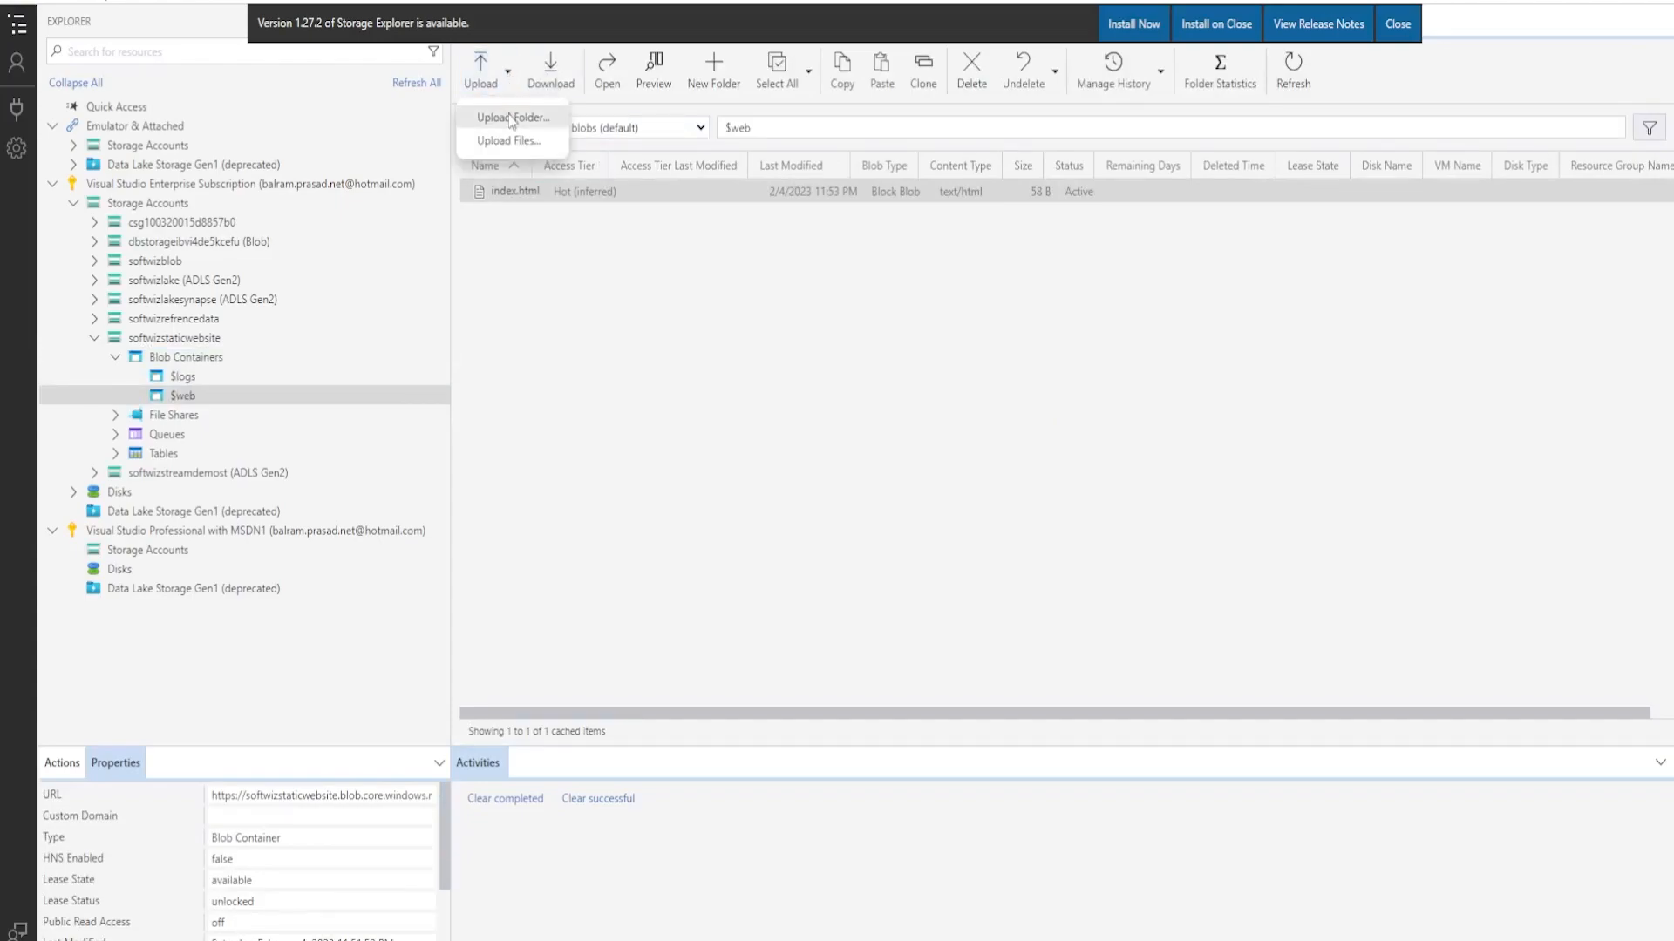
click(510, 139)
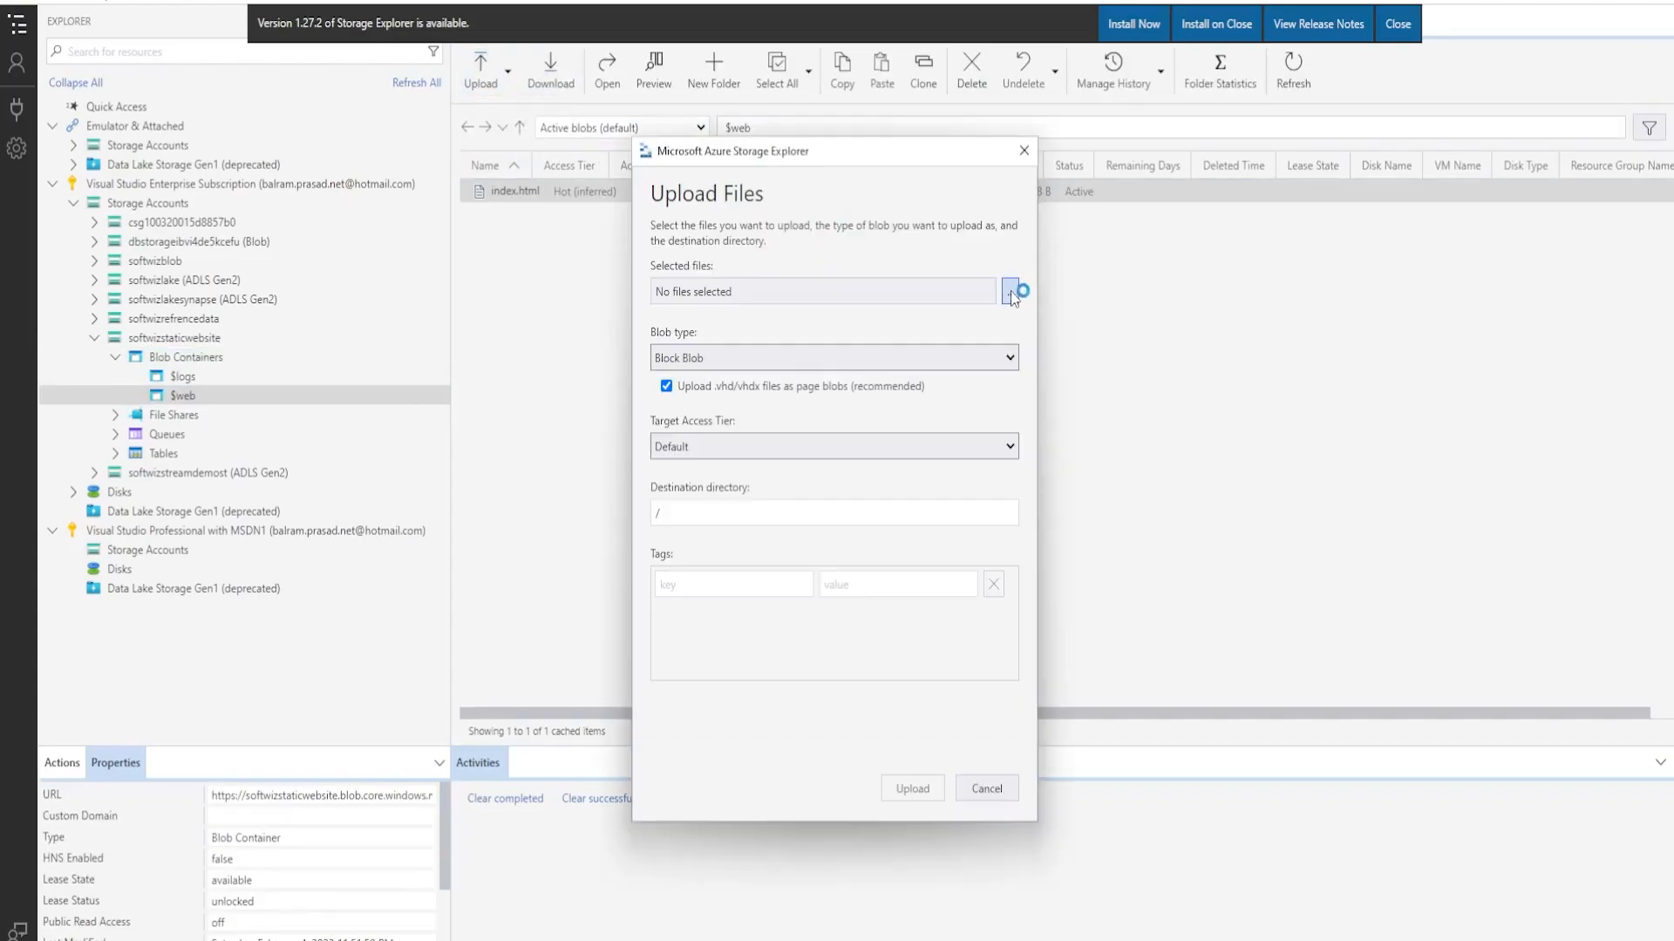
click(1015, 290)
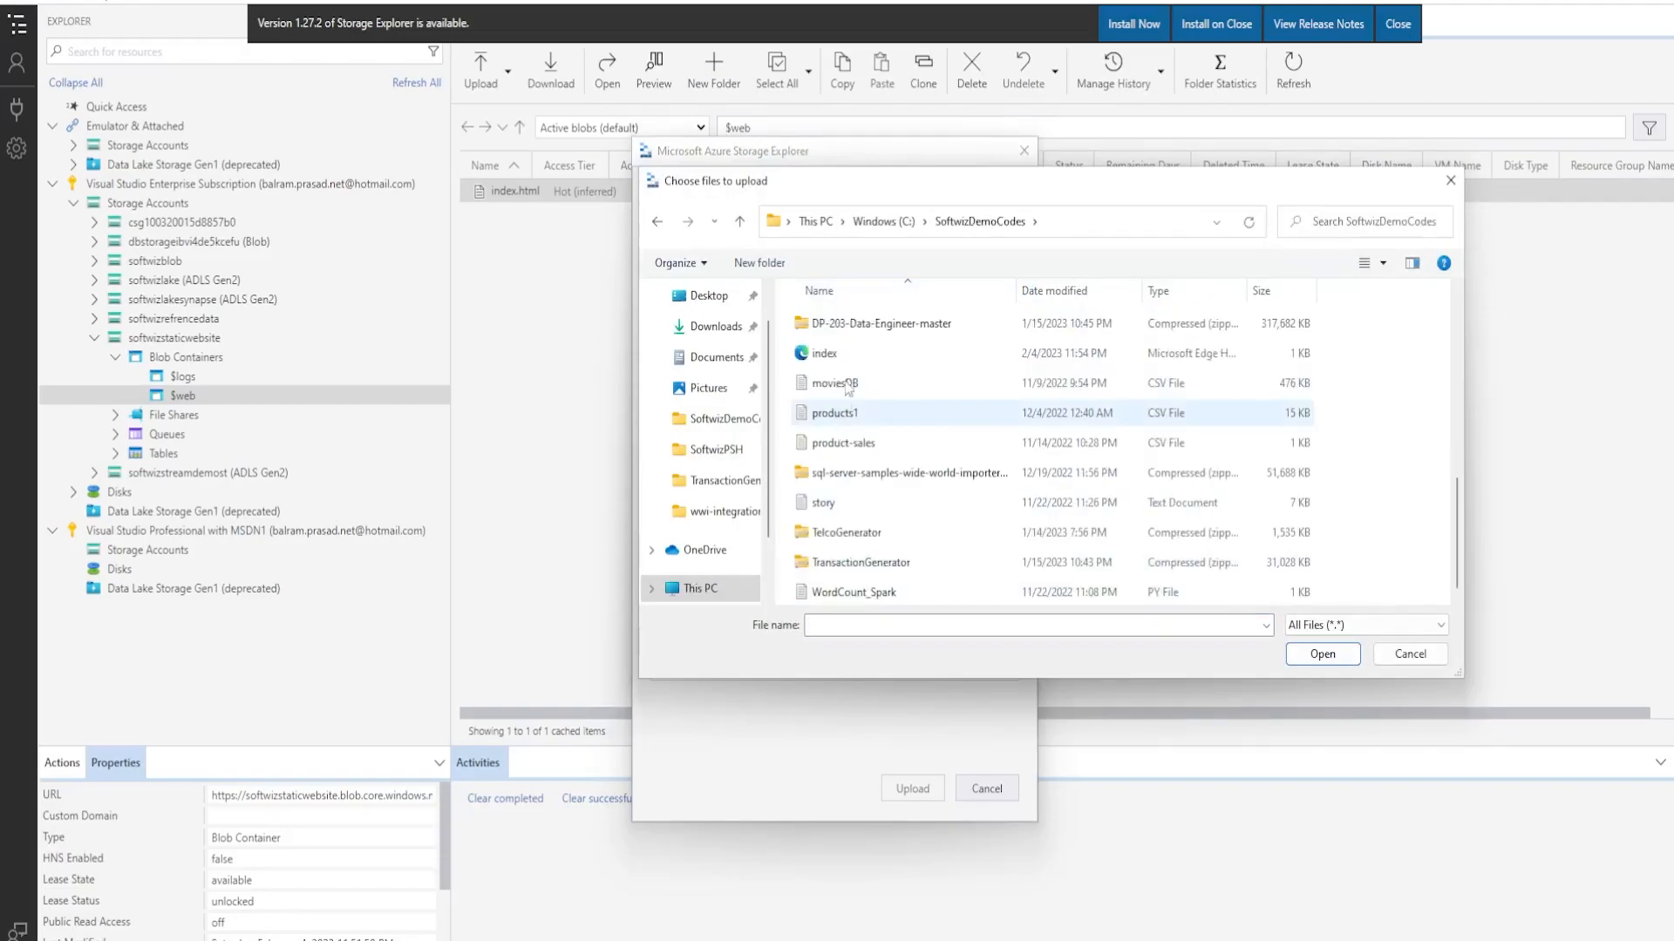
click(1322, 653)
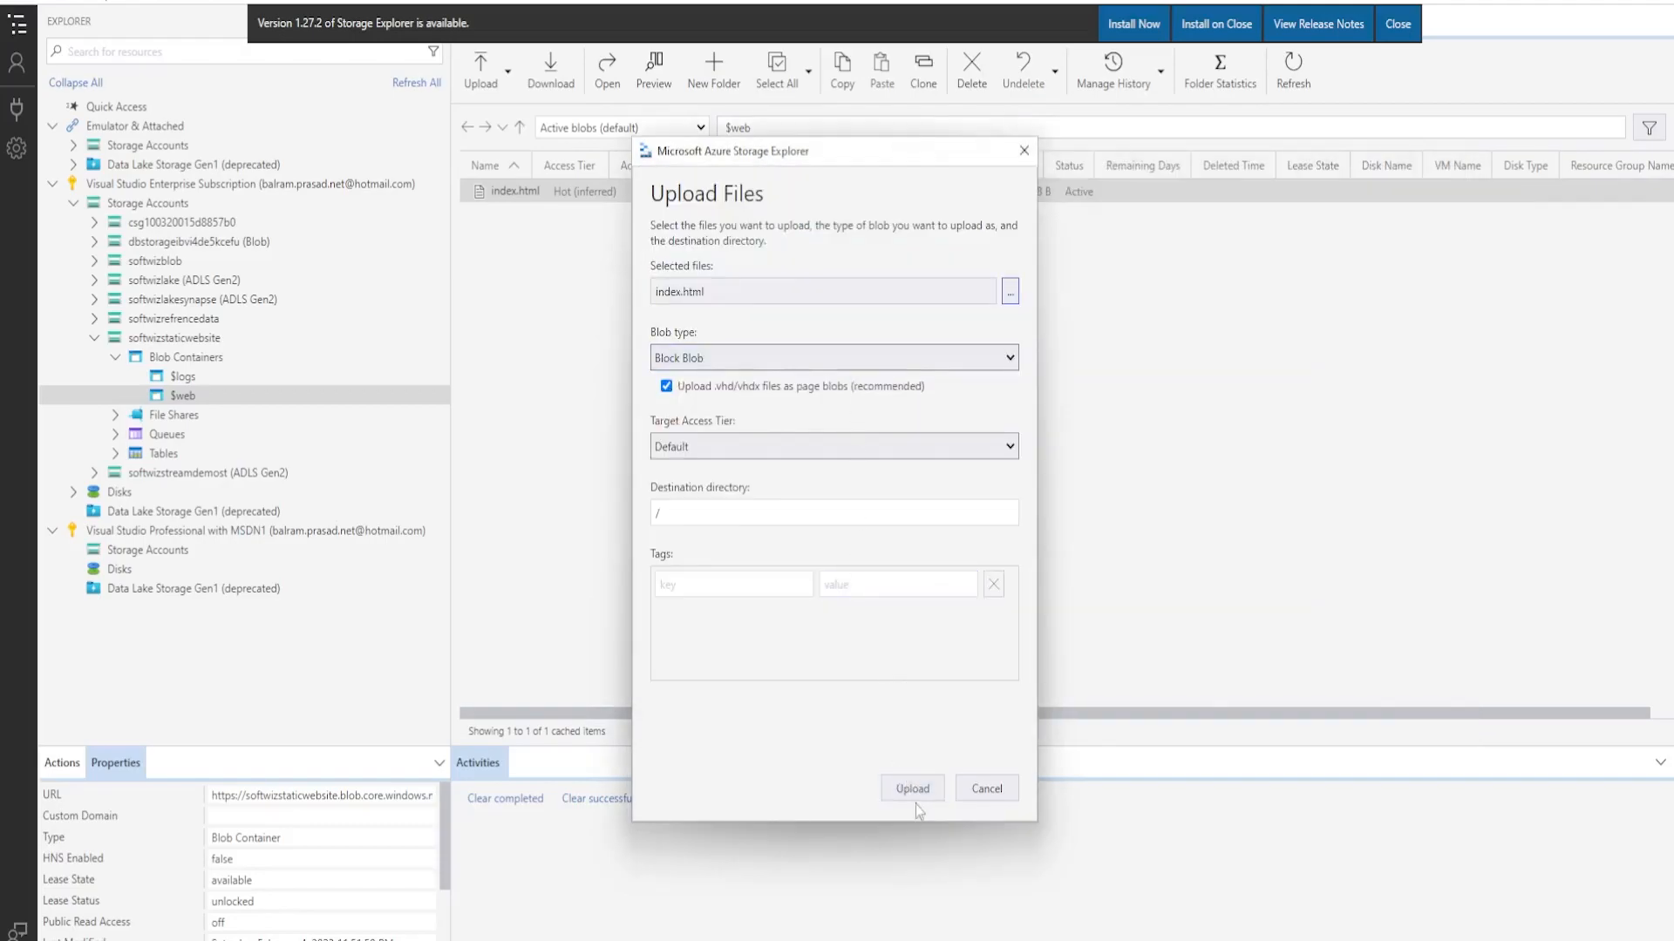
click(911, 788)
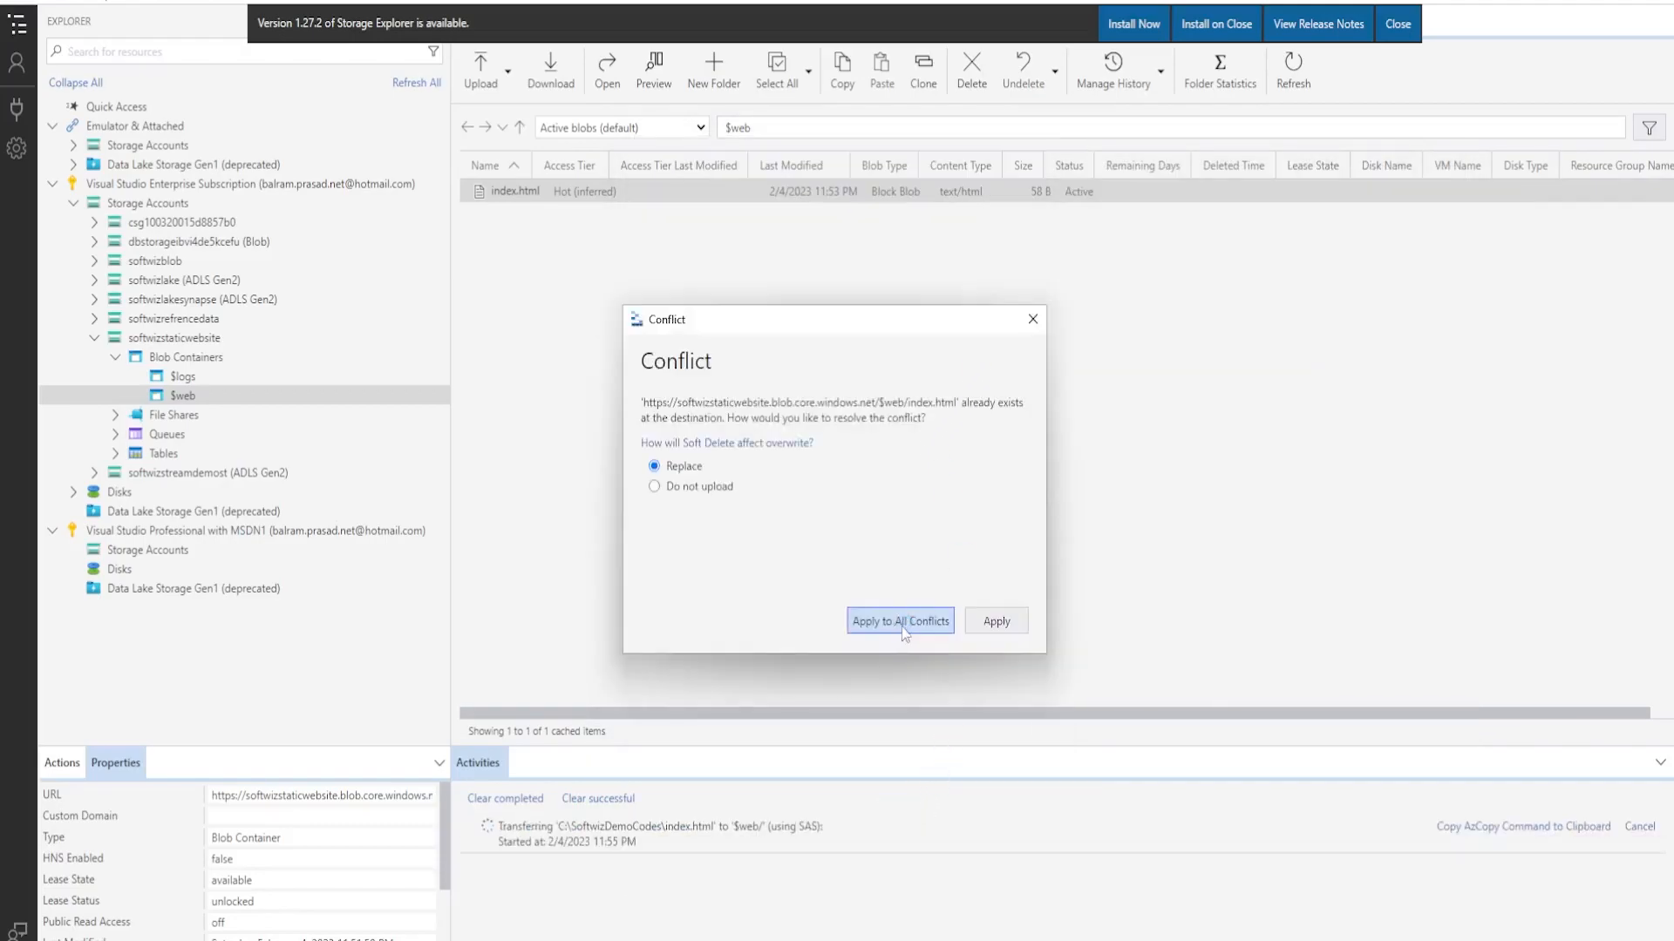
click(899, 620)
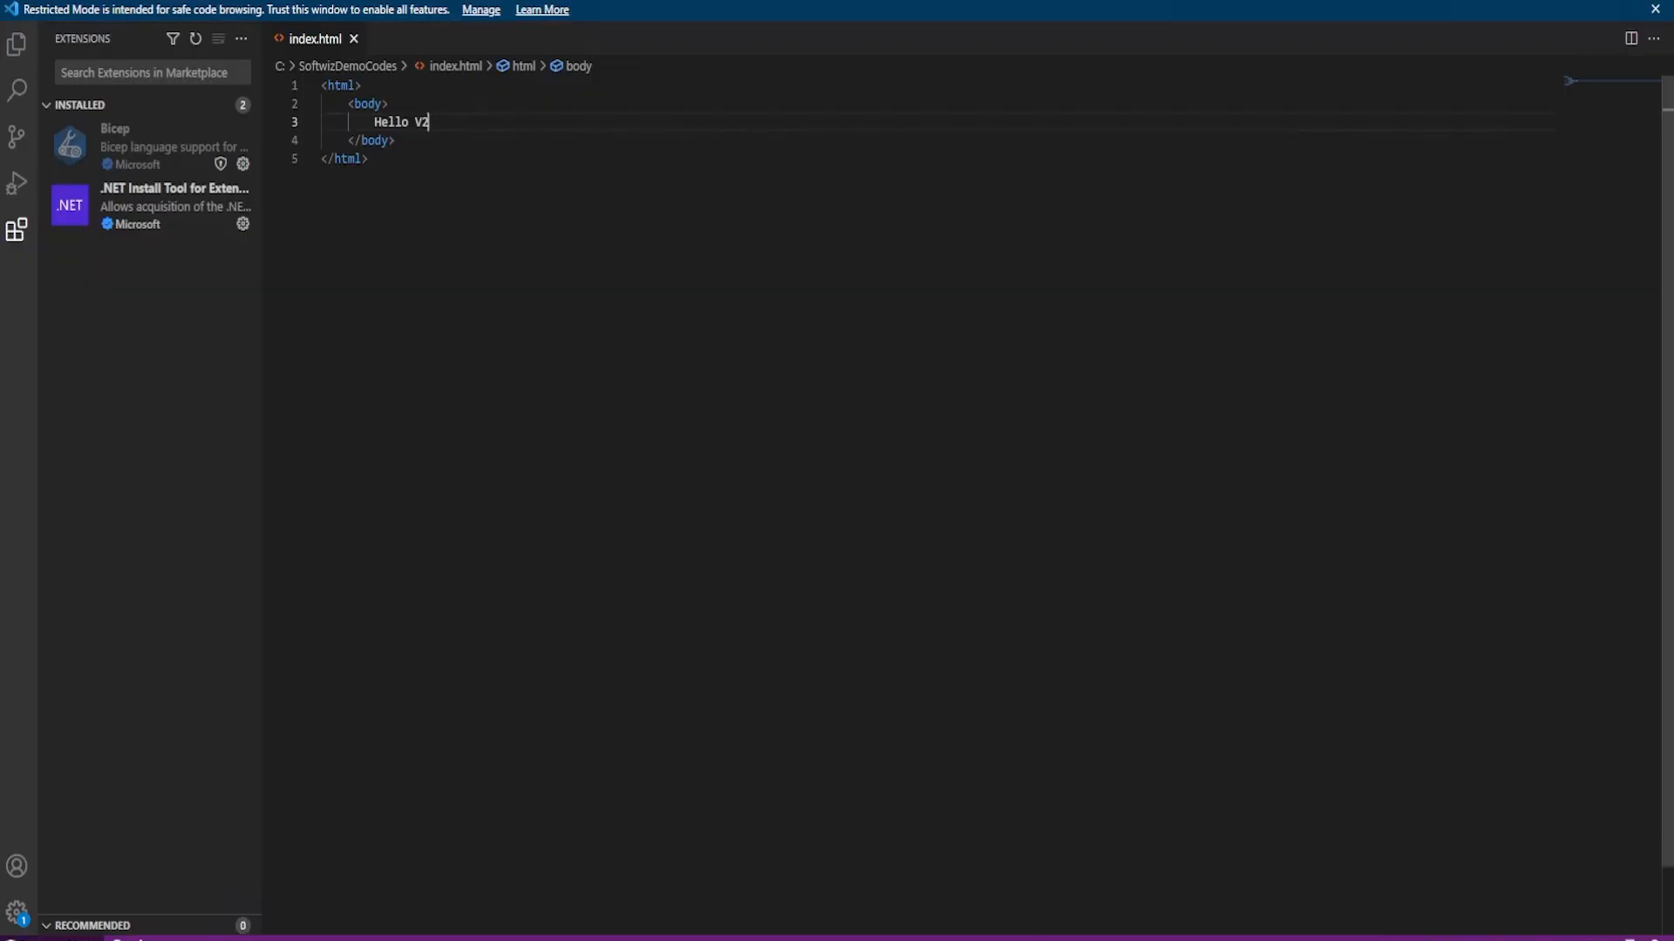
Add a 'Click me' link to secondpage.html in index.html, then create and save a new secondpage.html file.
text(<a ></a>)
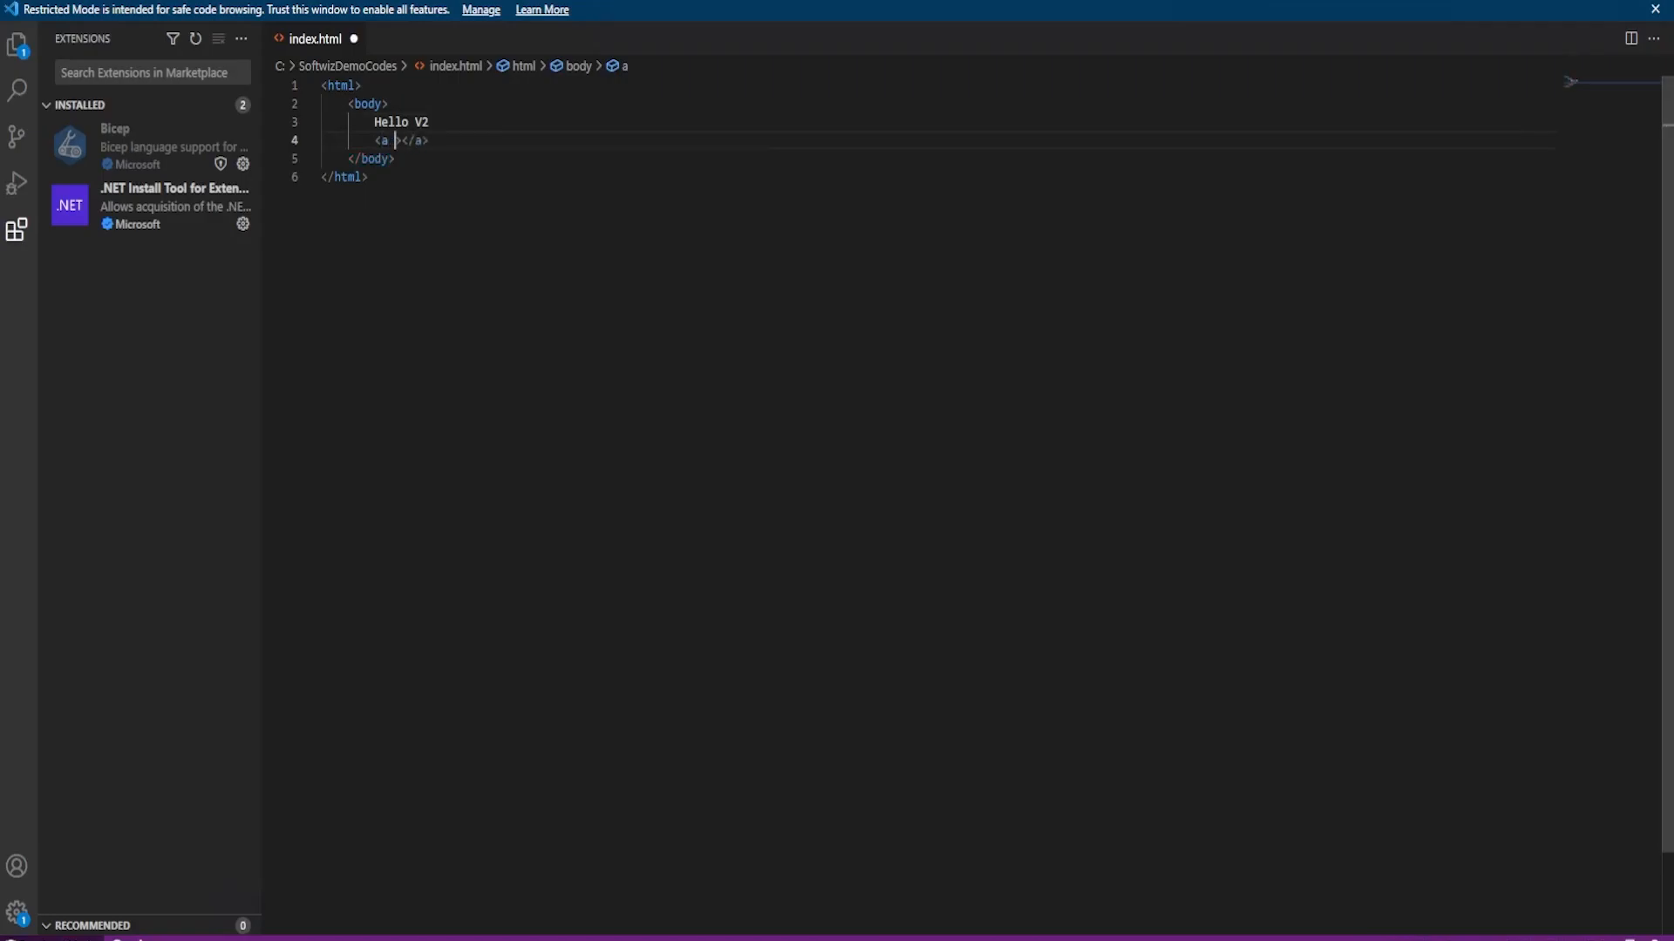
text(click me)
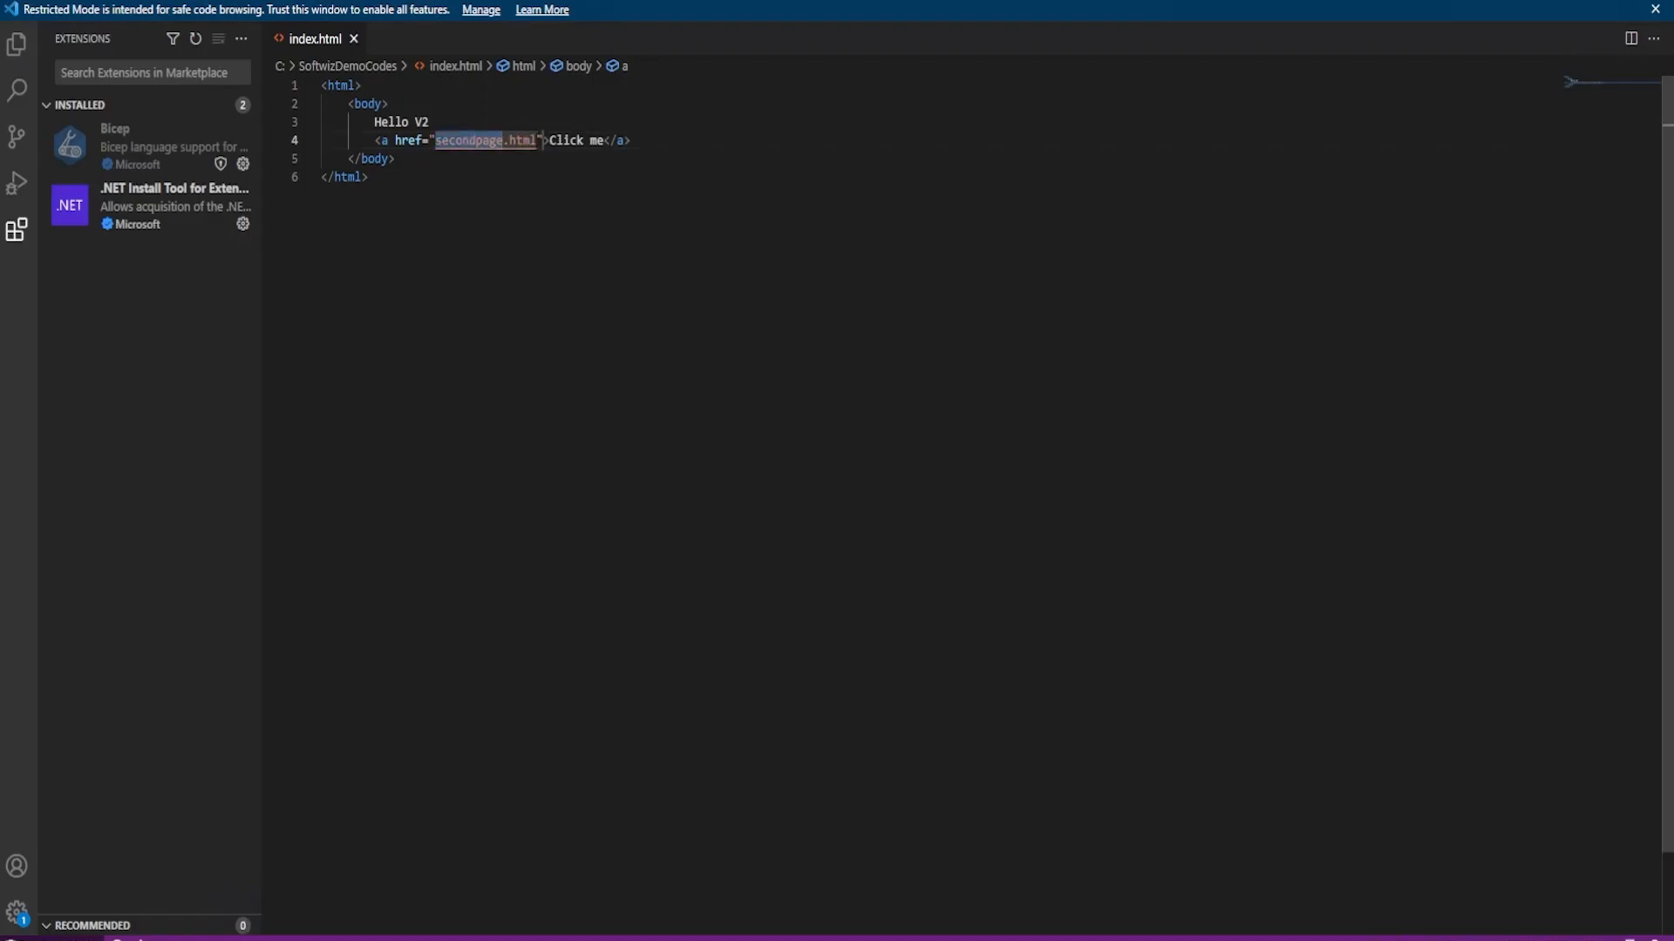
click(17, 43)
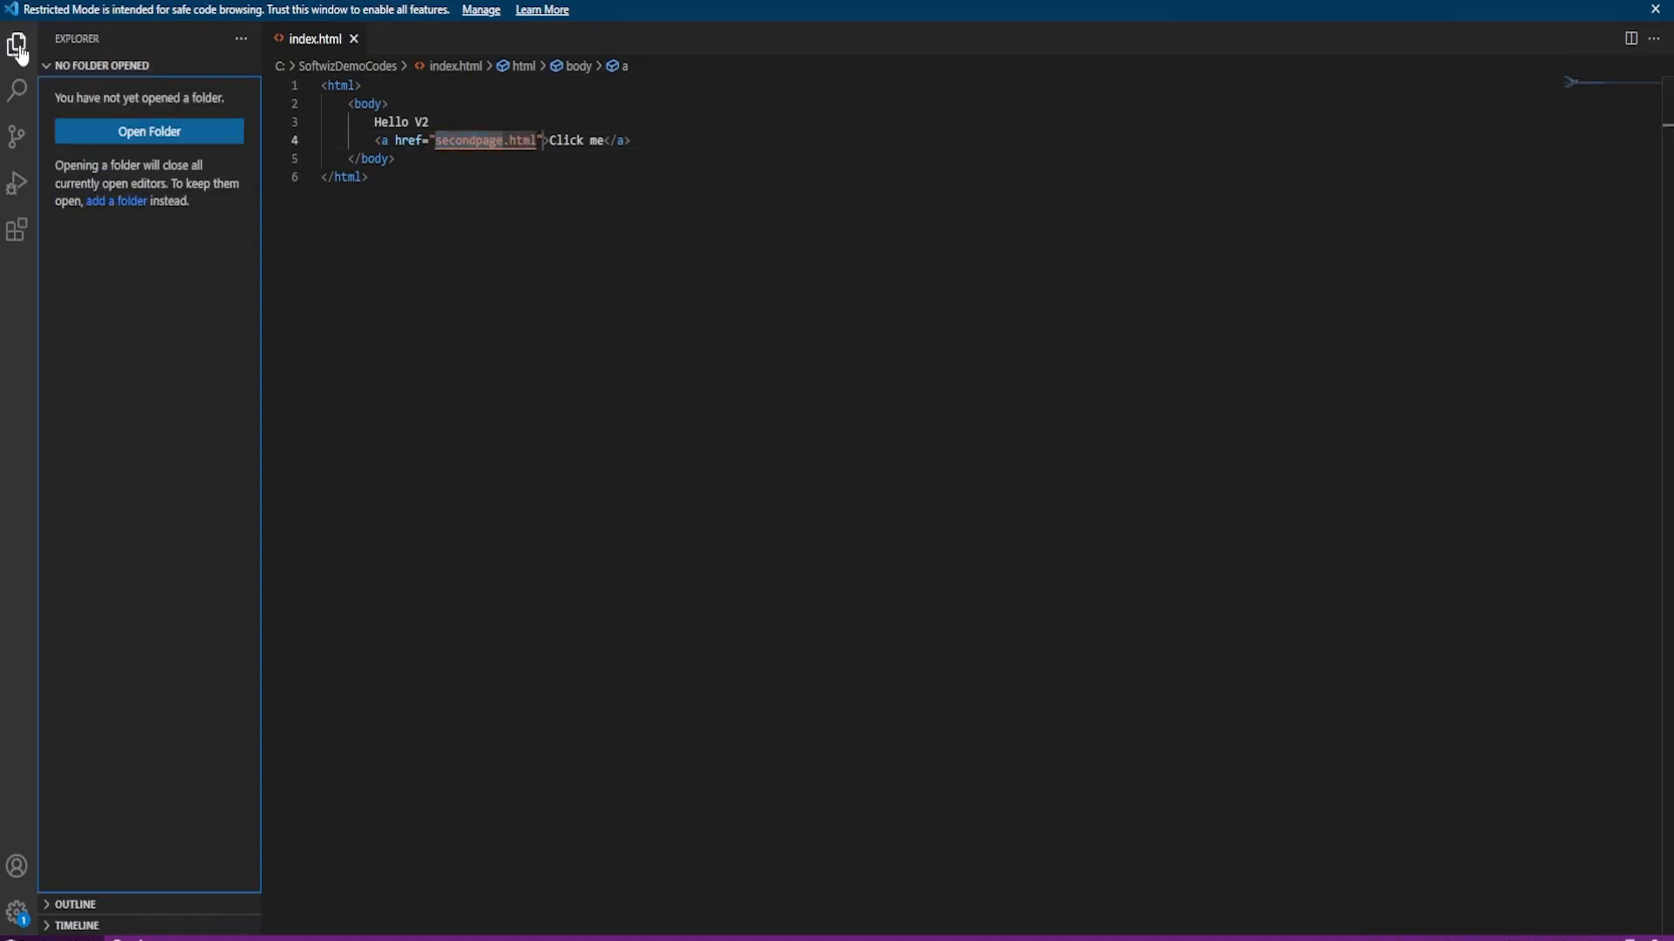
key(ctrl+n)
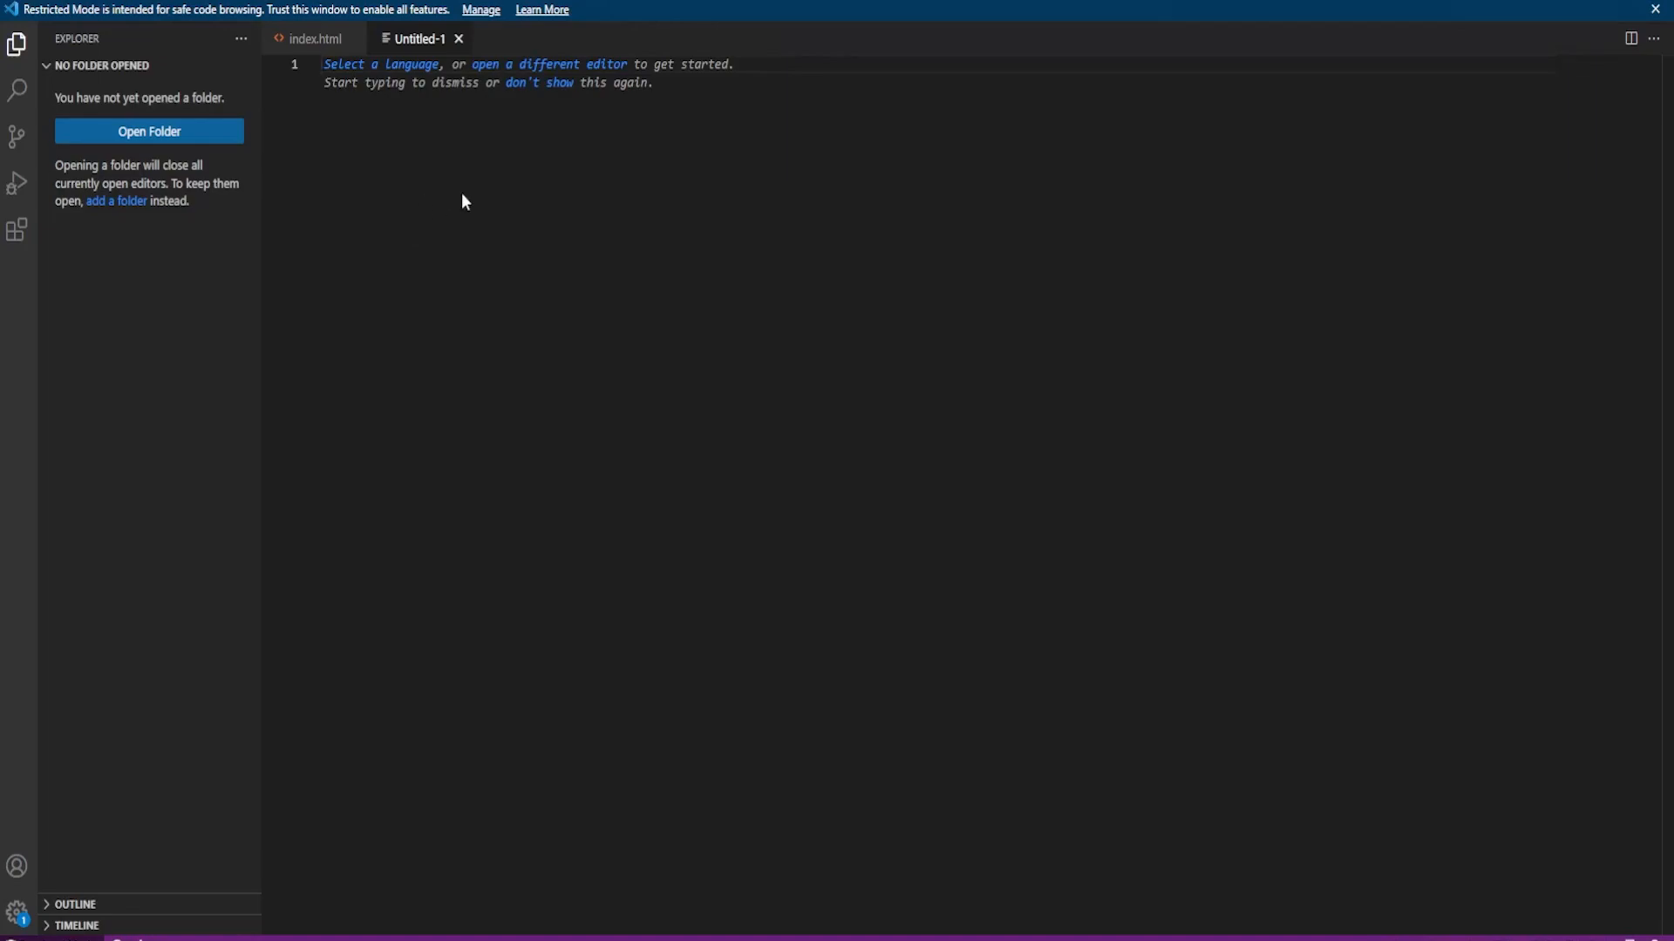
key(ctrl+s)
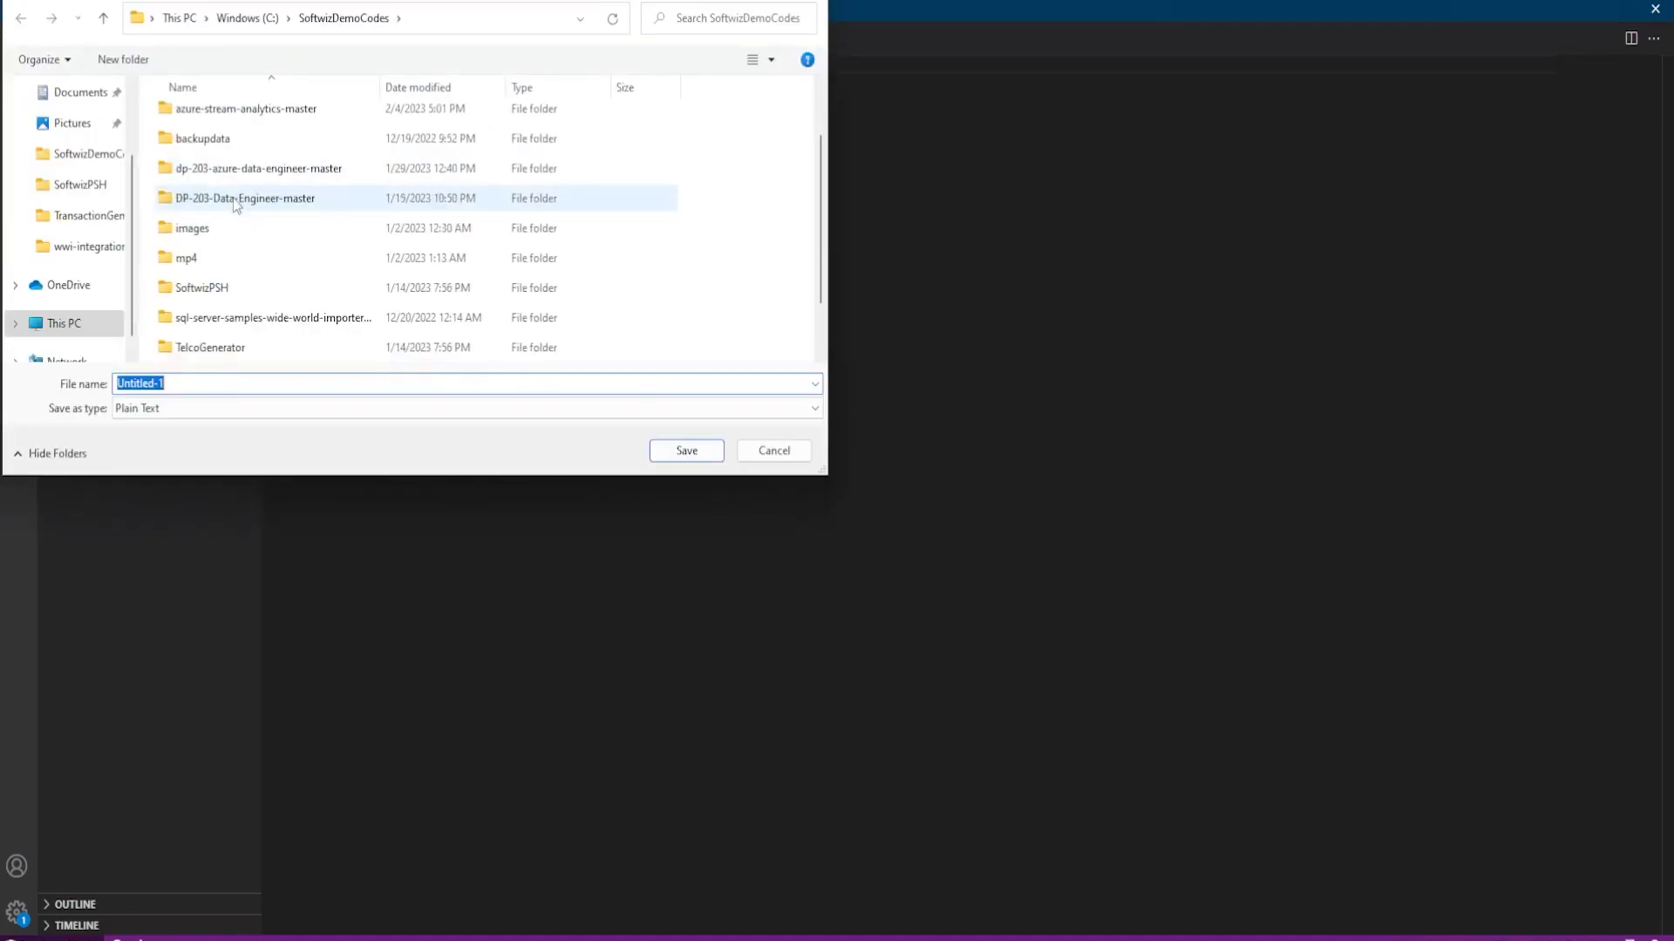
text(secondpage.html)
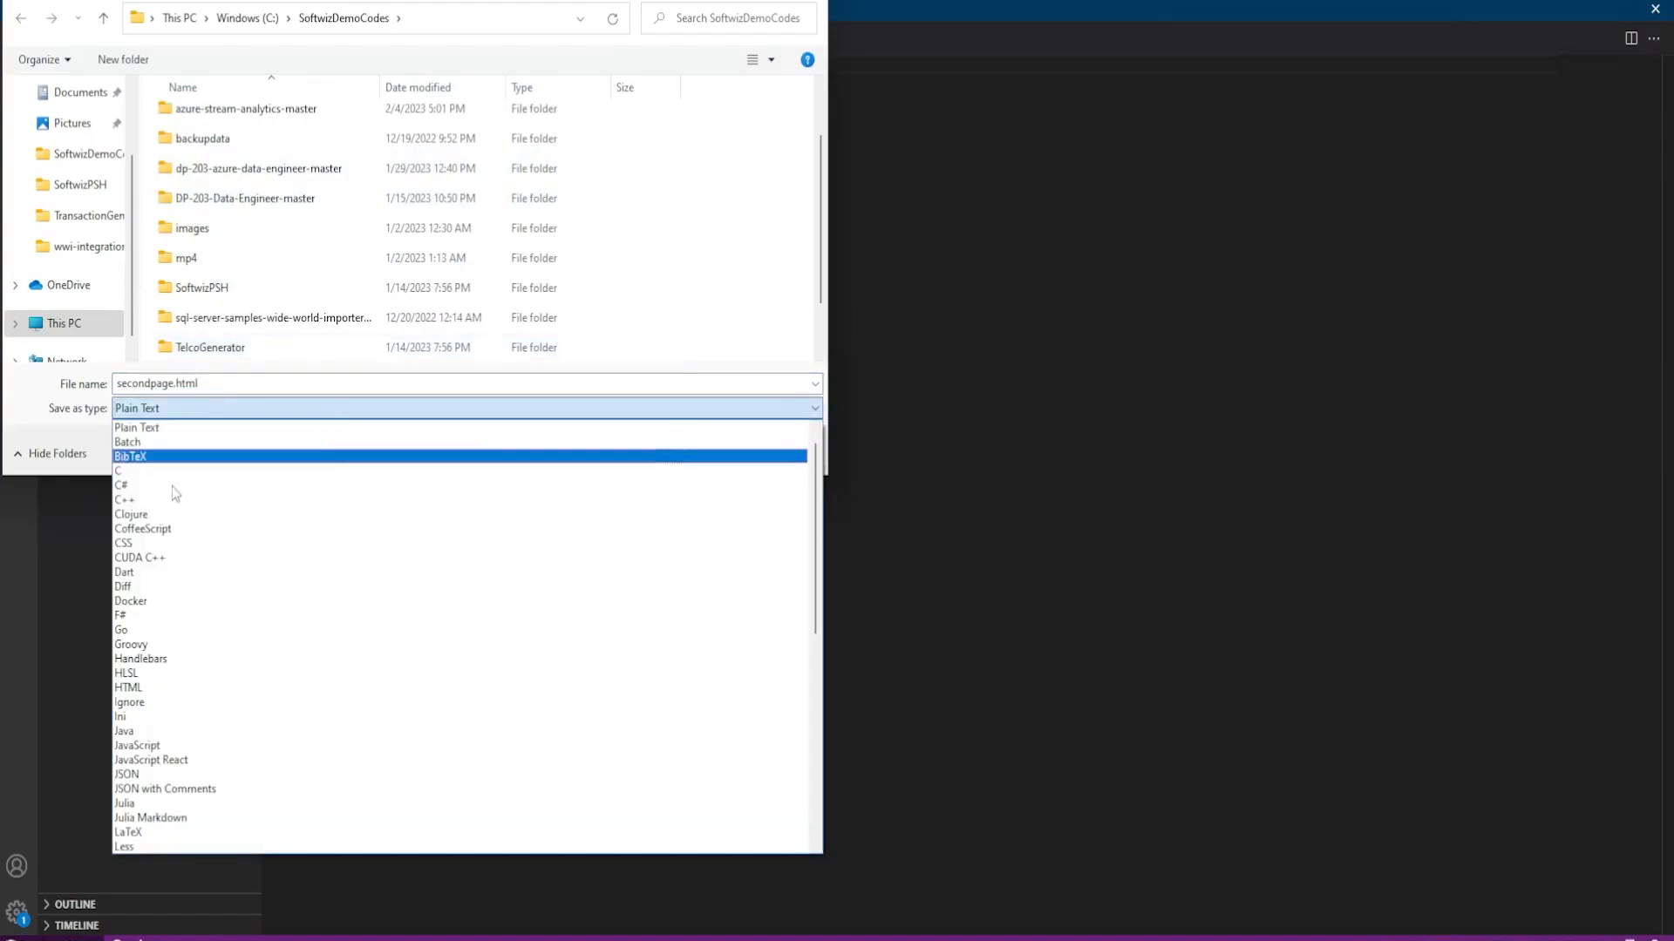
scroll(up, 3)
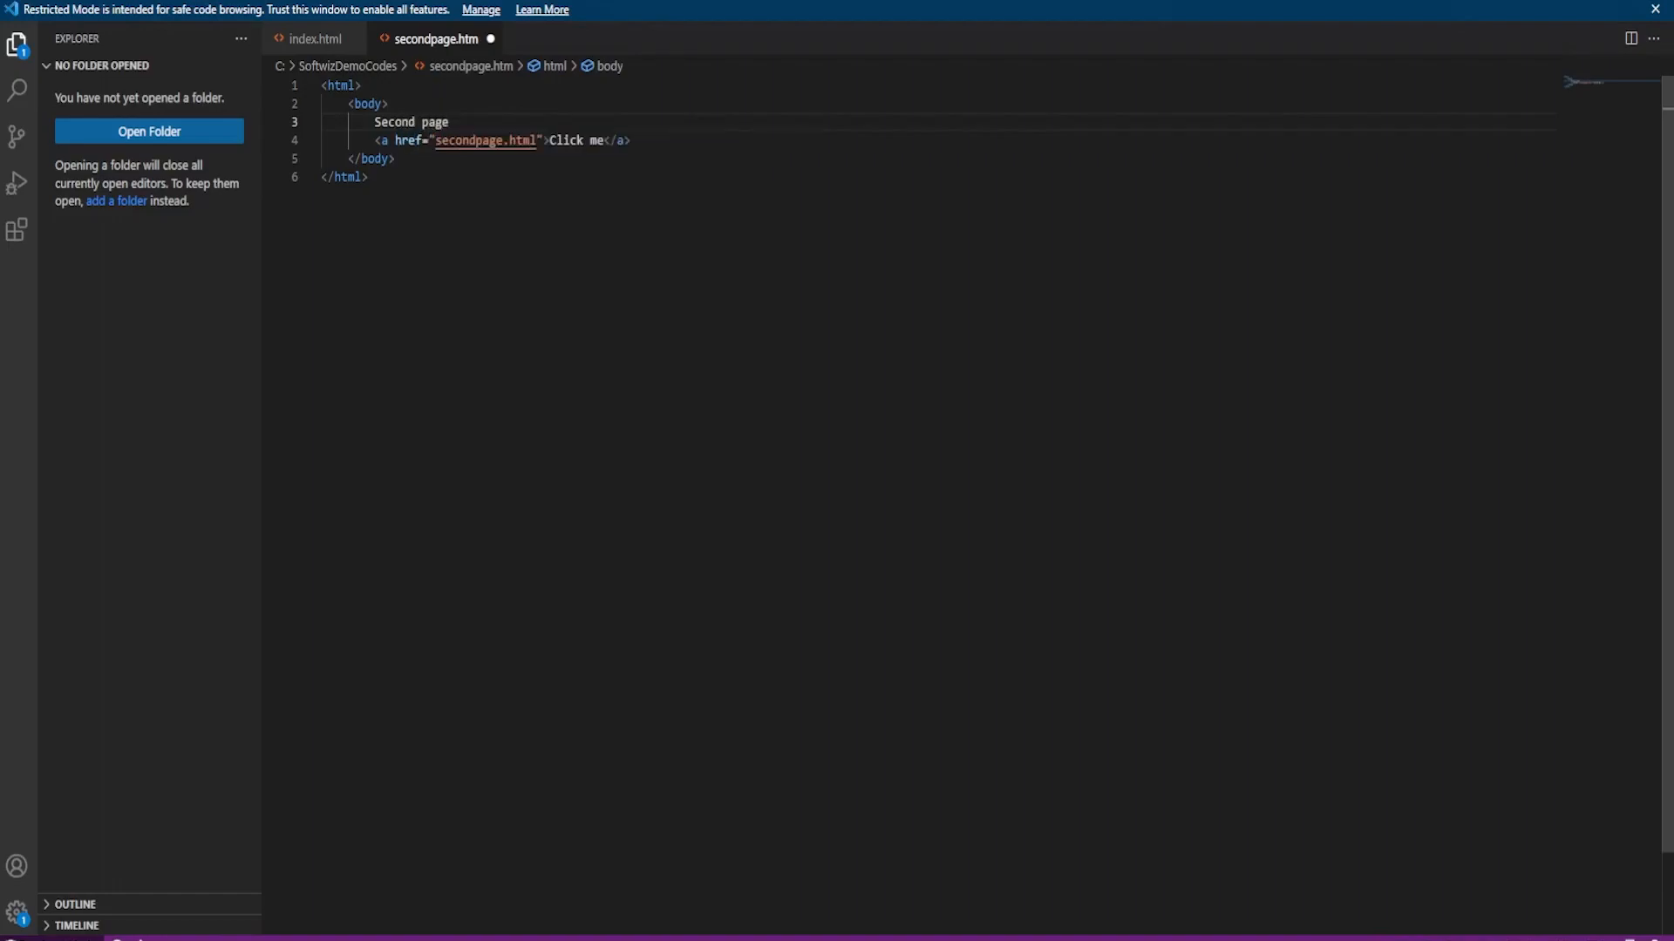
text(in)
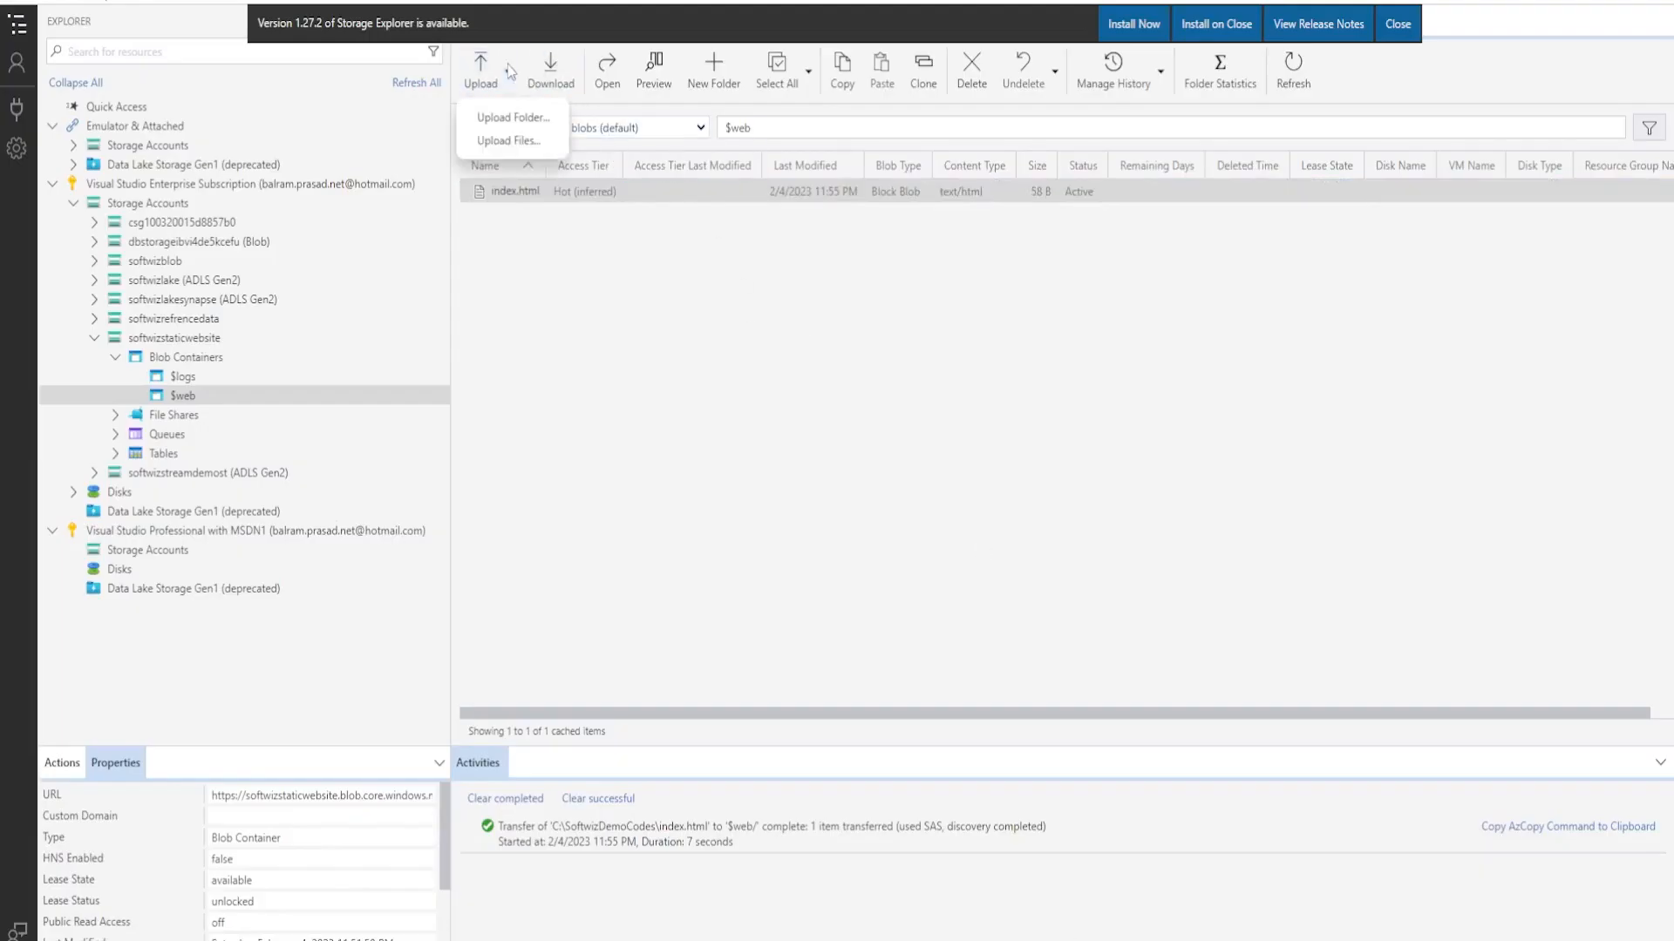
Upload the index and secondpage files from local disk into the $web container.
click(510, 139)
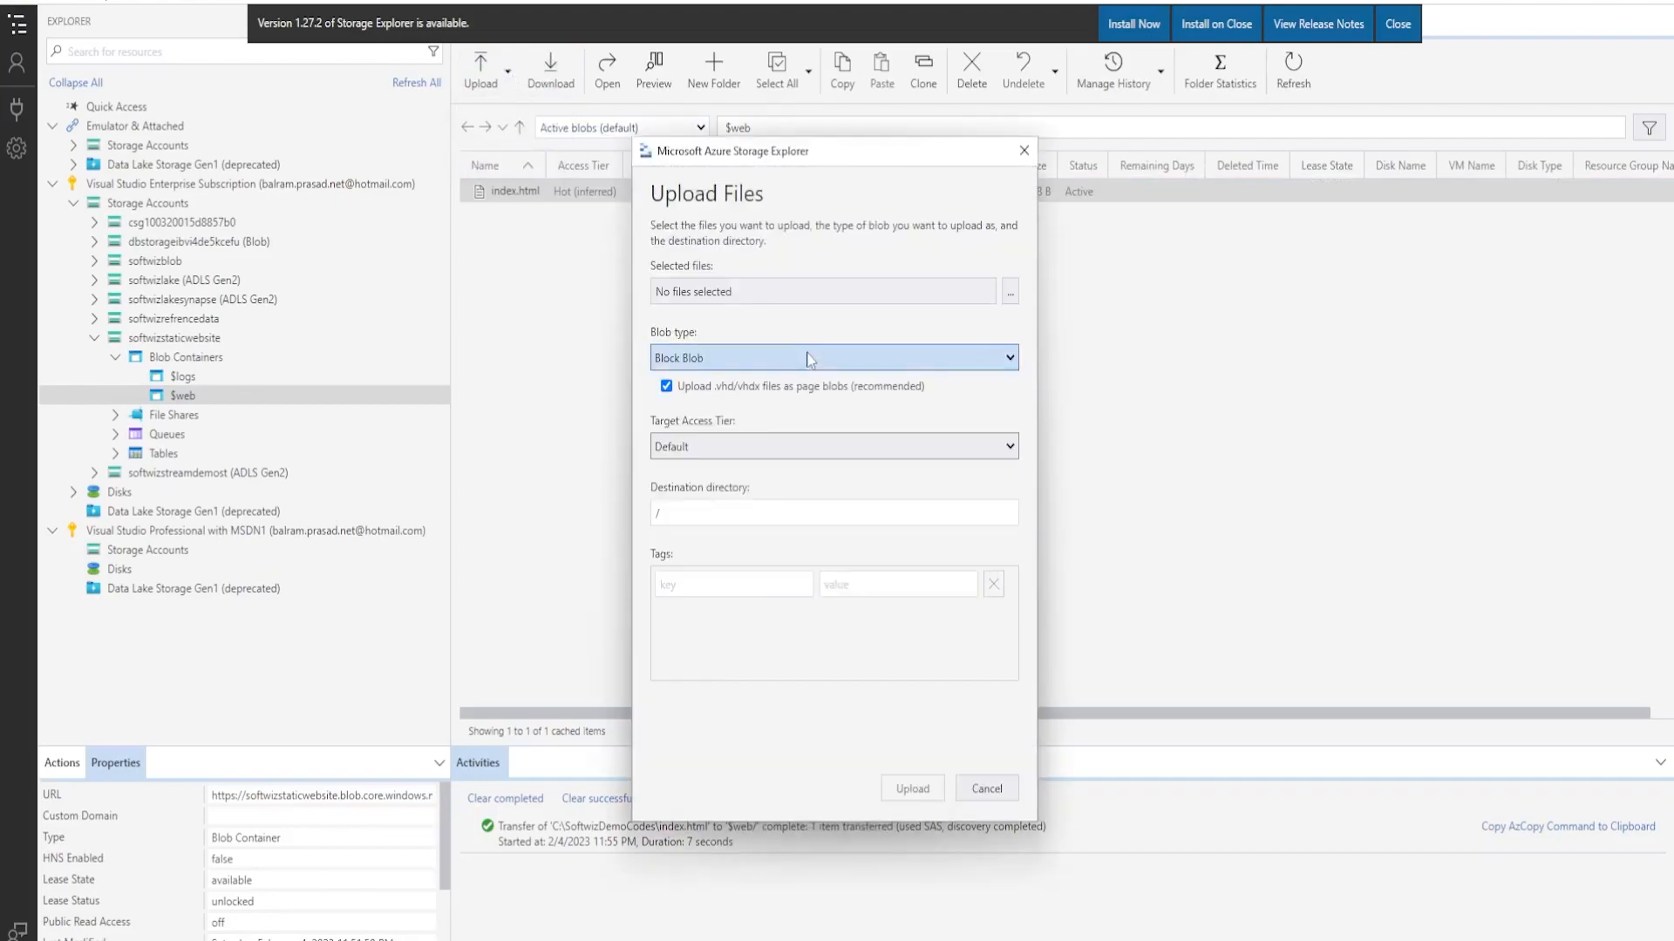
click(1009, 291)
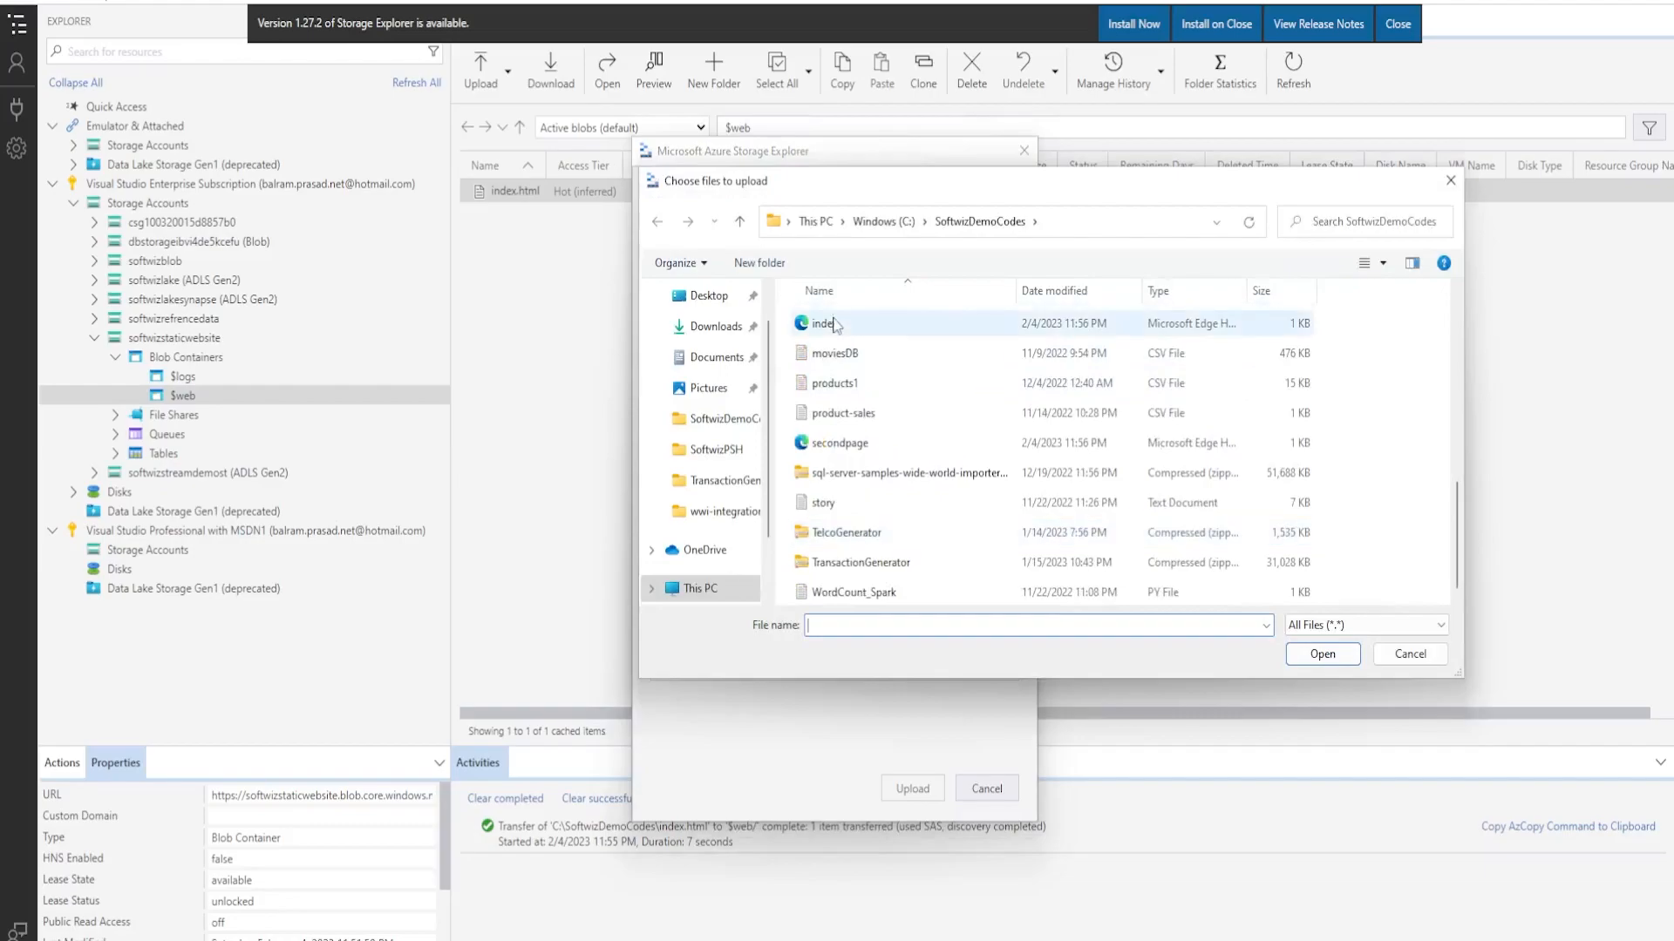
click(1320, 653)
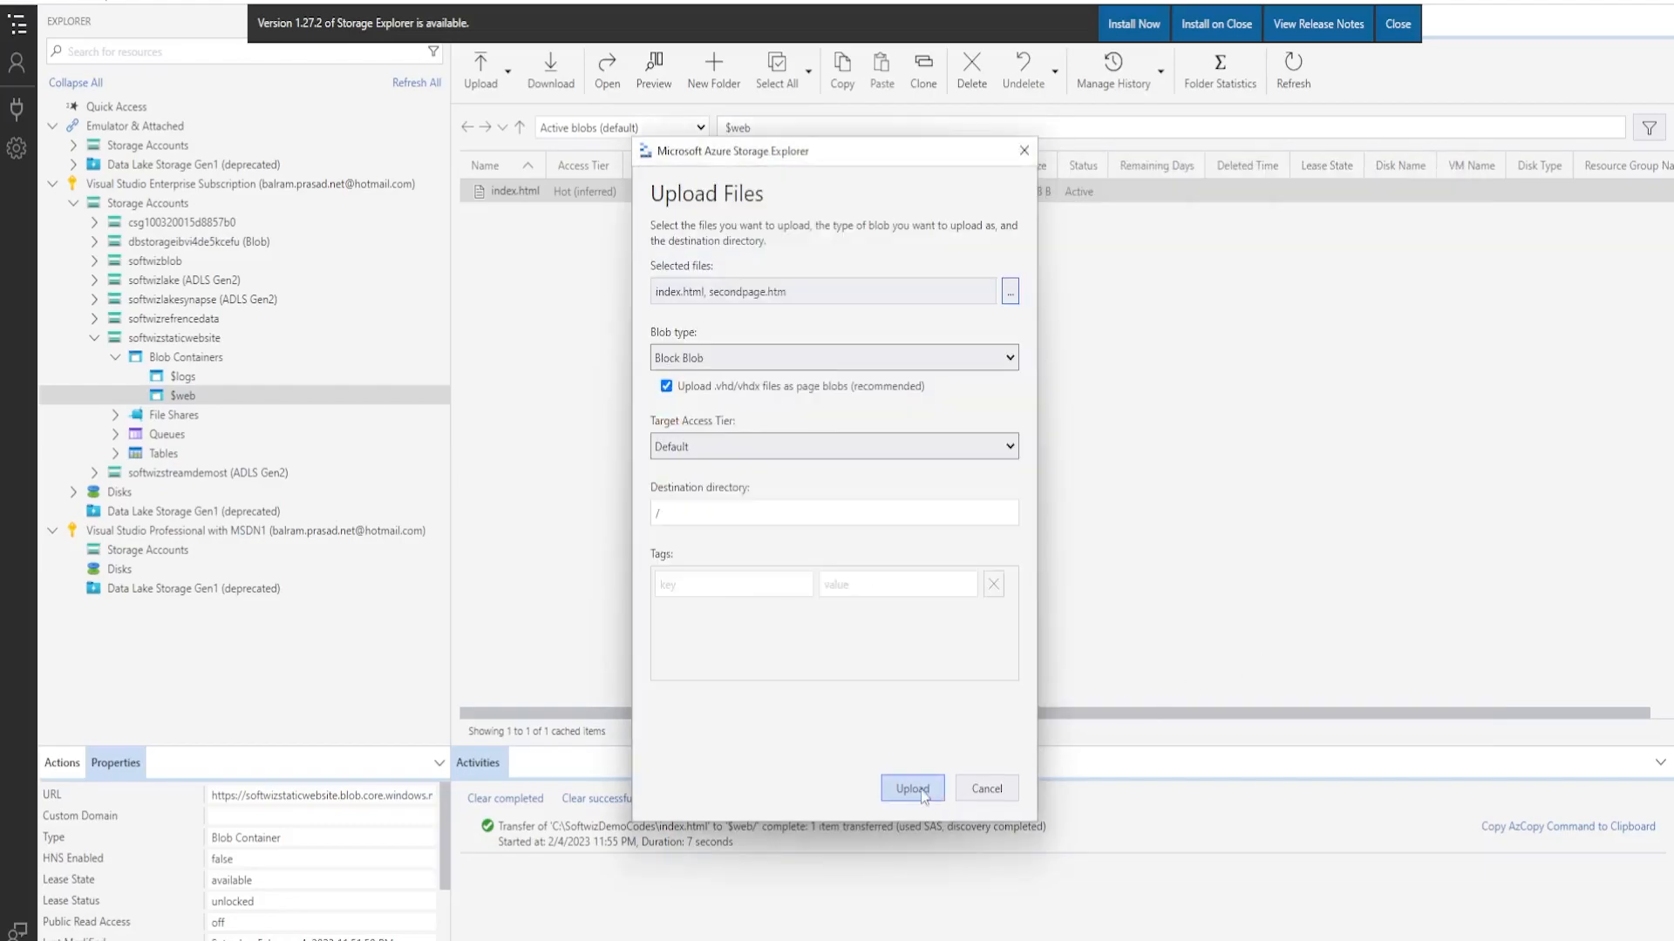
click(912, 788)
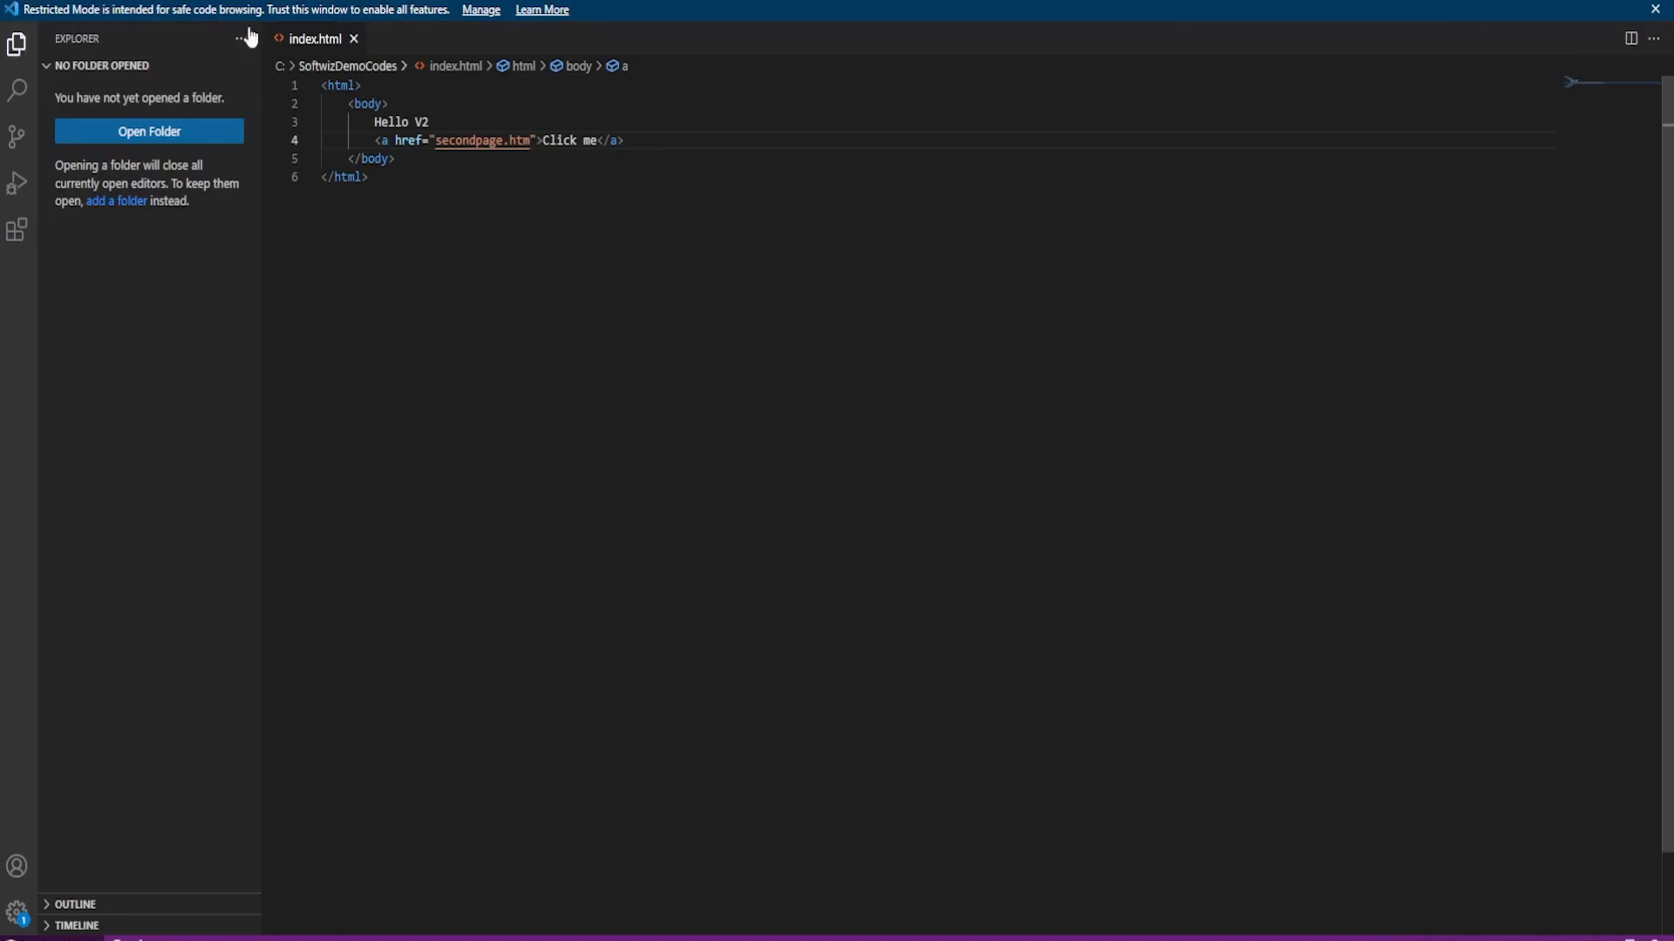
Open the secondpage file from C:\SoftwizDemoCodes via File > Open File.
click(32, 10)
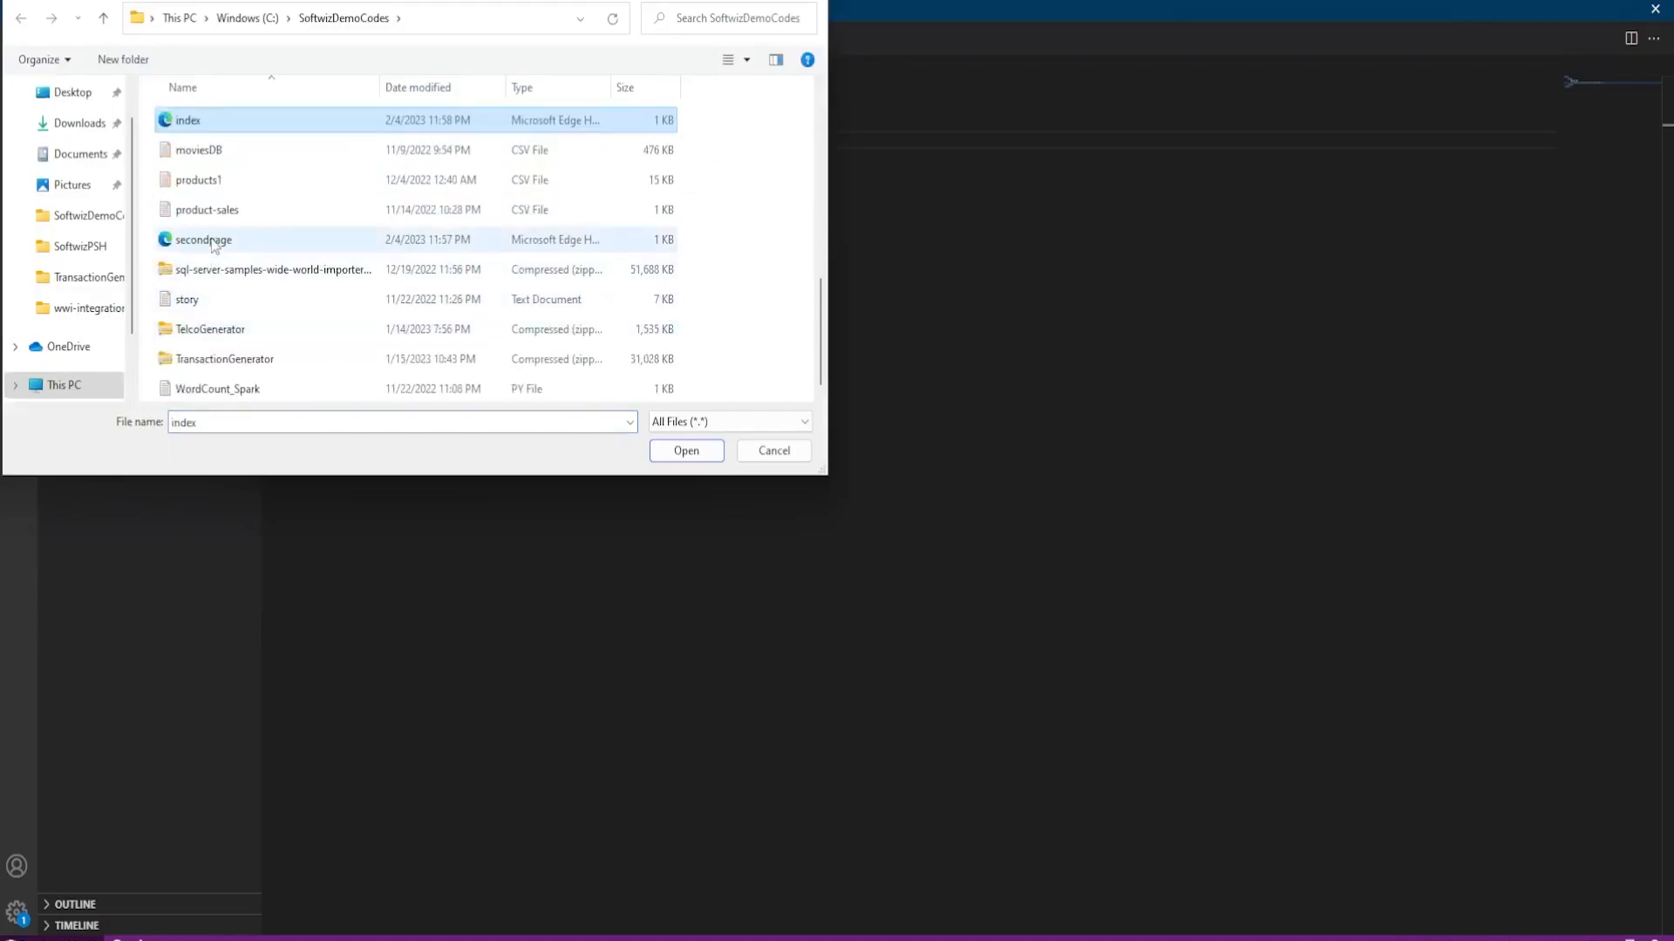
click(686, 451)
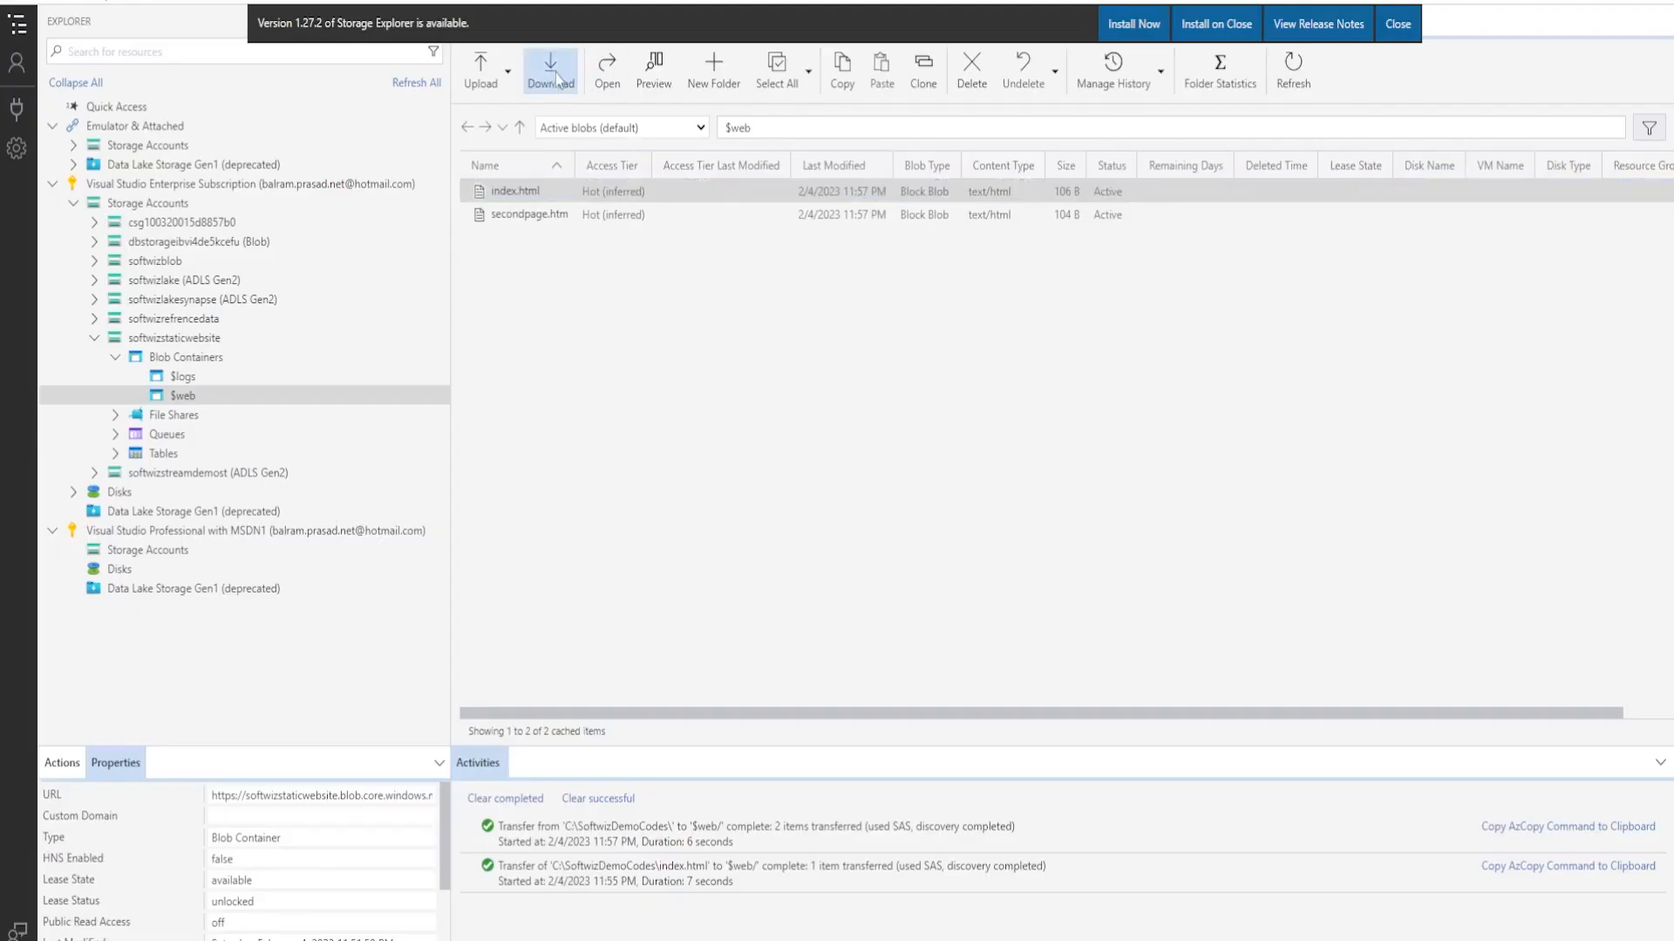
mouse_move(623, 244)
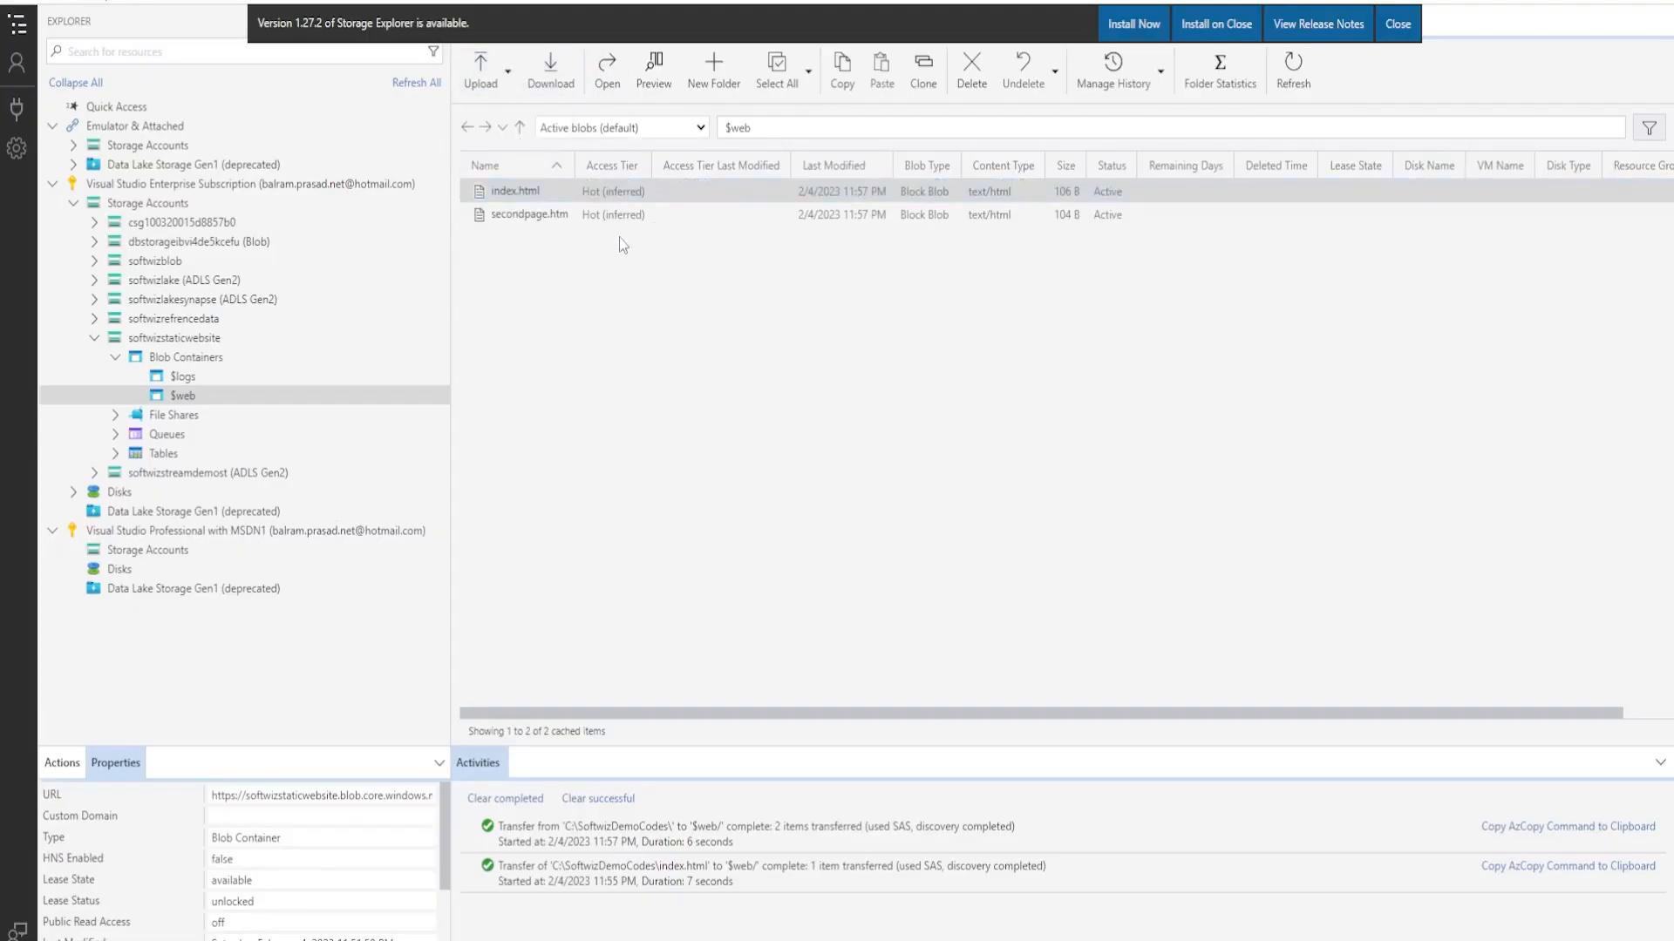
Start another upload to $web and choose Replace for the index.html conflict.
click(479, 63)
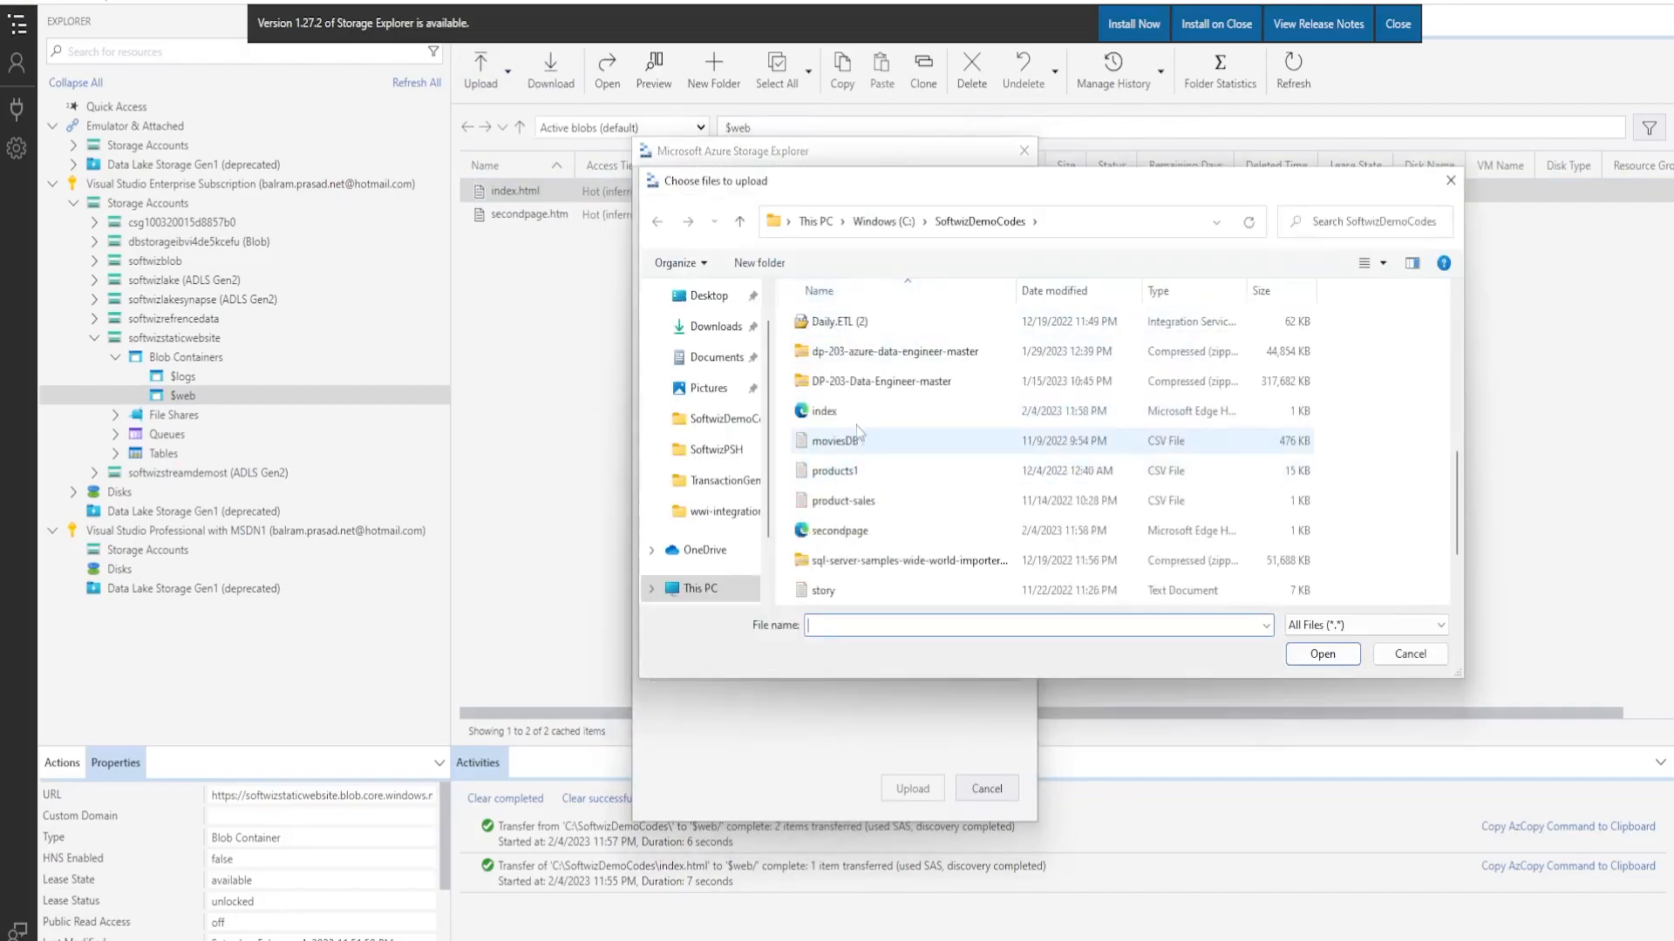
click(1409, 653)
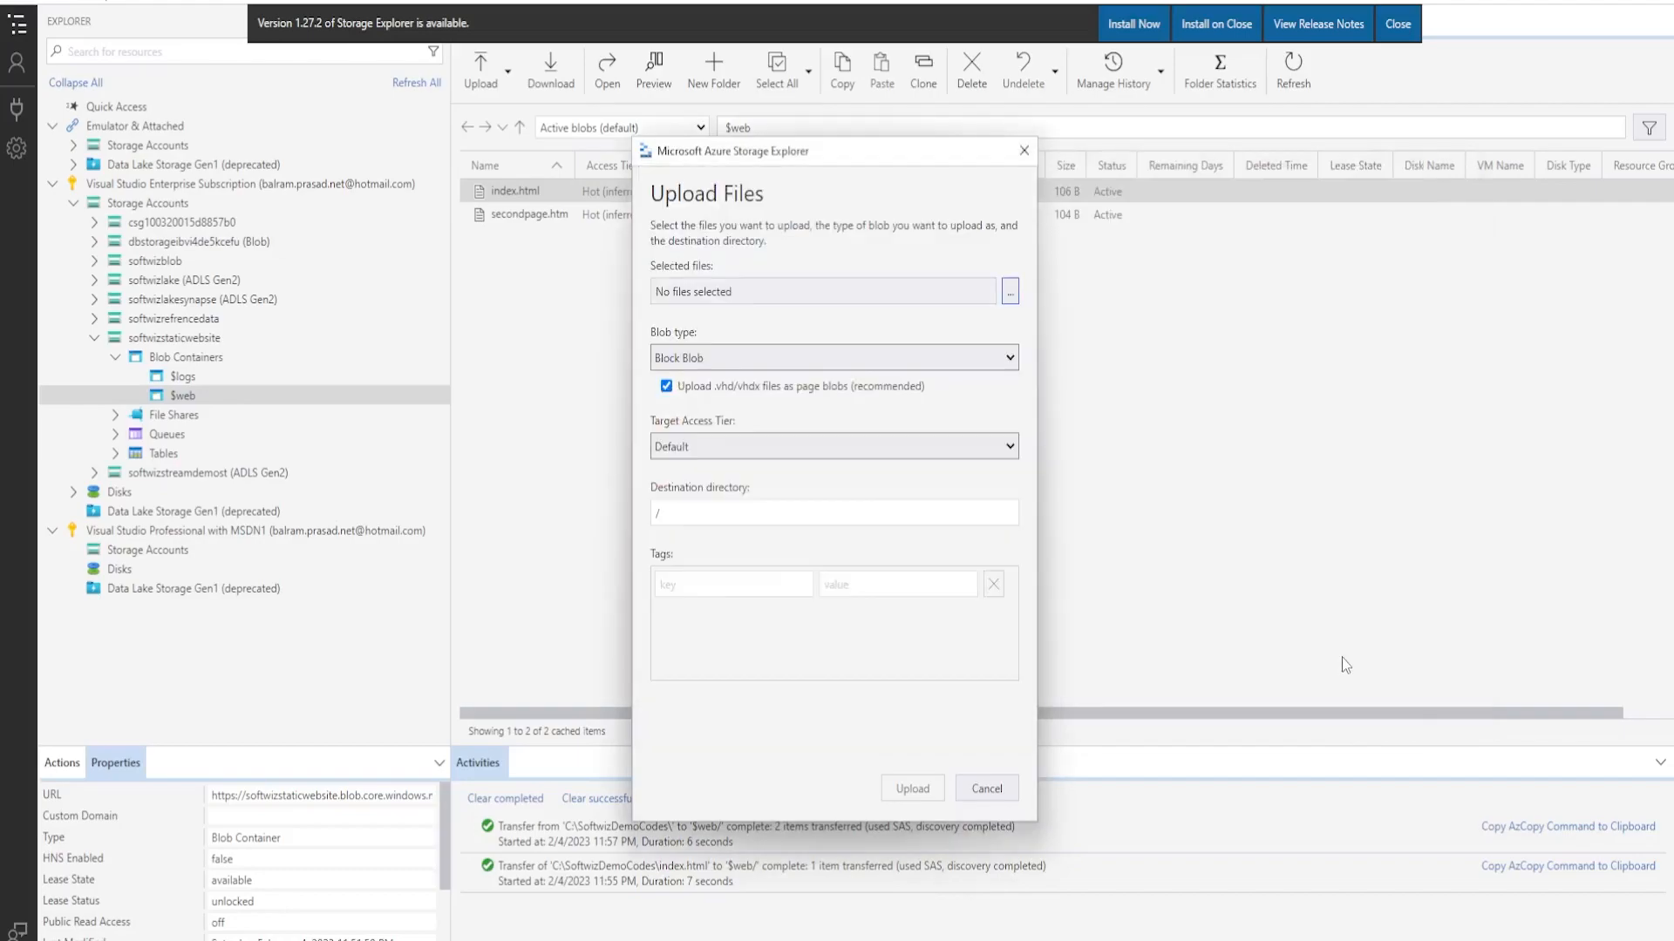
click(910, 789)
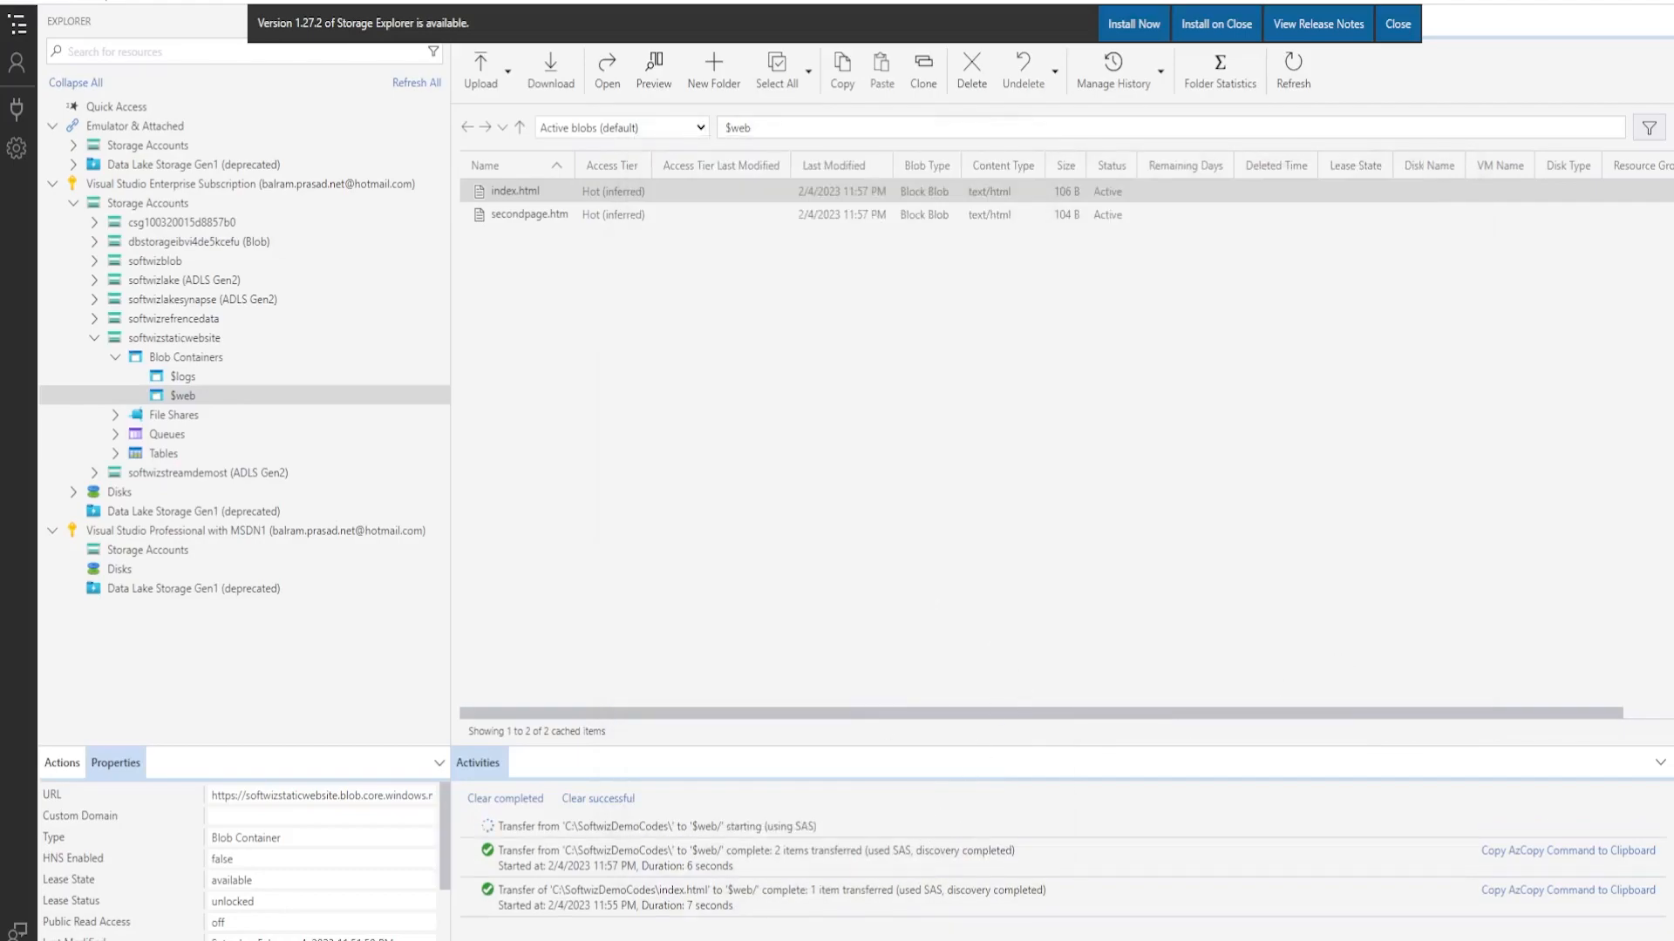
click(479, 71)
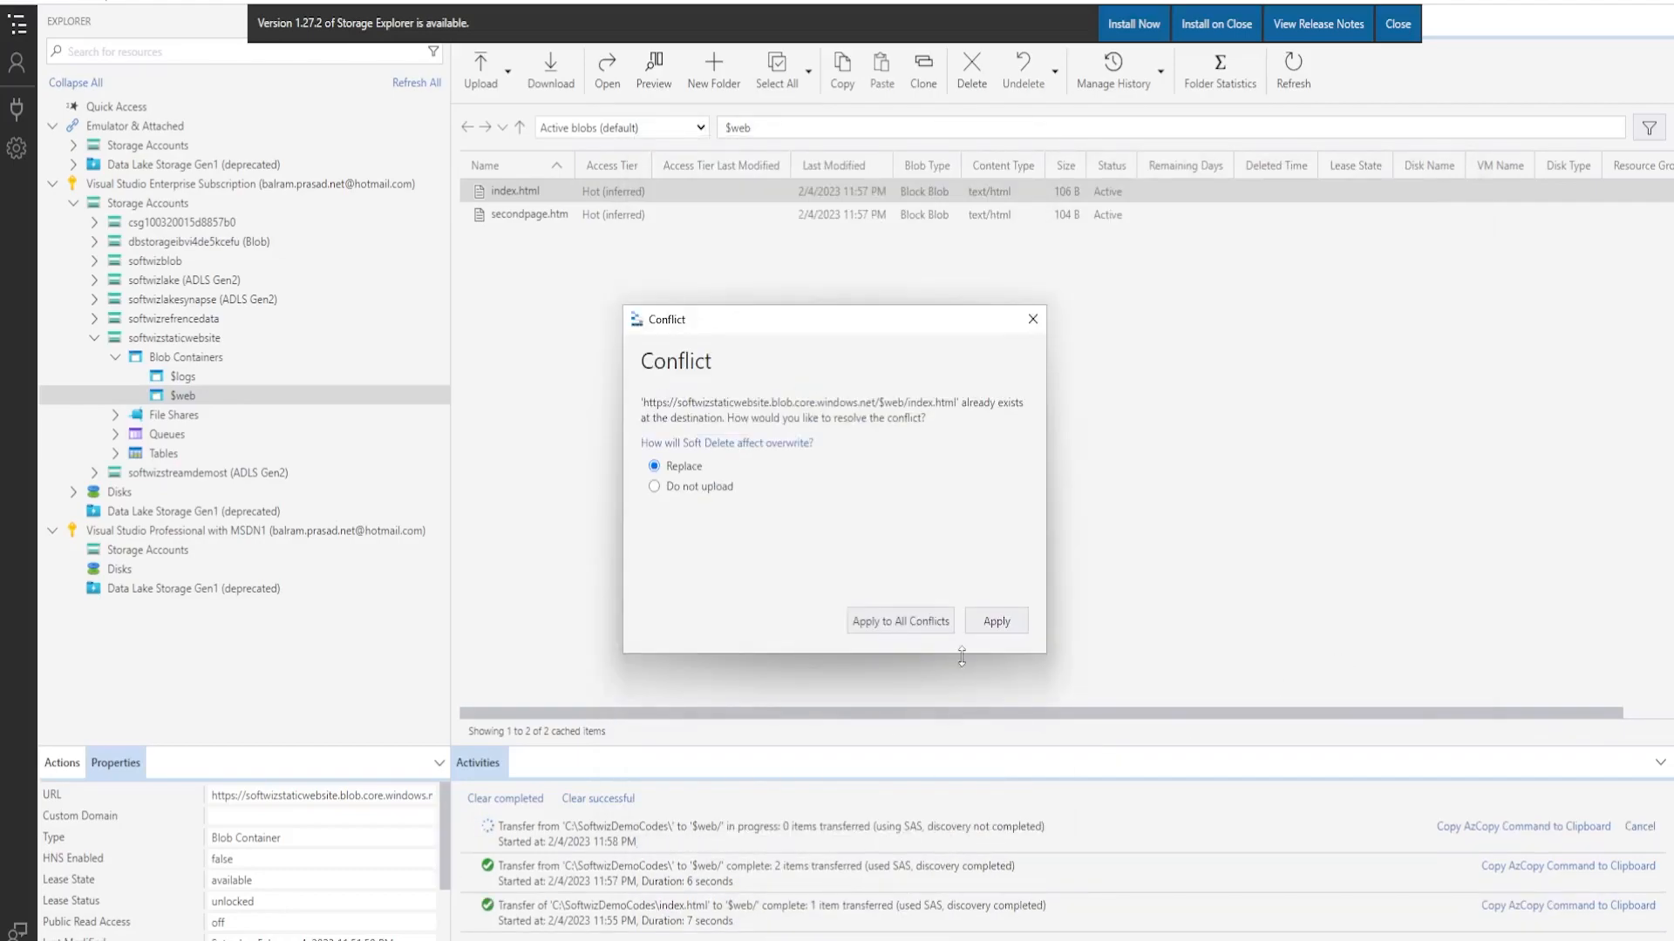
click(994, 620)
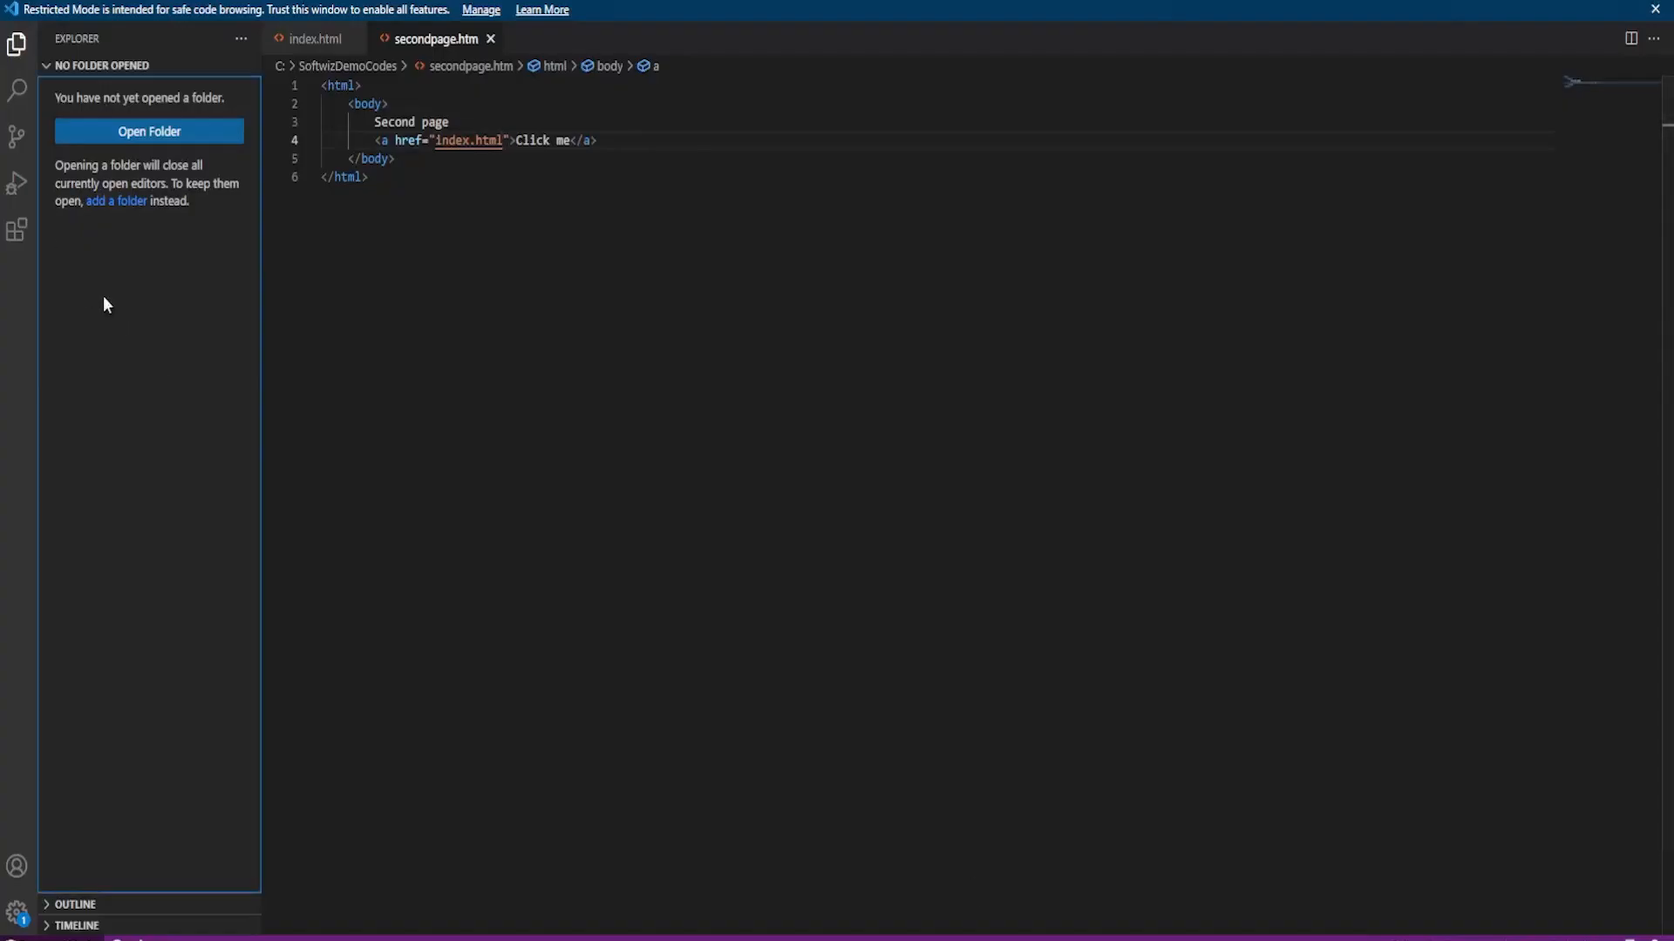
Search extensions for 'azure stor', review Azure Storage and Azure Account, then show Azure resources.
click(16, 229)
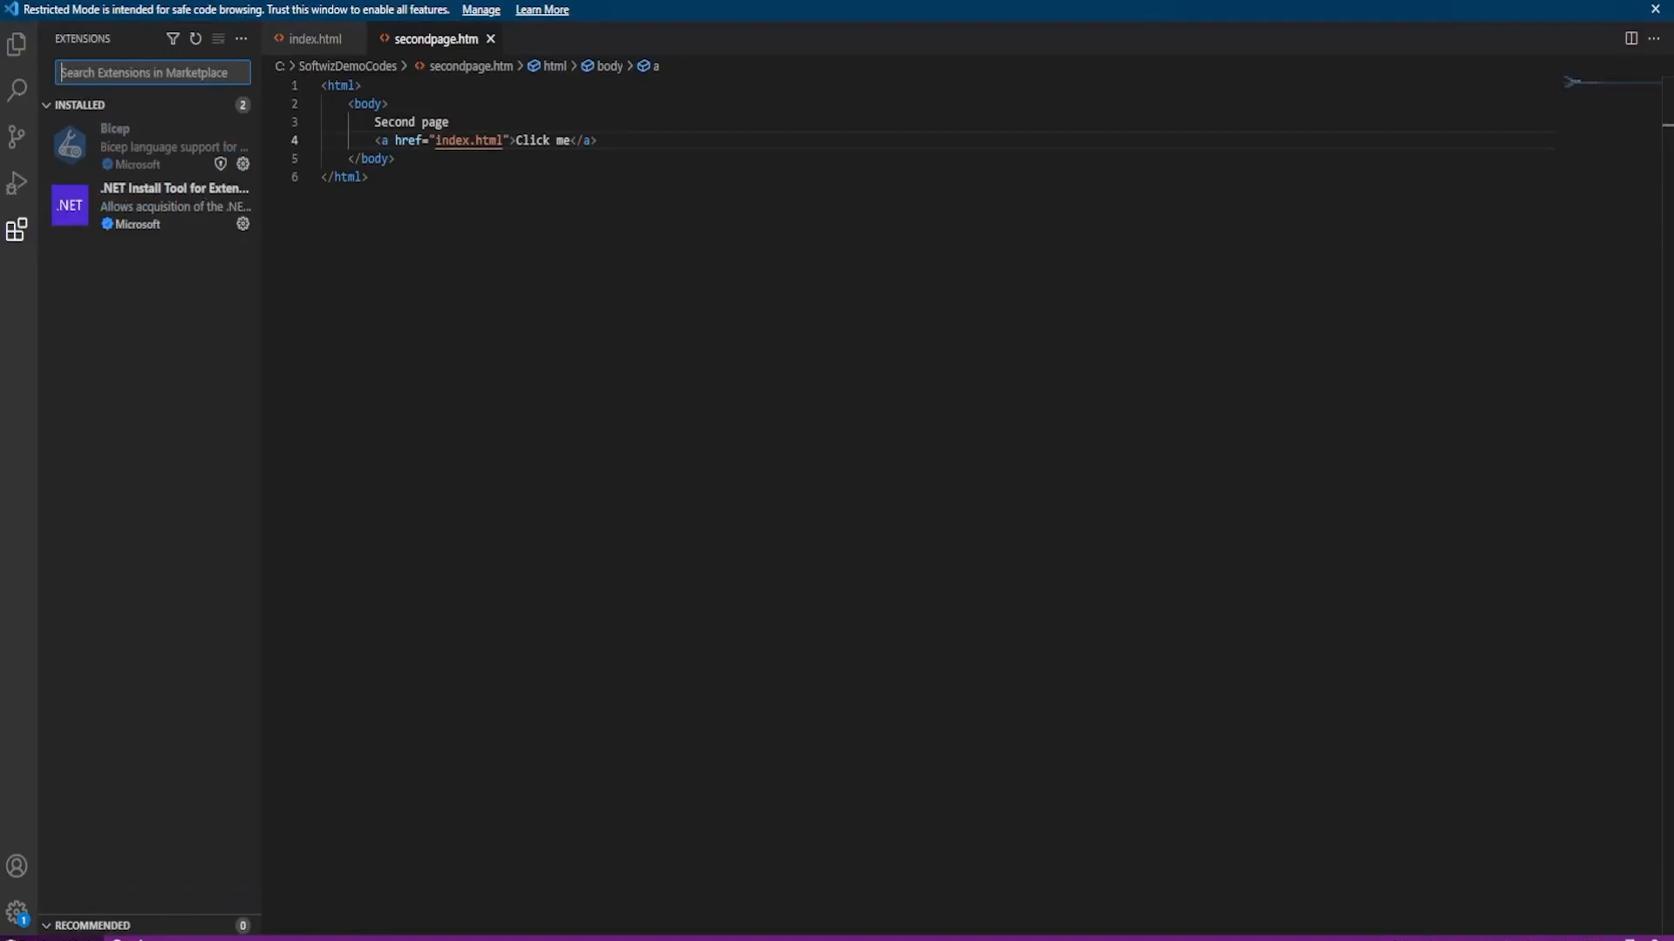
text(azure storage)
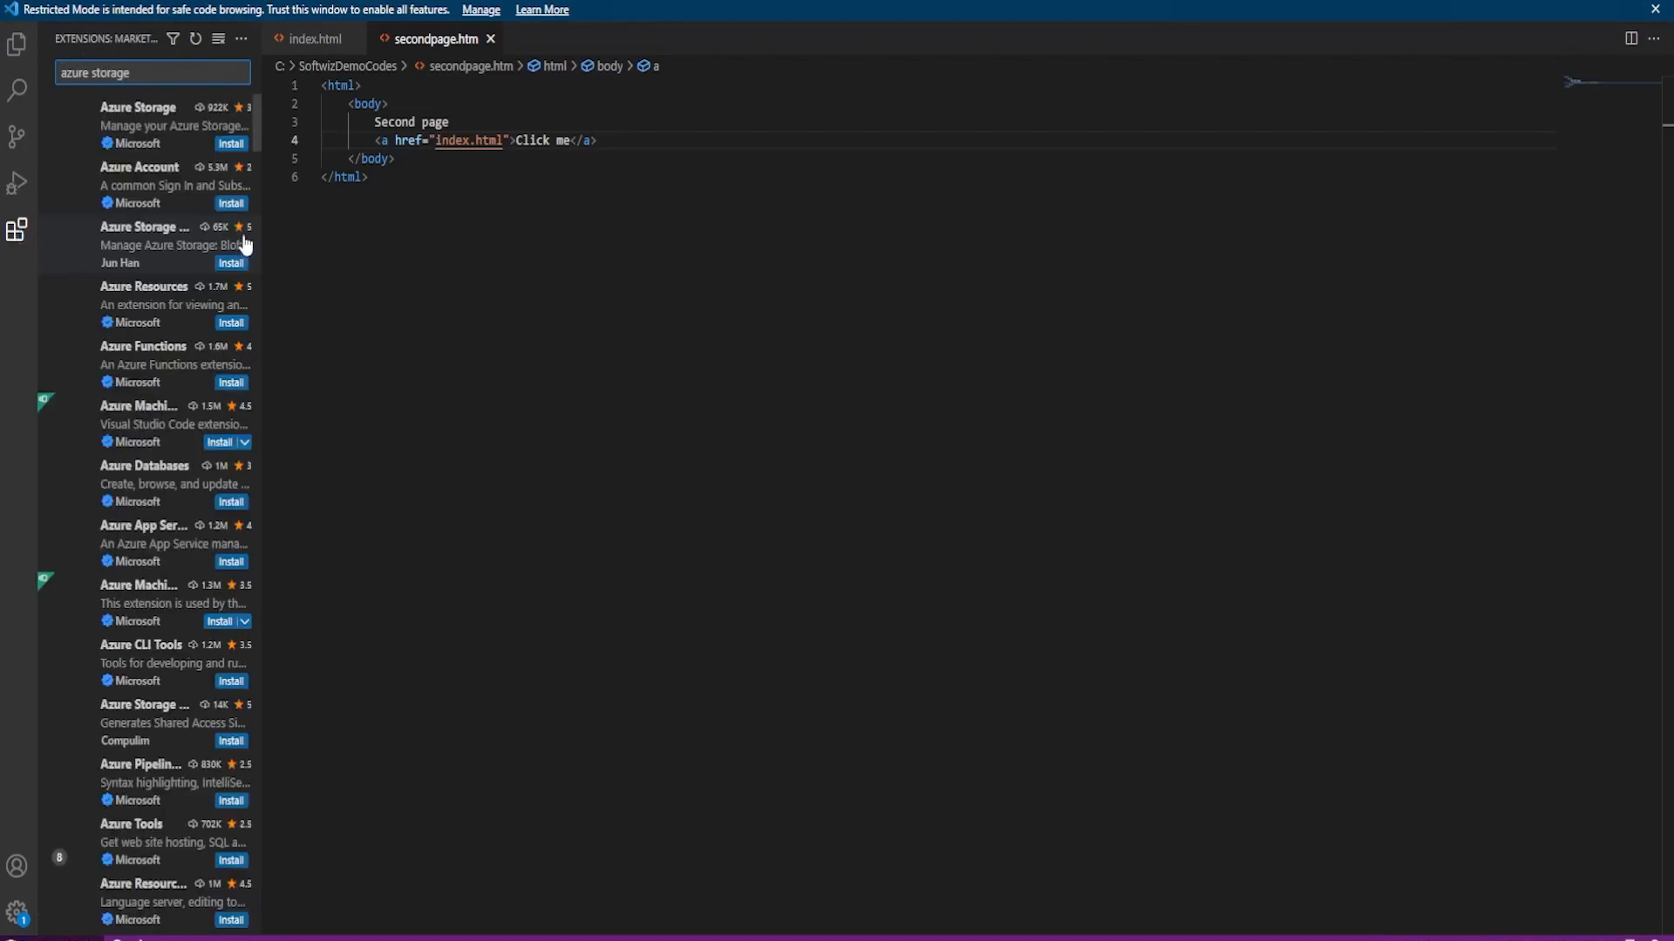
click(136, 123)
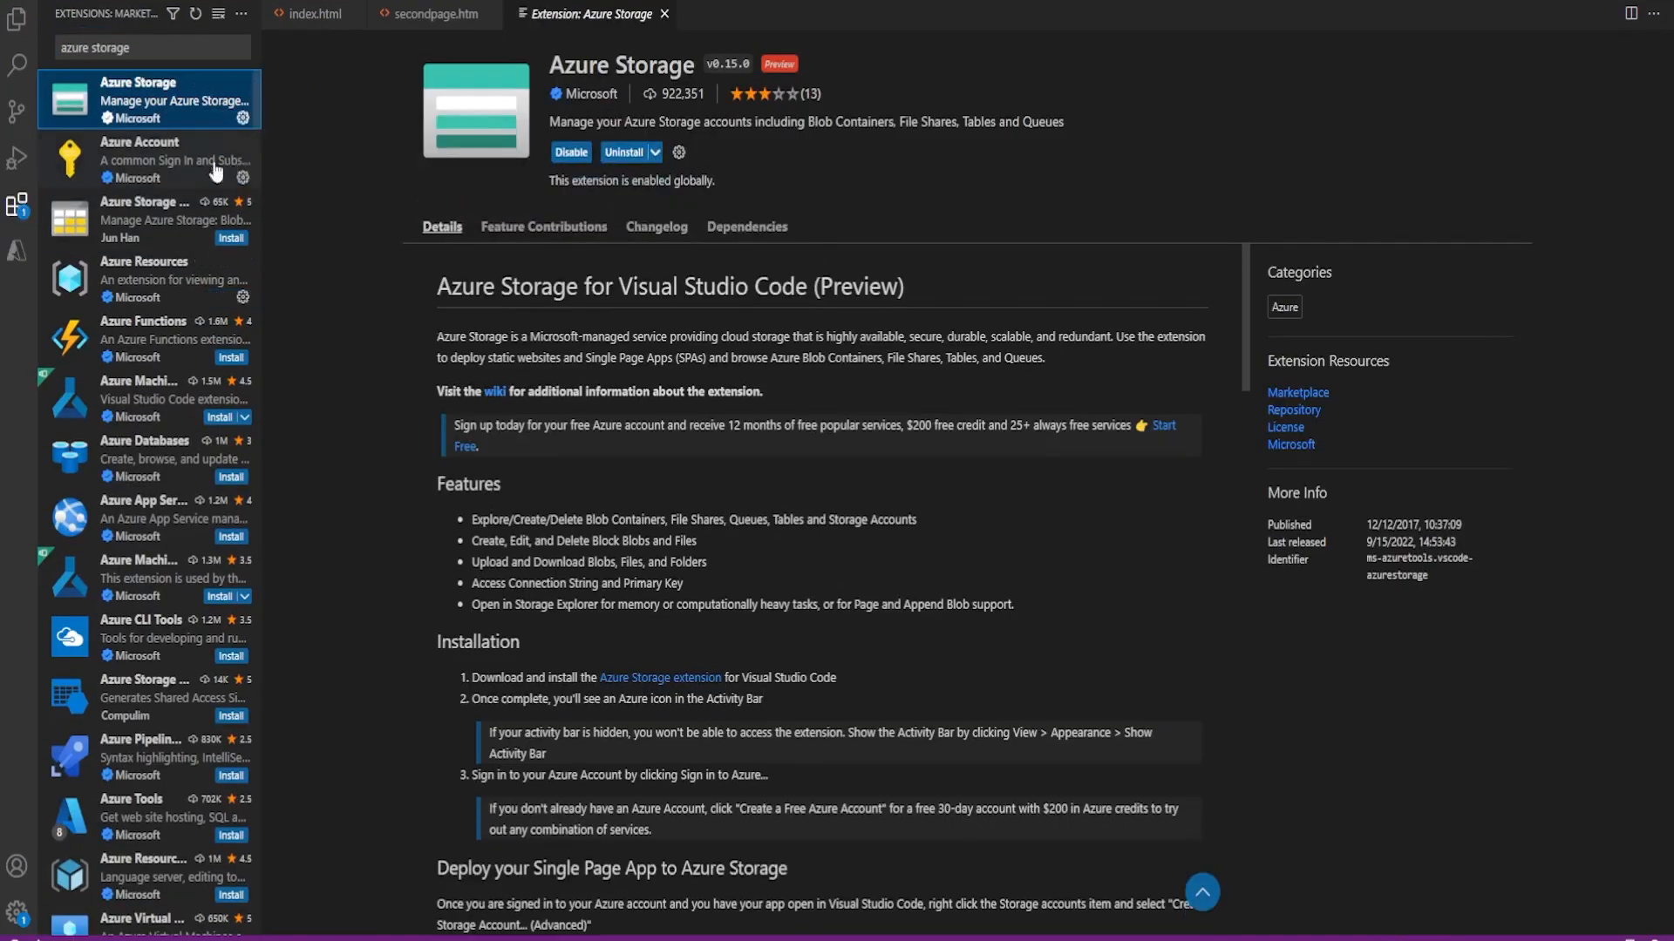
click(149, 158)
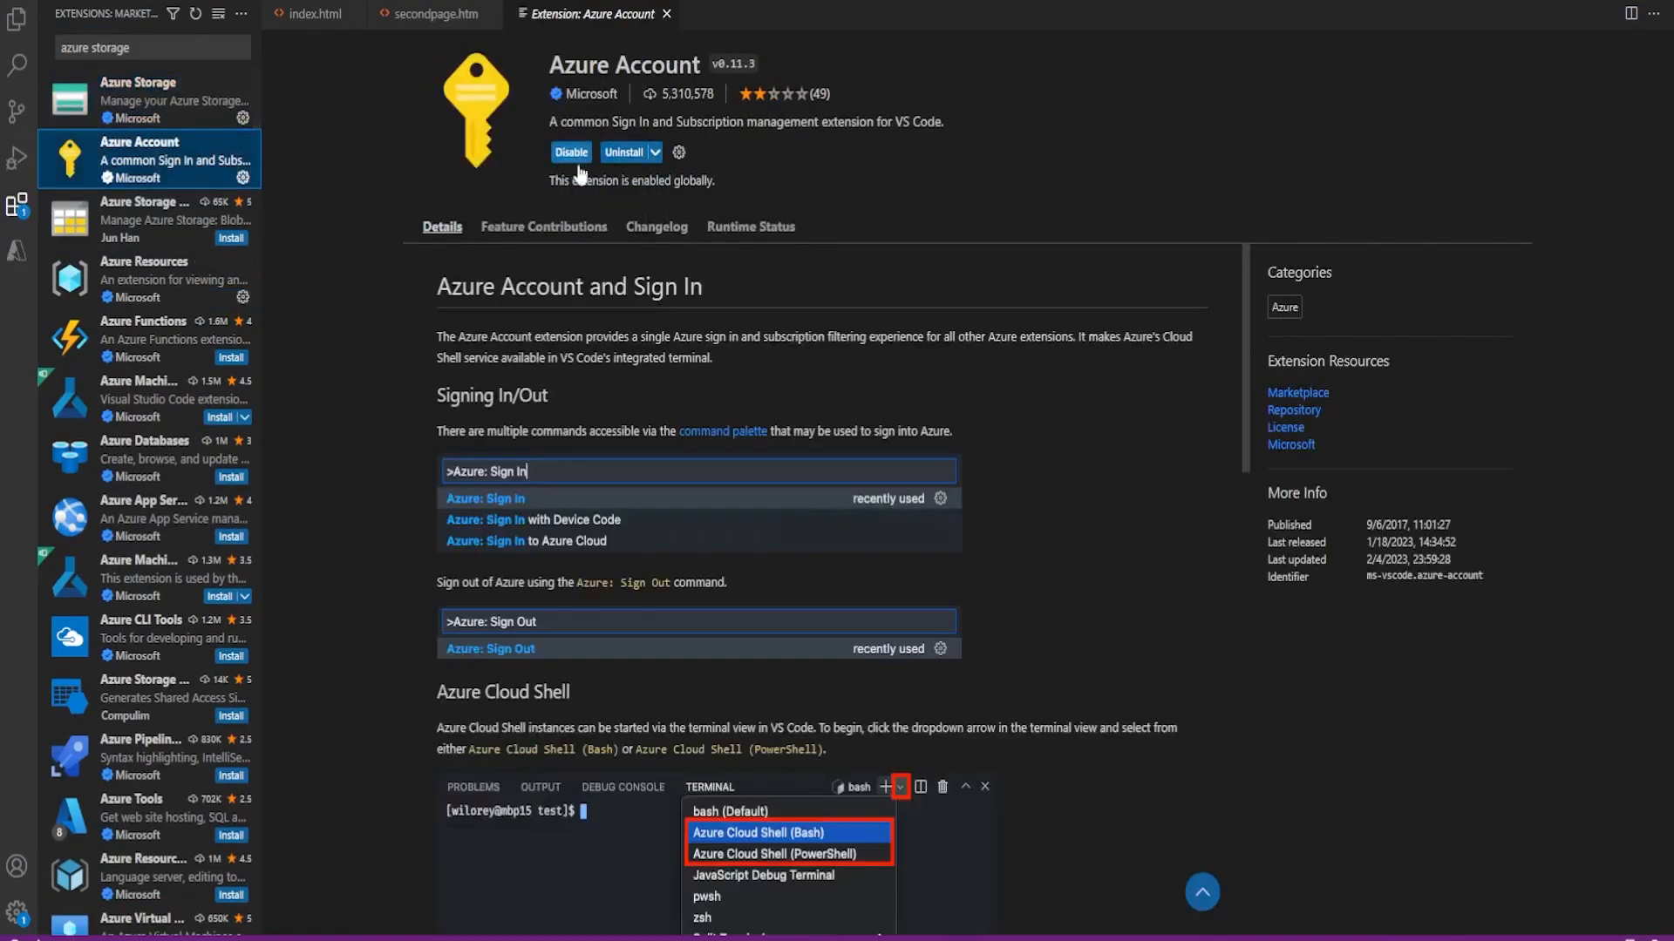
click(149, 99)
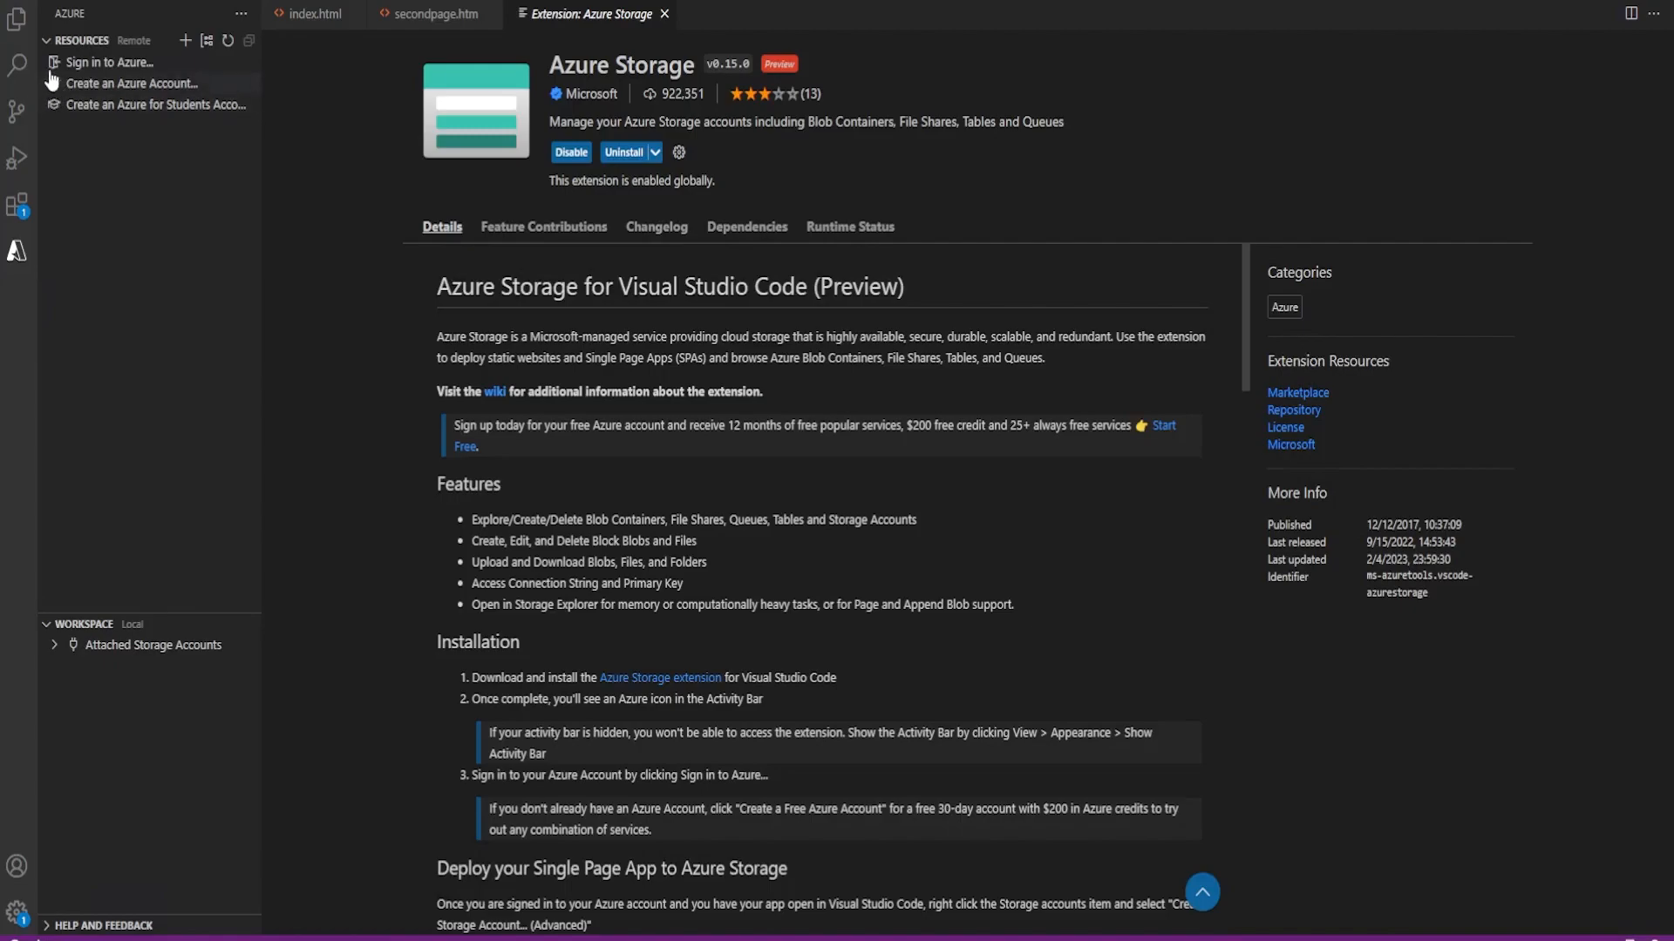
Start 'Sign in to Azure' and pick the already signed-in Microsoft account in Edge.
click(111, 62)
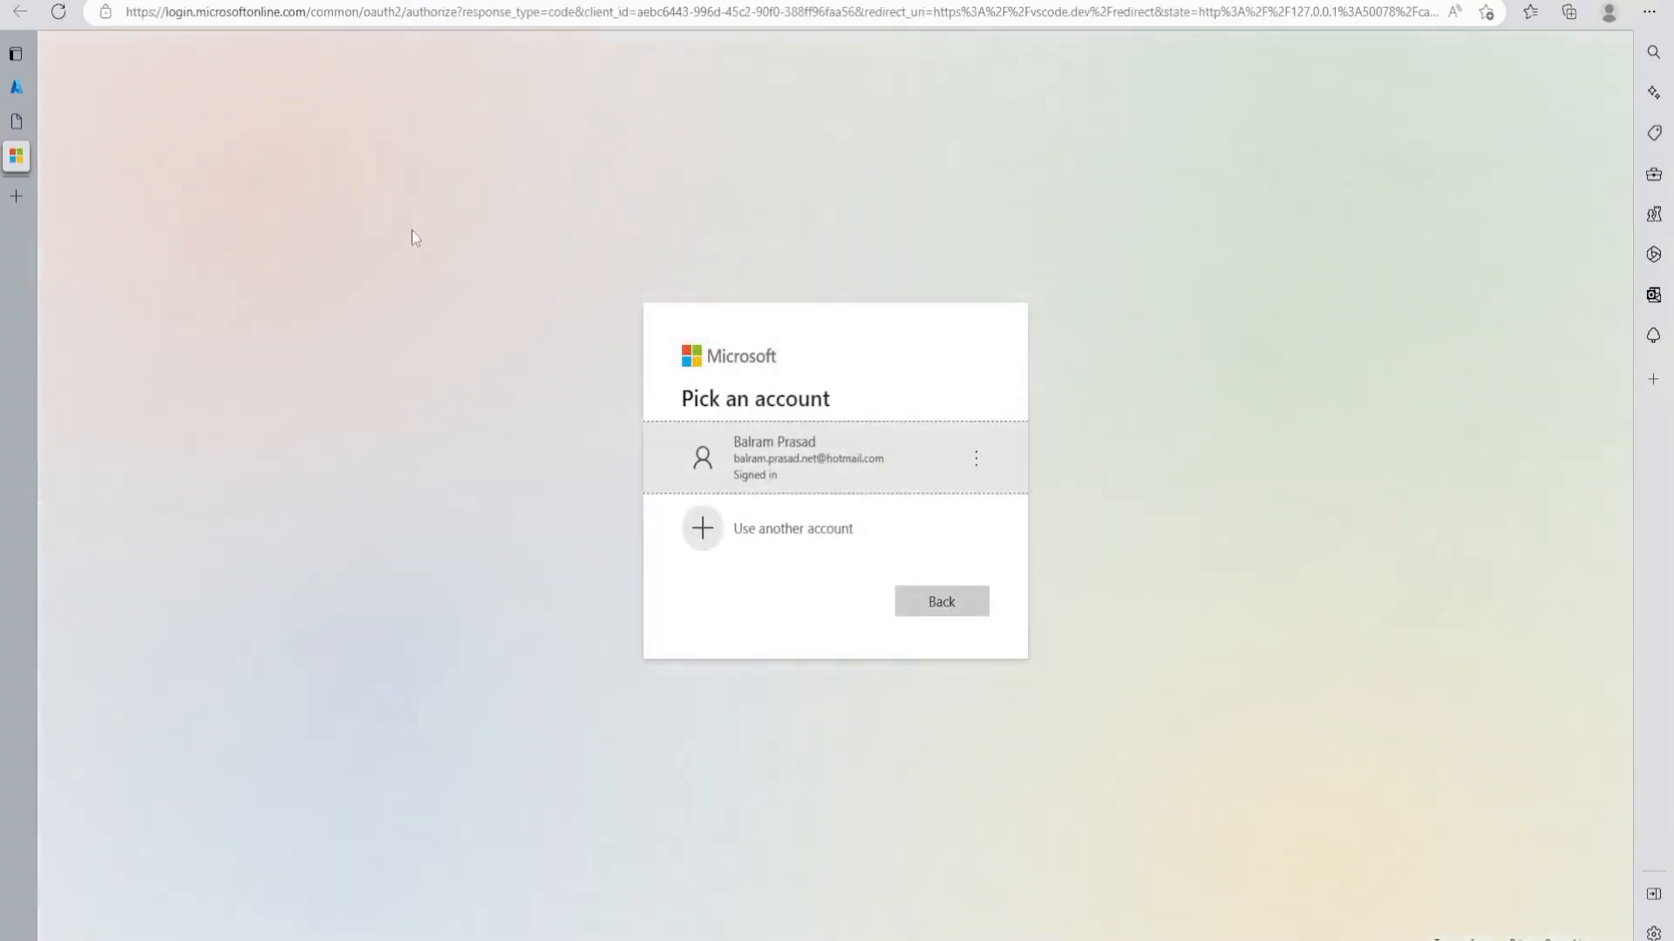
click(832, 458)
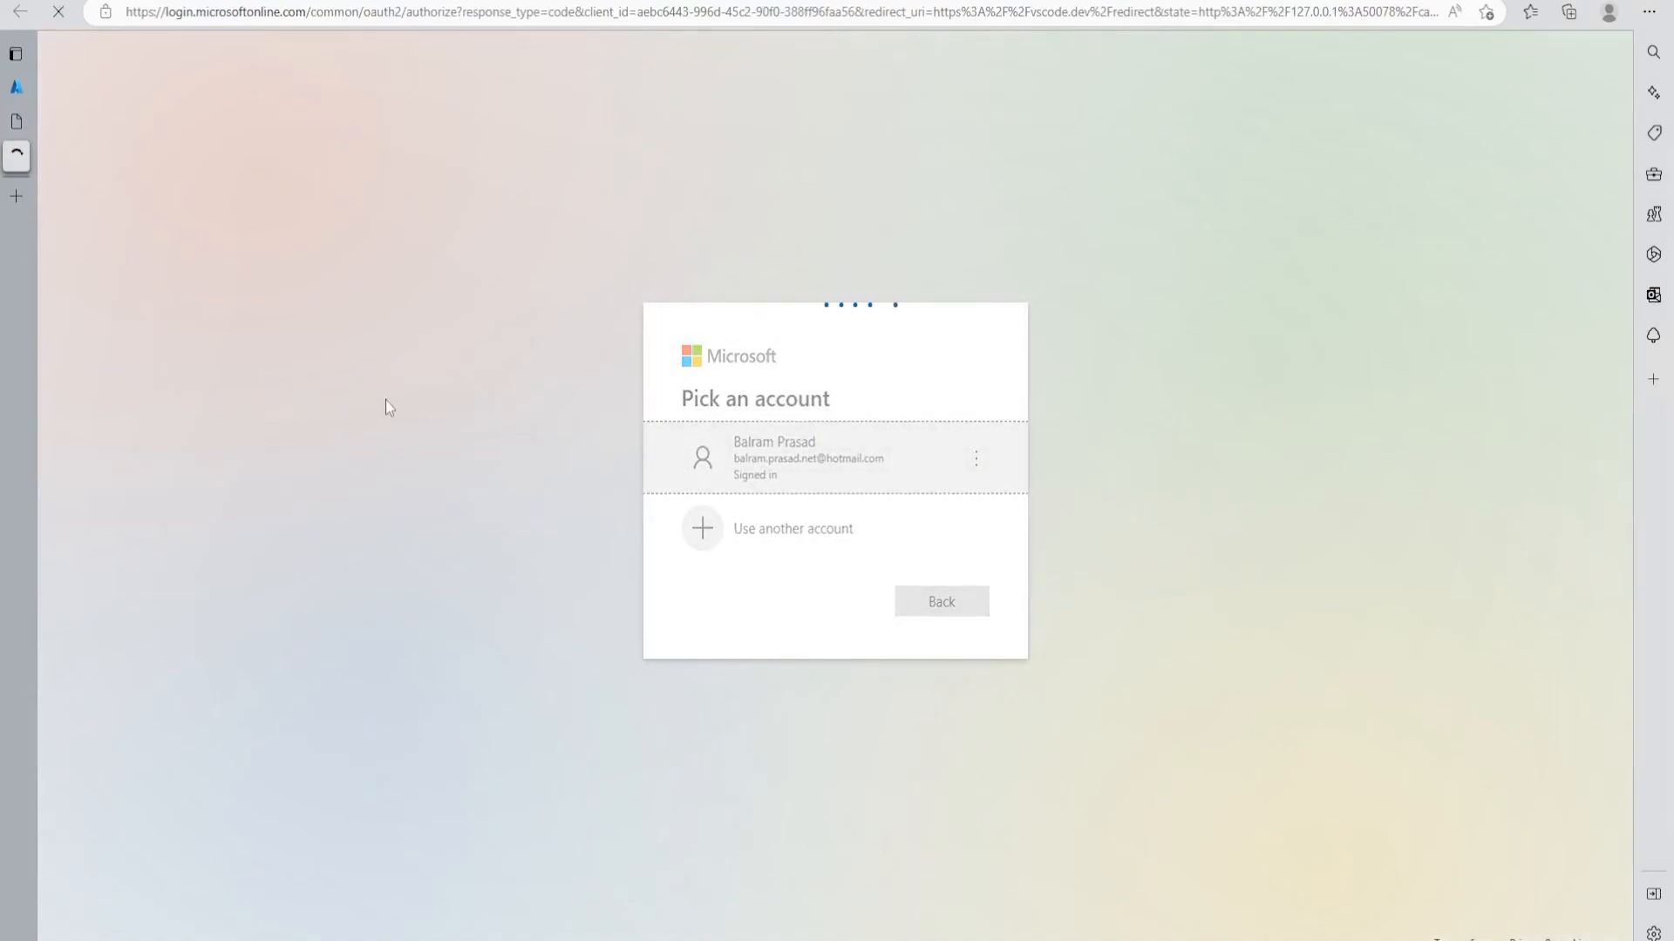
click(808, 458)
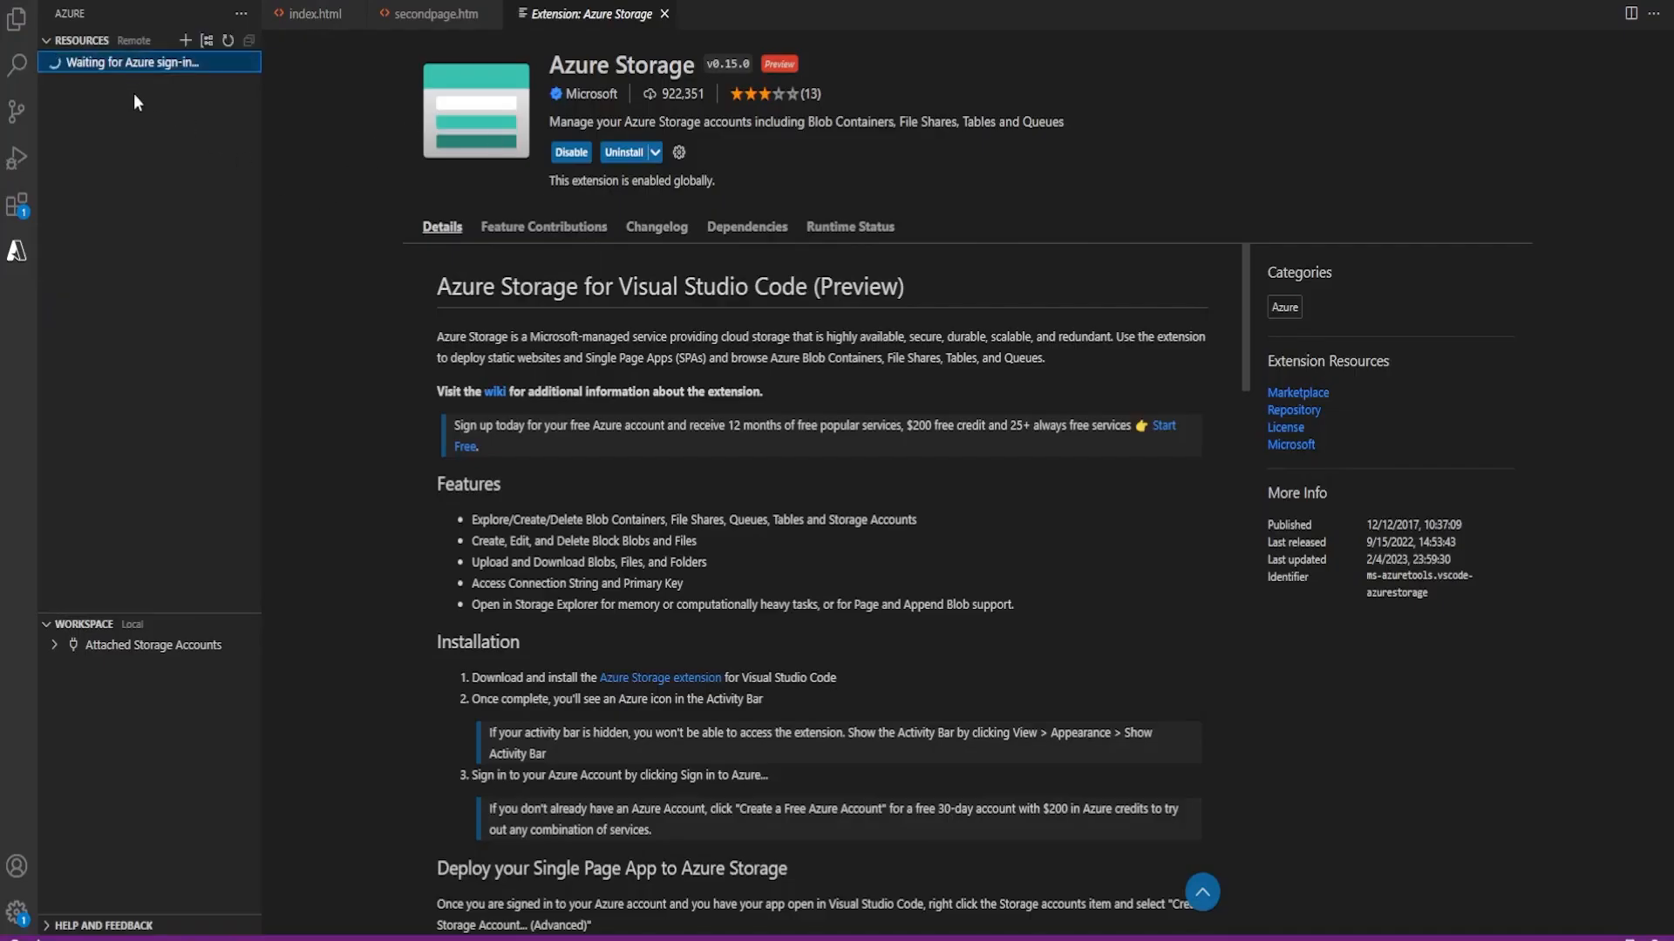
mouse_move(333, 298)
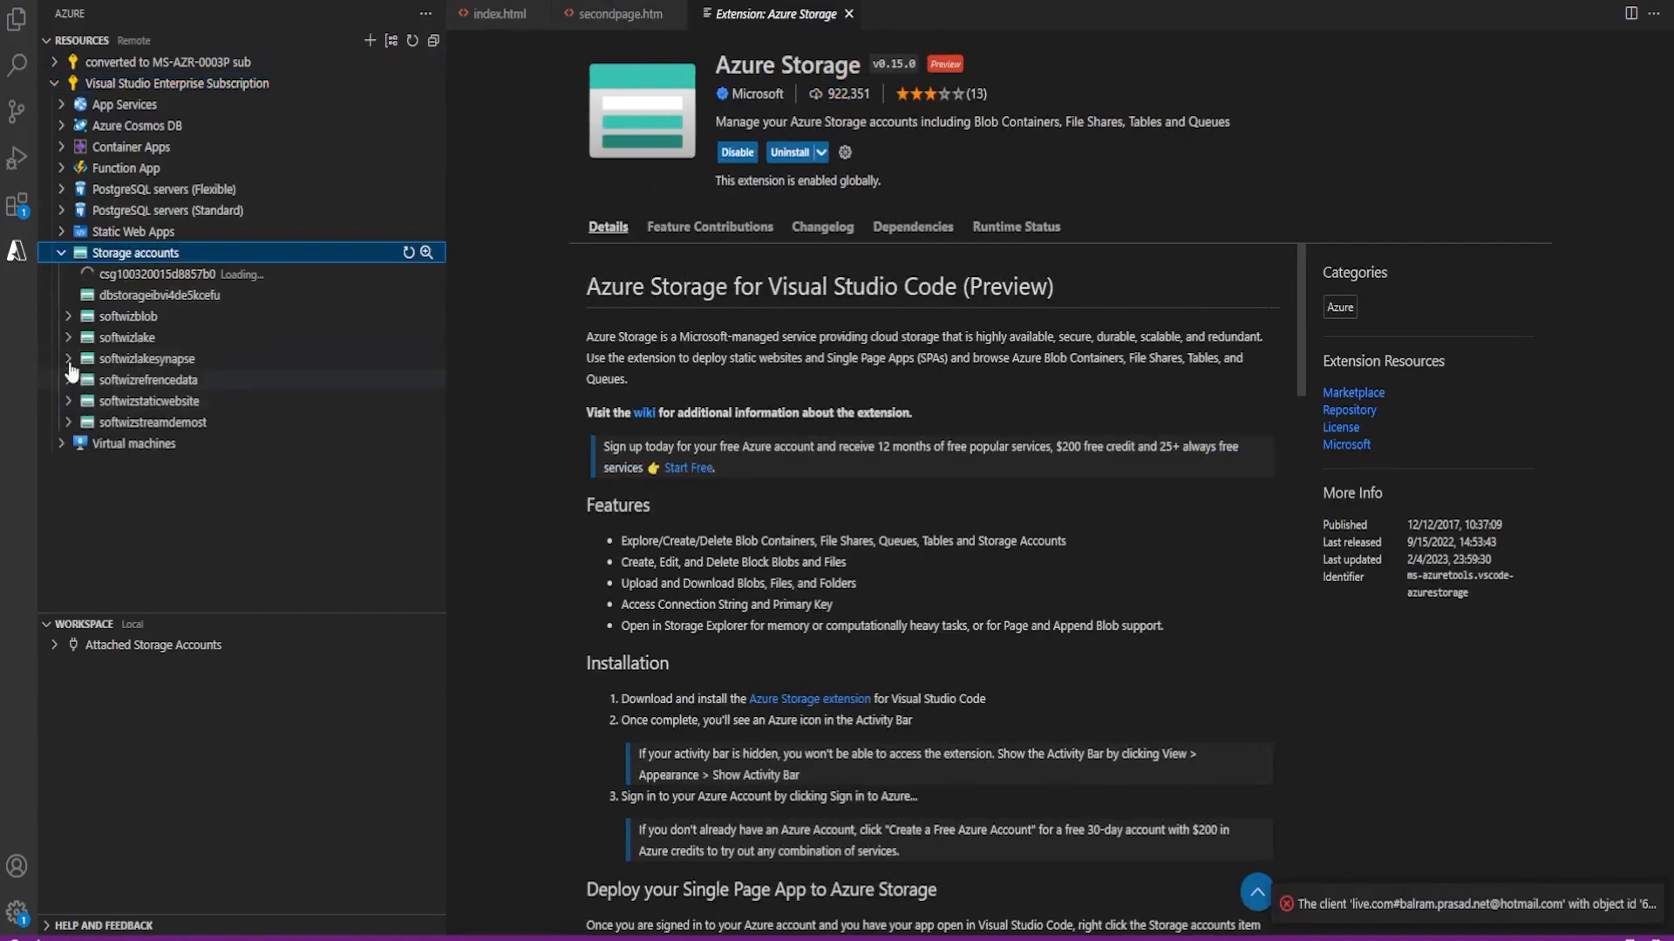
mouse_move(67, 413)
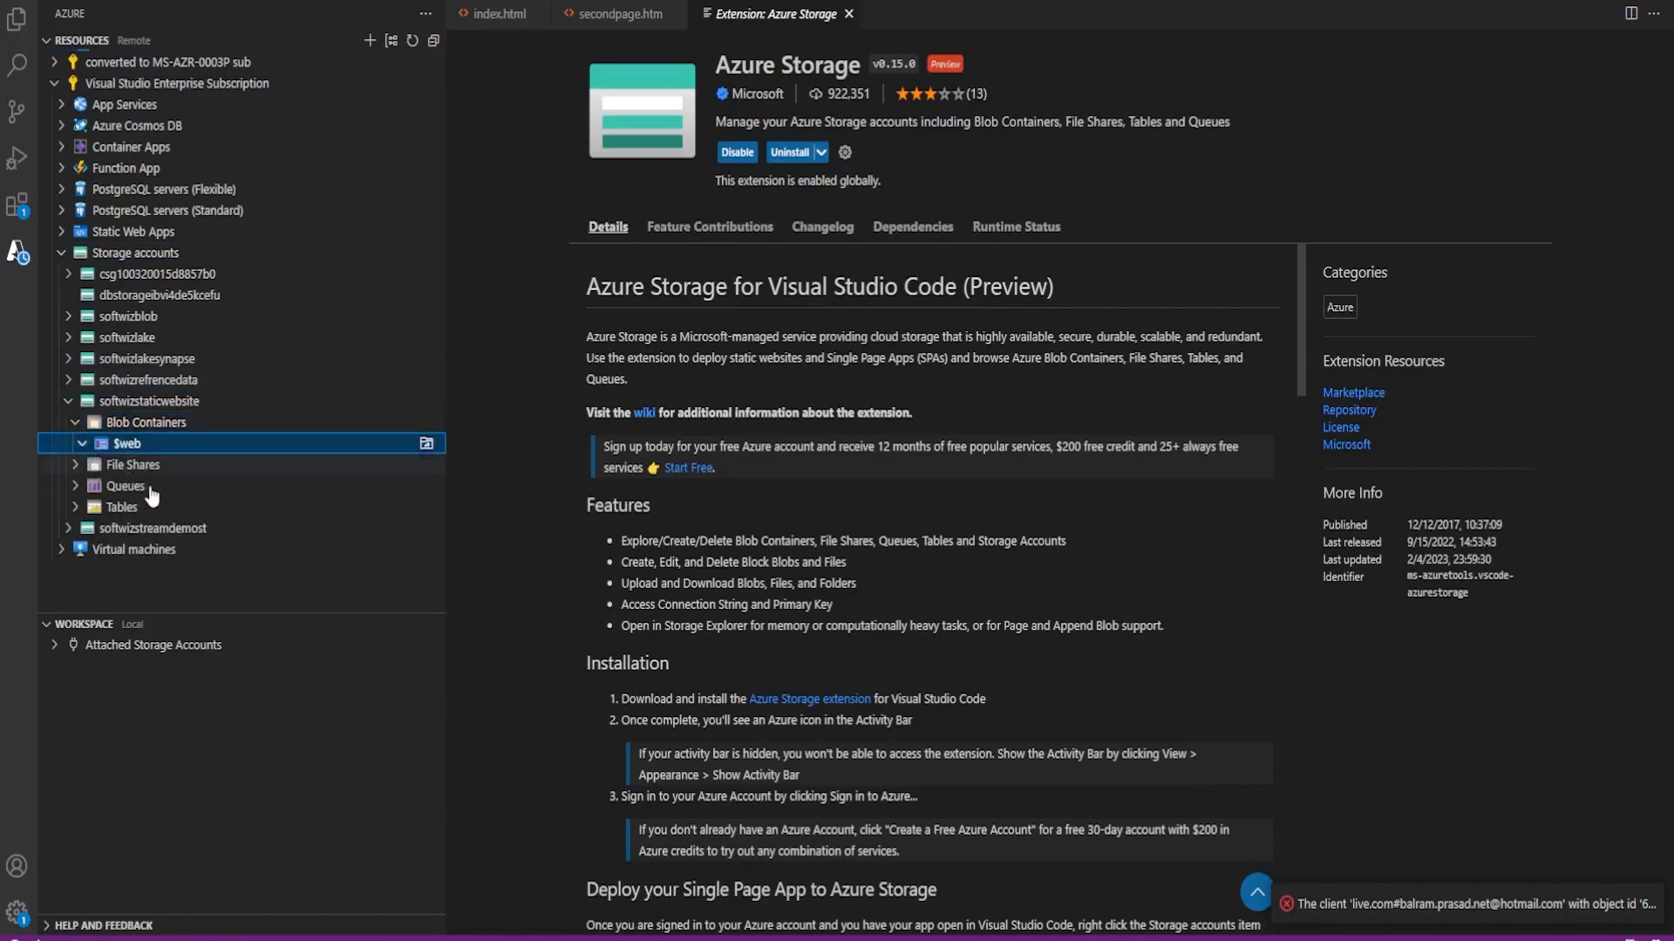
Open secondpage.htm from softwizstaticwebsite's $web blob container.
click(126, 443)
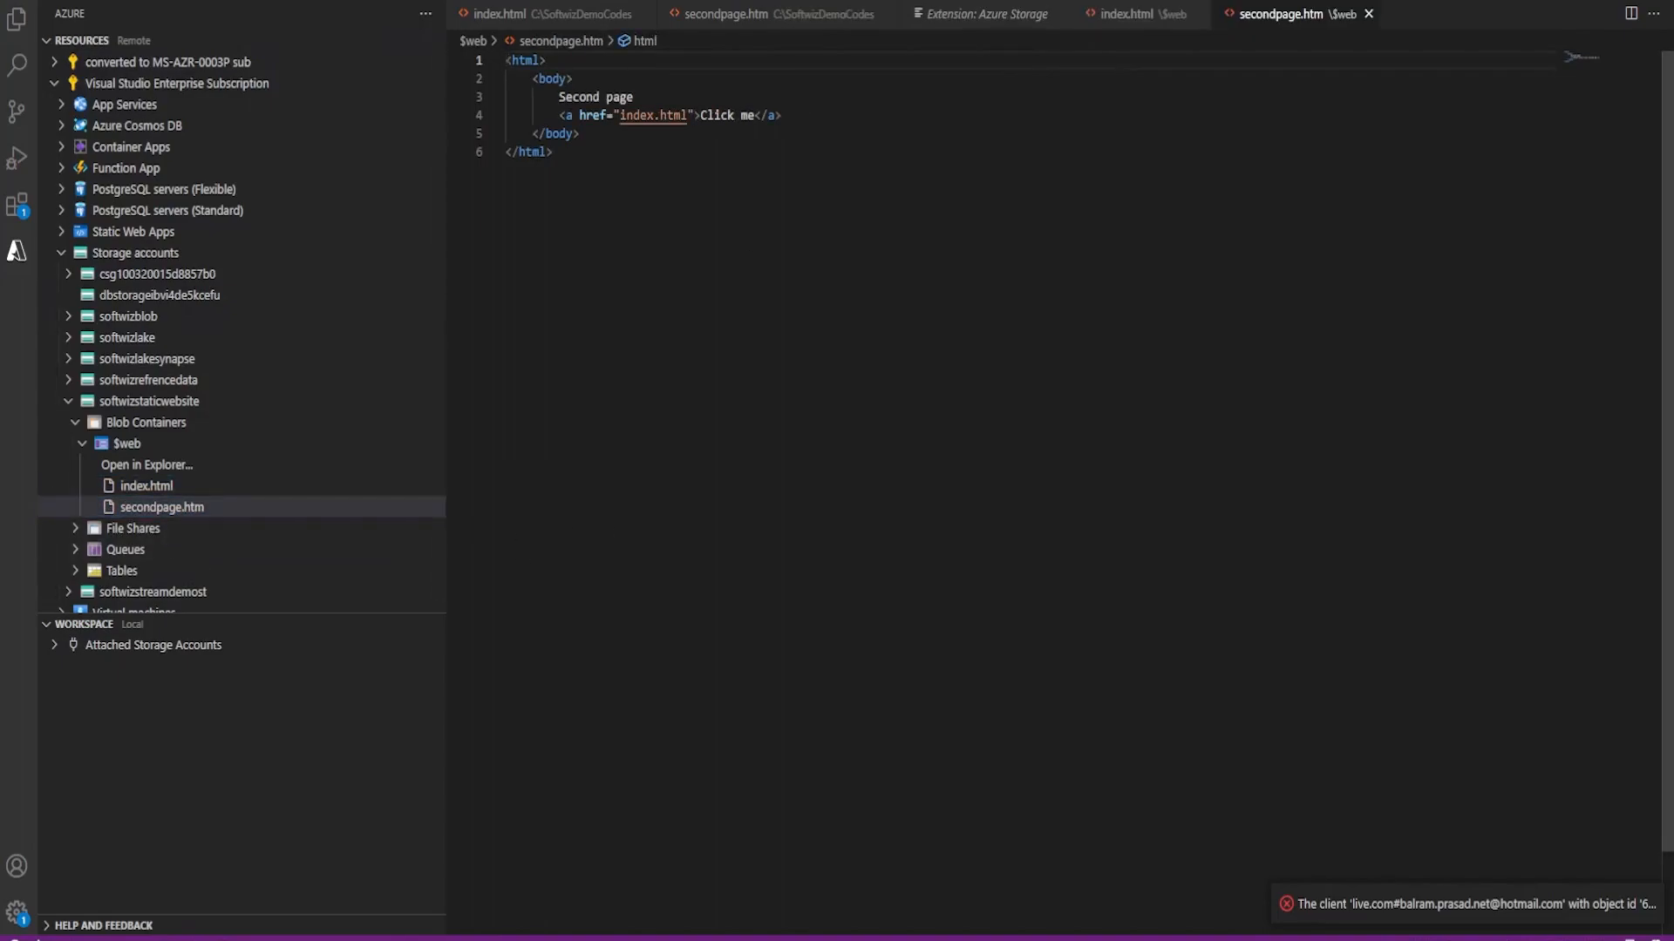
Append ' direct from VS' after 'Click me' in the $web secondpage.htm and save.
click(758, 115)
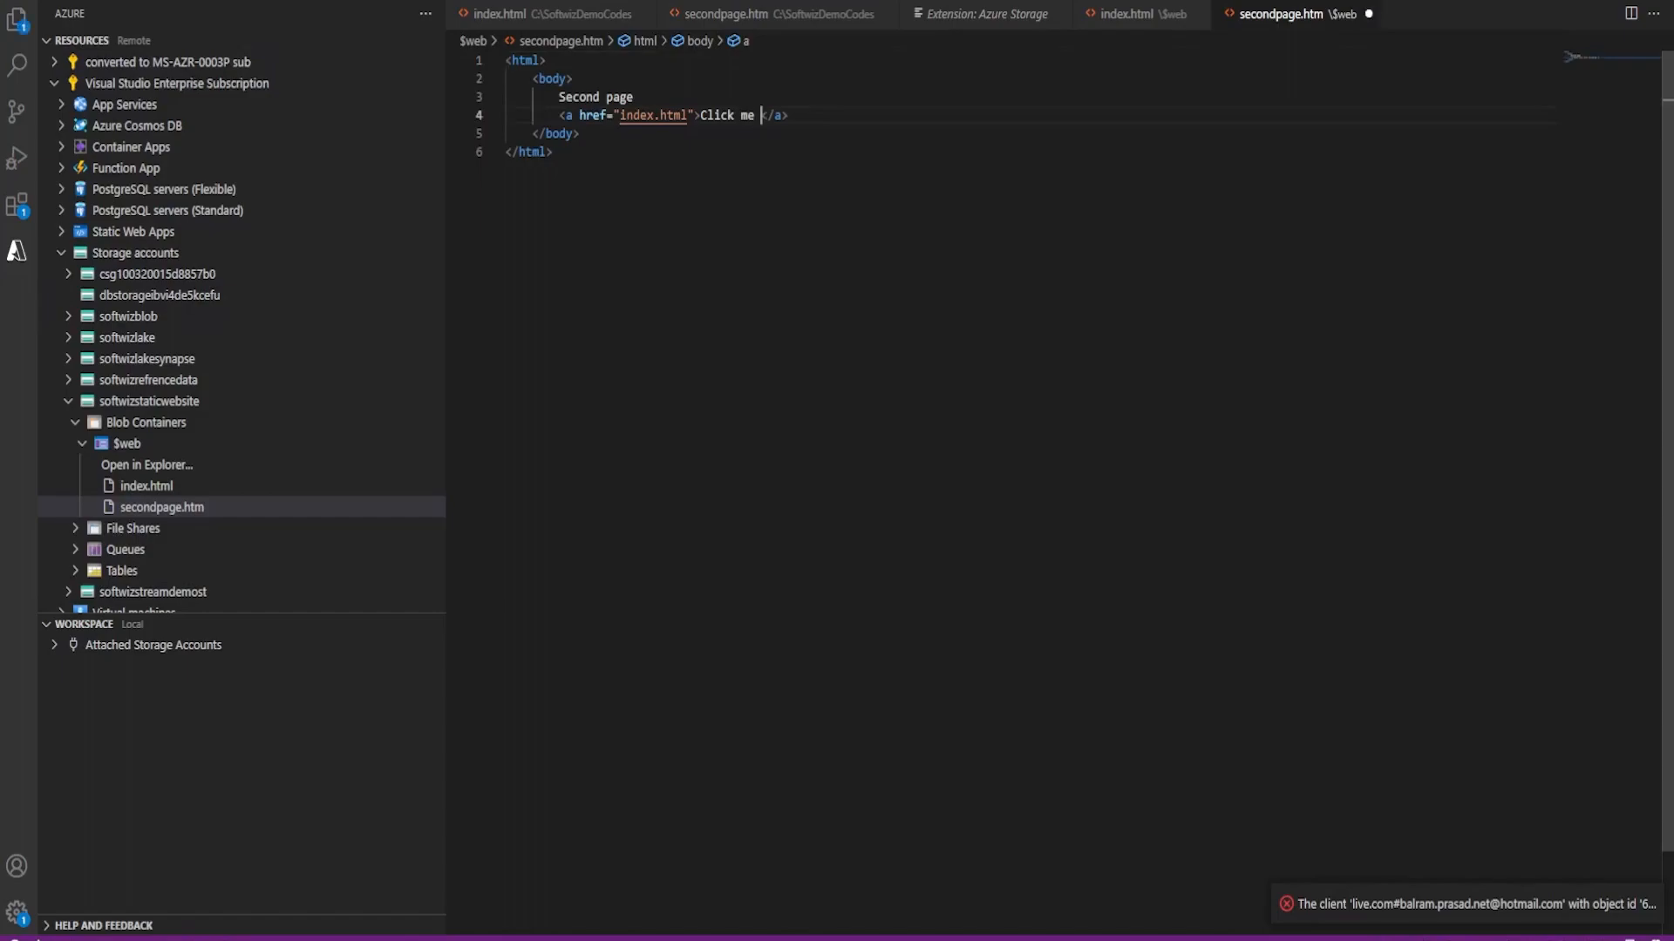
text(direct)
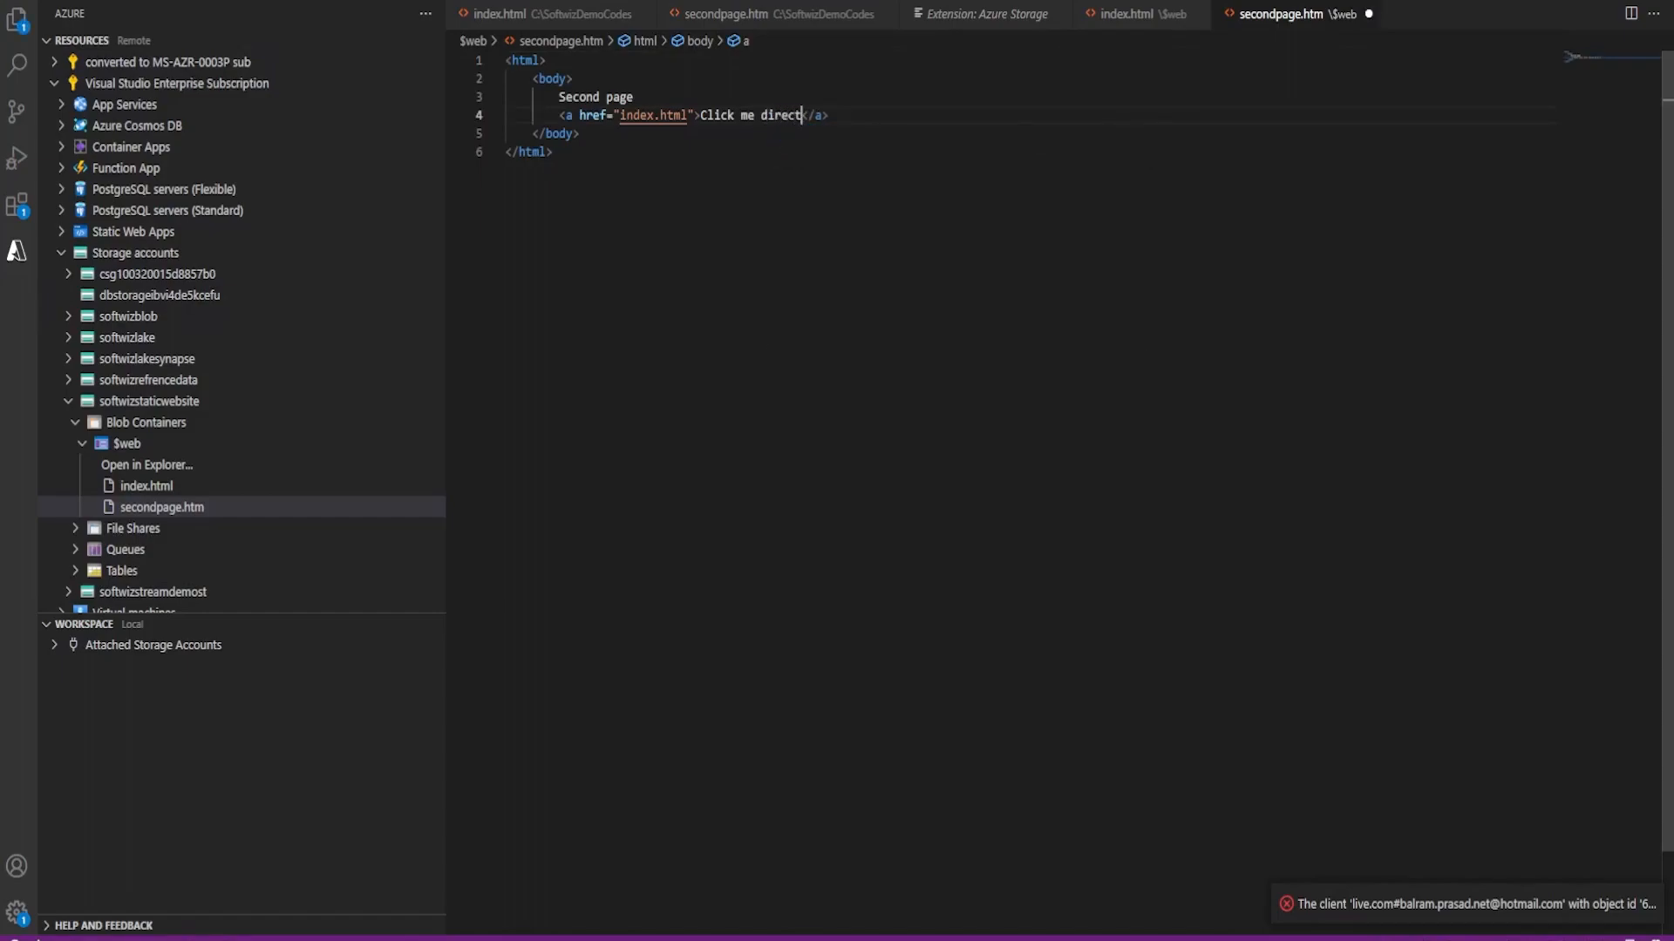
text(from VS)
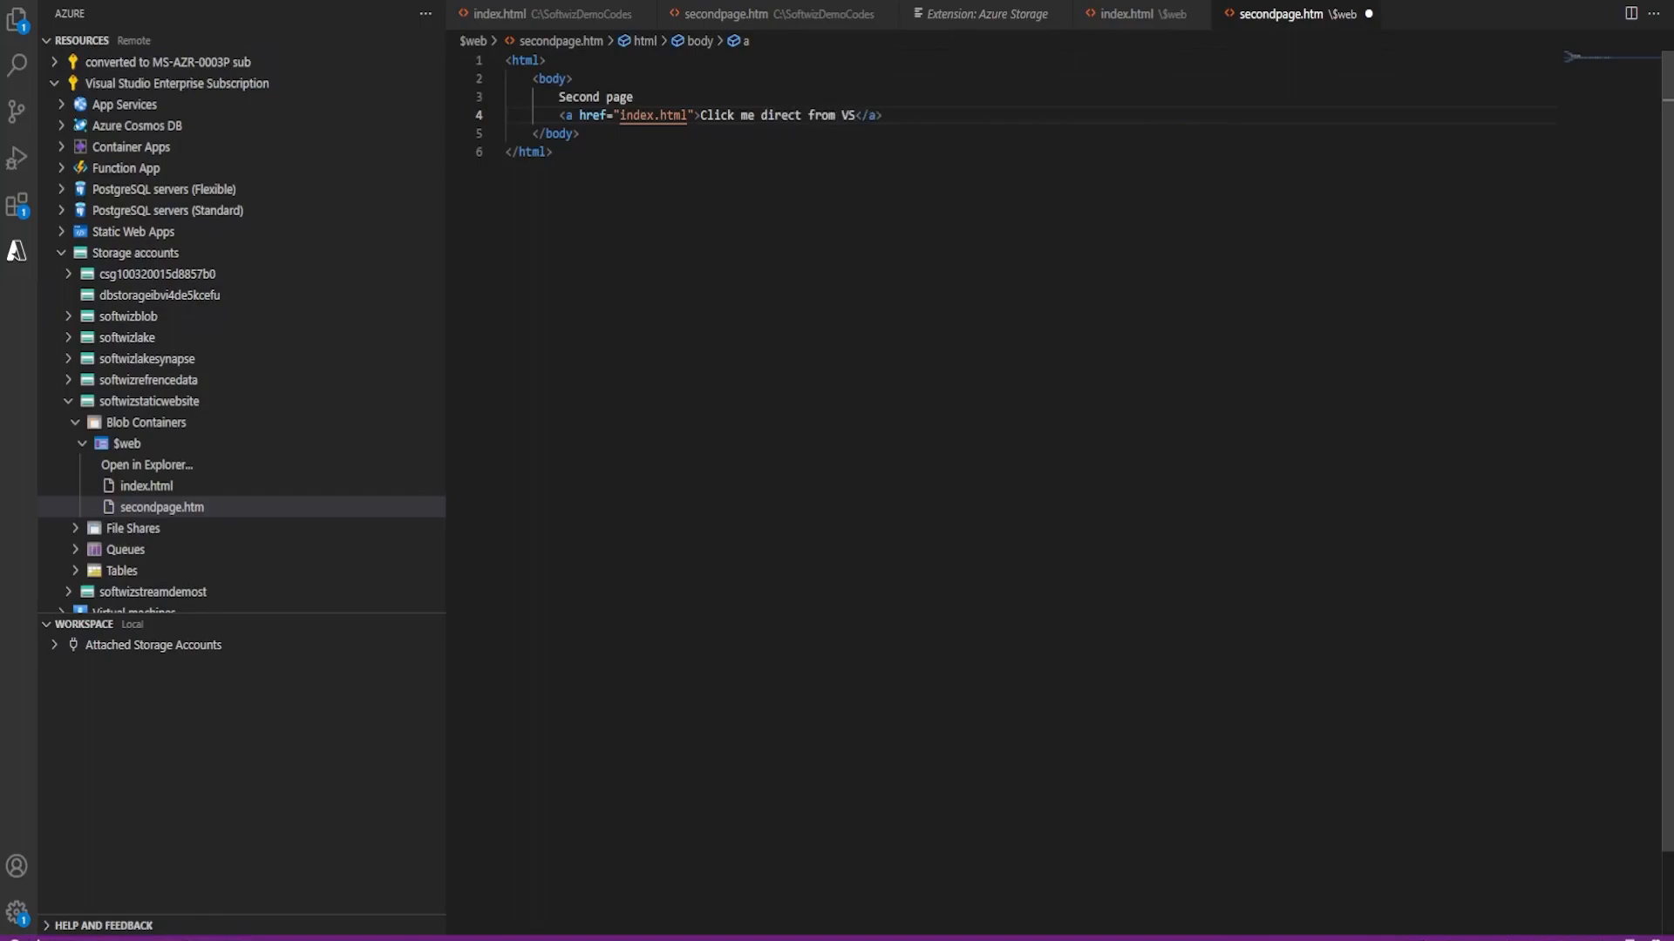
key(ctrl+s)
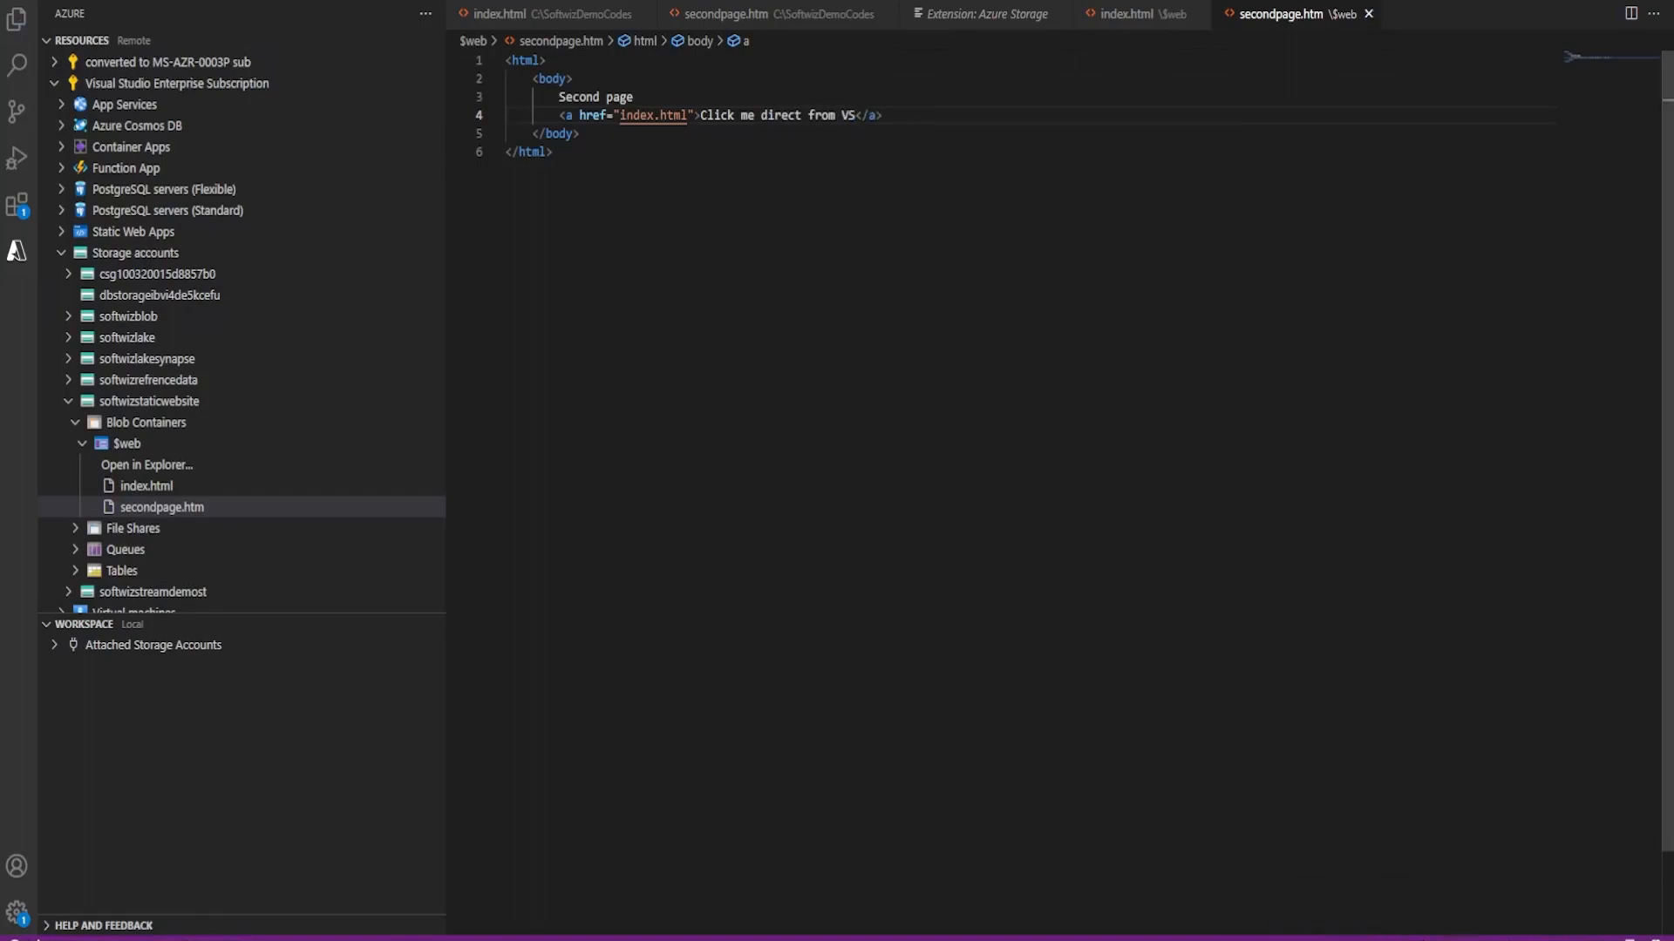
click(854, 115)
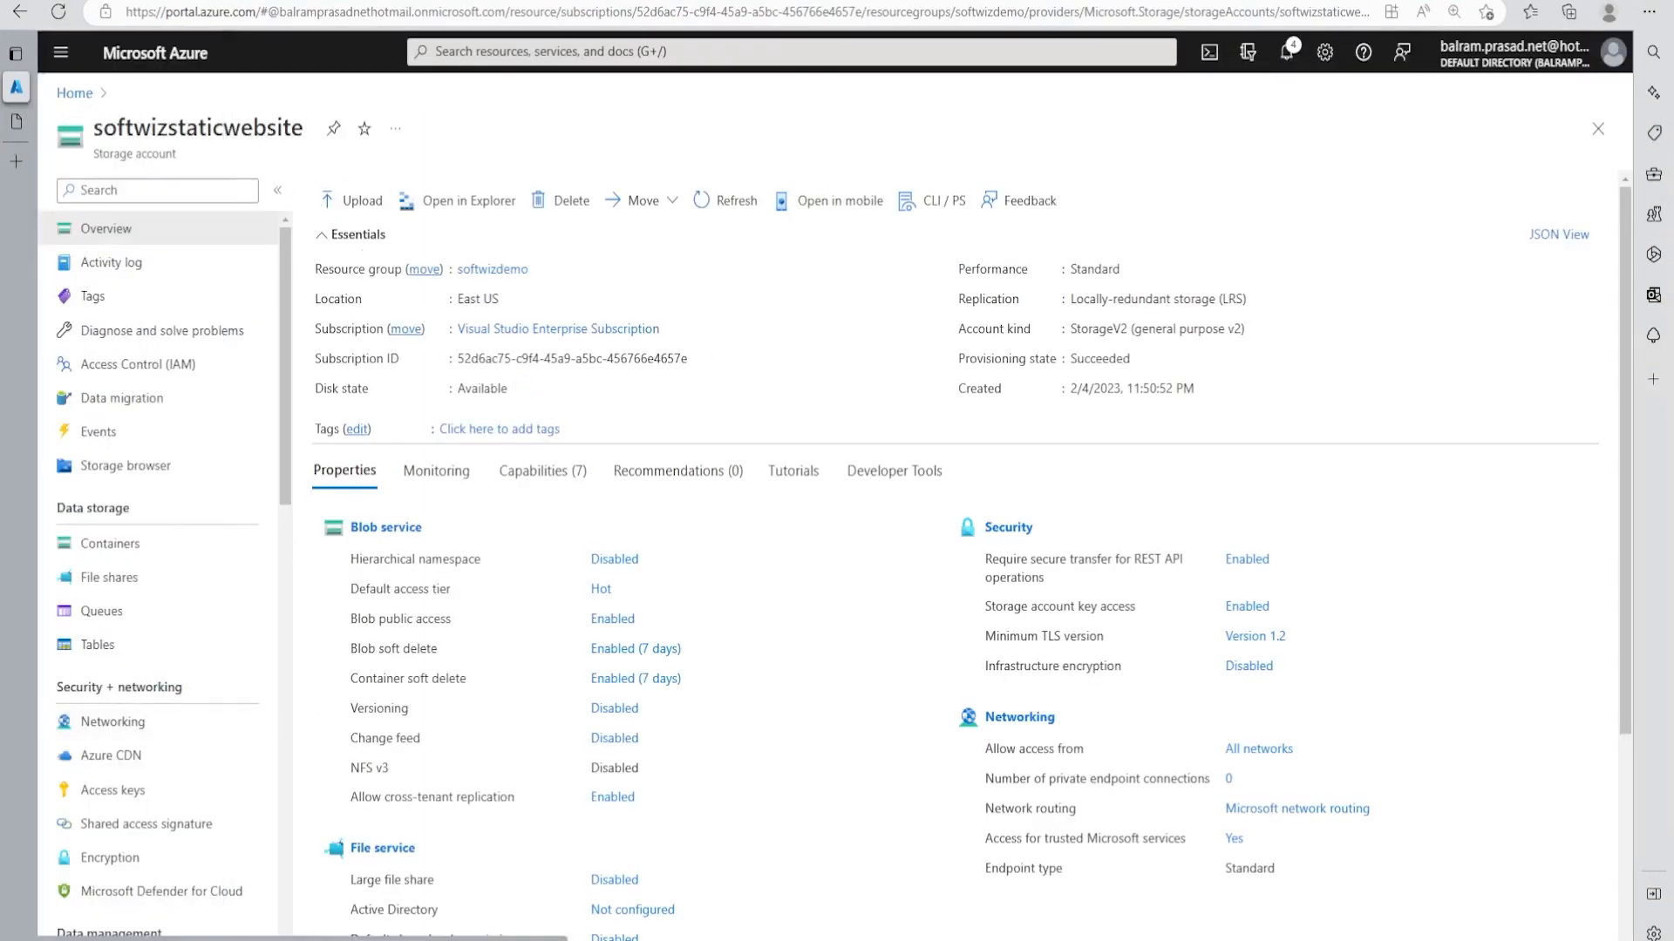
scroll(down, 3)
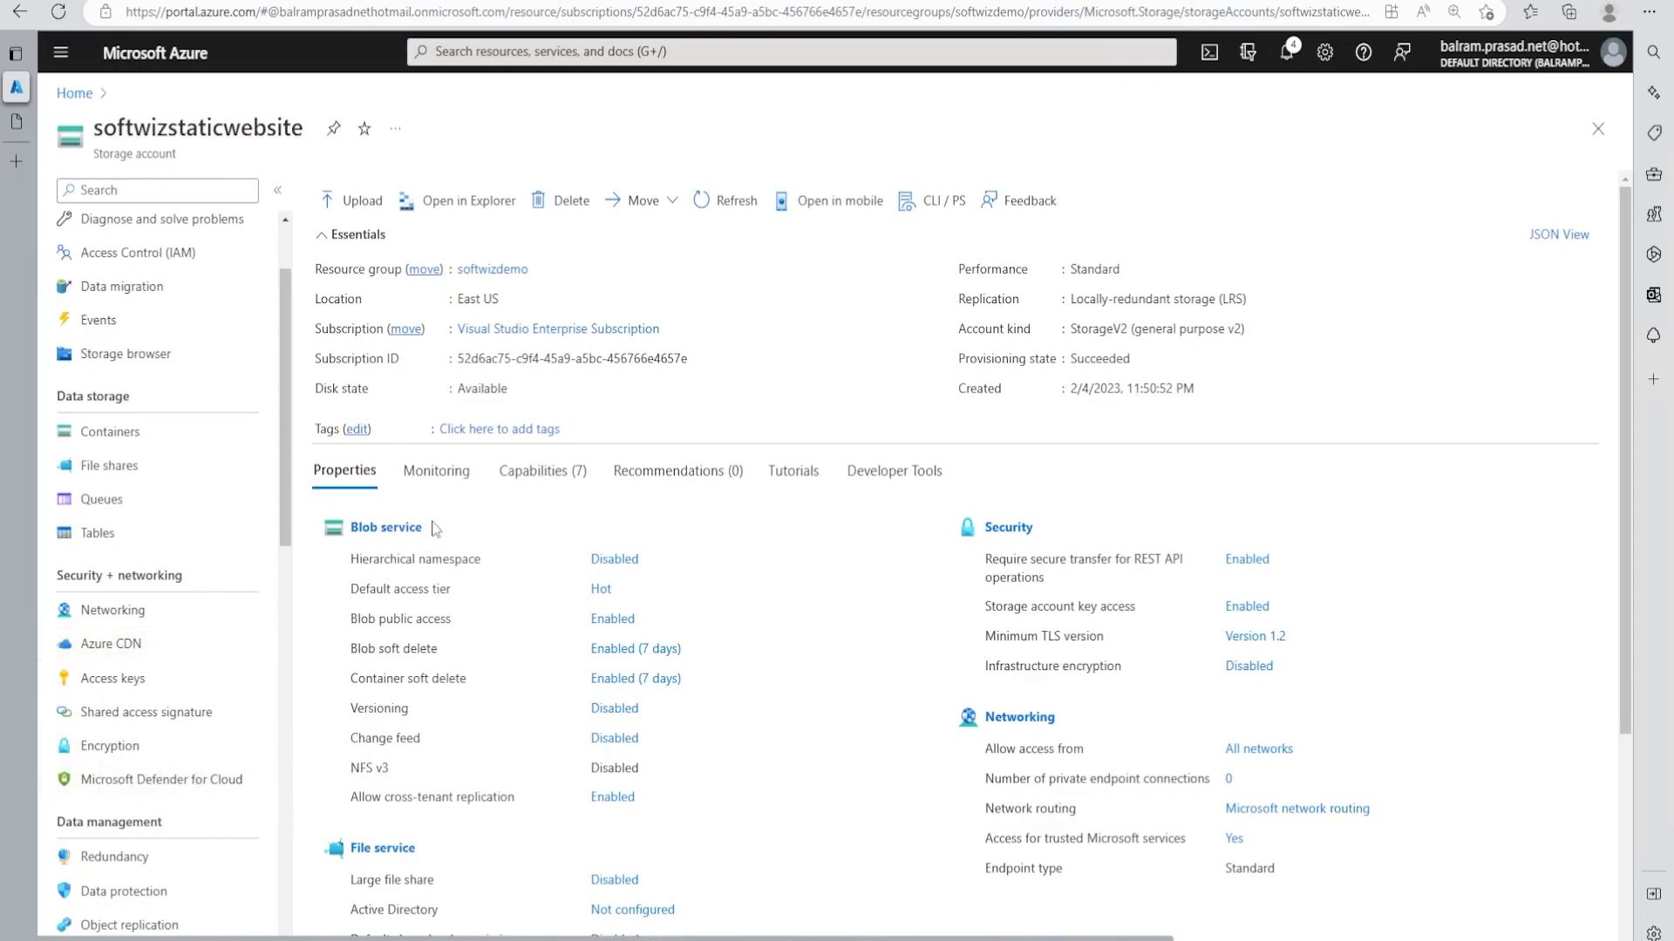
mouse_move(751, 701)
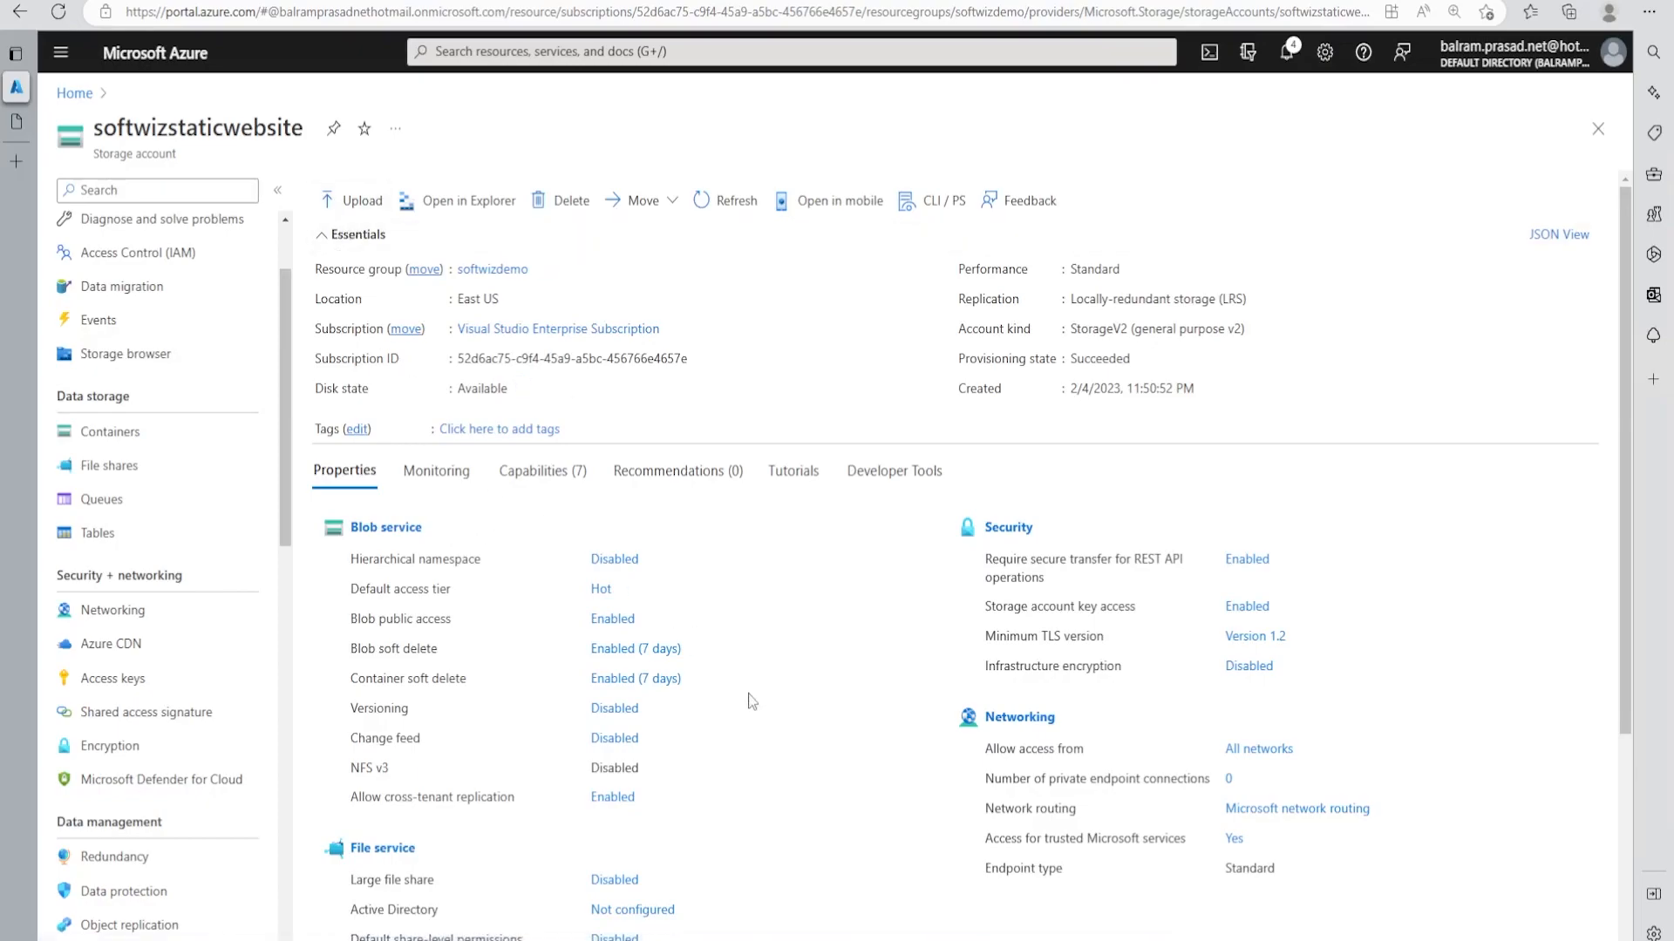
scroll(down, 3)
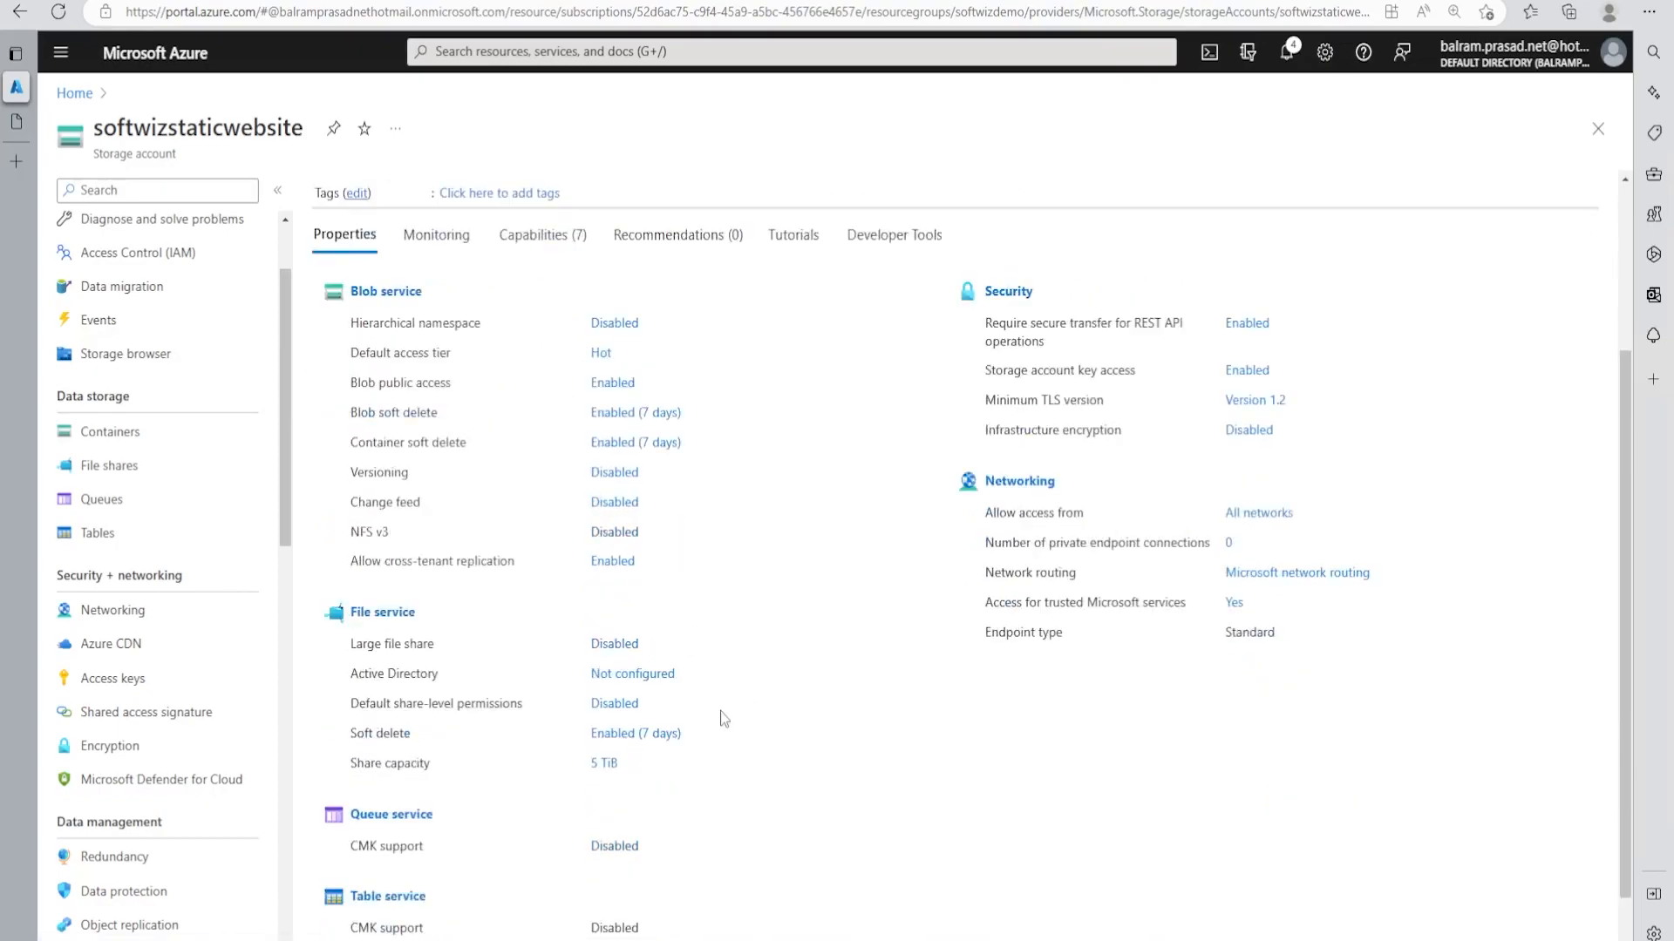
mouse_move(795, 713)
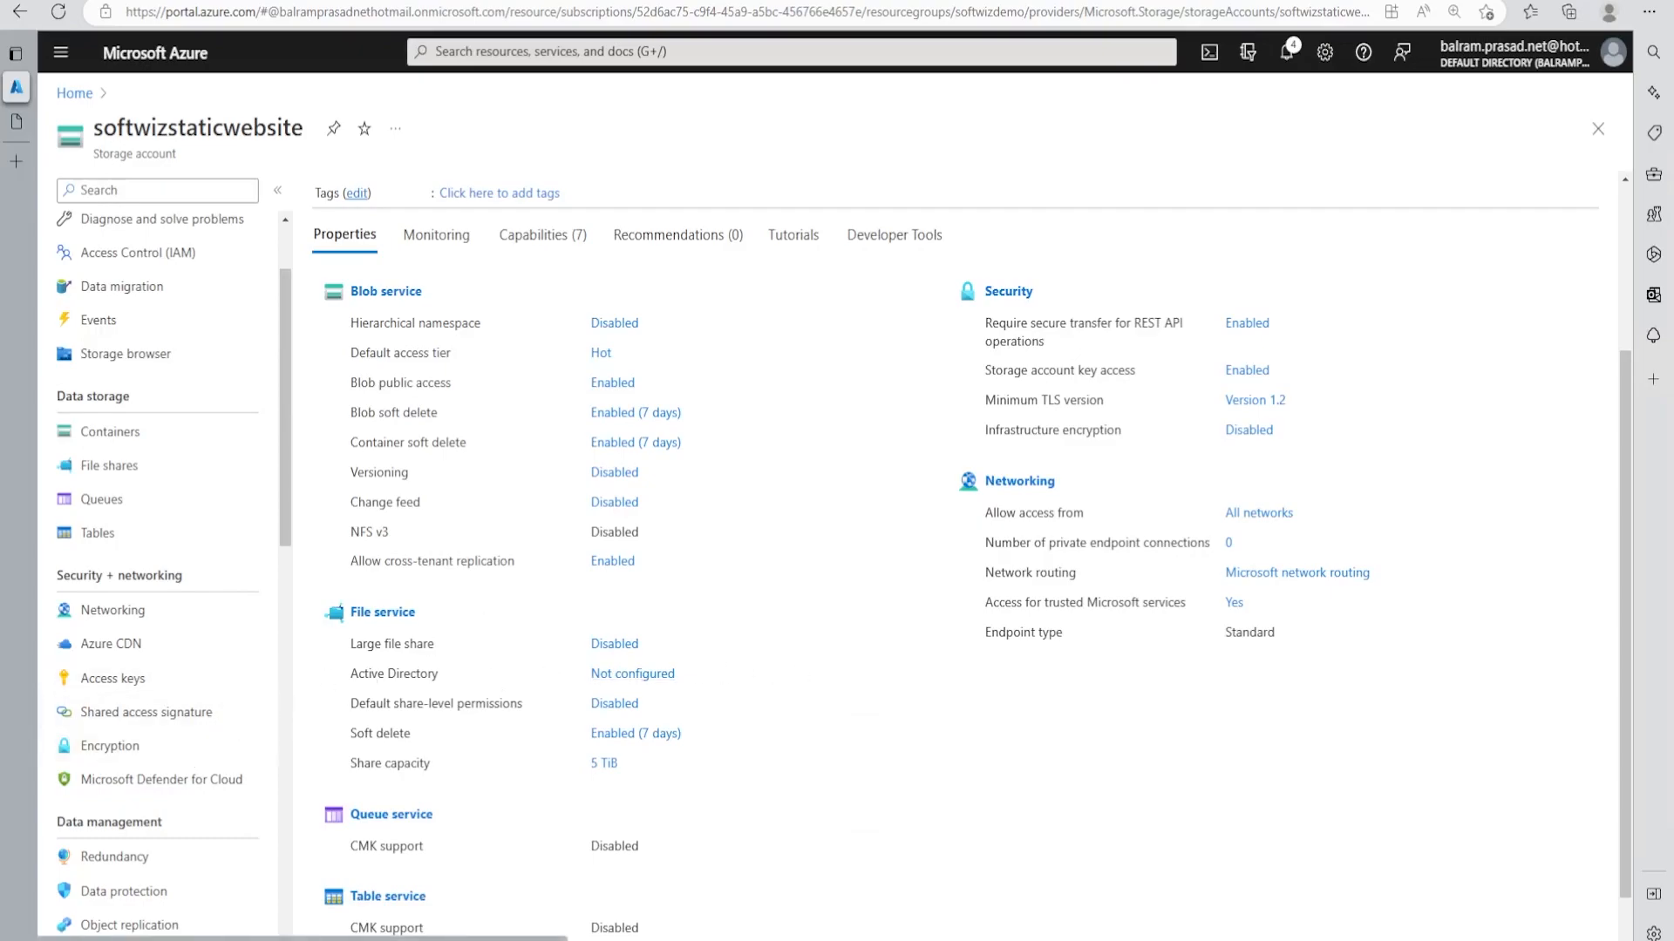
mouse_move(213, 690)
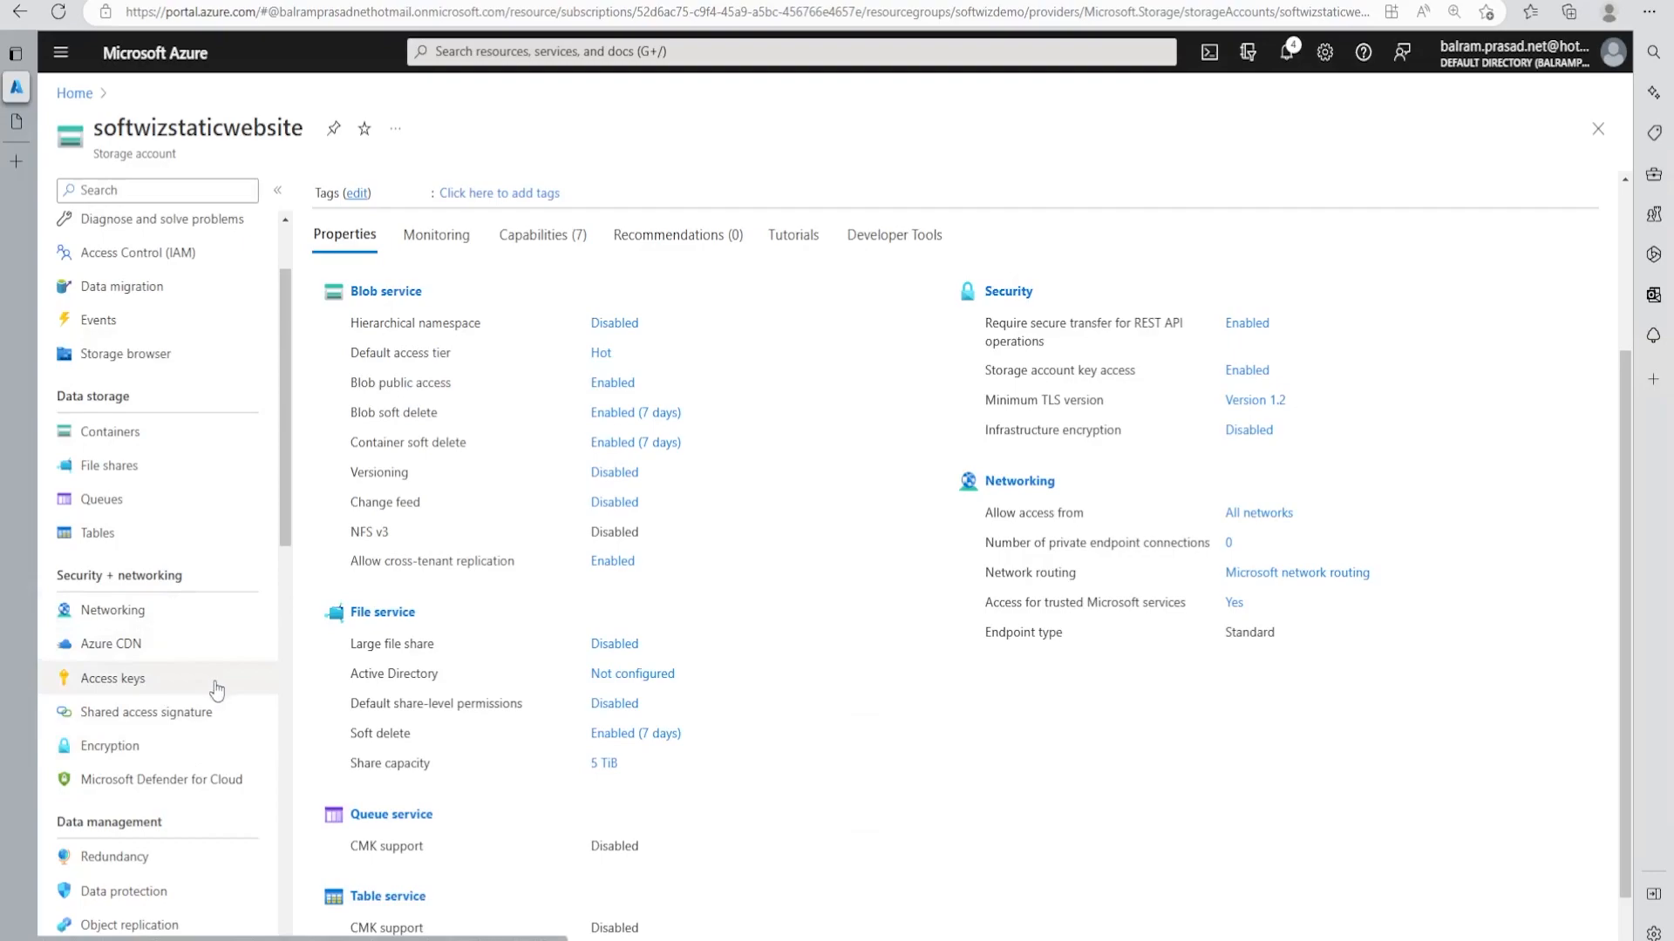
mouse_move(176, 808)
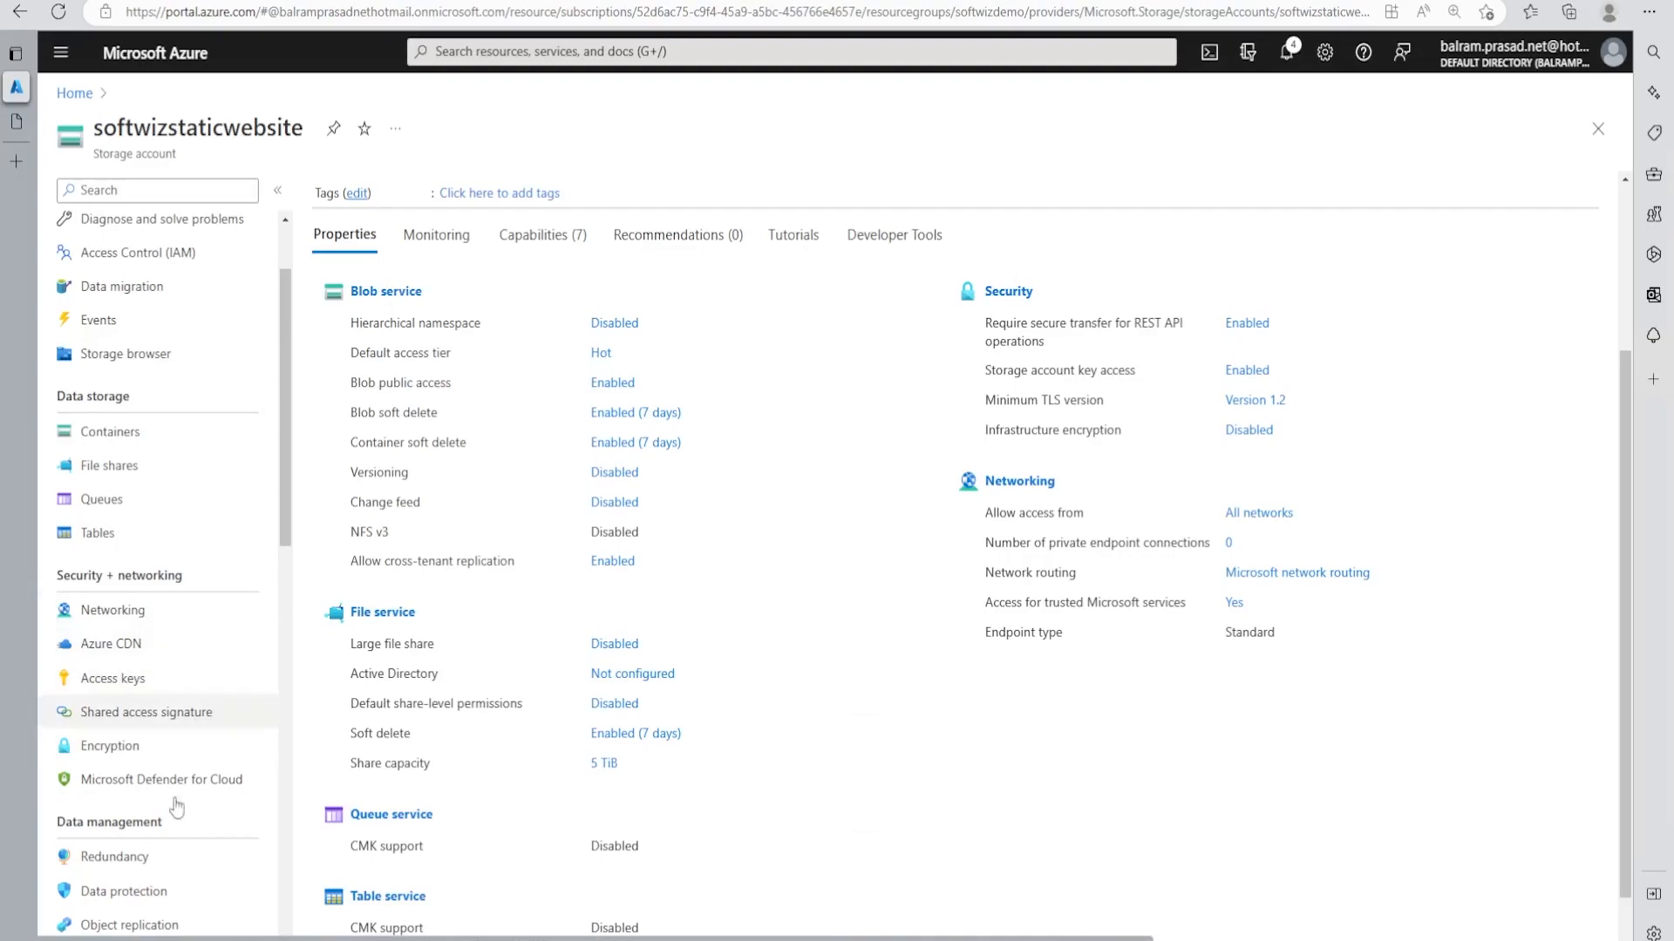